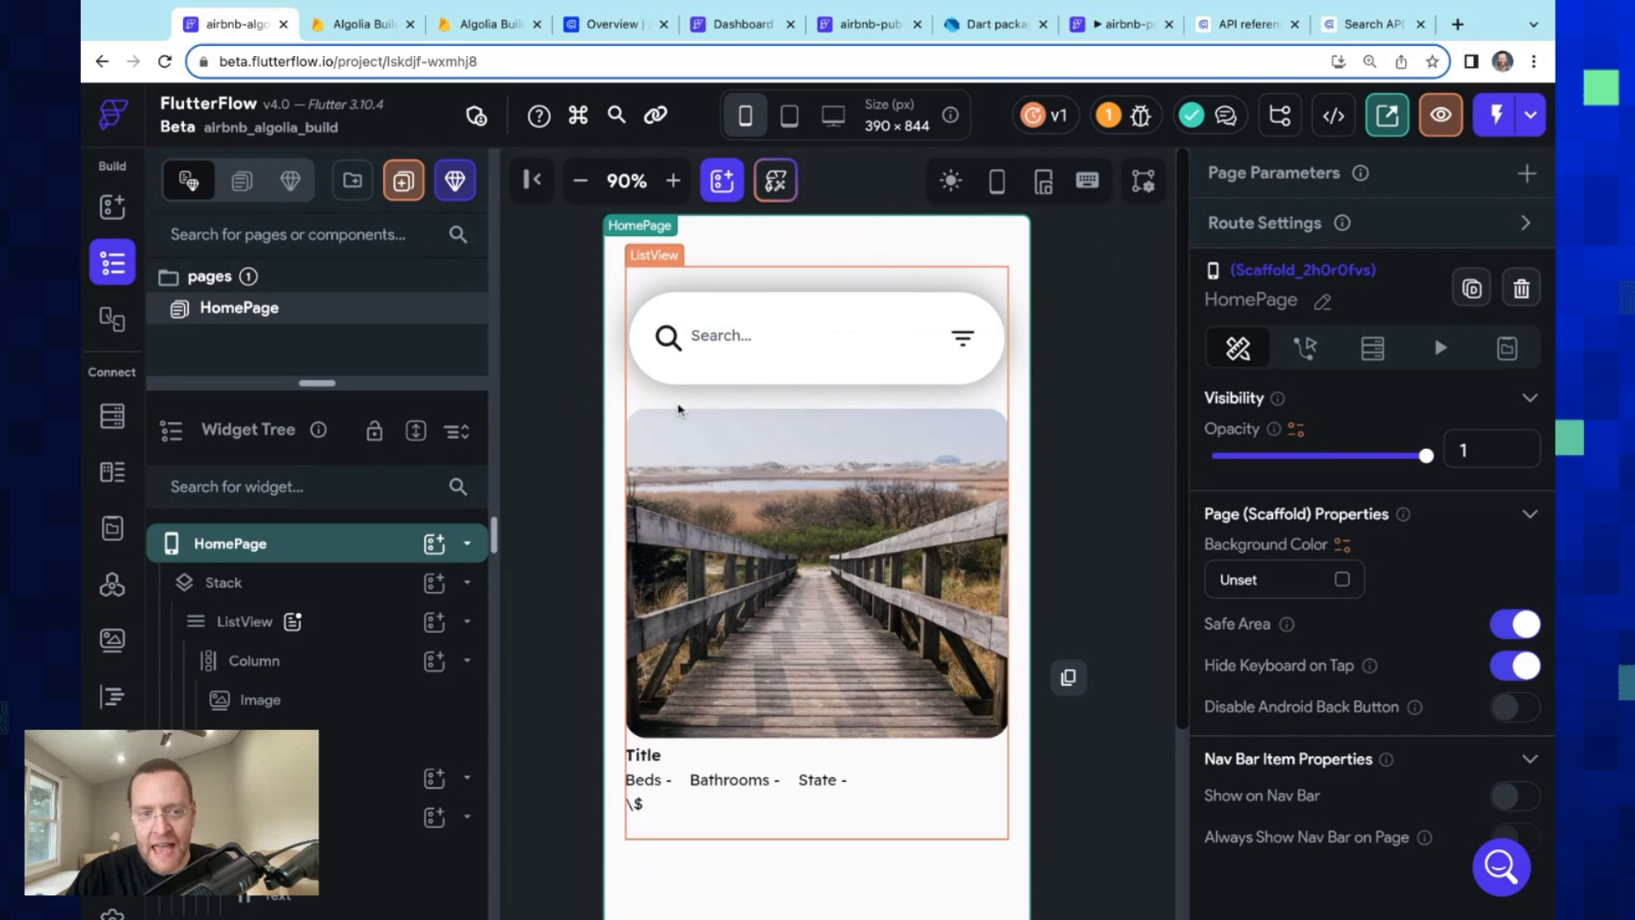
Review the properties collection schema, then locate the Search Firestore with Algolia extension in Firebase Console.
{"action": "left_click", "coordinate": [112, 414]}
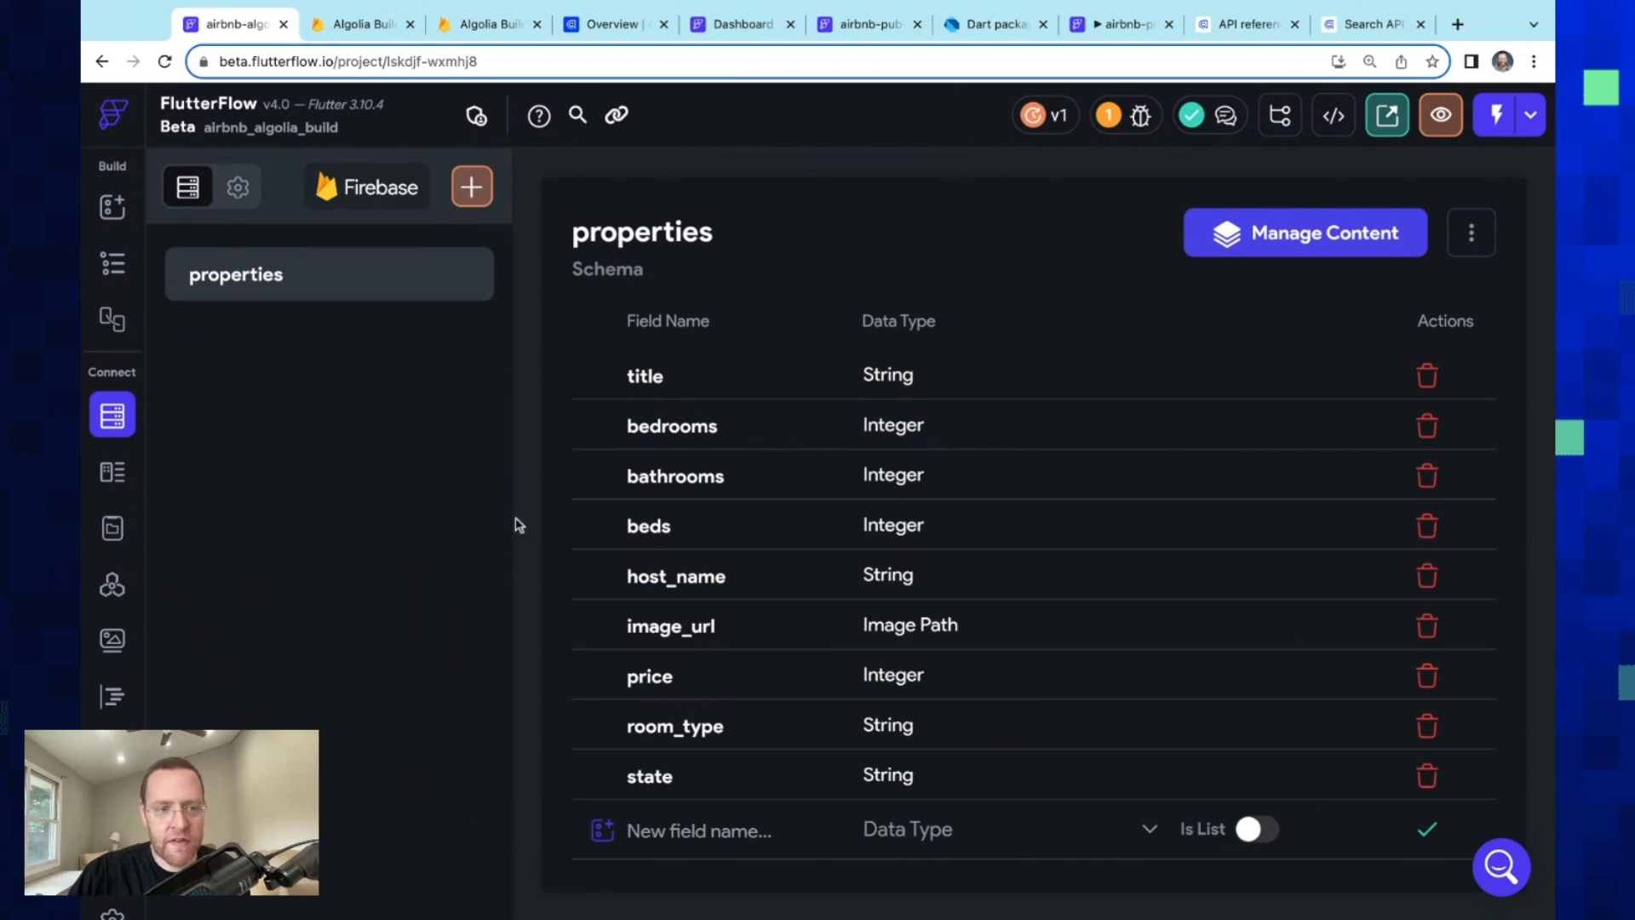
{"action": "left_click", "coordinate": [112, 262]}
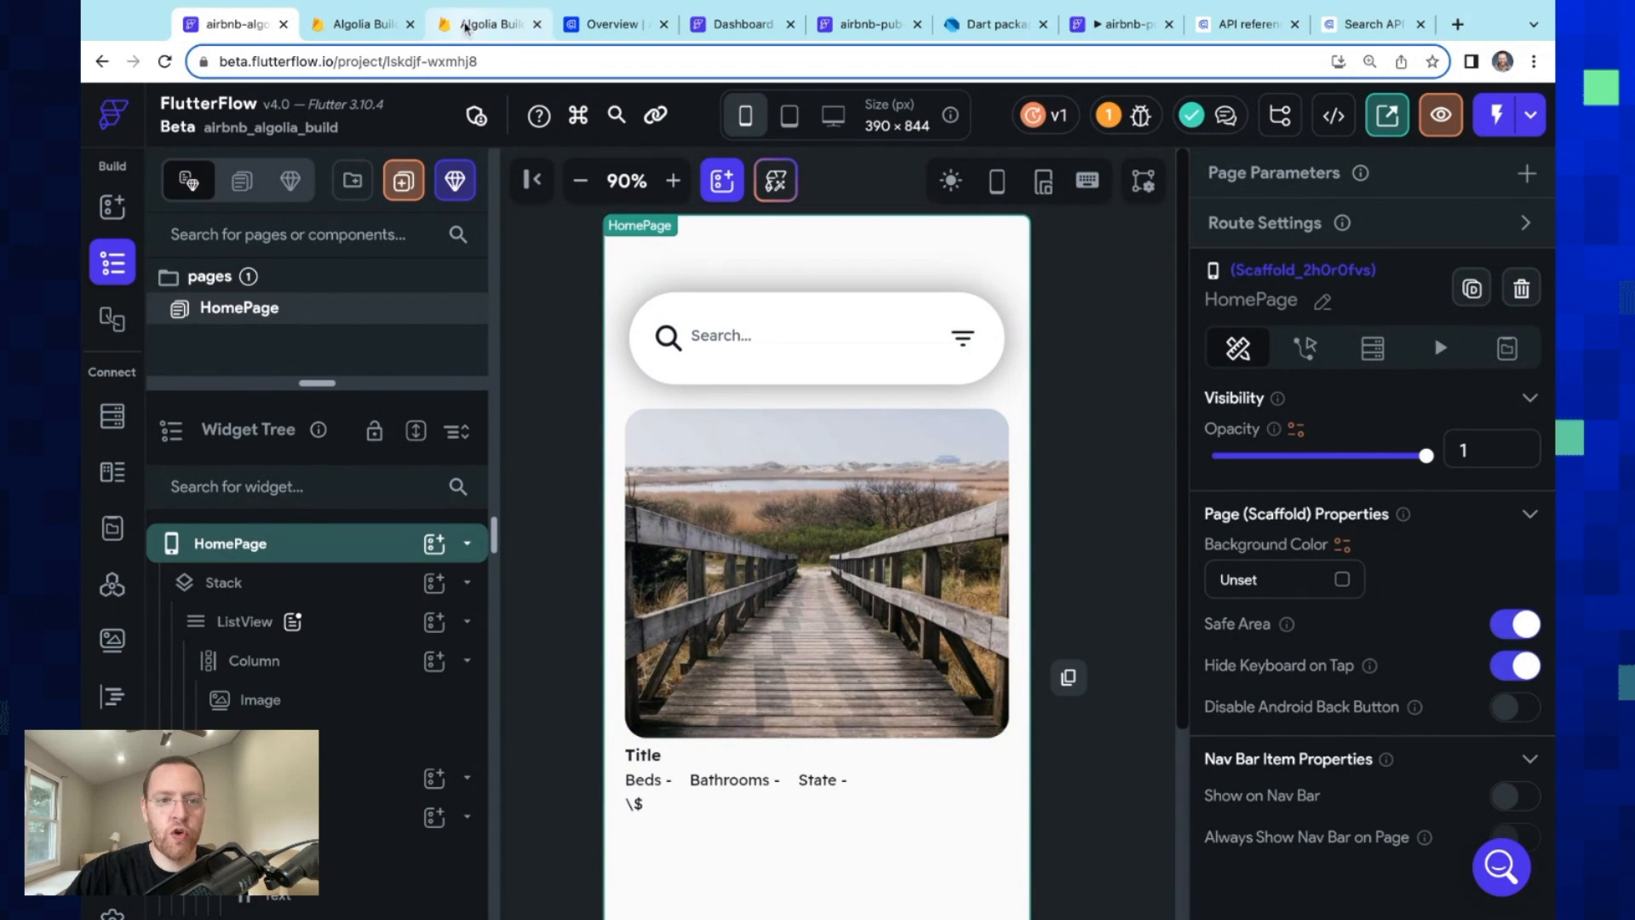
{"action": "left_click", "coordinate": [487, 24]}
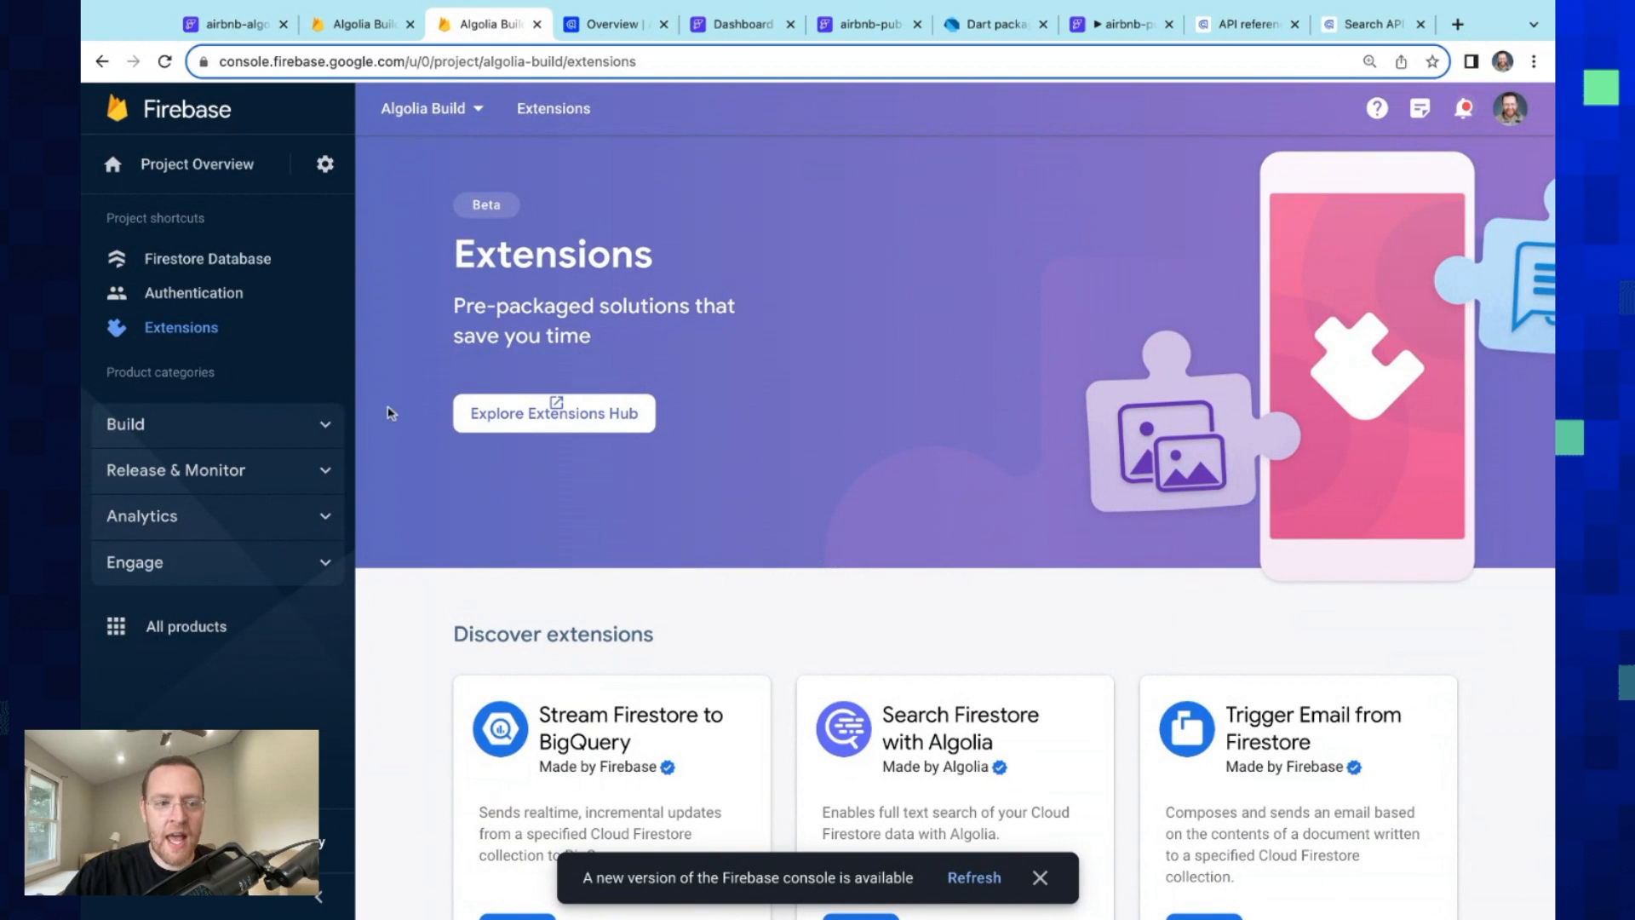
{"action": "scroll", "scroll_direction": "down", "scroll_amount": 3}
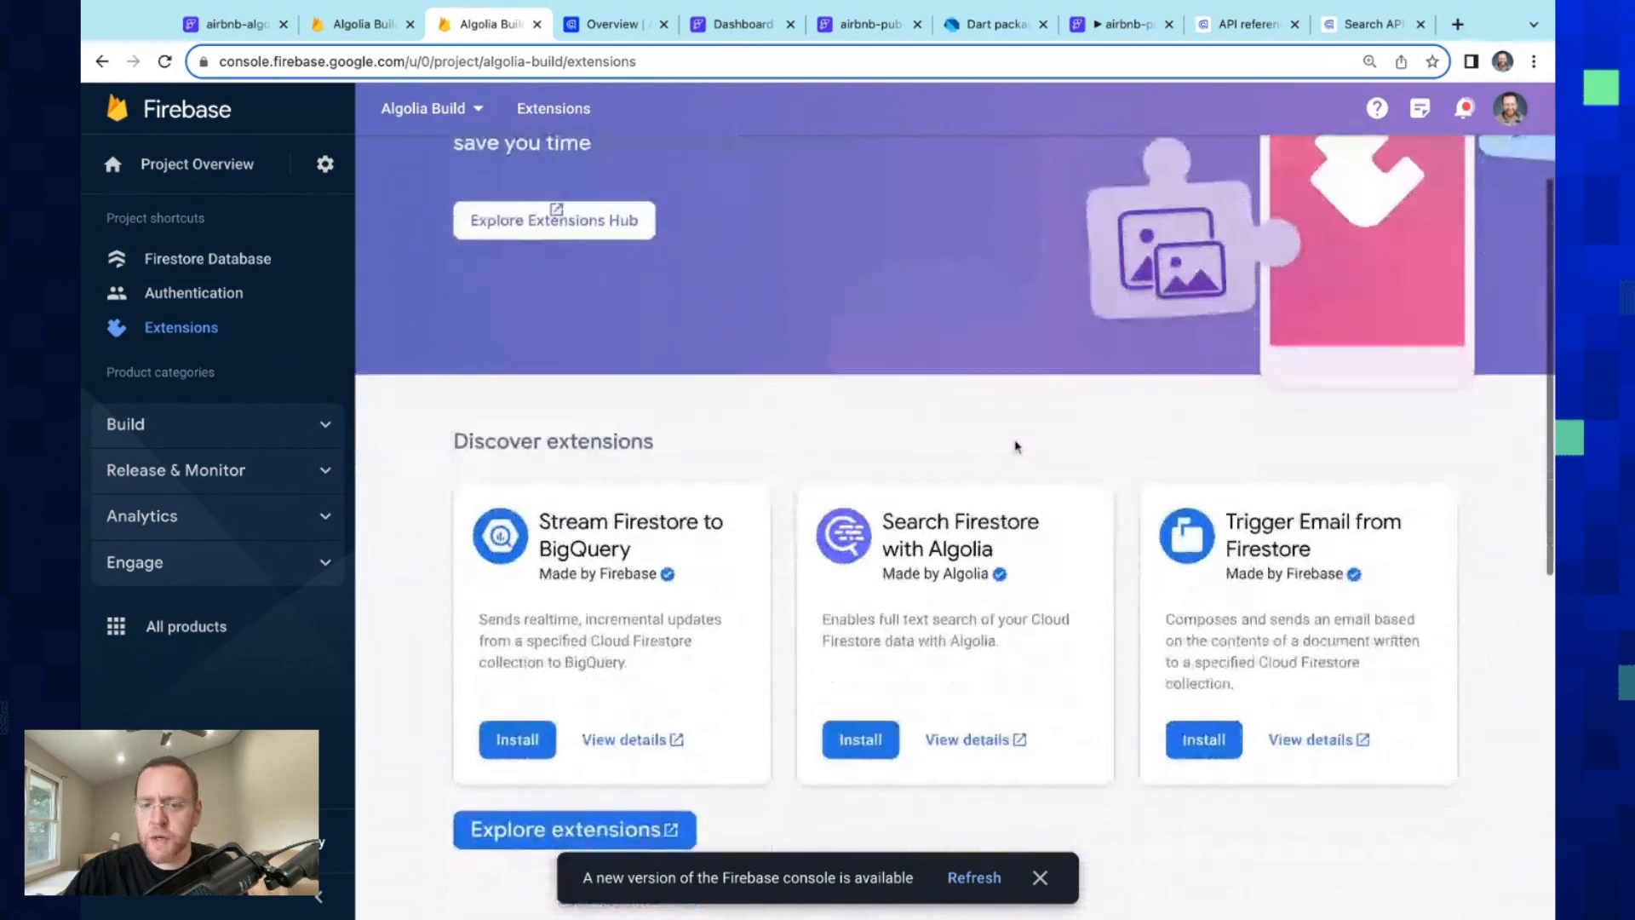
{"action": "scroll", "scroll_direction": "down", "scroll_amount": 3}
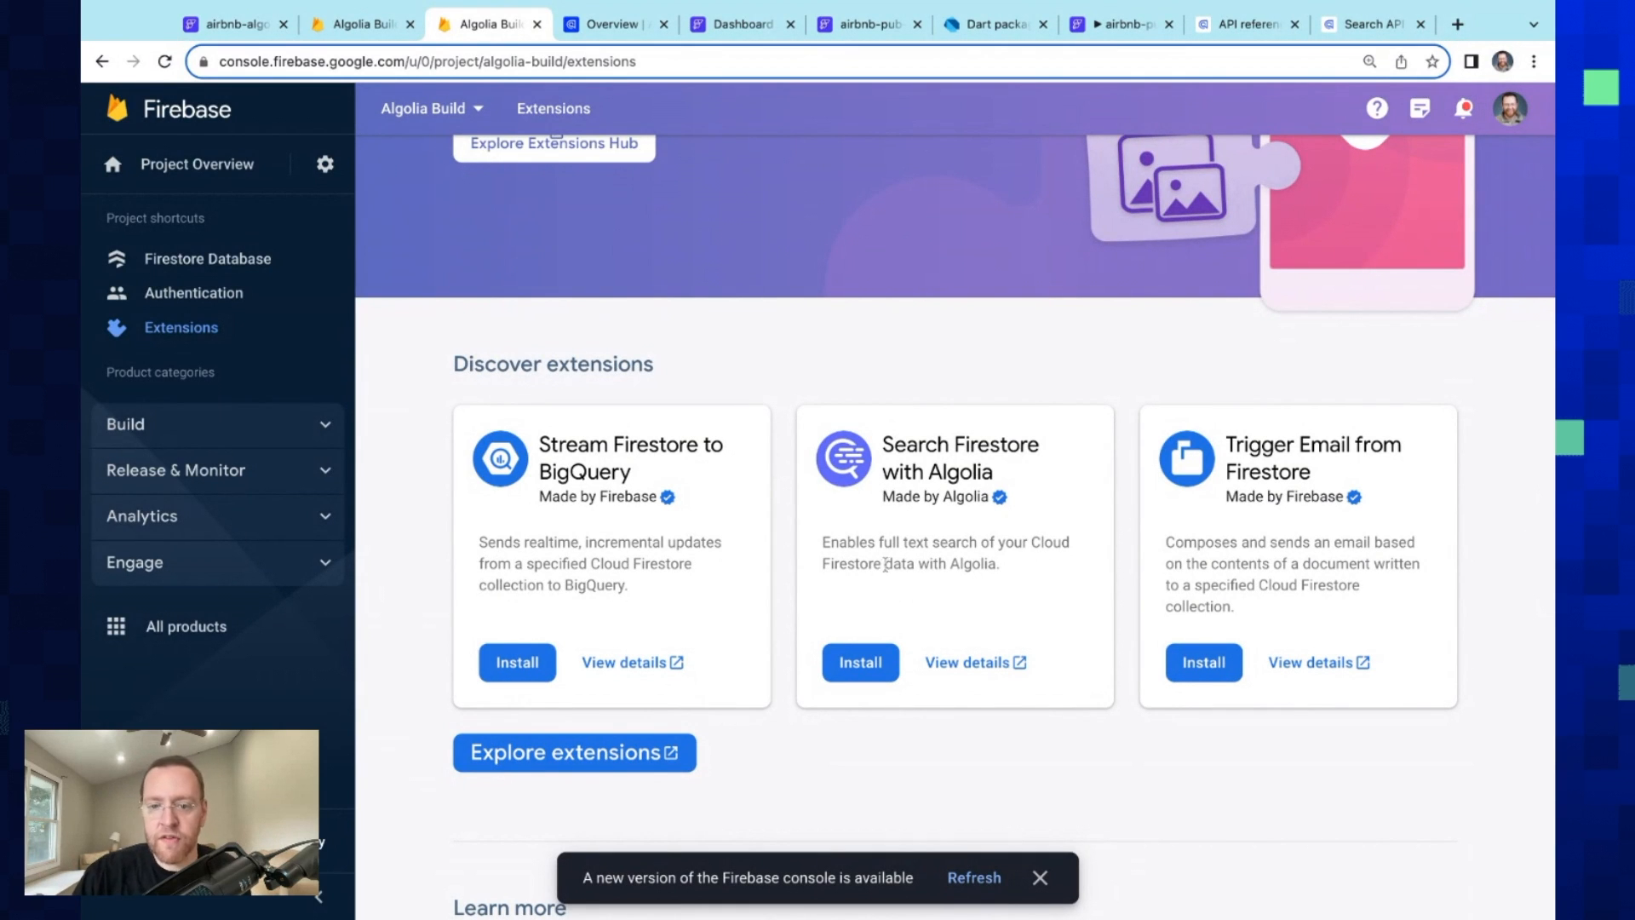
Begin installing the Algolia extension and step through its billing, APIs and access review sections.
{"action": "left_click", "coordinate": [858, 662]}
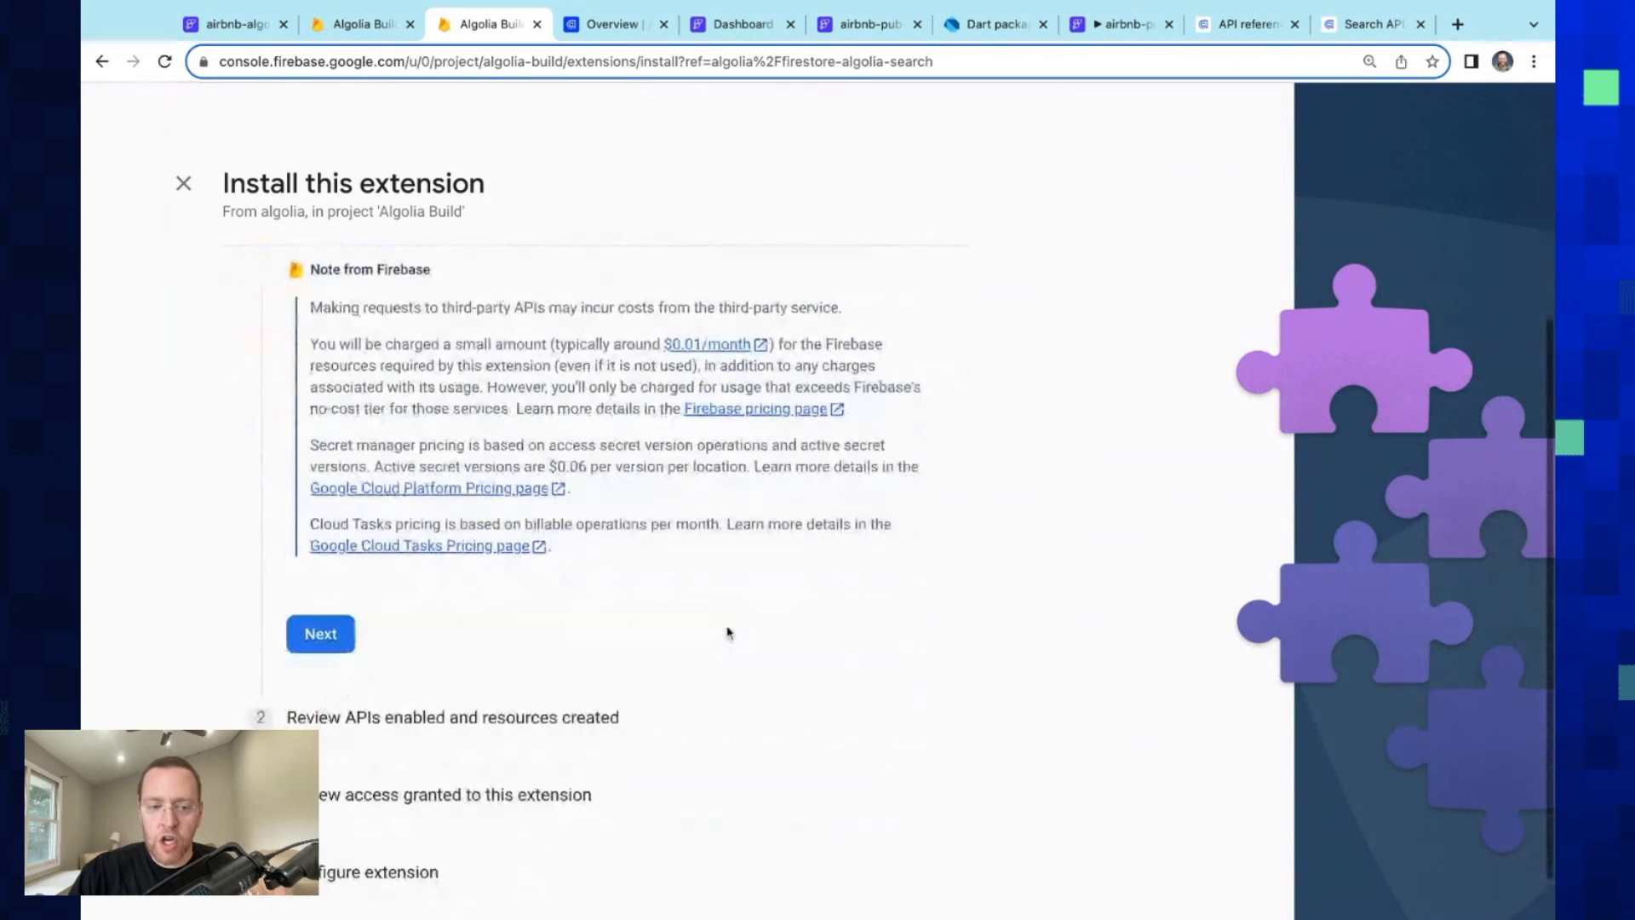
{"action": "left_click", "coordinate": [320, 633]}
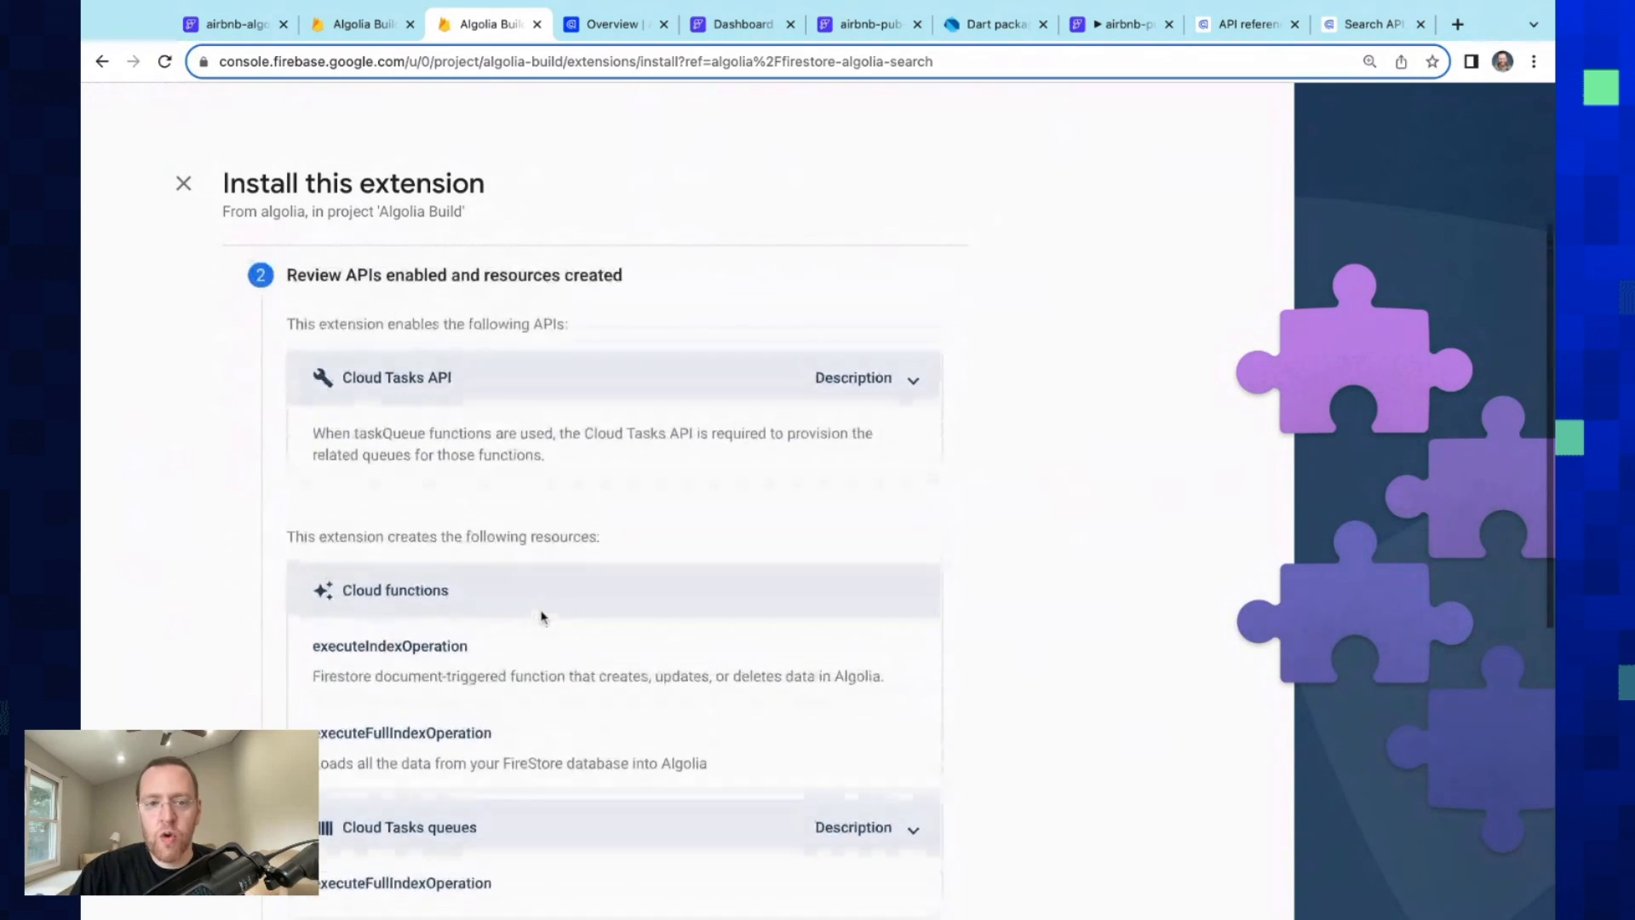
{"action": "scroll", "scroll_direction": "down", "scroll_amount": 3}
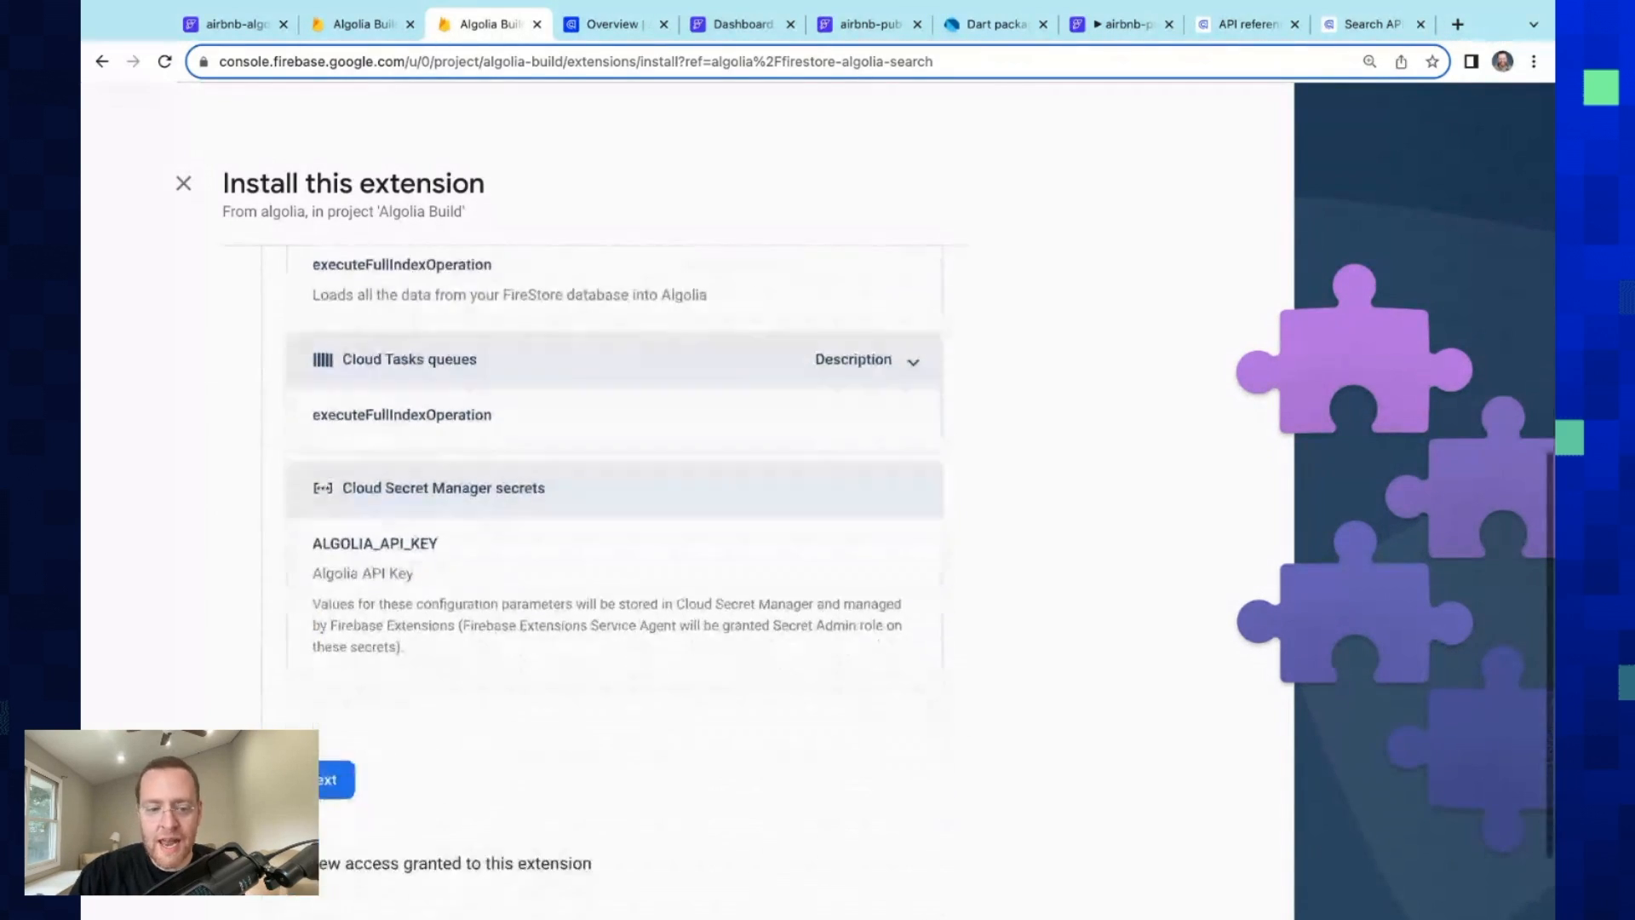
{"action": "scroll", "scroll_direction": "down", "scroll_amount": 3}
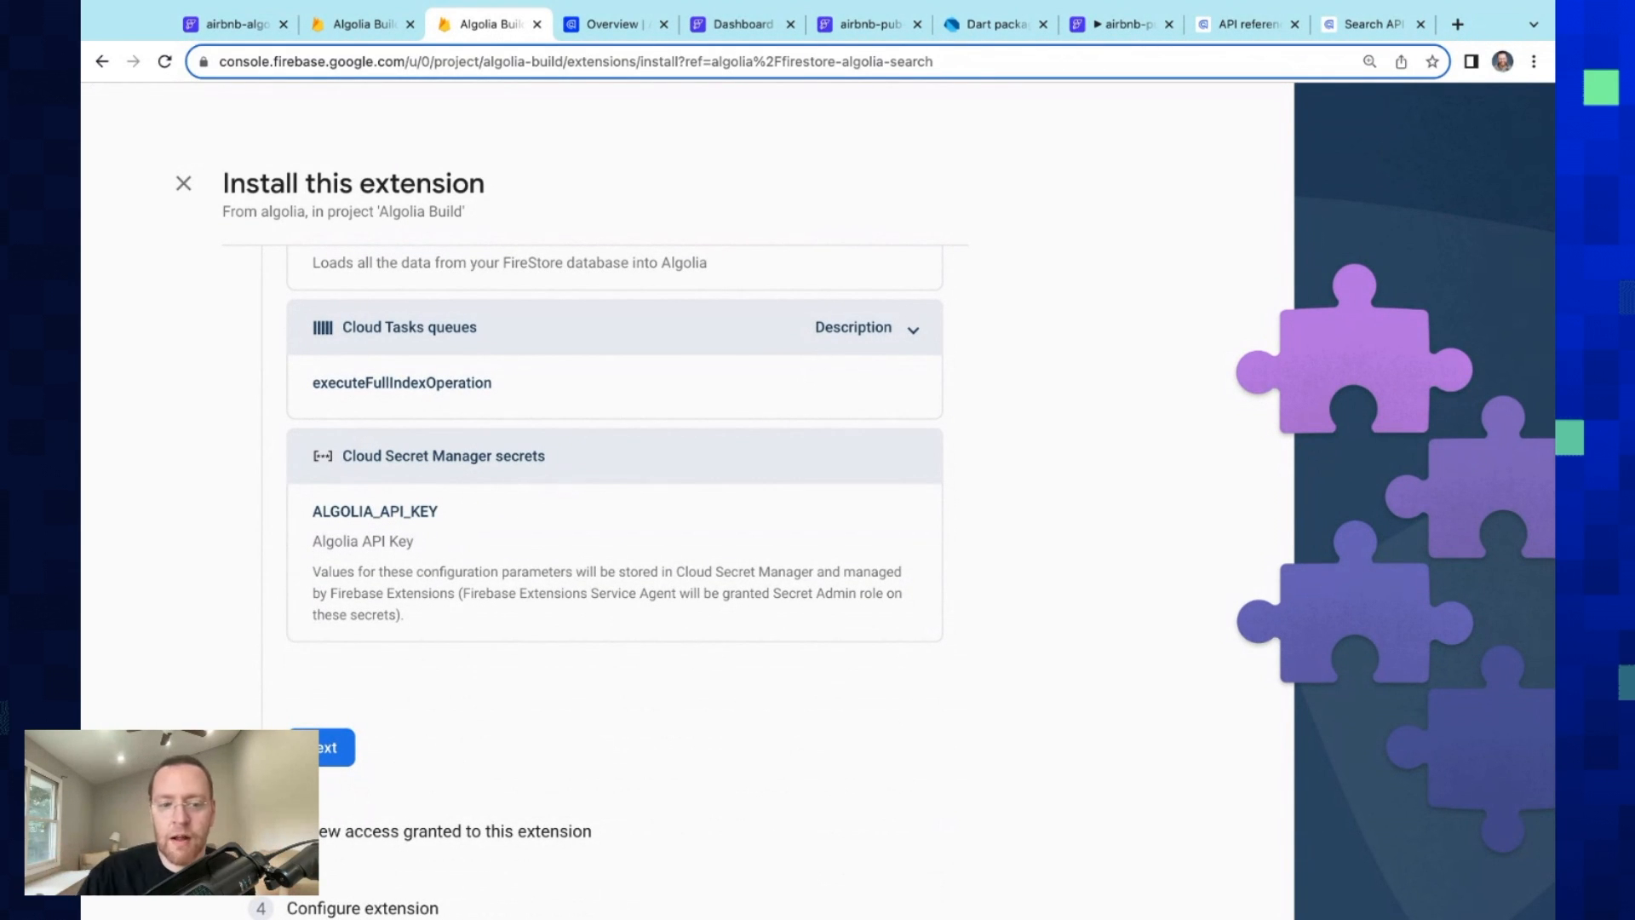
{"action": "scroll", "scroll_direction": "down", "scroll_amount": 3}
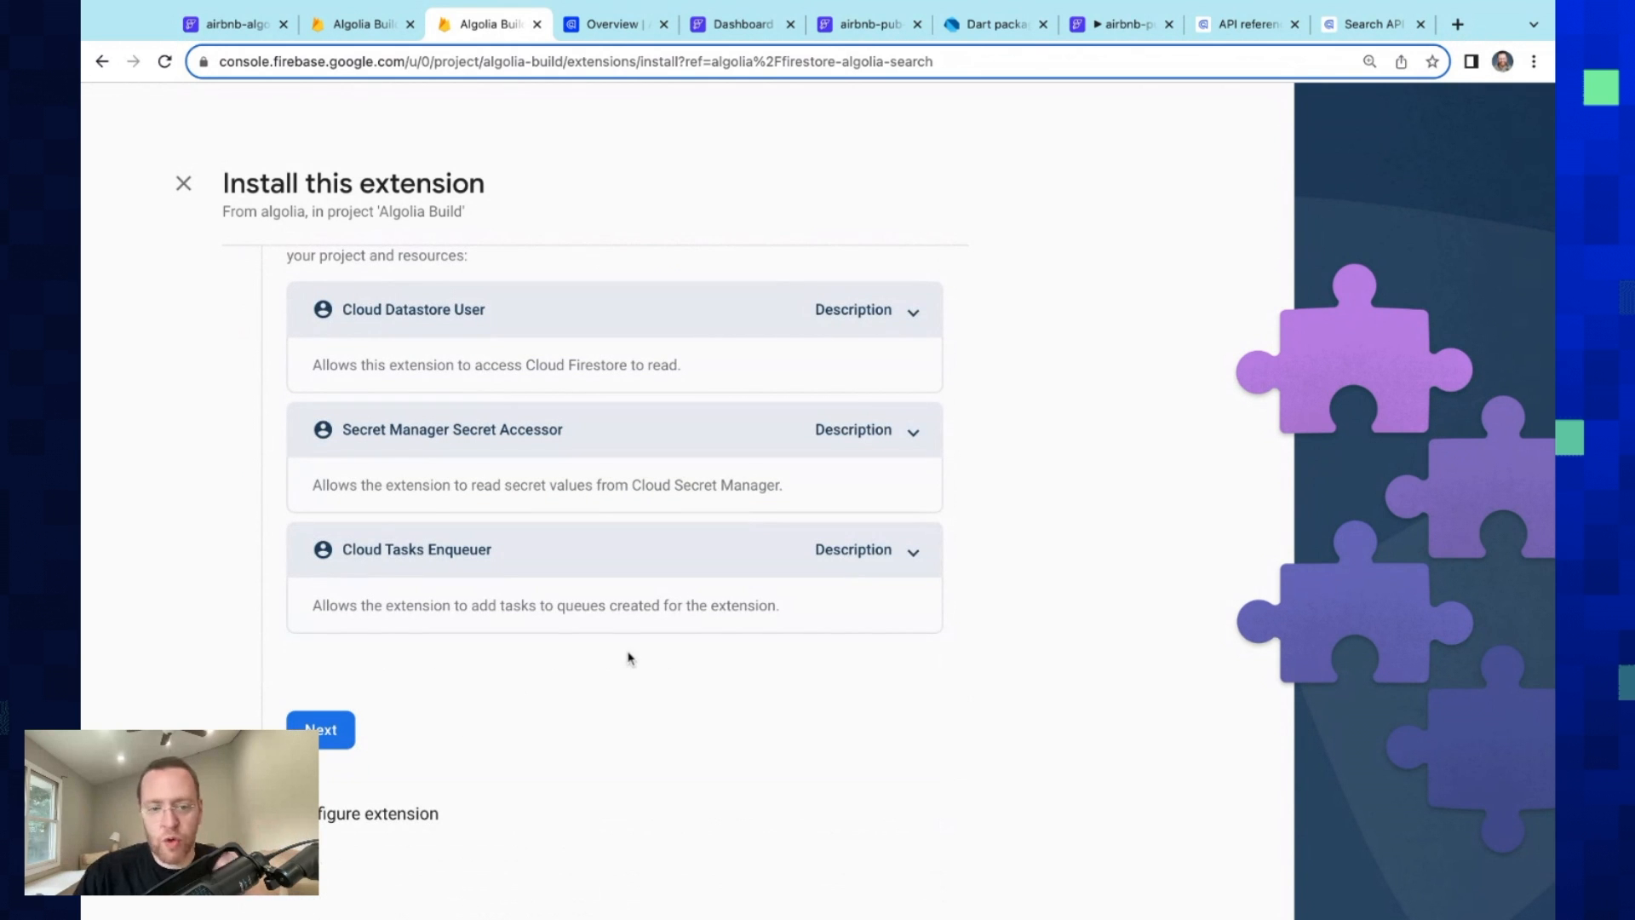
Reach Configure extension and set the Collection Path to properties.
{"action": "left_click", "coordinate": [321, 729]}
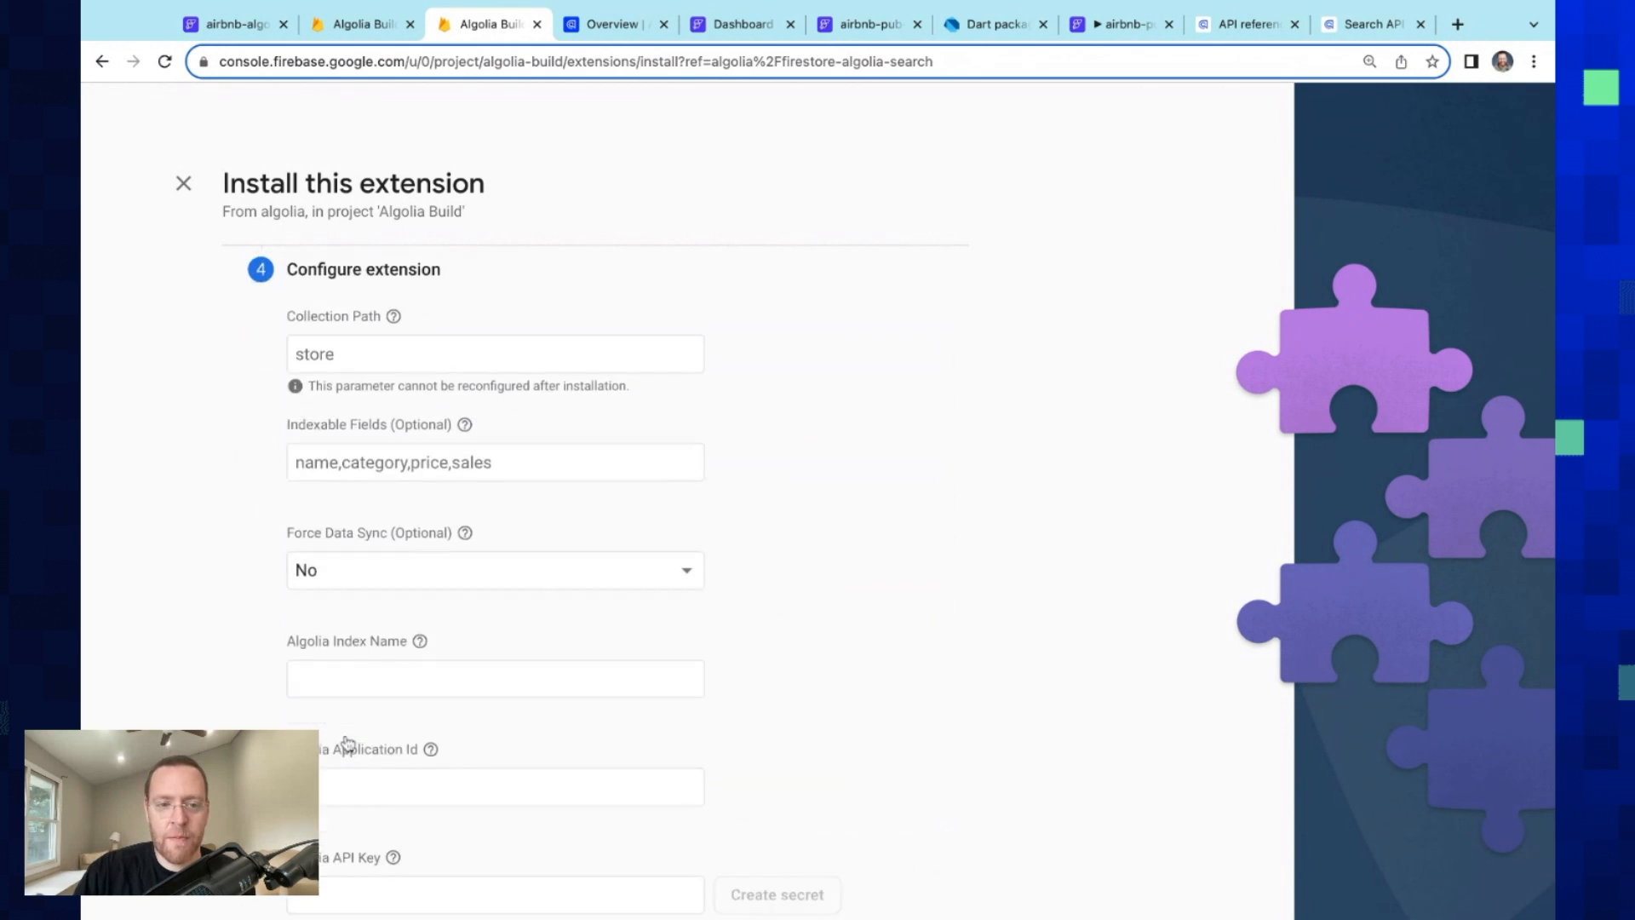
{"action": "scroll", "scroll_direction": "down", "scroll_amount": 3}
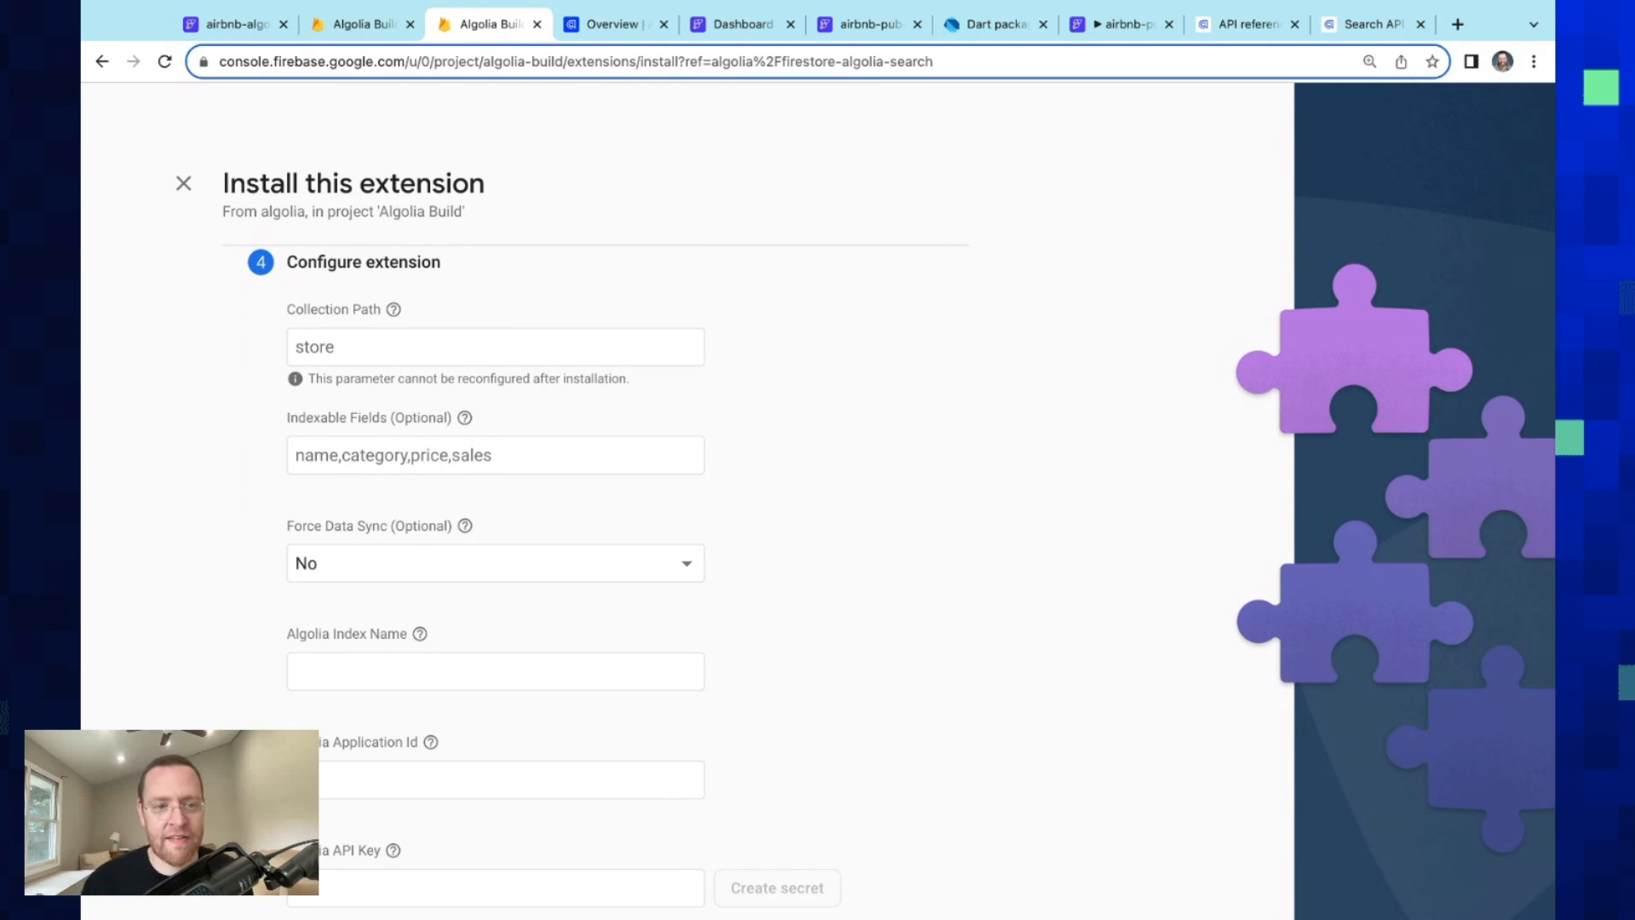
{"action": "mouse_move", "coordinate": [392, 48]}
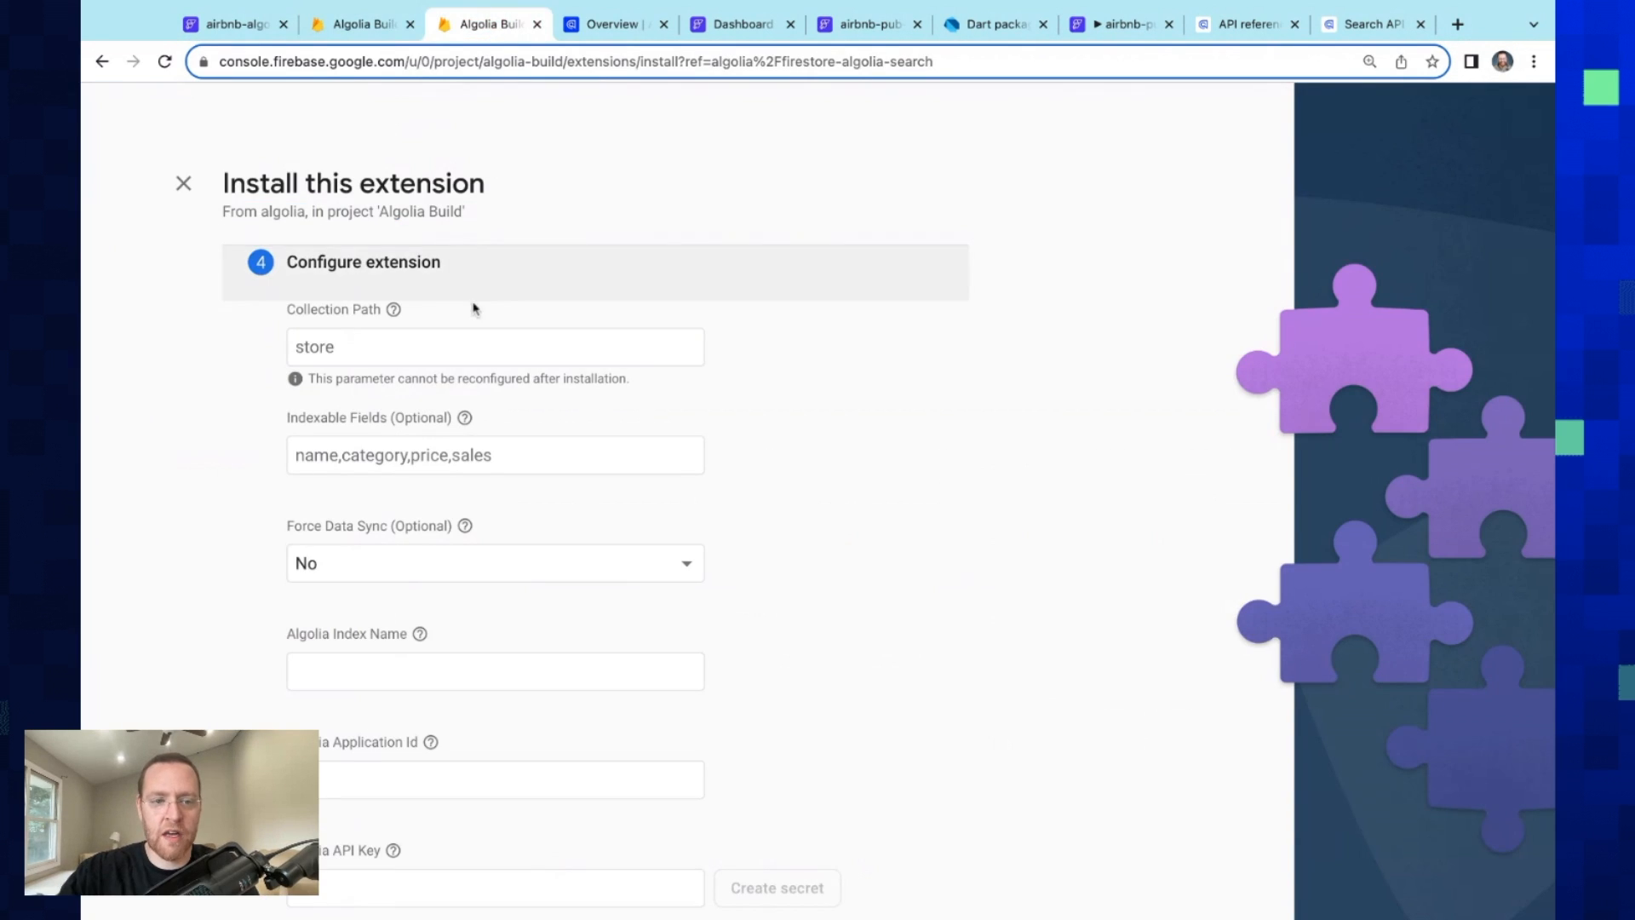
{"action": "type", "text": "properties"}
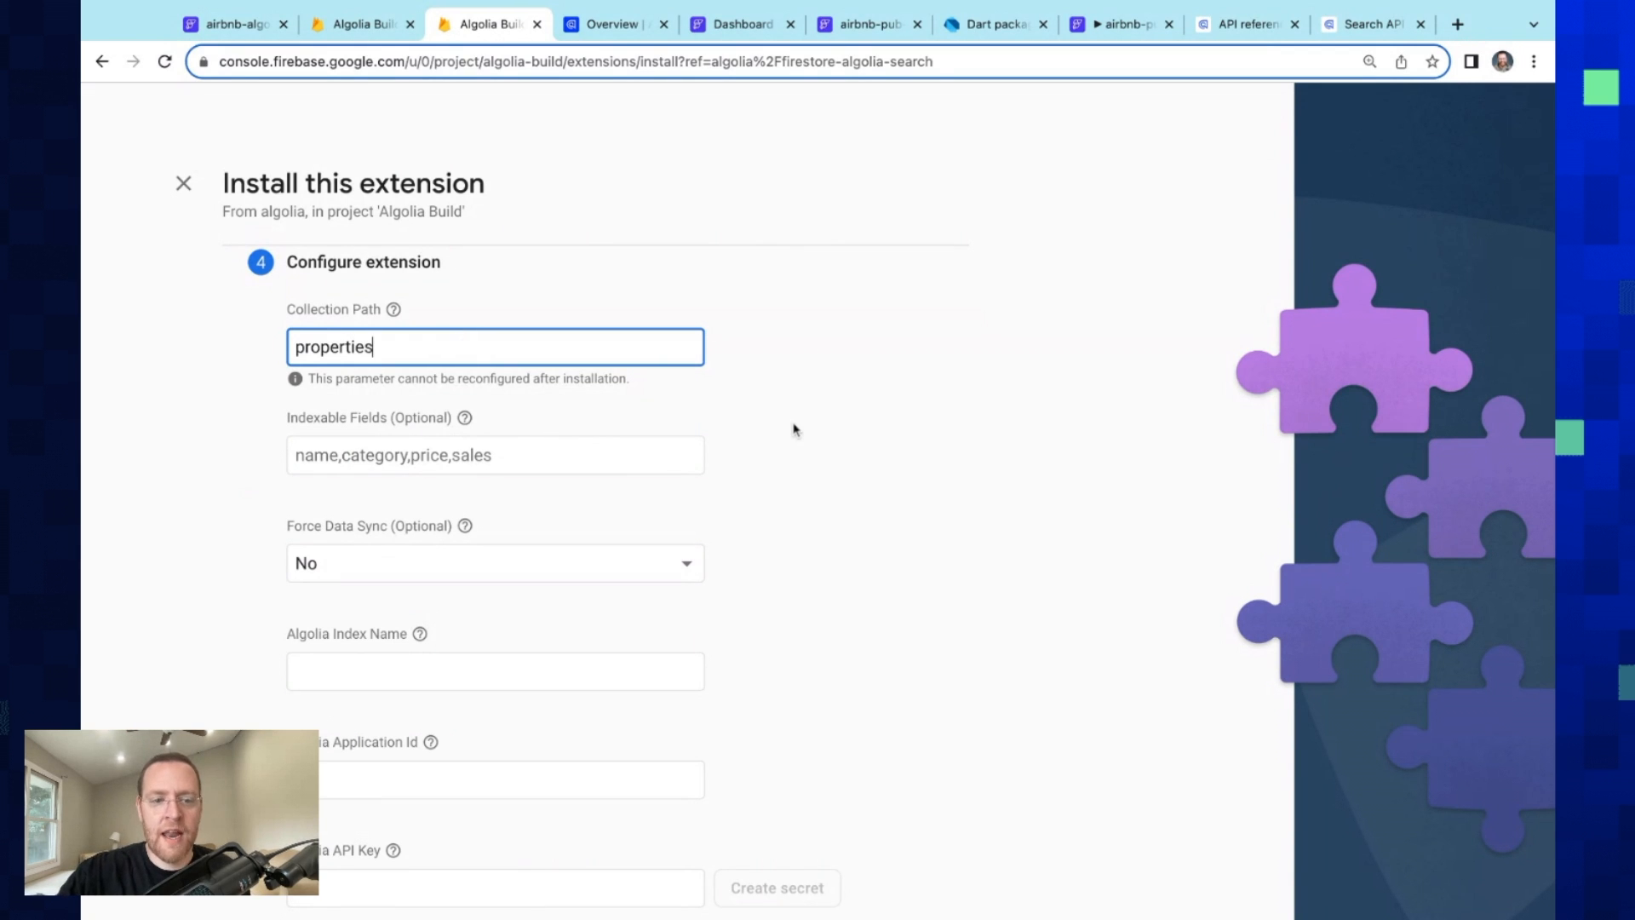
{"action": "scroll", "scroll_direction": "down", "scroll_amount": 3}
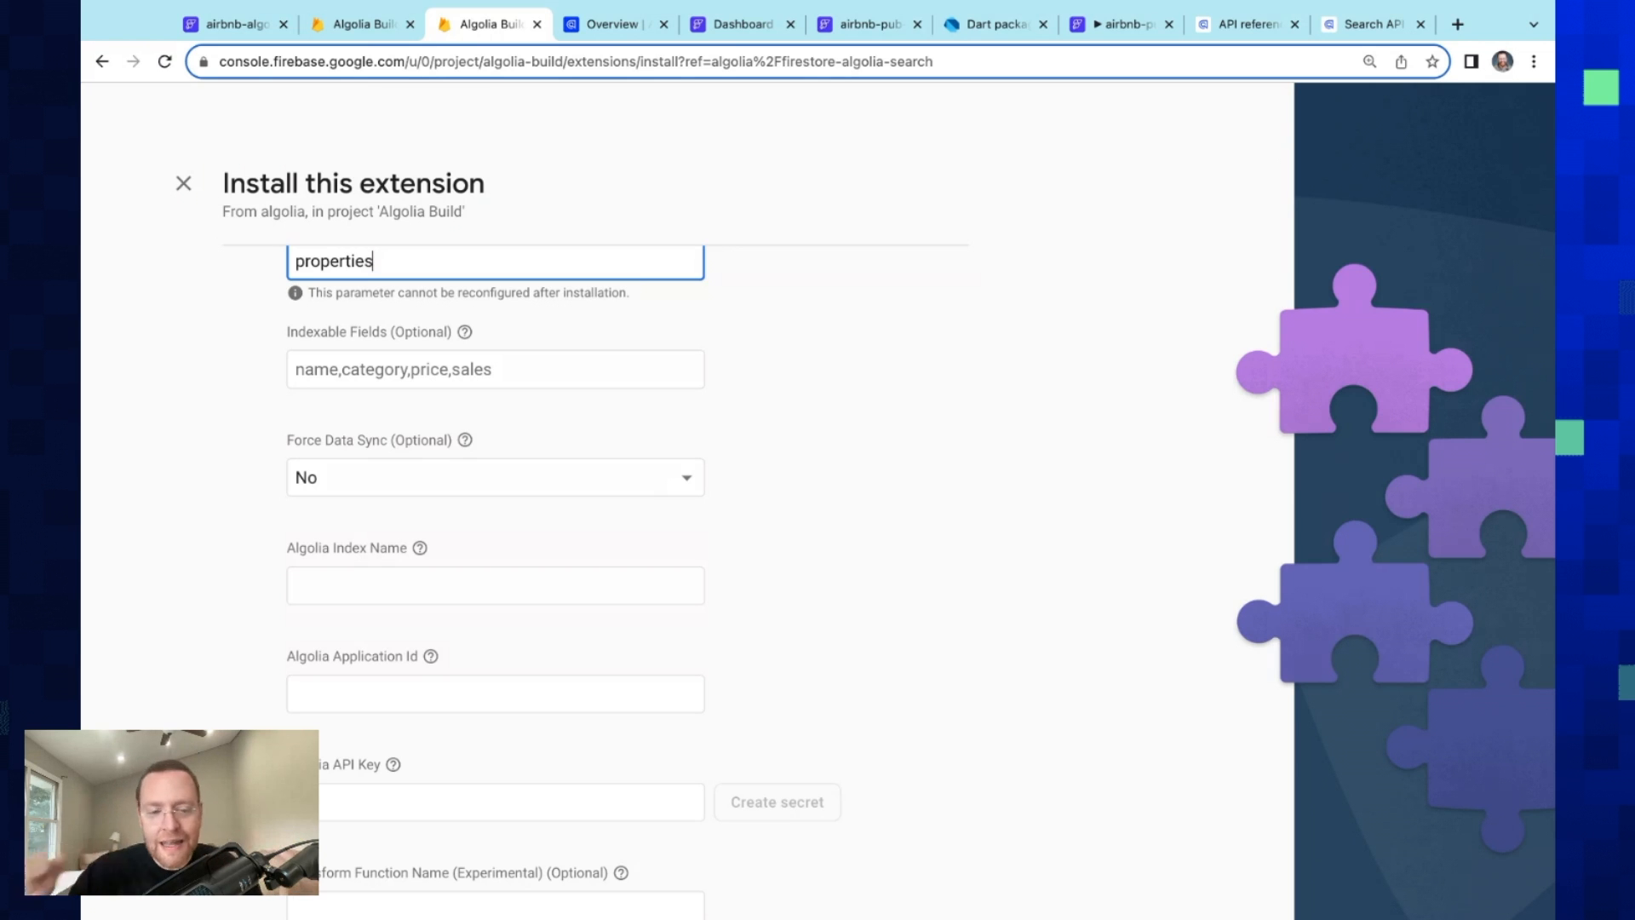
{"action": "mouse_move", "coordinate": [769, 407]}
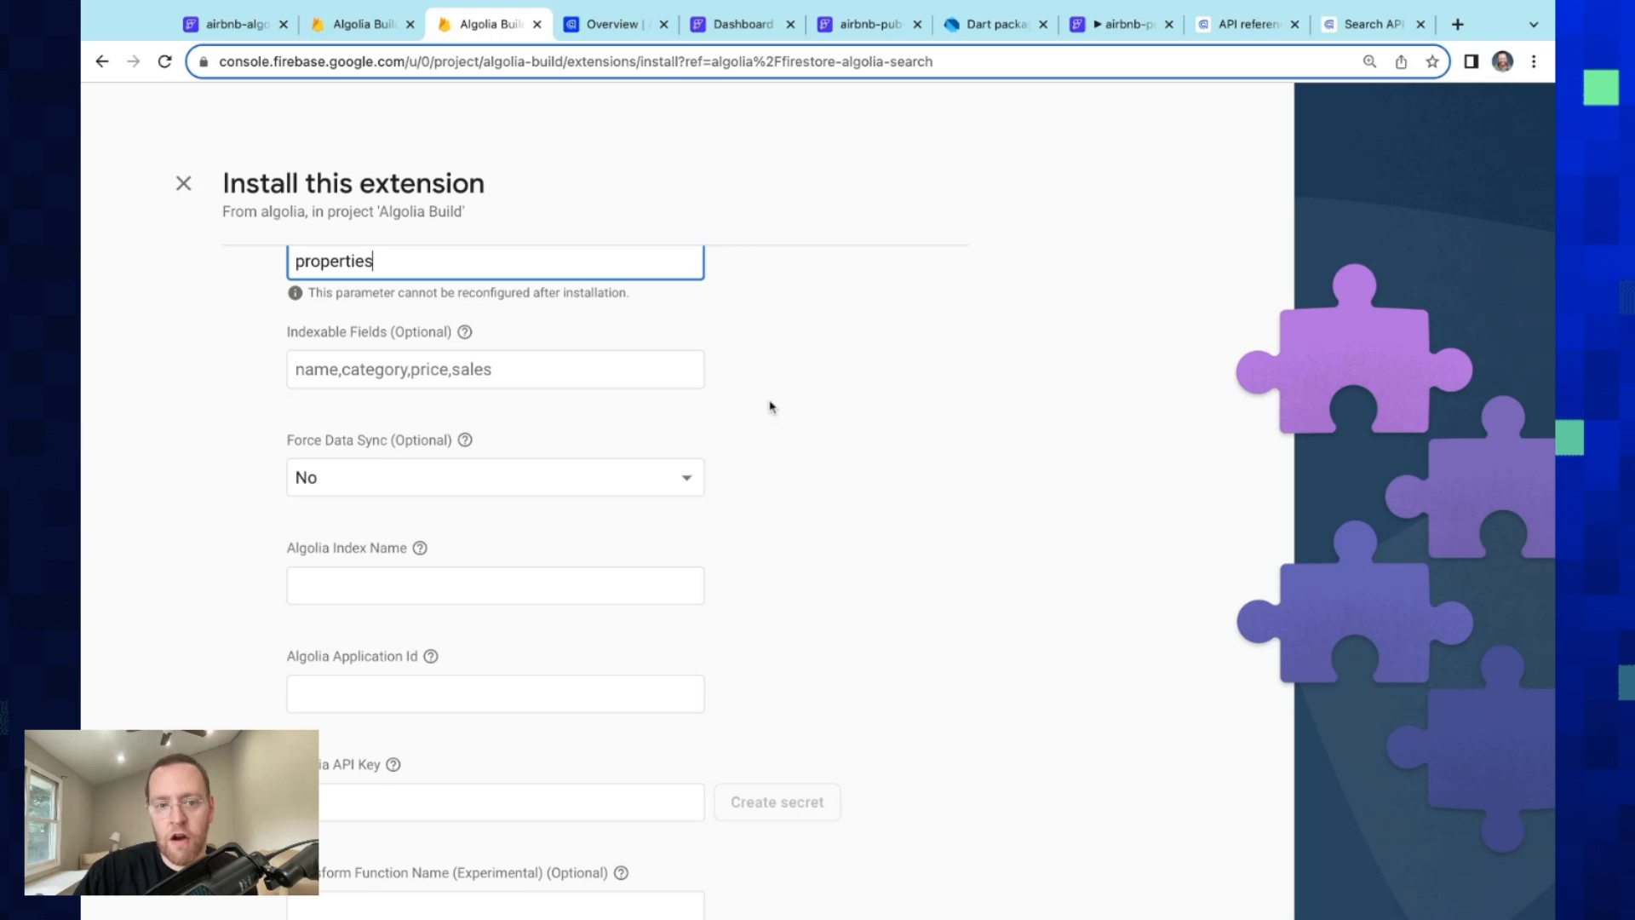
Set the Algolia Index Name to properties.
{"action": "scroll", "scroll_direction": "down", "scroll_amount": 3}
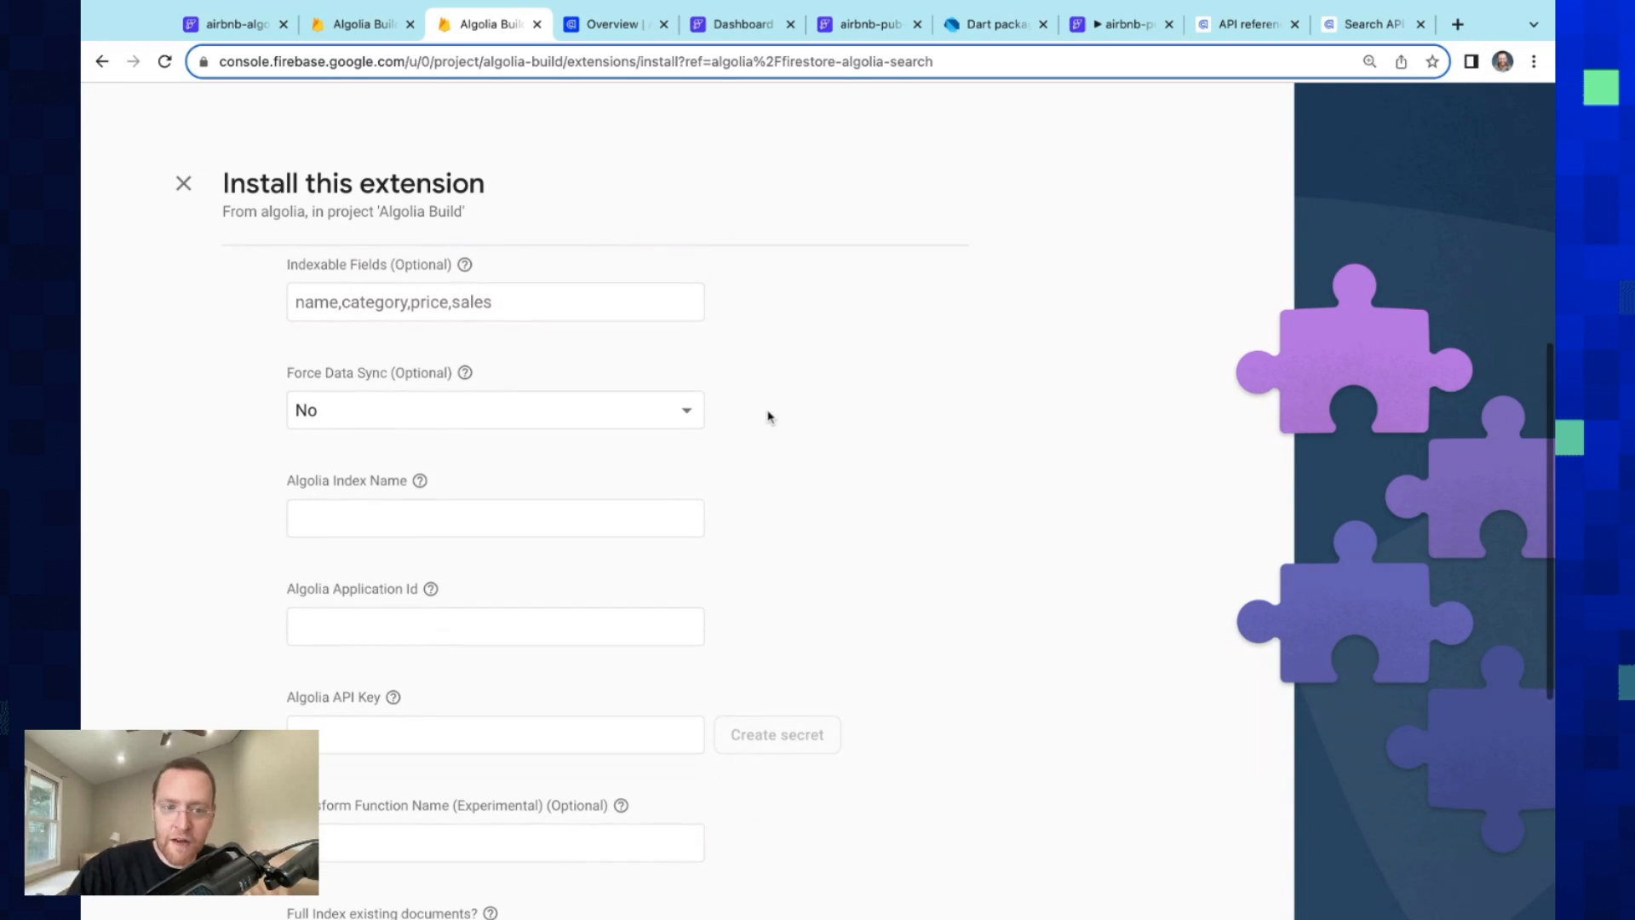
{"action": "scroll", "scroll_direction": "down", "scroll_amount": 3}
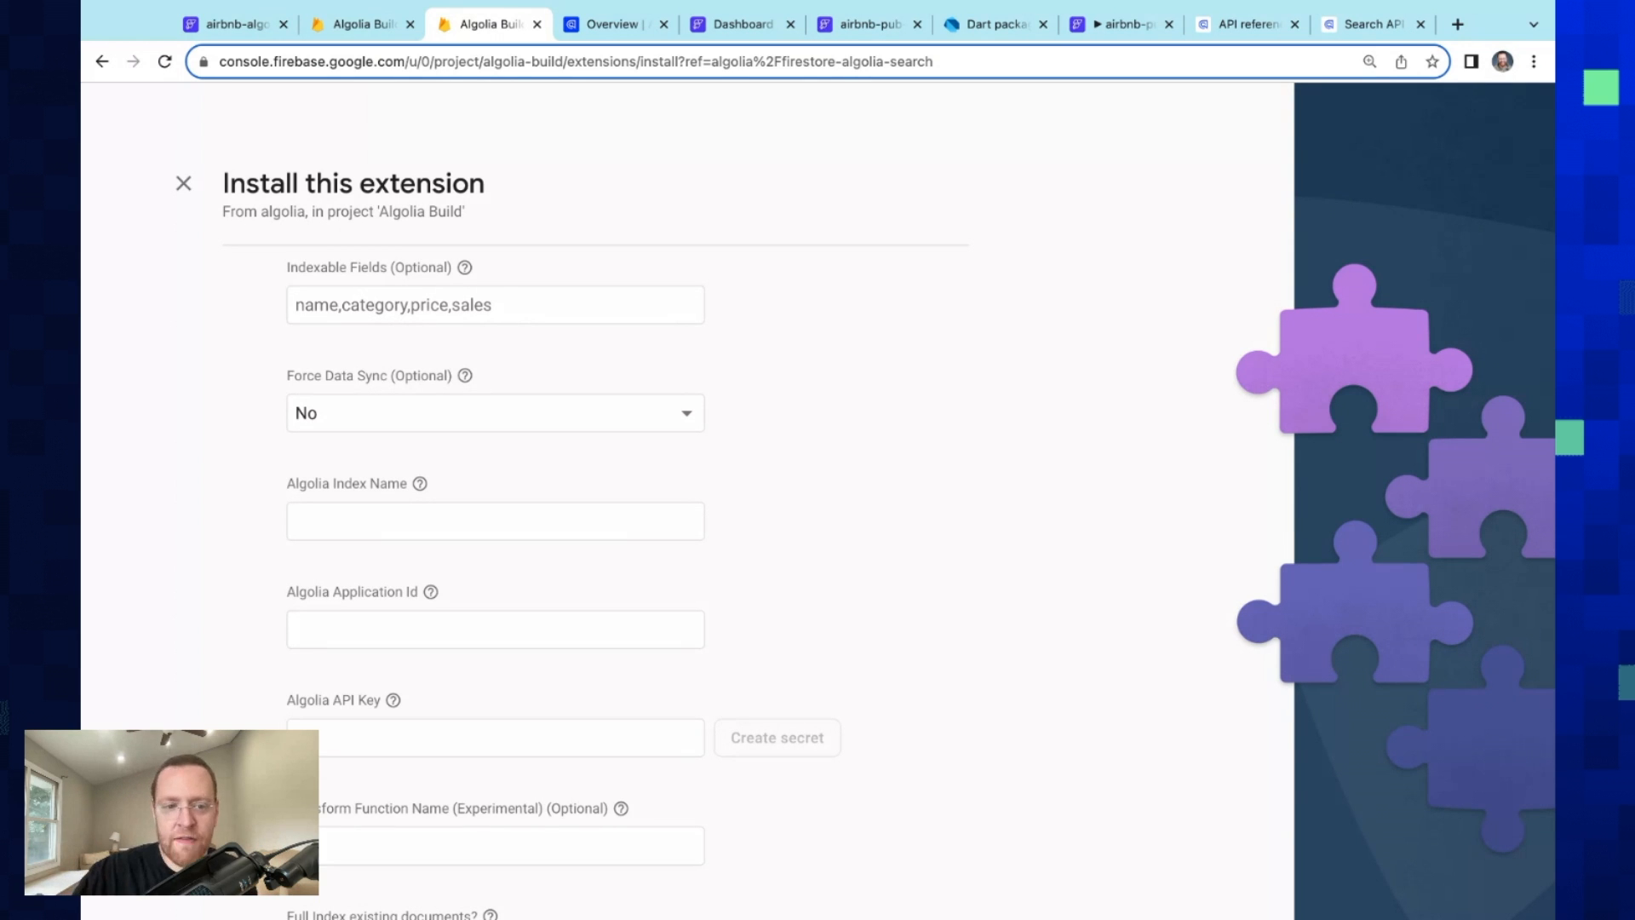
{"action": "scroll", "scroll_direction": "down", "scroll_amount": 3}
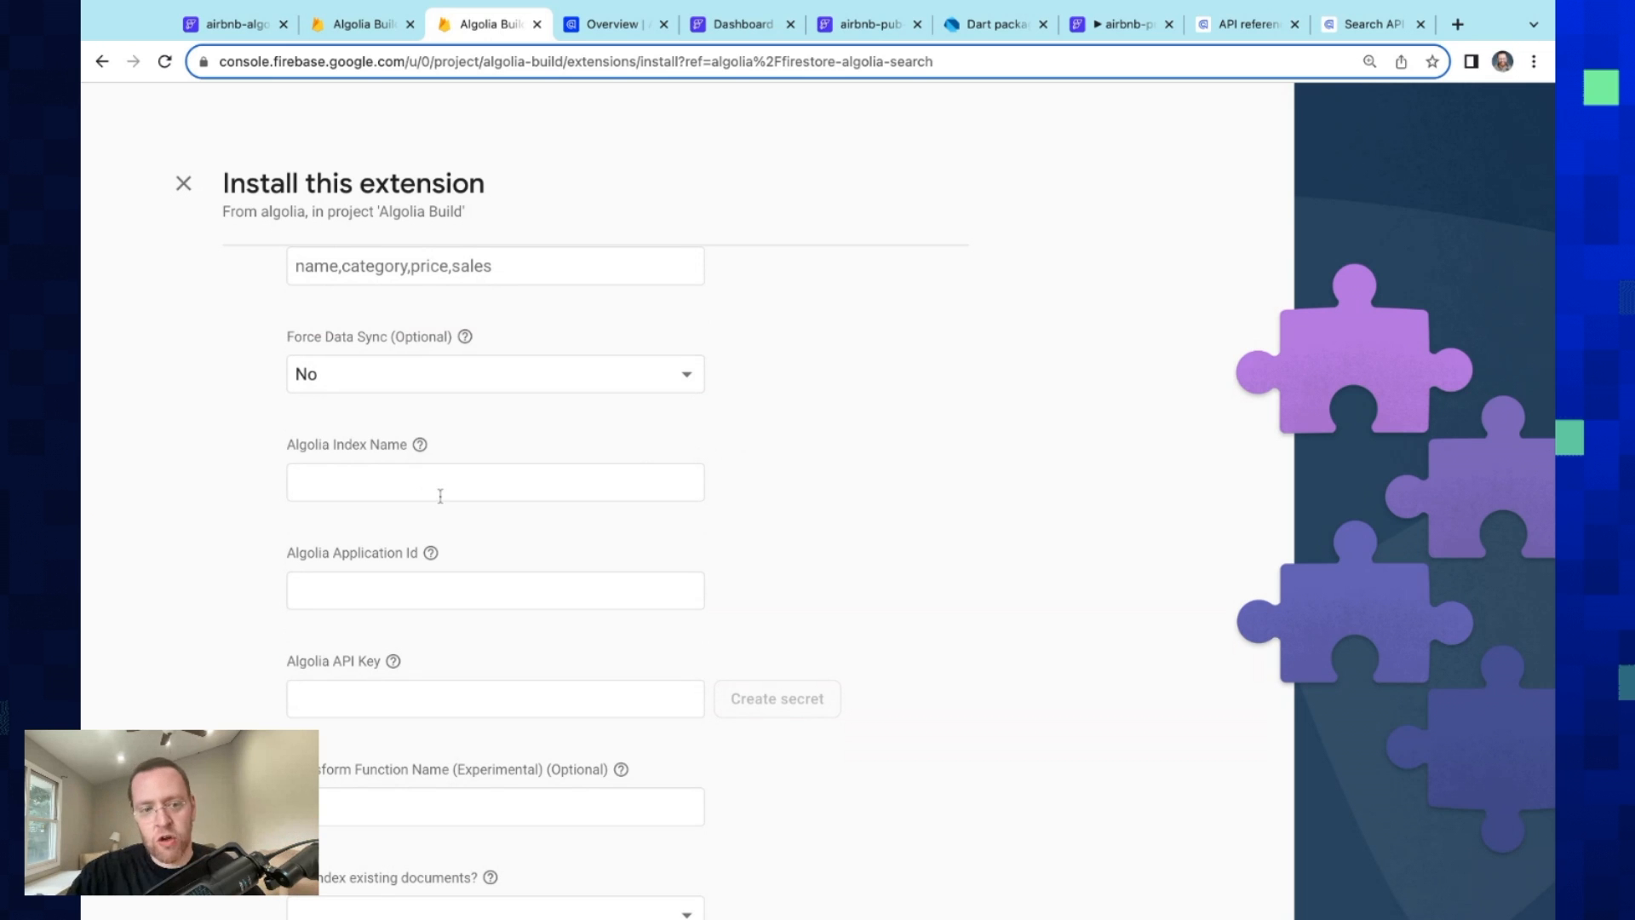
{"action": "type", "text": "p"}
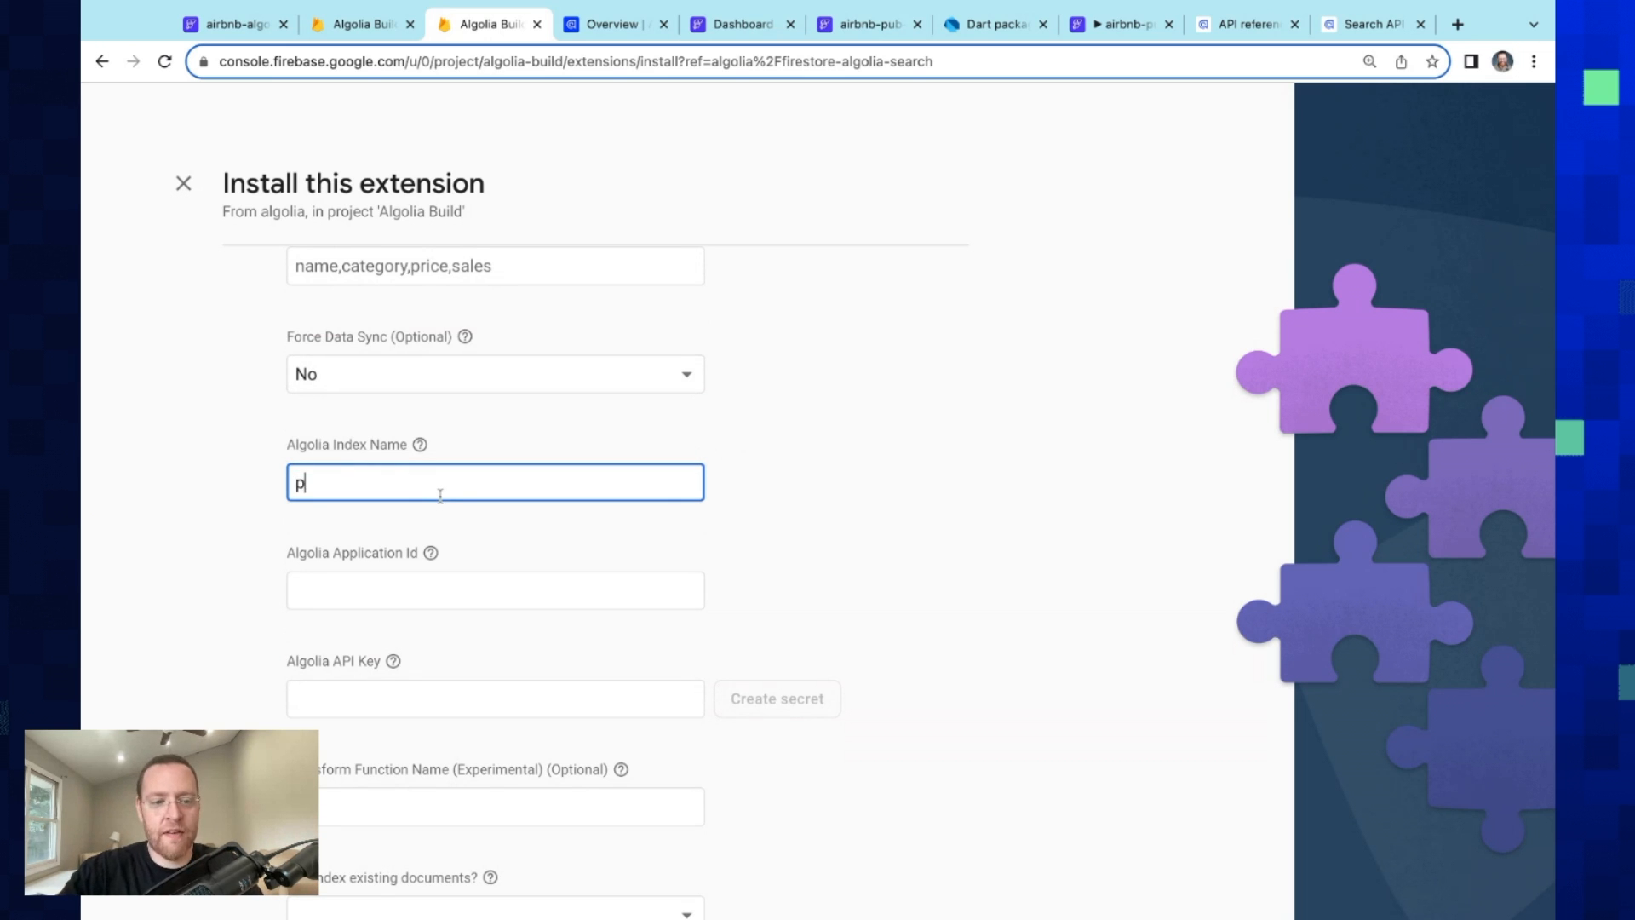
{"action": "type", "text": "roperties"}
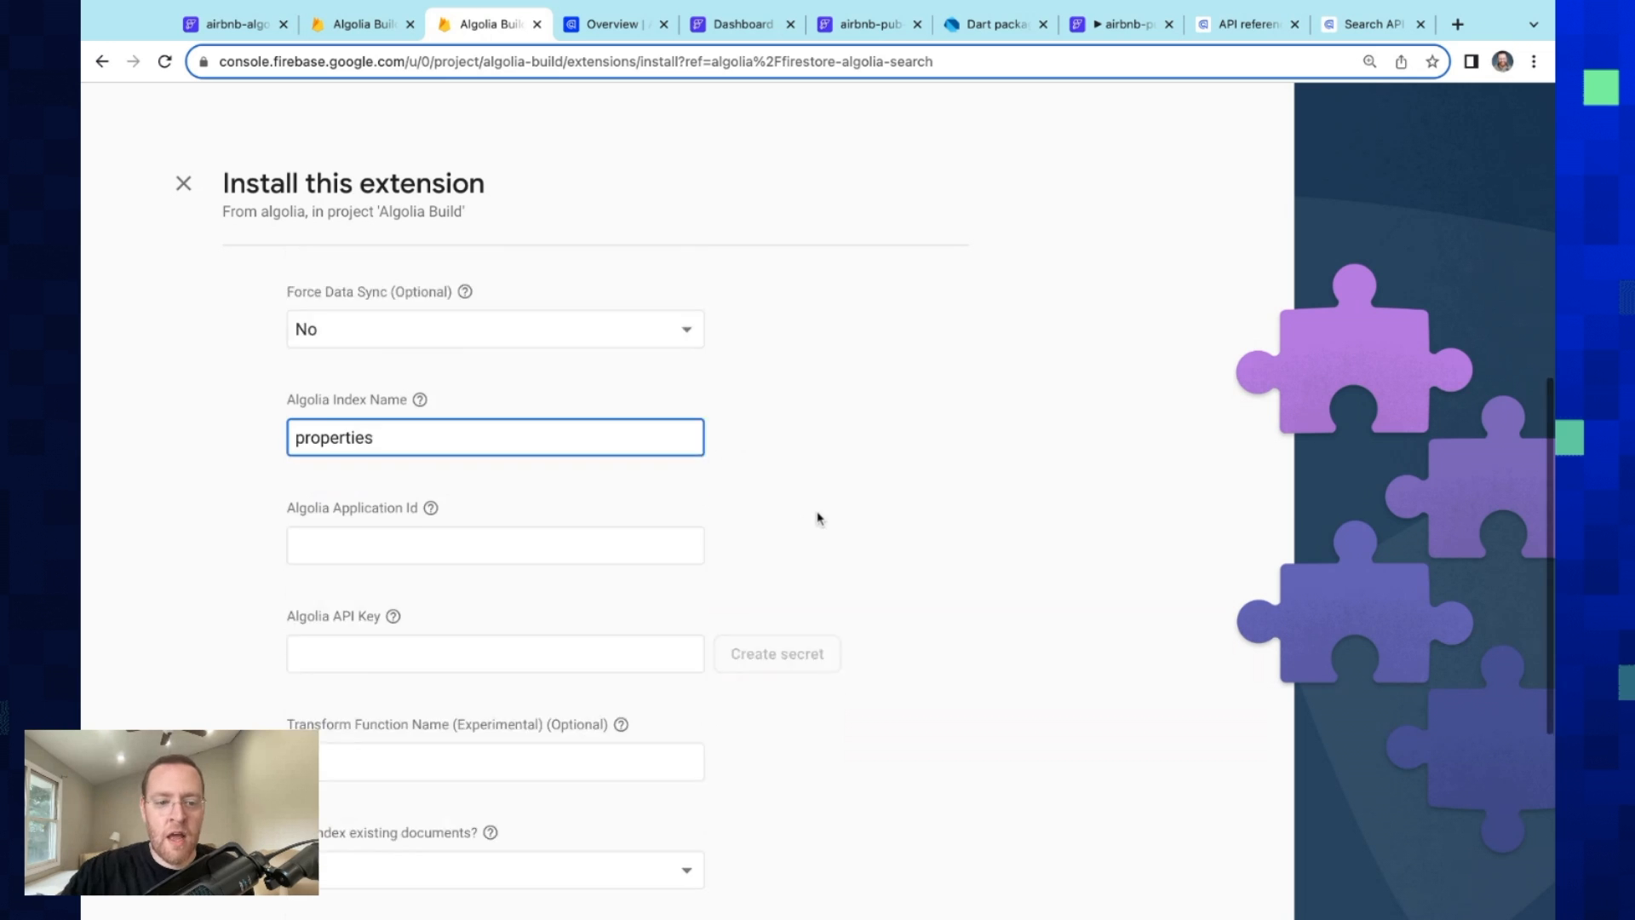
{"action": "scroll", "scroll_direction": "down", "scroll_amount": 3}
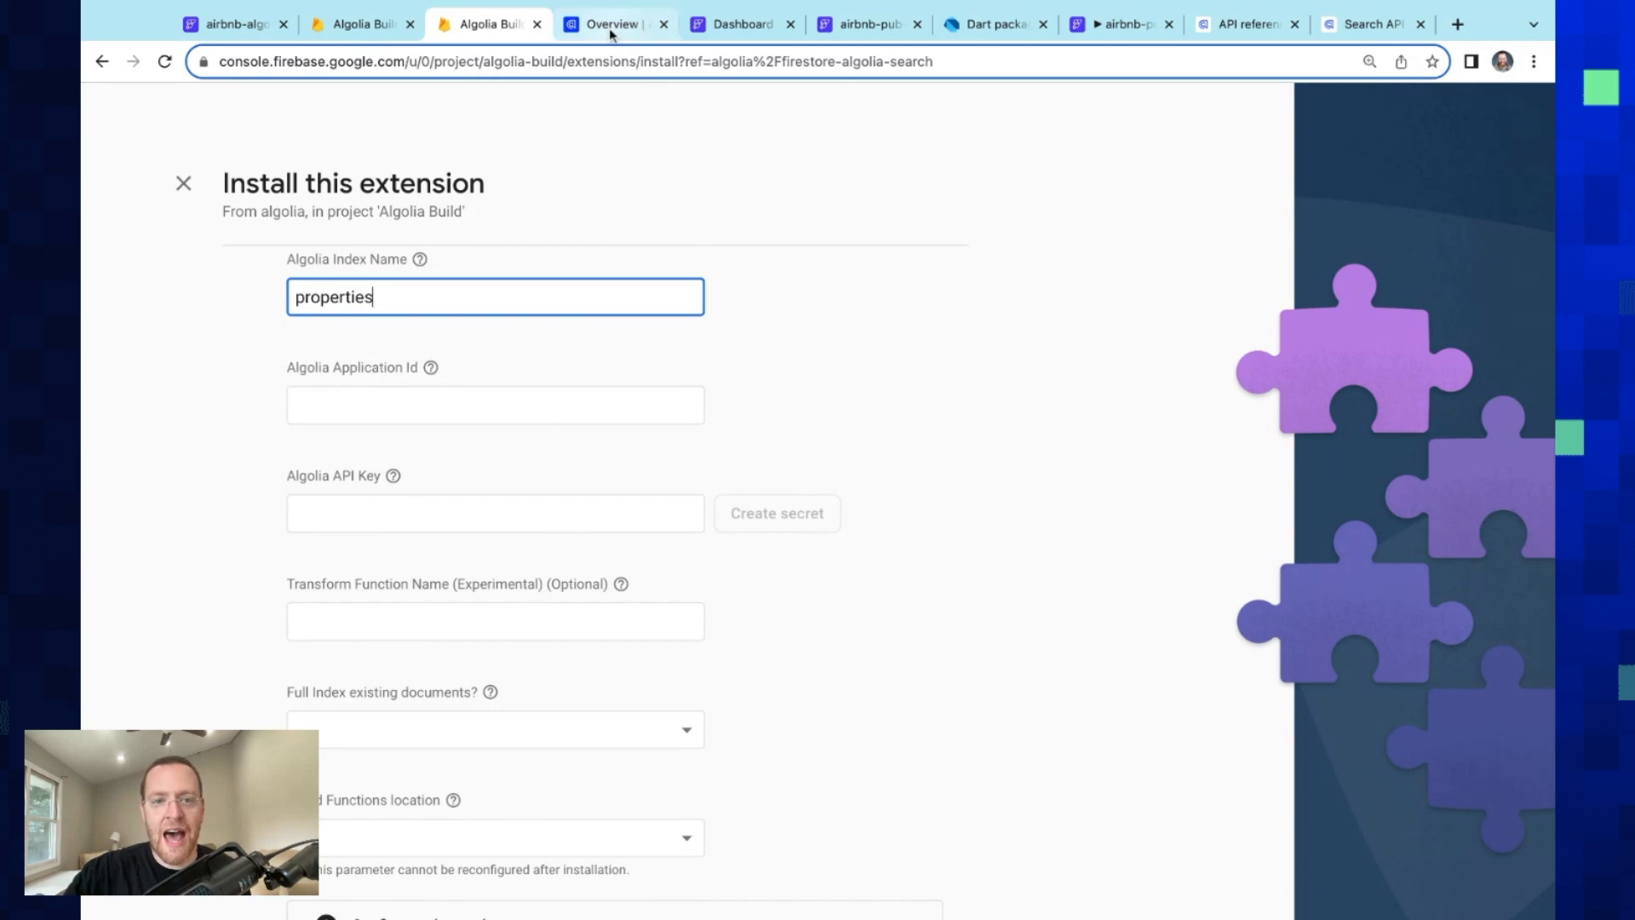
Copy the Algolia application ID and fill the extension's Algolia Application Id with VZYE5NBAF3.
{"action": "left_click", "coordinate": [613, 24]}
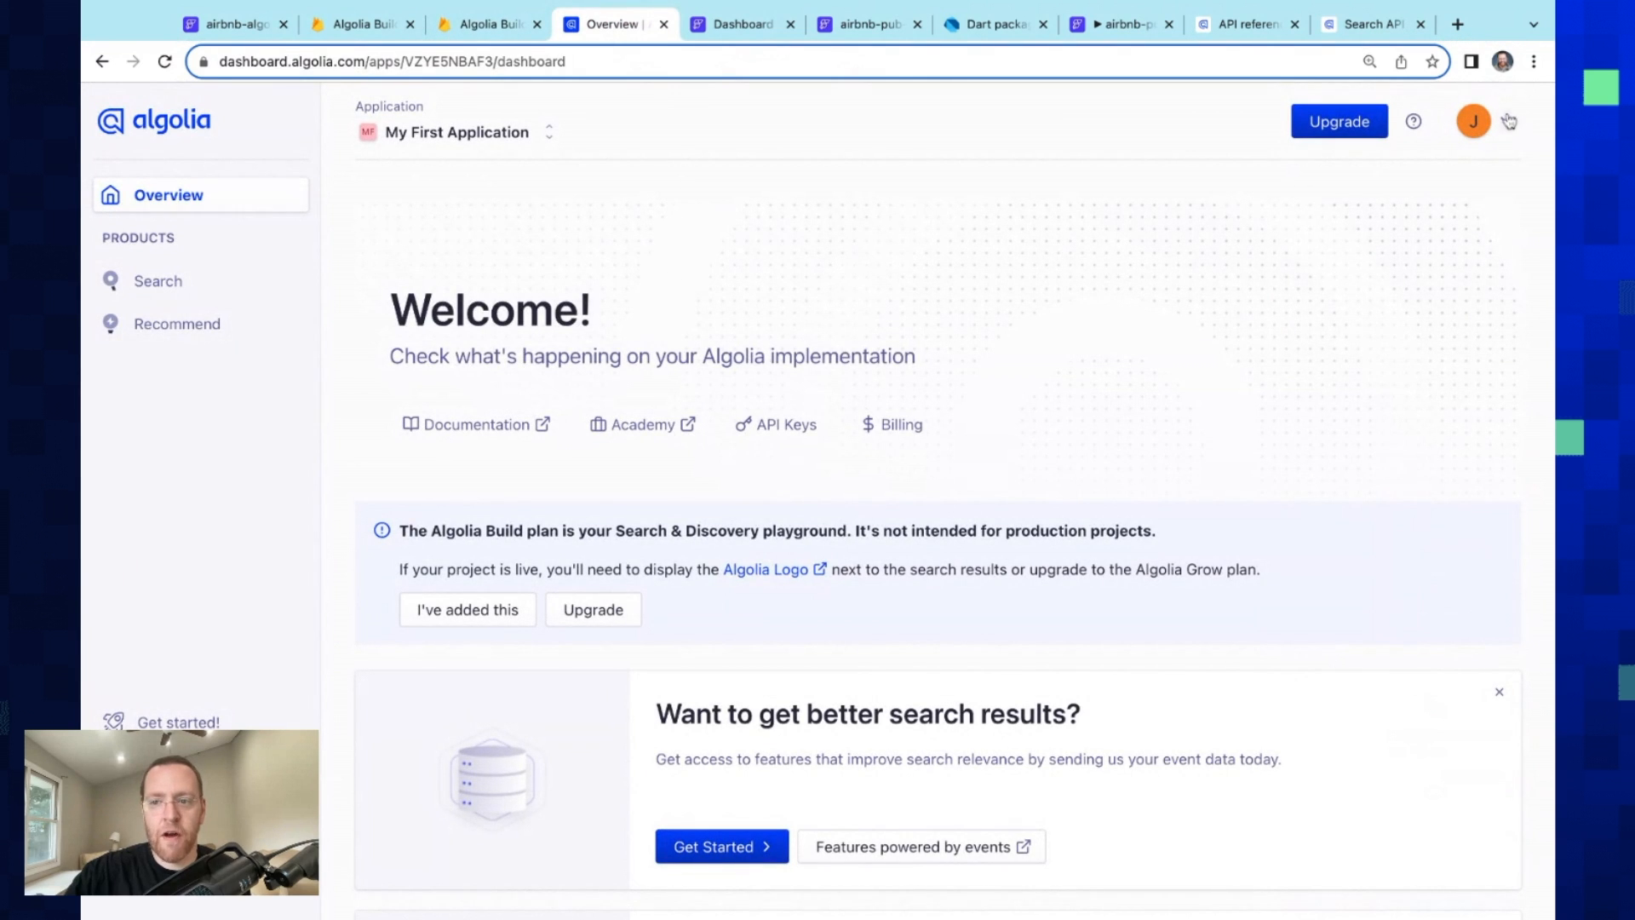
{"action": "left_click", "coordinate": [1472, 121]}
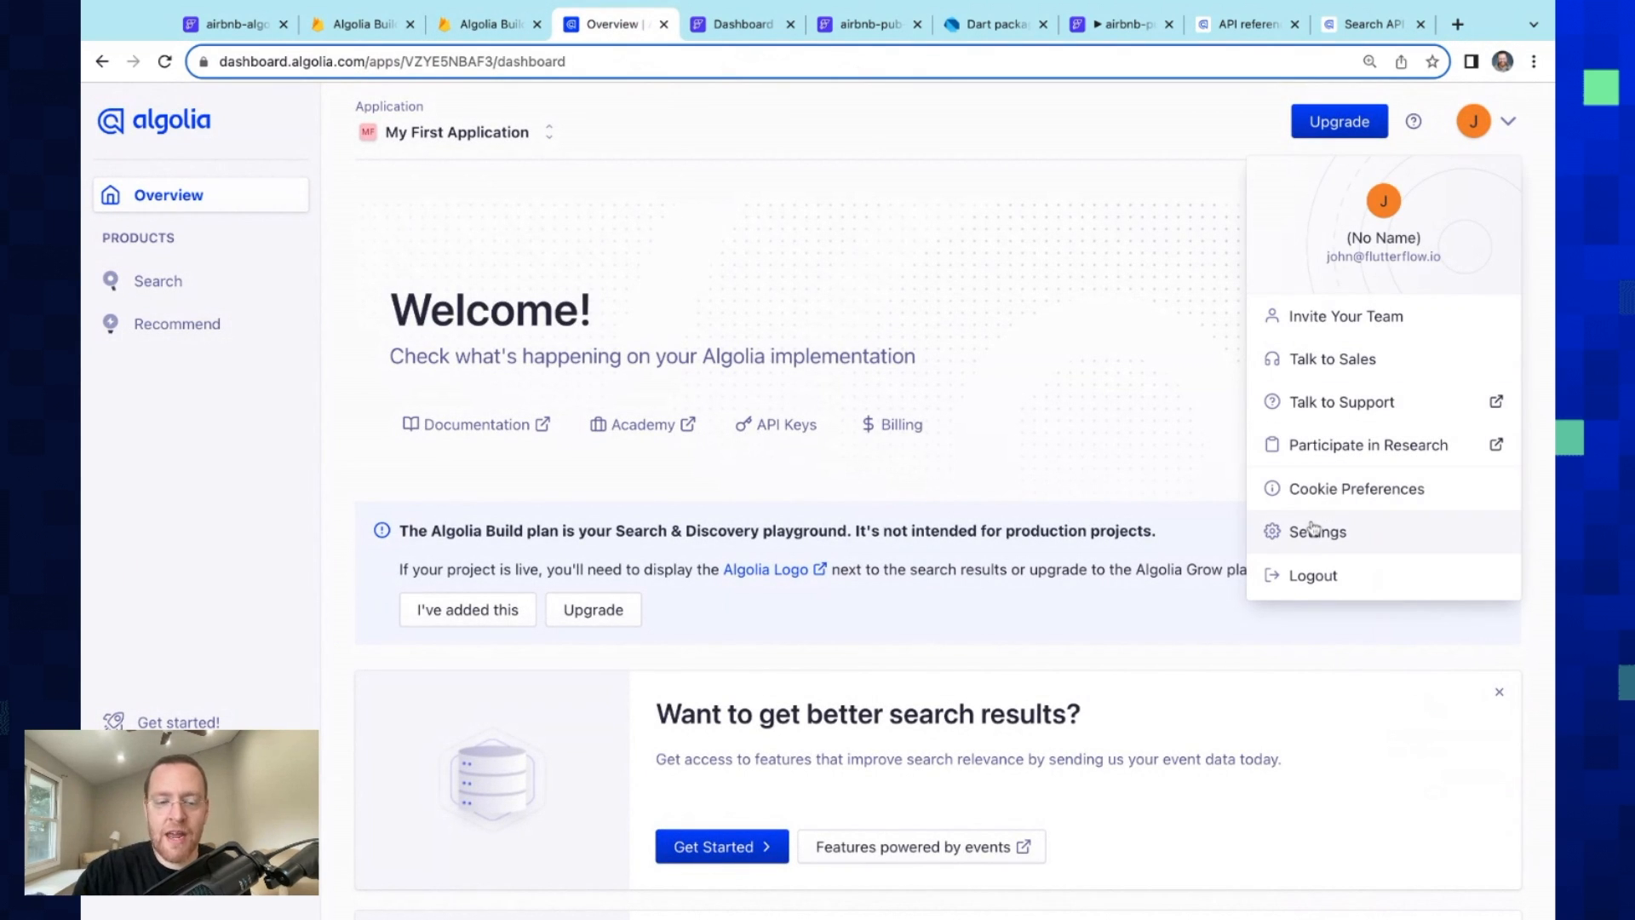
{"action": "mouse_move", "coordinate": [866, 310]}
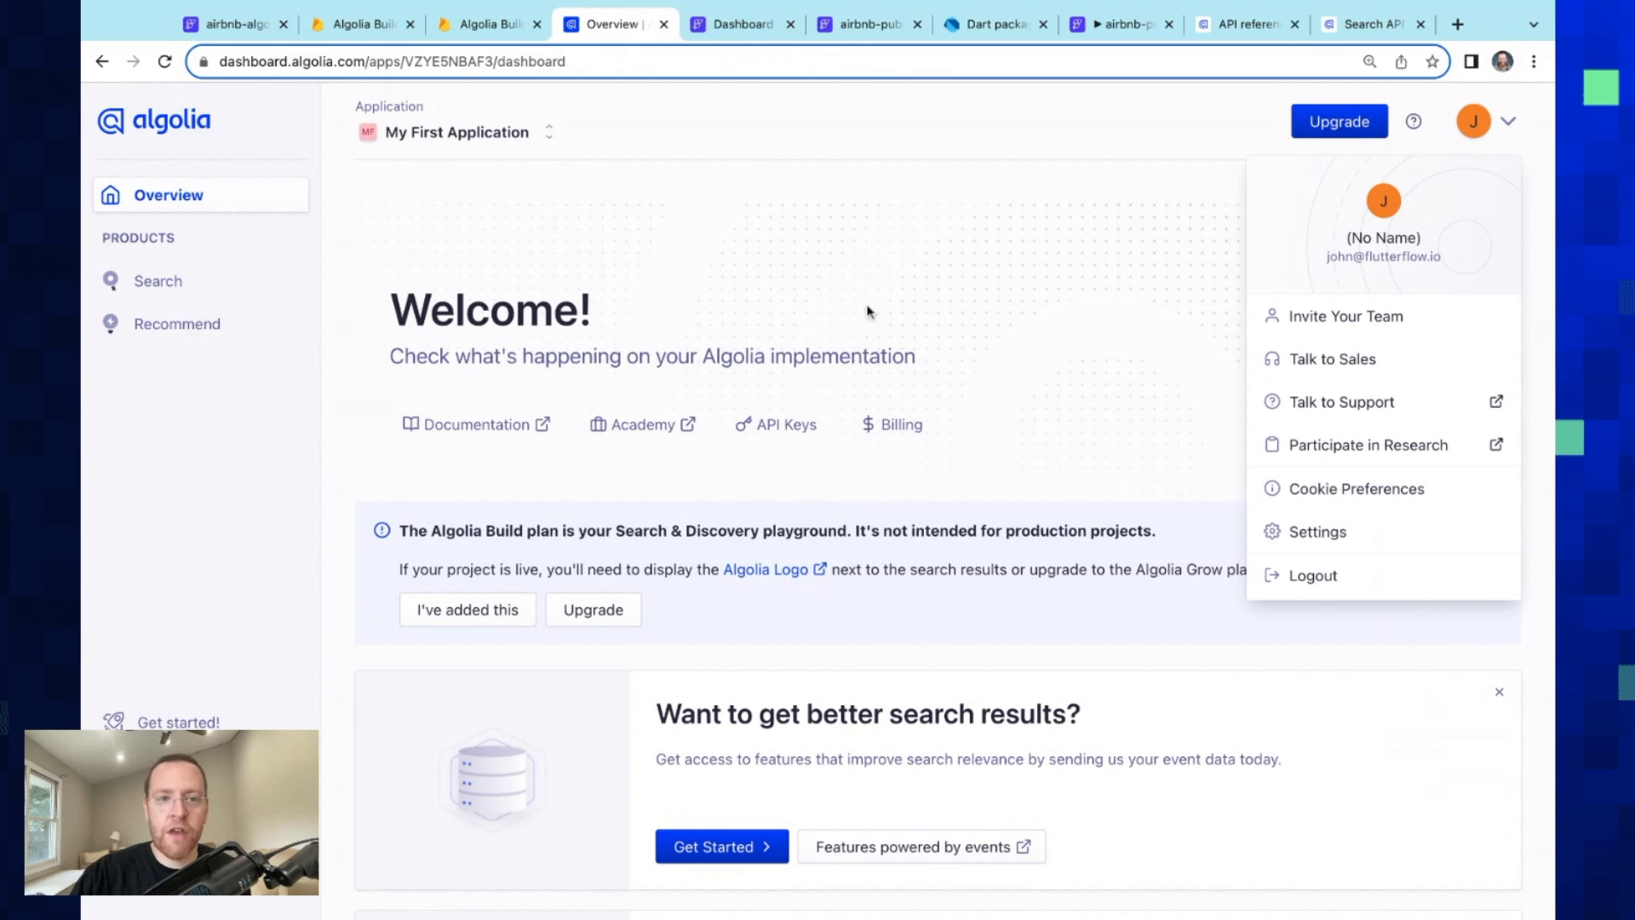
{"action": "left_click", "coordinate": [569, 155]}
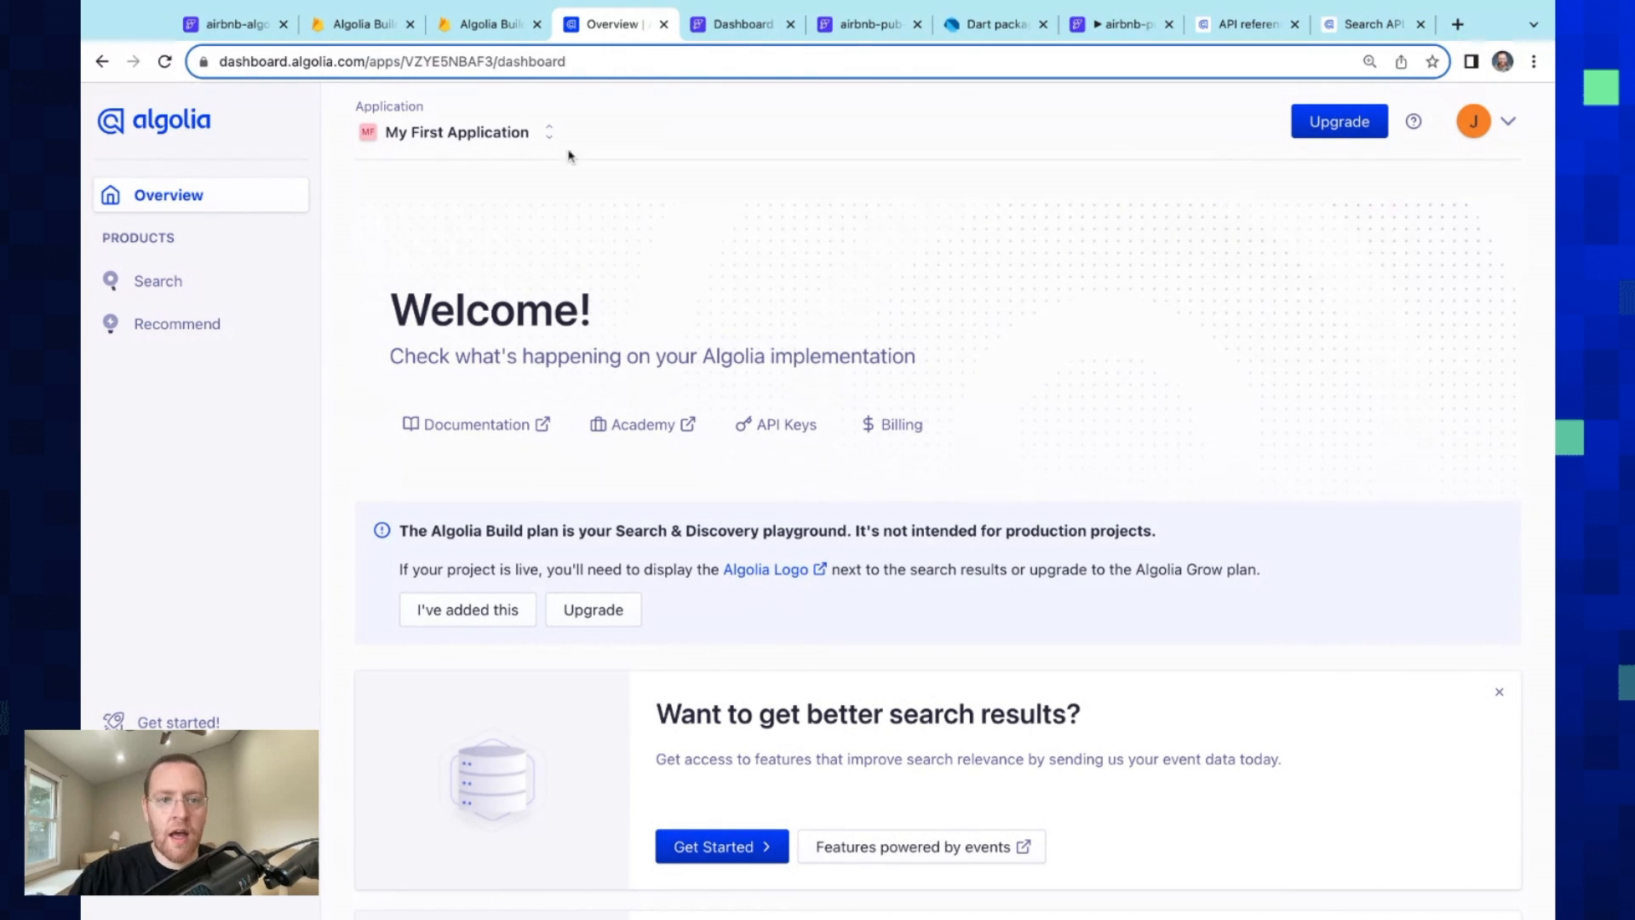
{"action": "double_click", "coordinate": [490, 61]}
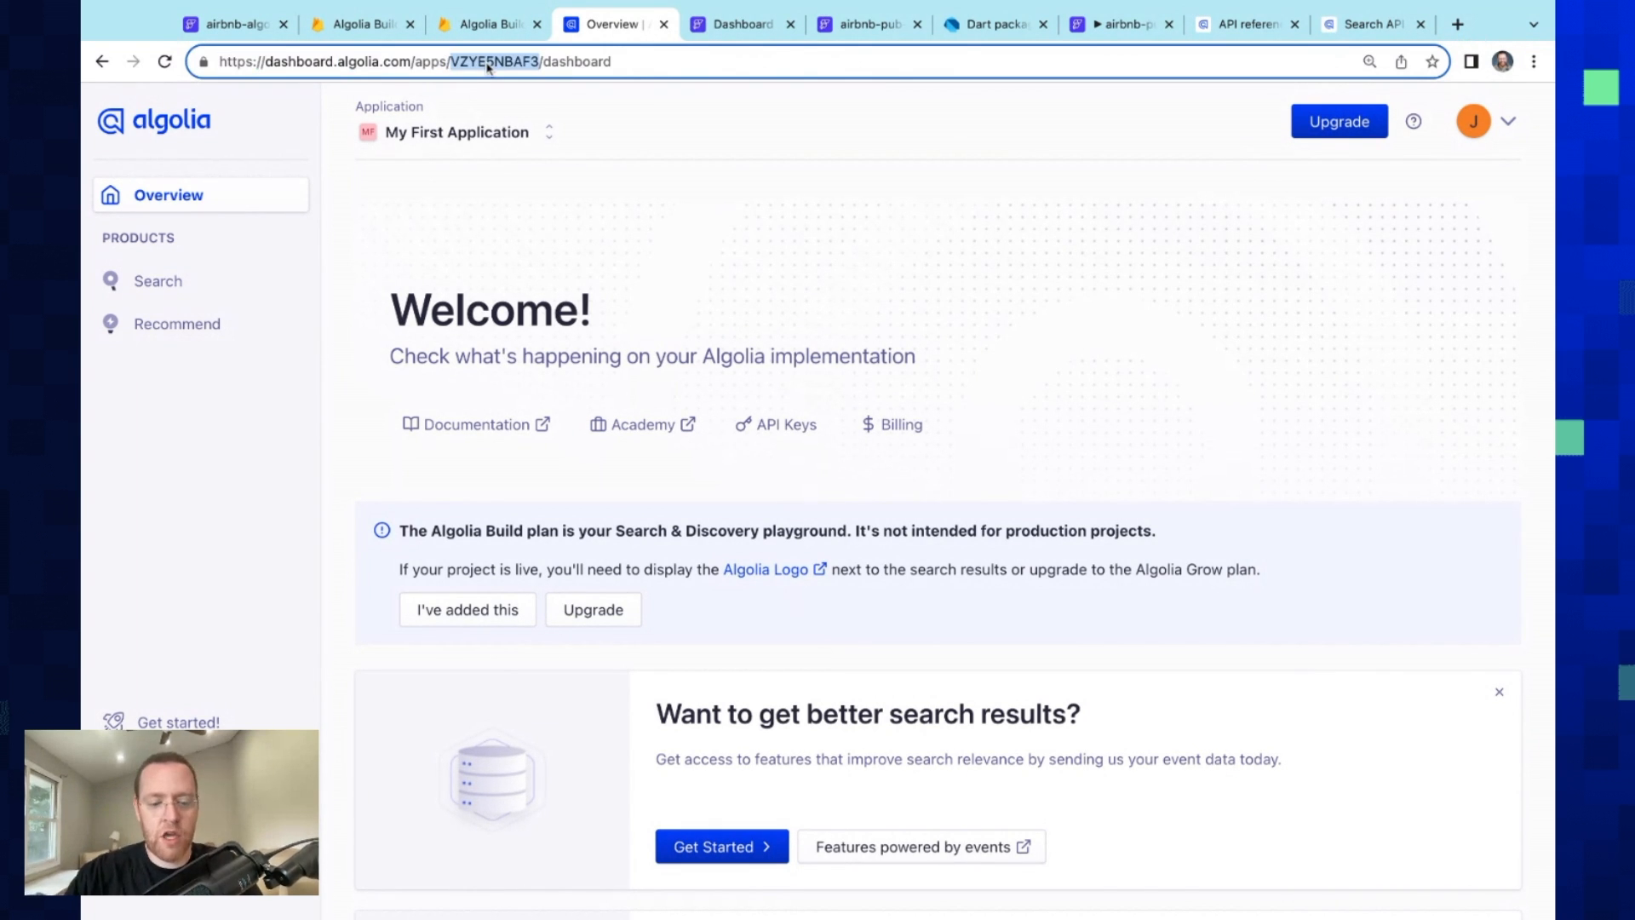
{"action": "left_click", "coordinate": [487, 24]}
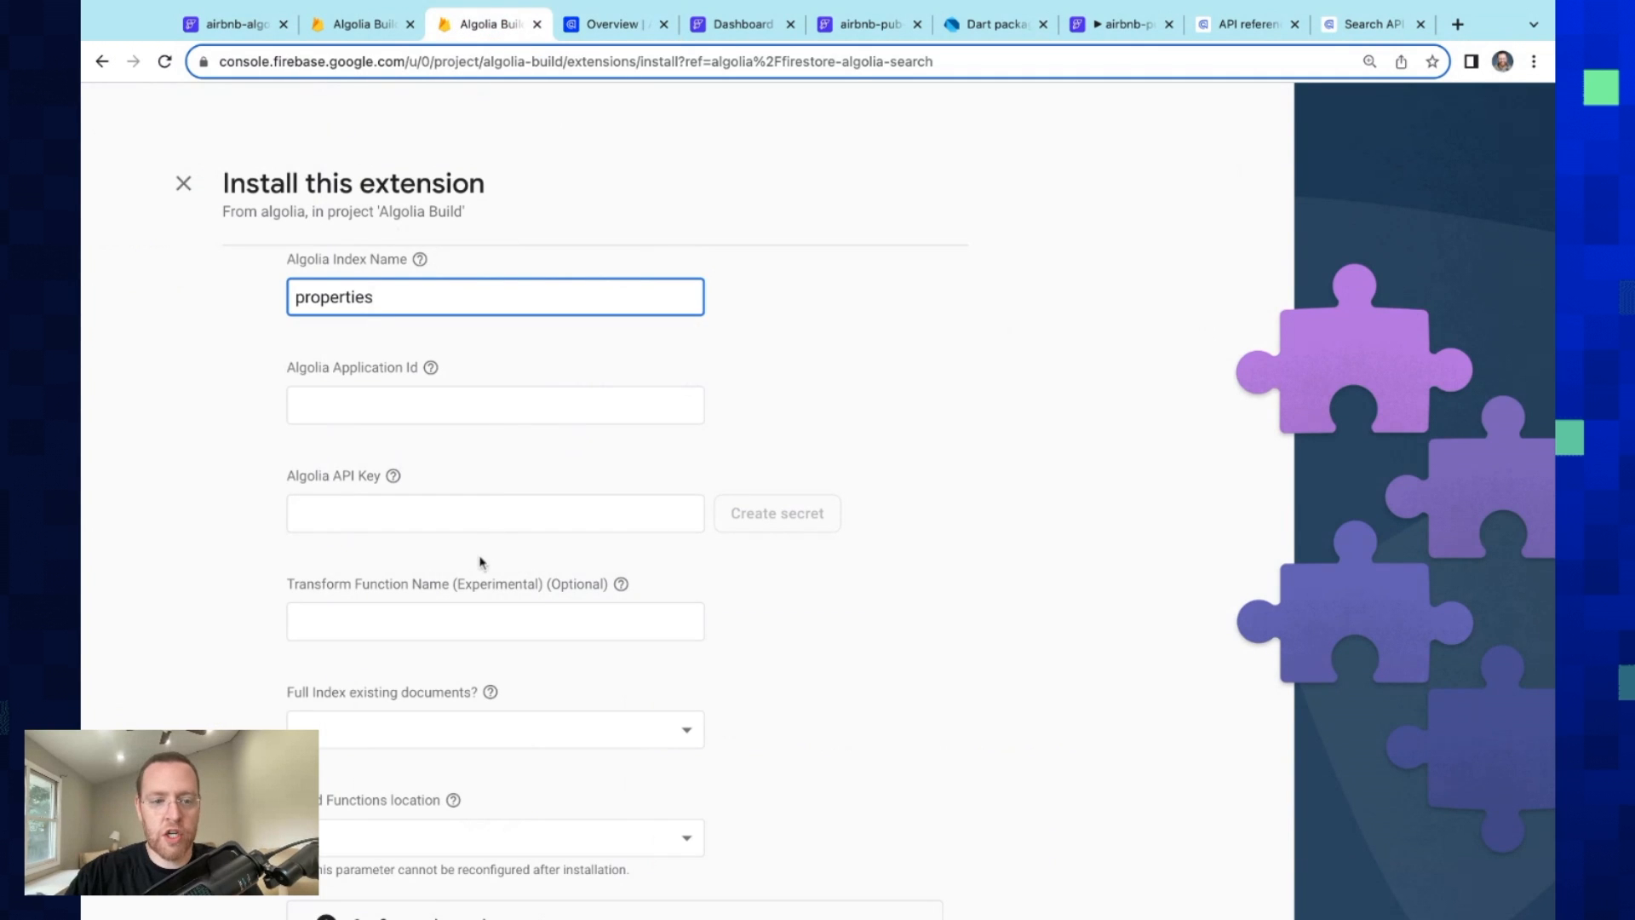
{"action": "type", "text": "VZYE5NBAF3"}
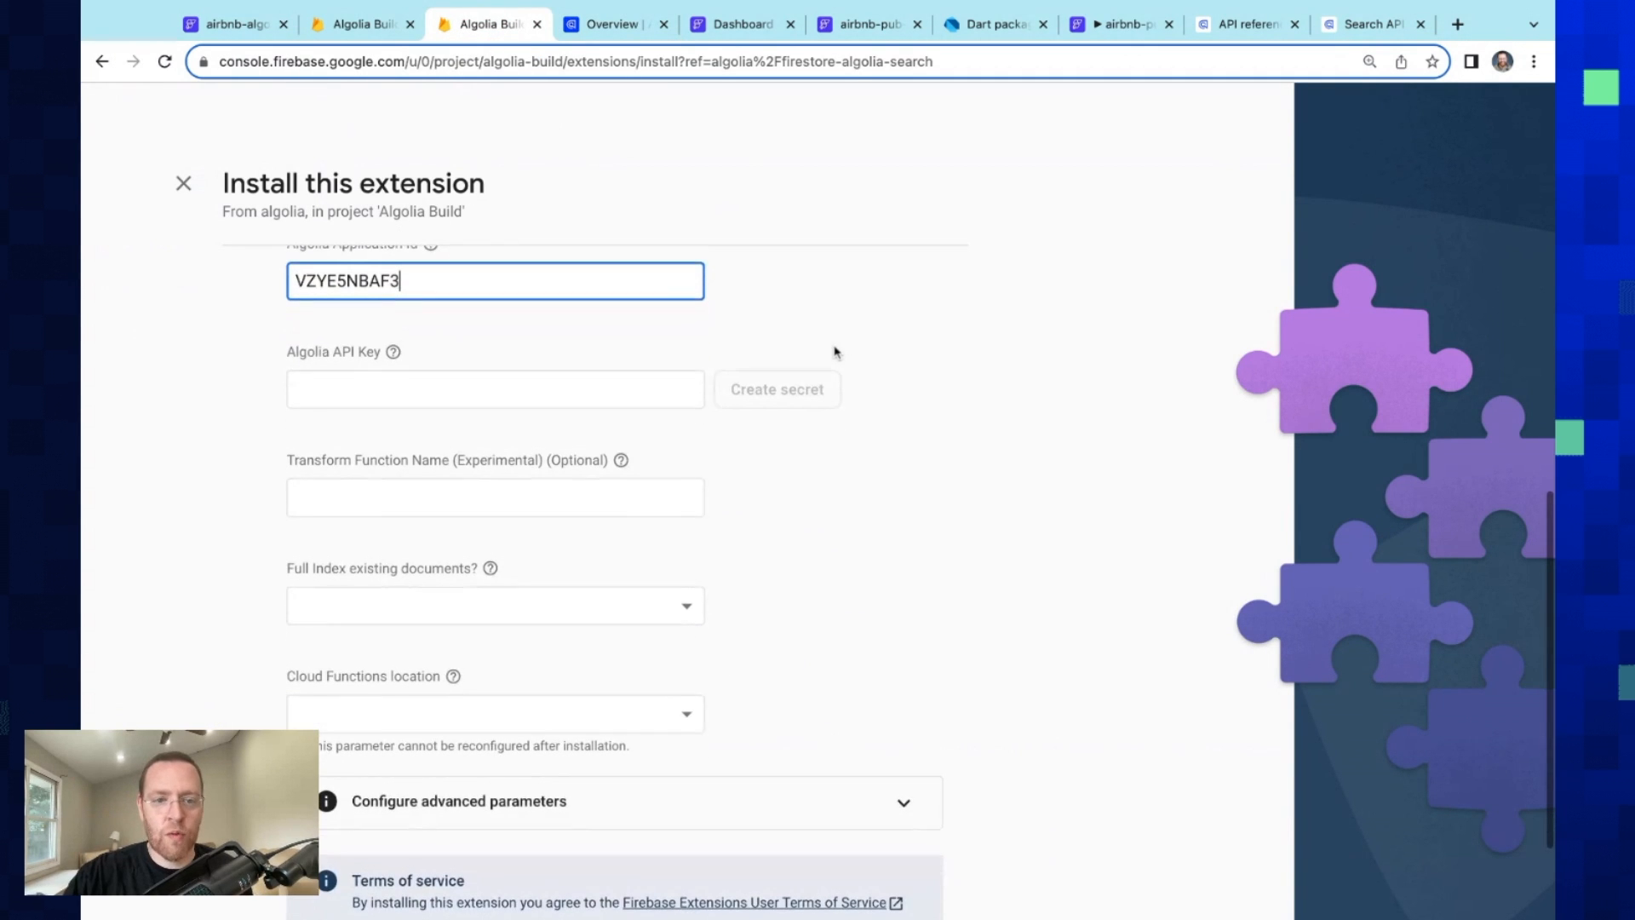
Bring up the Algolia API Keys page for My First Application to copy a key.
{"action": "left_click", "coordinate": [613, 23]}
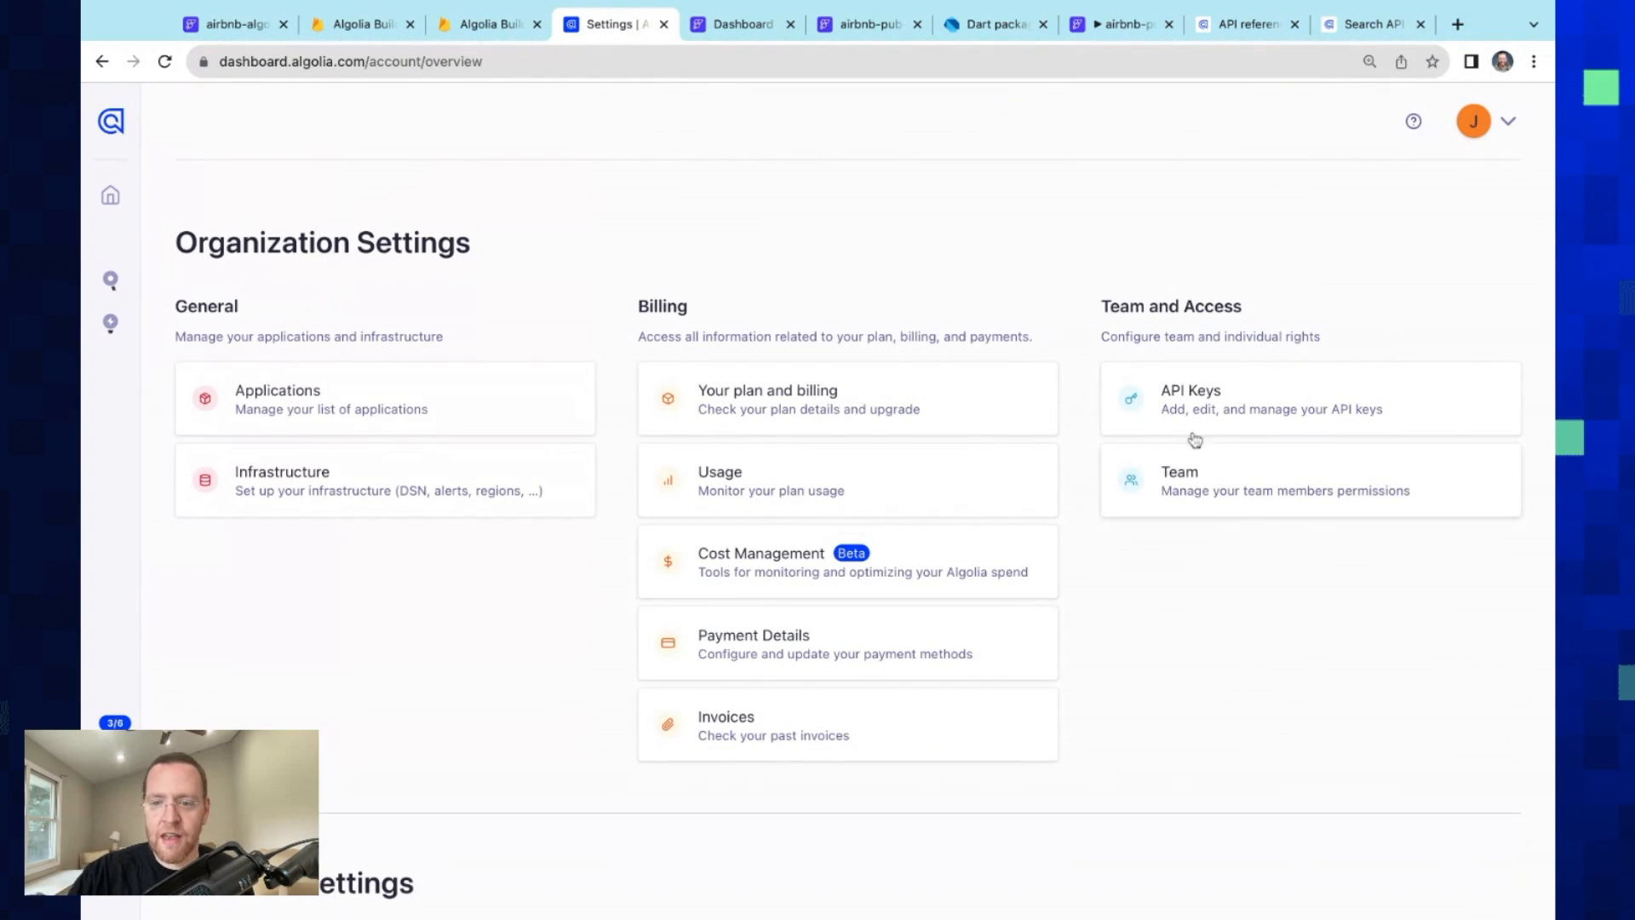
{"action": "left_click", "coordinate": [1190, 398]}
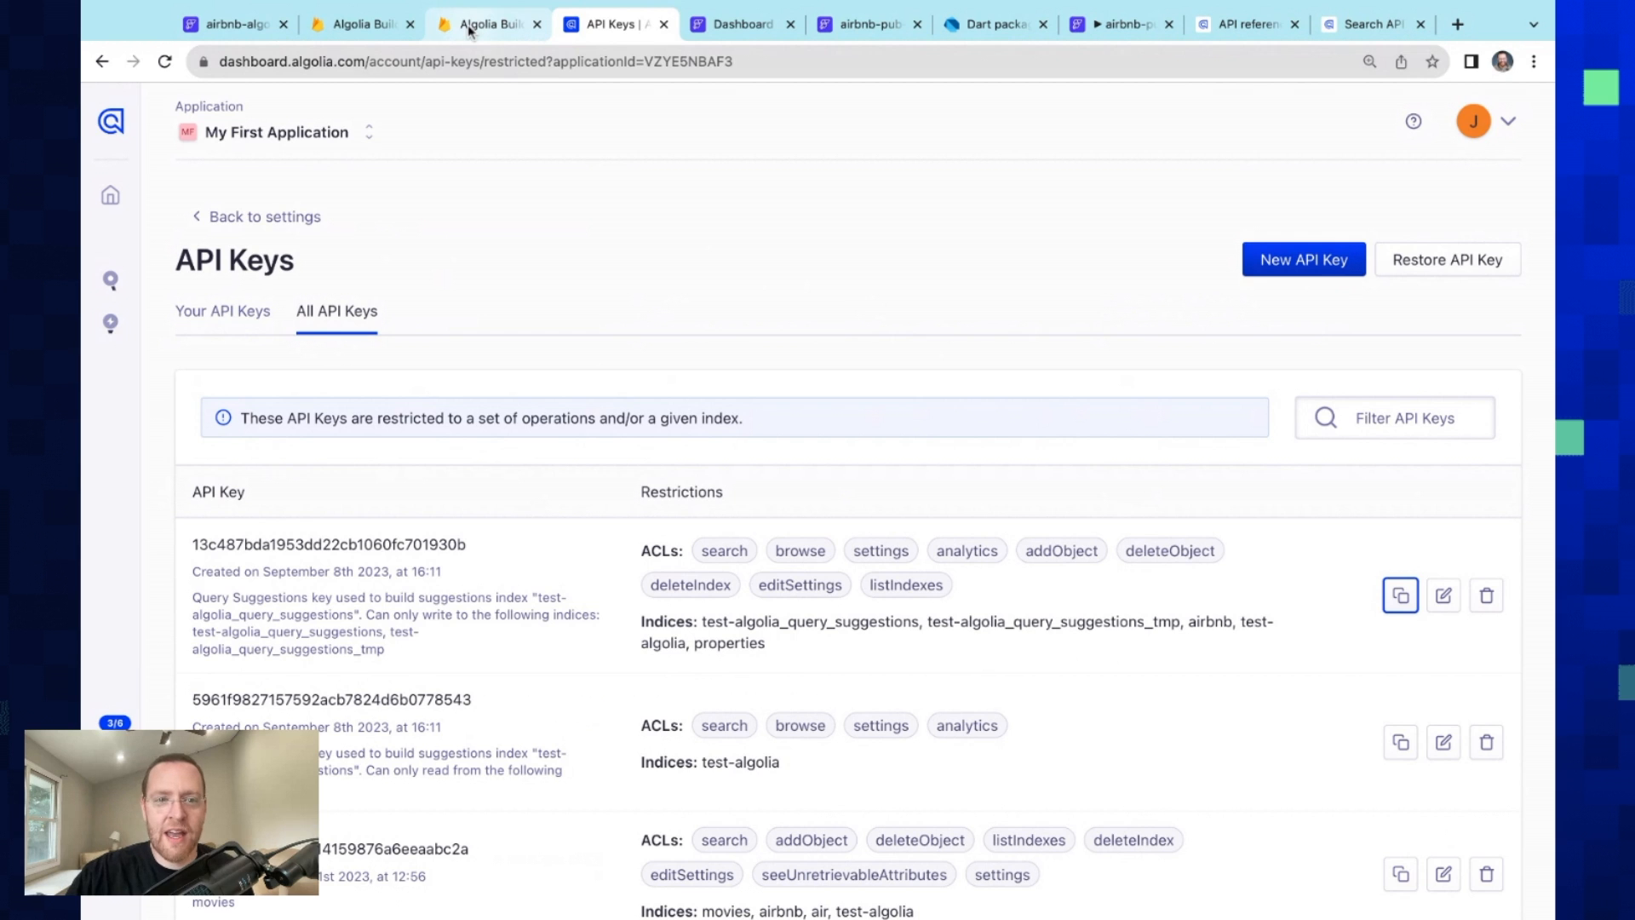
{"action": "left_click", "coordinate": [485, 24]}
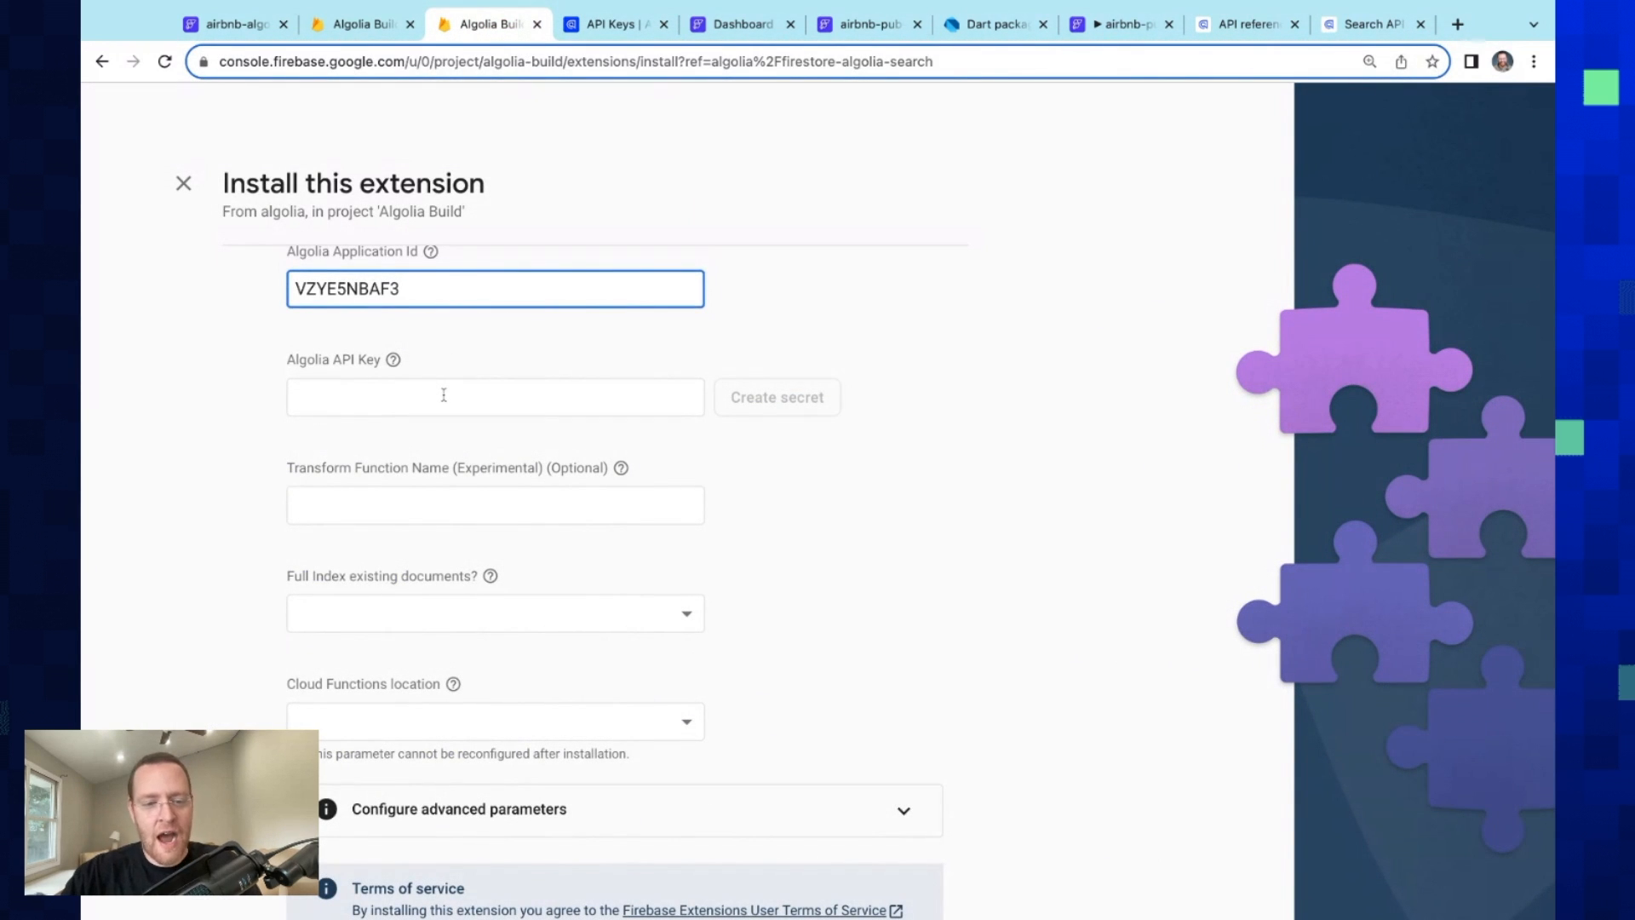
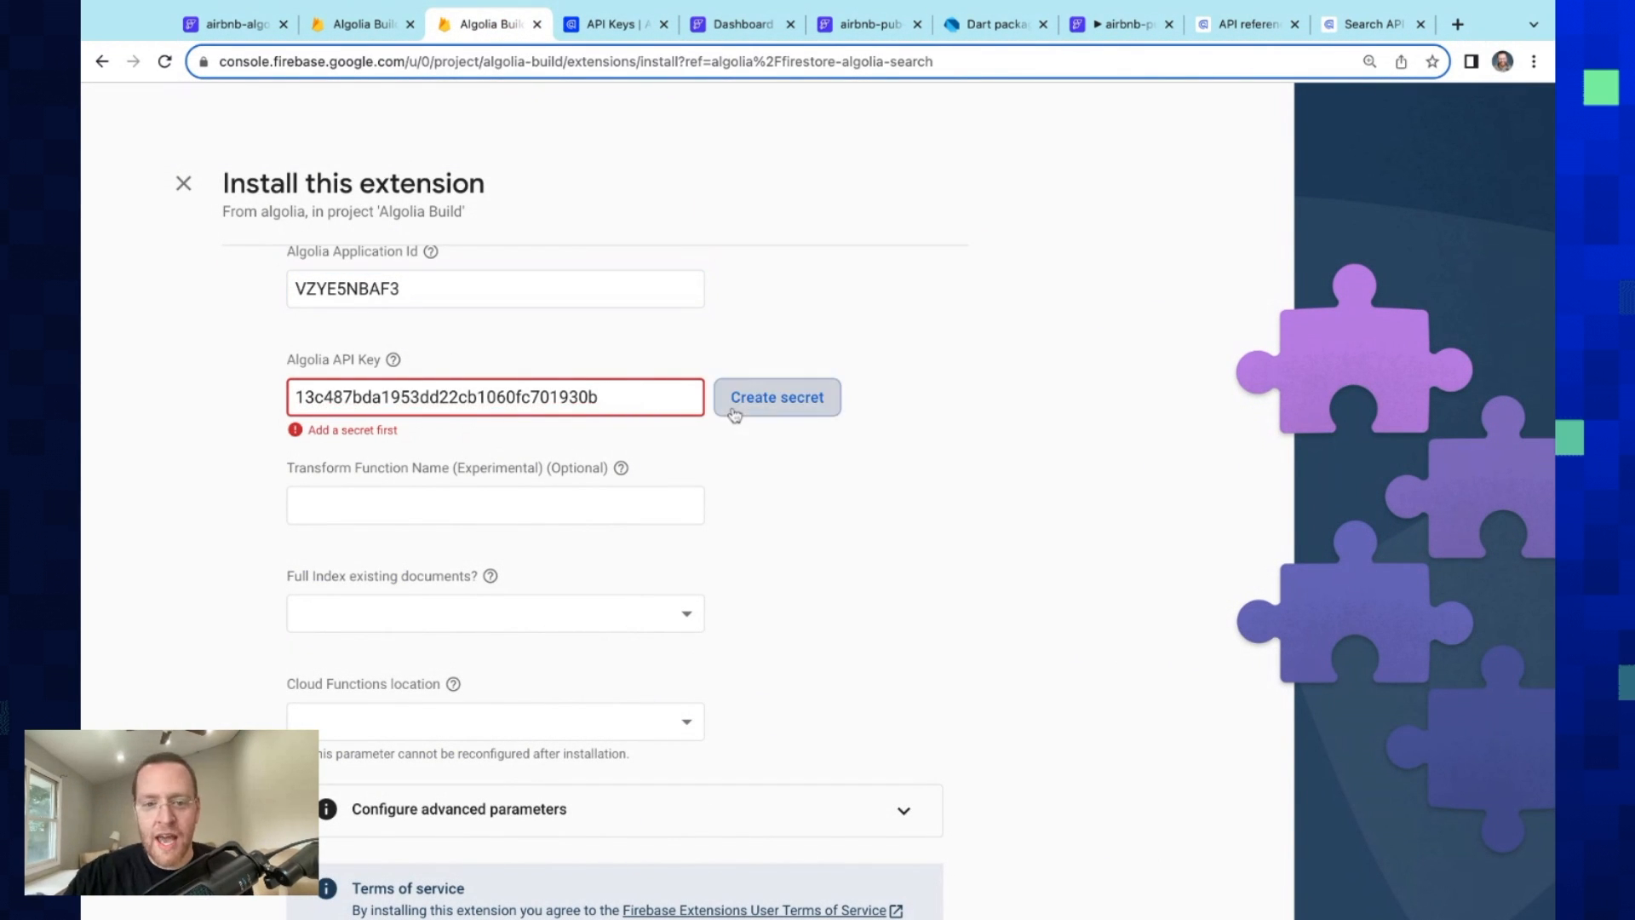
{"action": "left_click", "coordinate": [777, 397]}
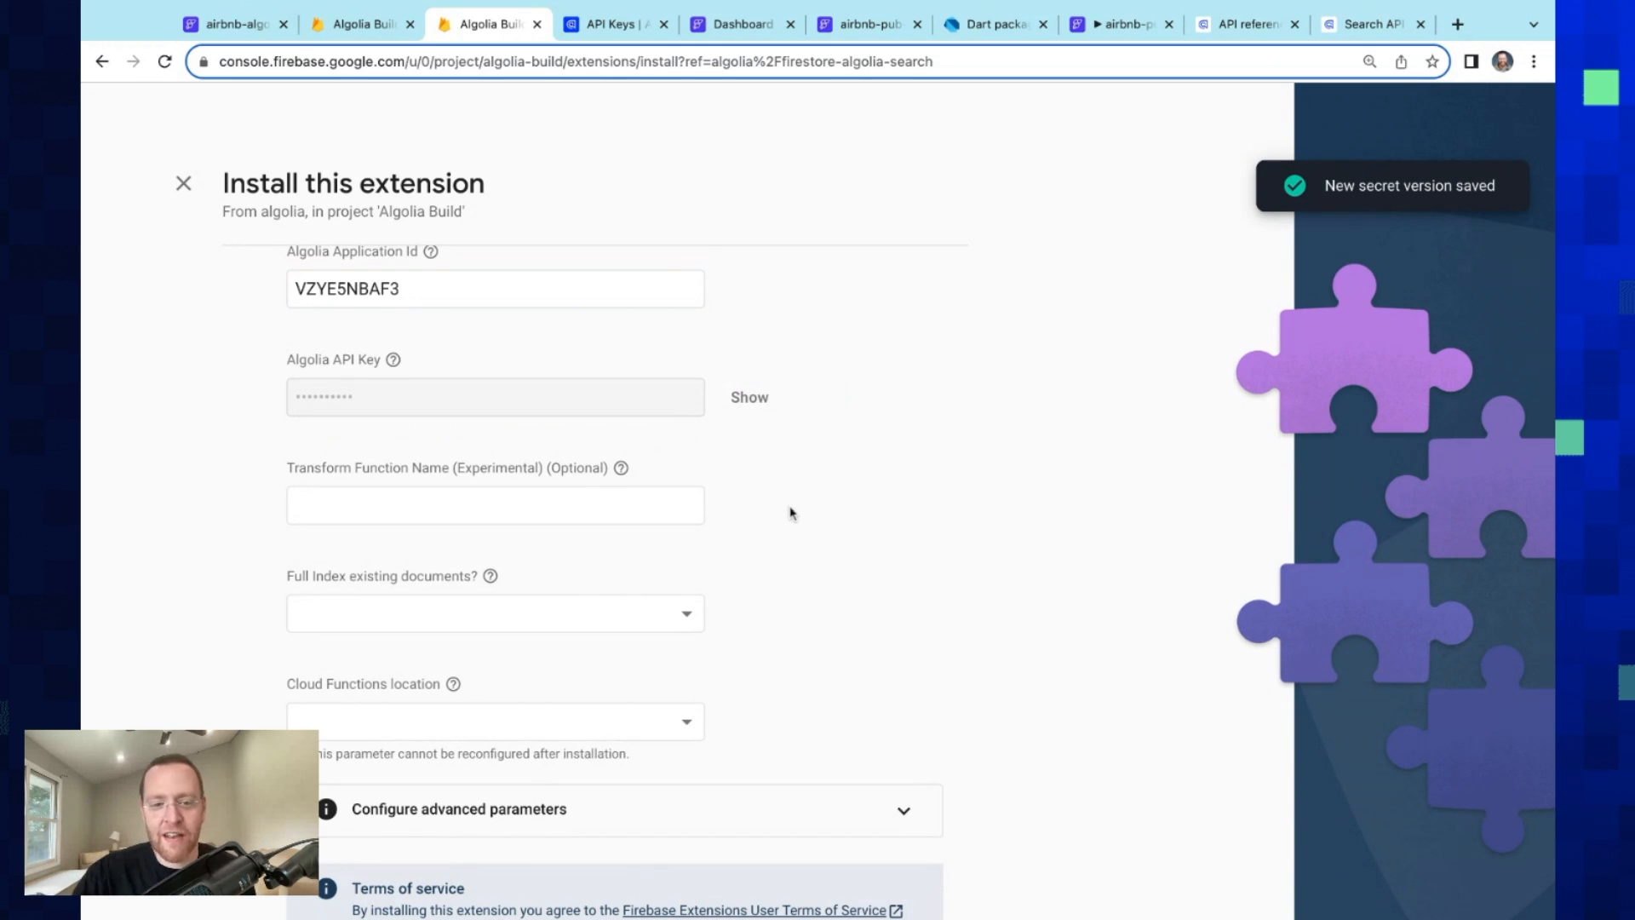
{"action": "scroll", "scroll_direction": "down", "scroll_amount": 3}
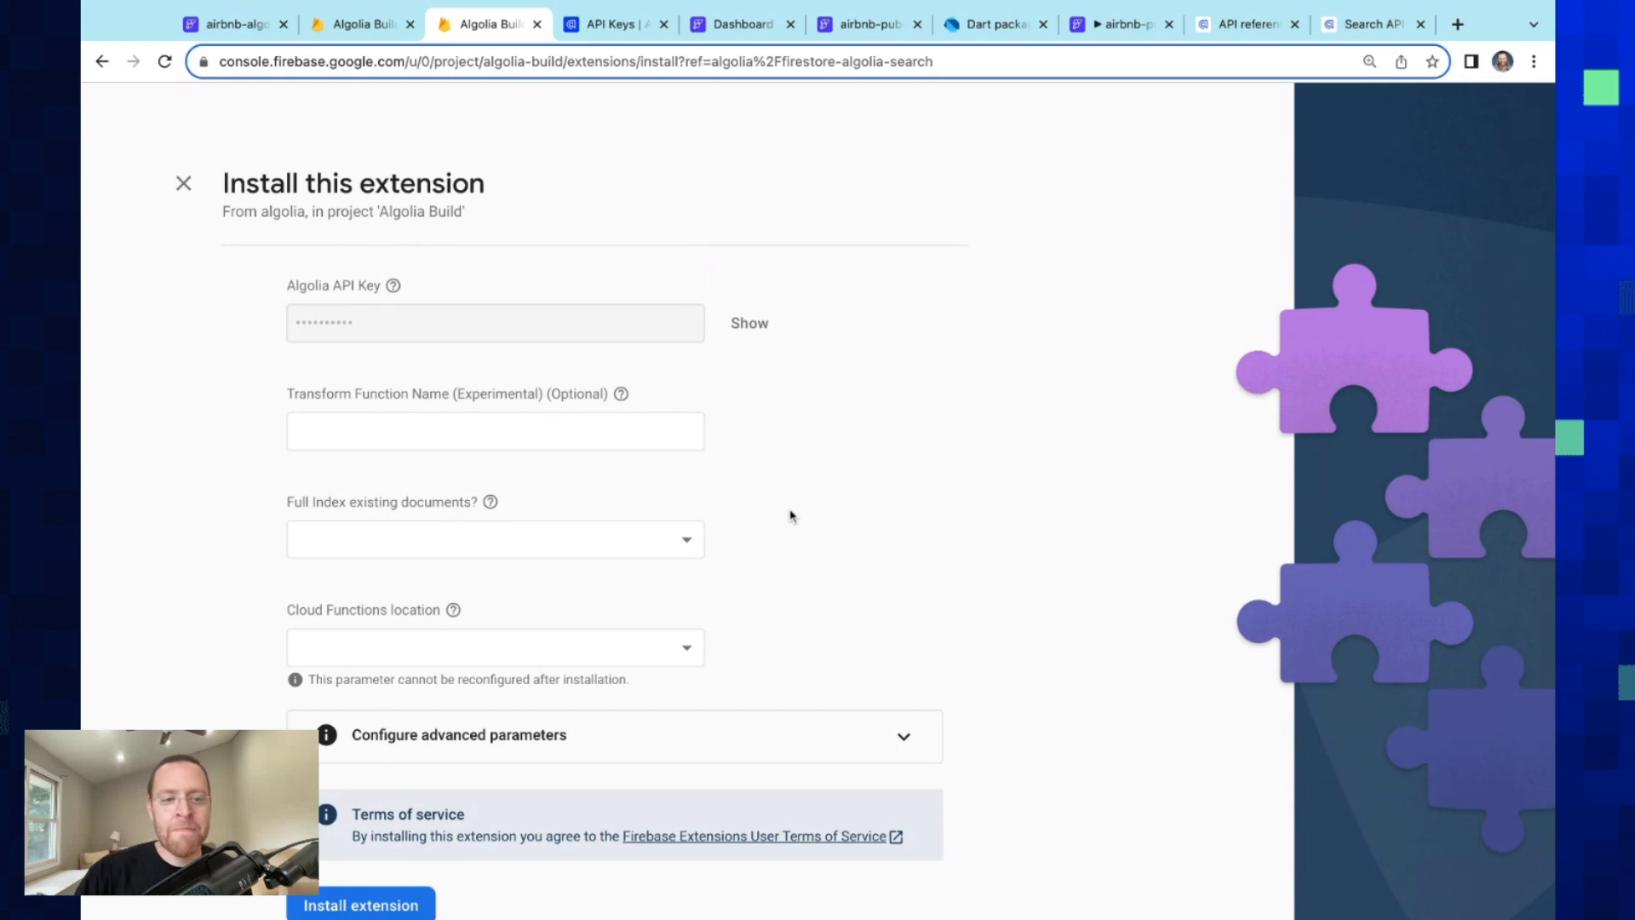
{"action": "mouse_move", "coordinate": [772, 427]}
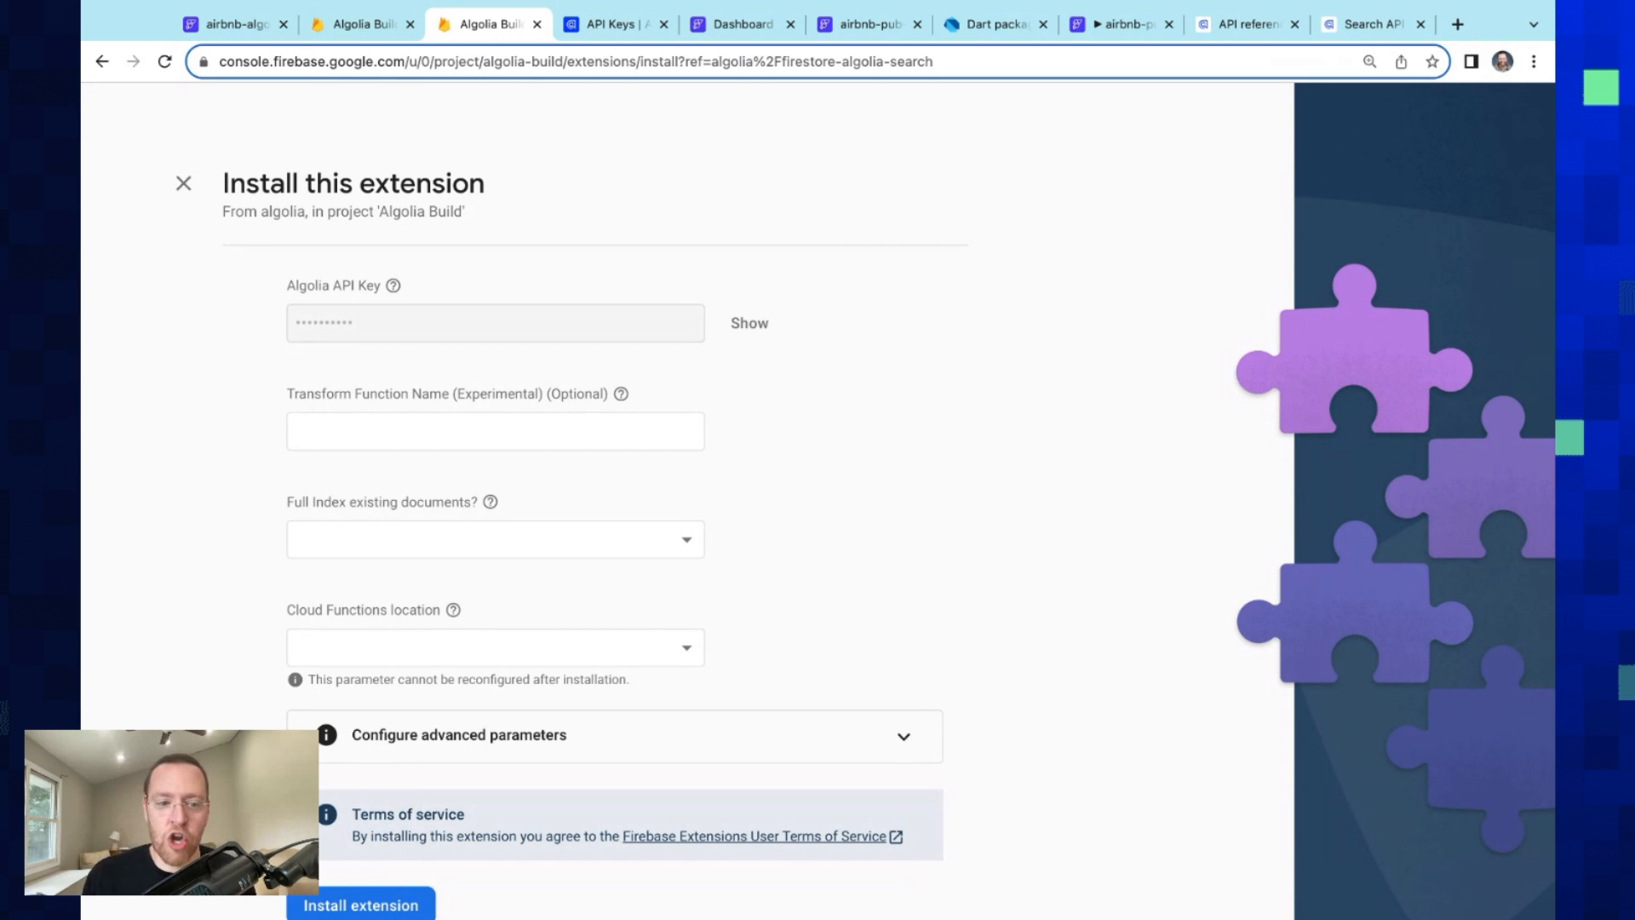
{"action": "scroll", "scroll_direction": "down", "scroll_amount": 3}
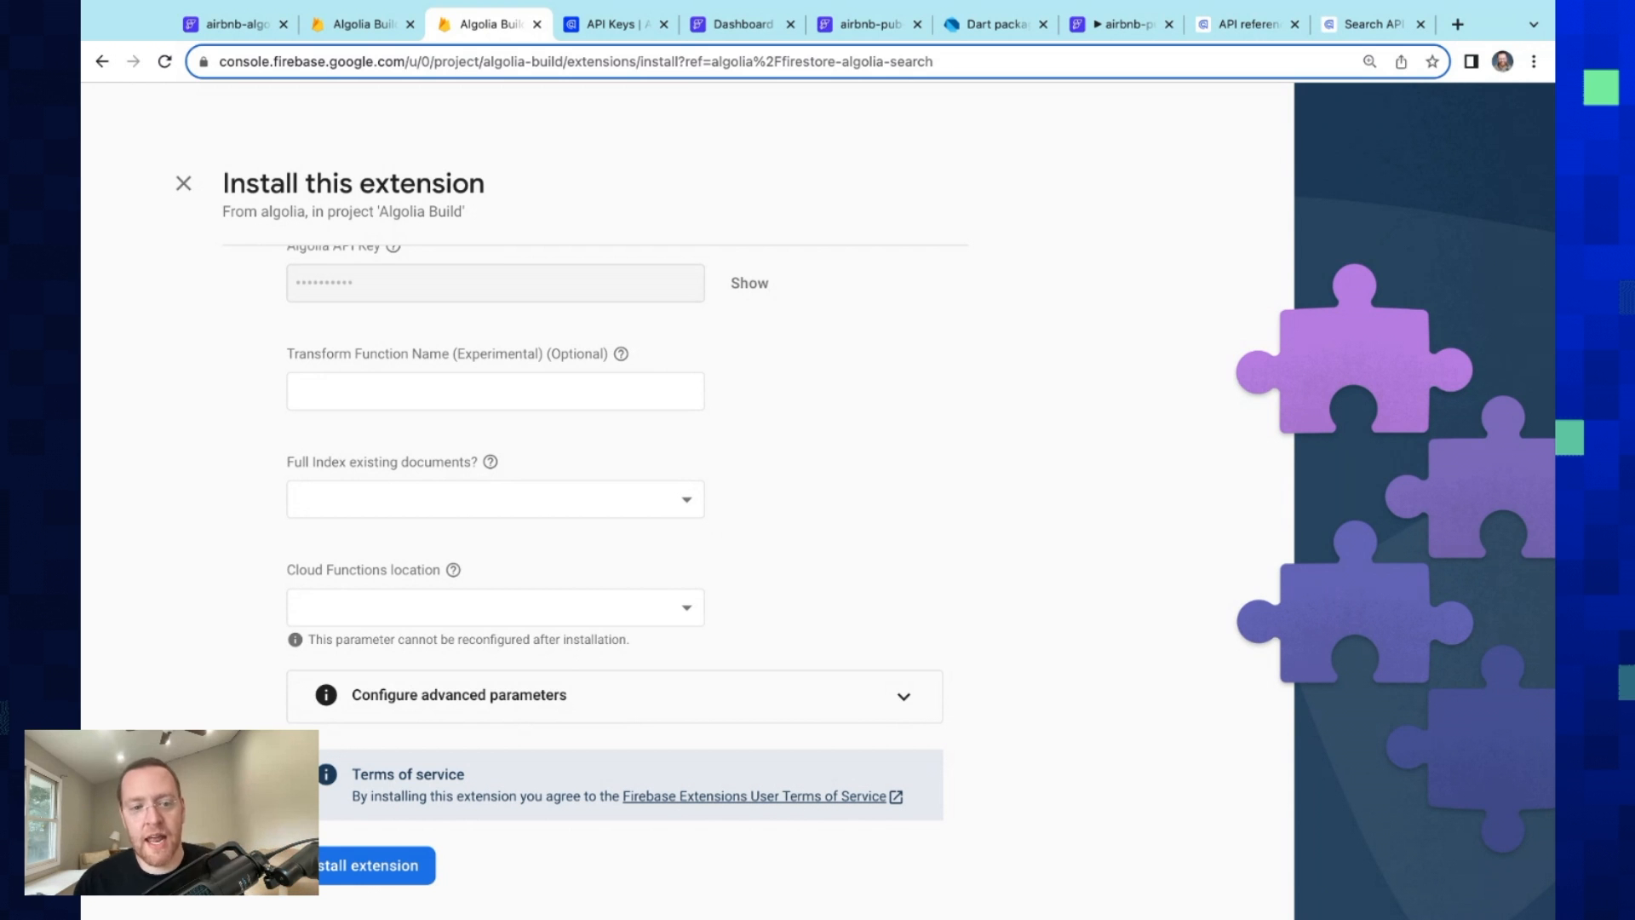
Set Full Index existing documents to Yes and Cloud Functions location to Iowa (us-central1).
{"action": "left_click", "coordinate": [494, 499]}
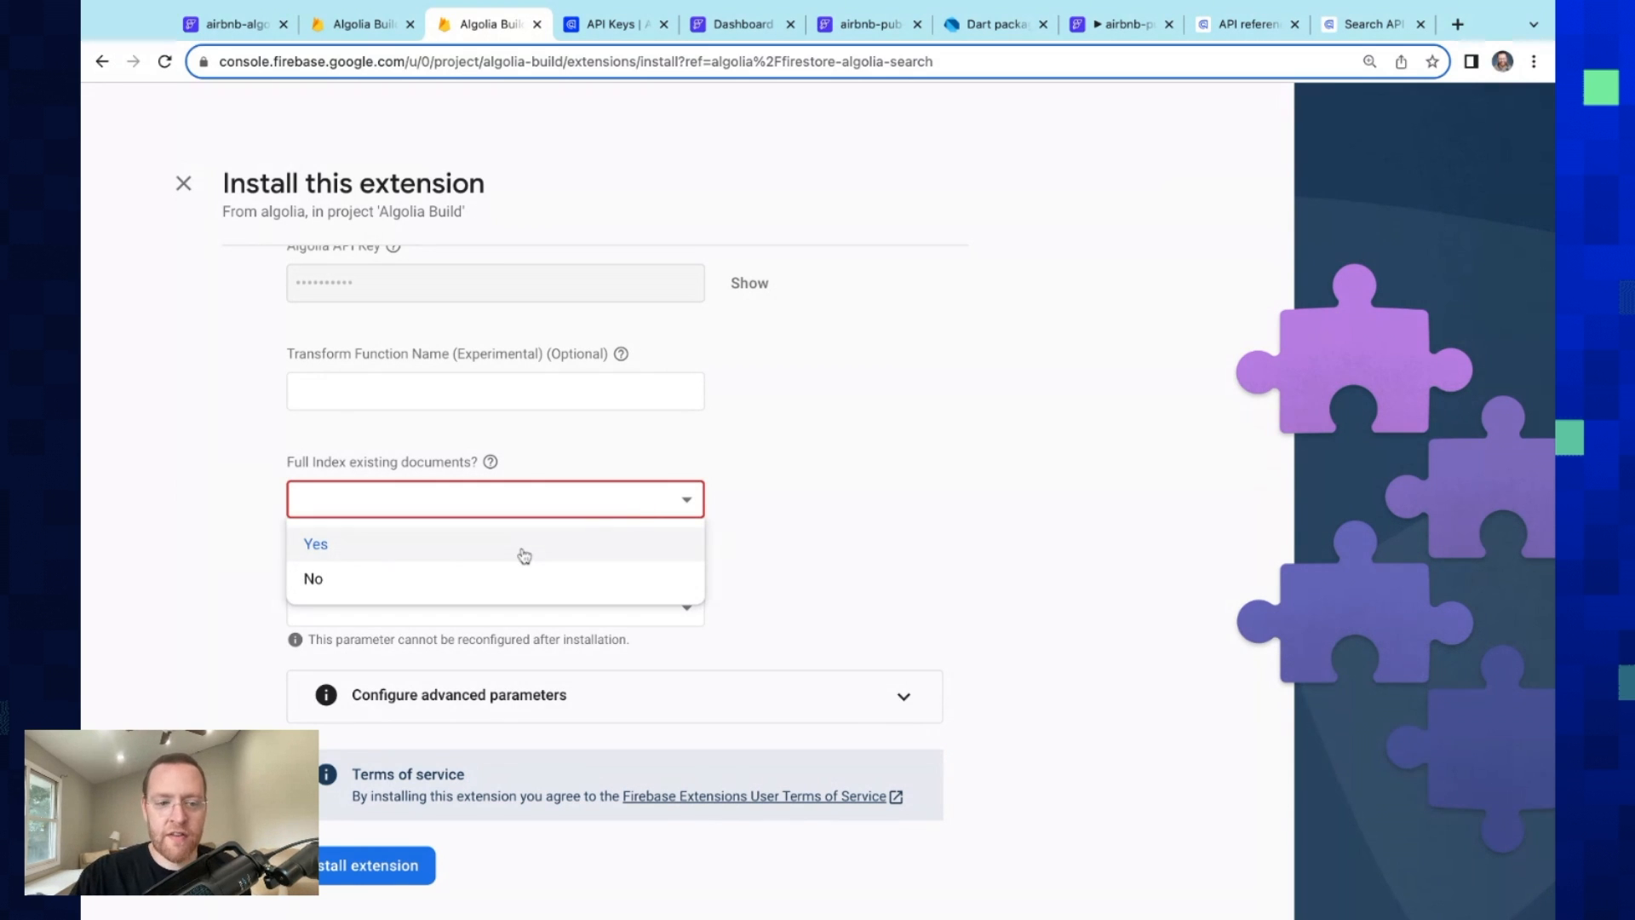
{"action": "left_click", "coordinate": [315, 543]}
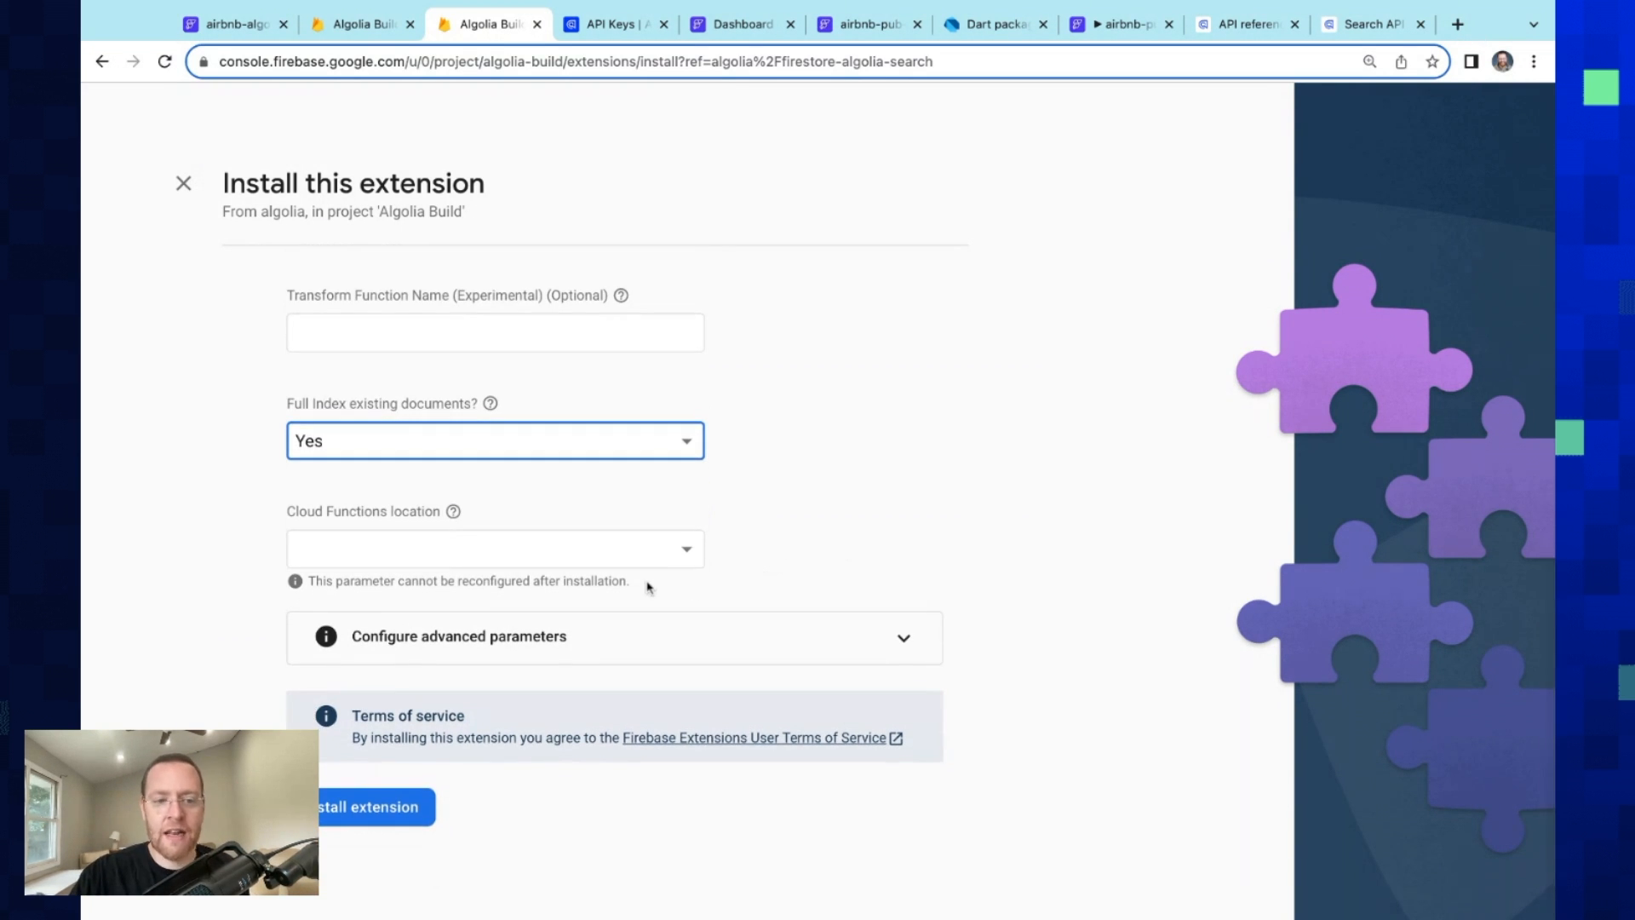
{"action": "left_click", "coordinate": [494, 548]}
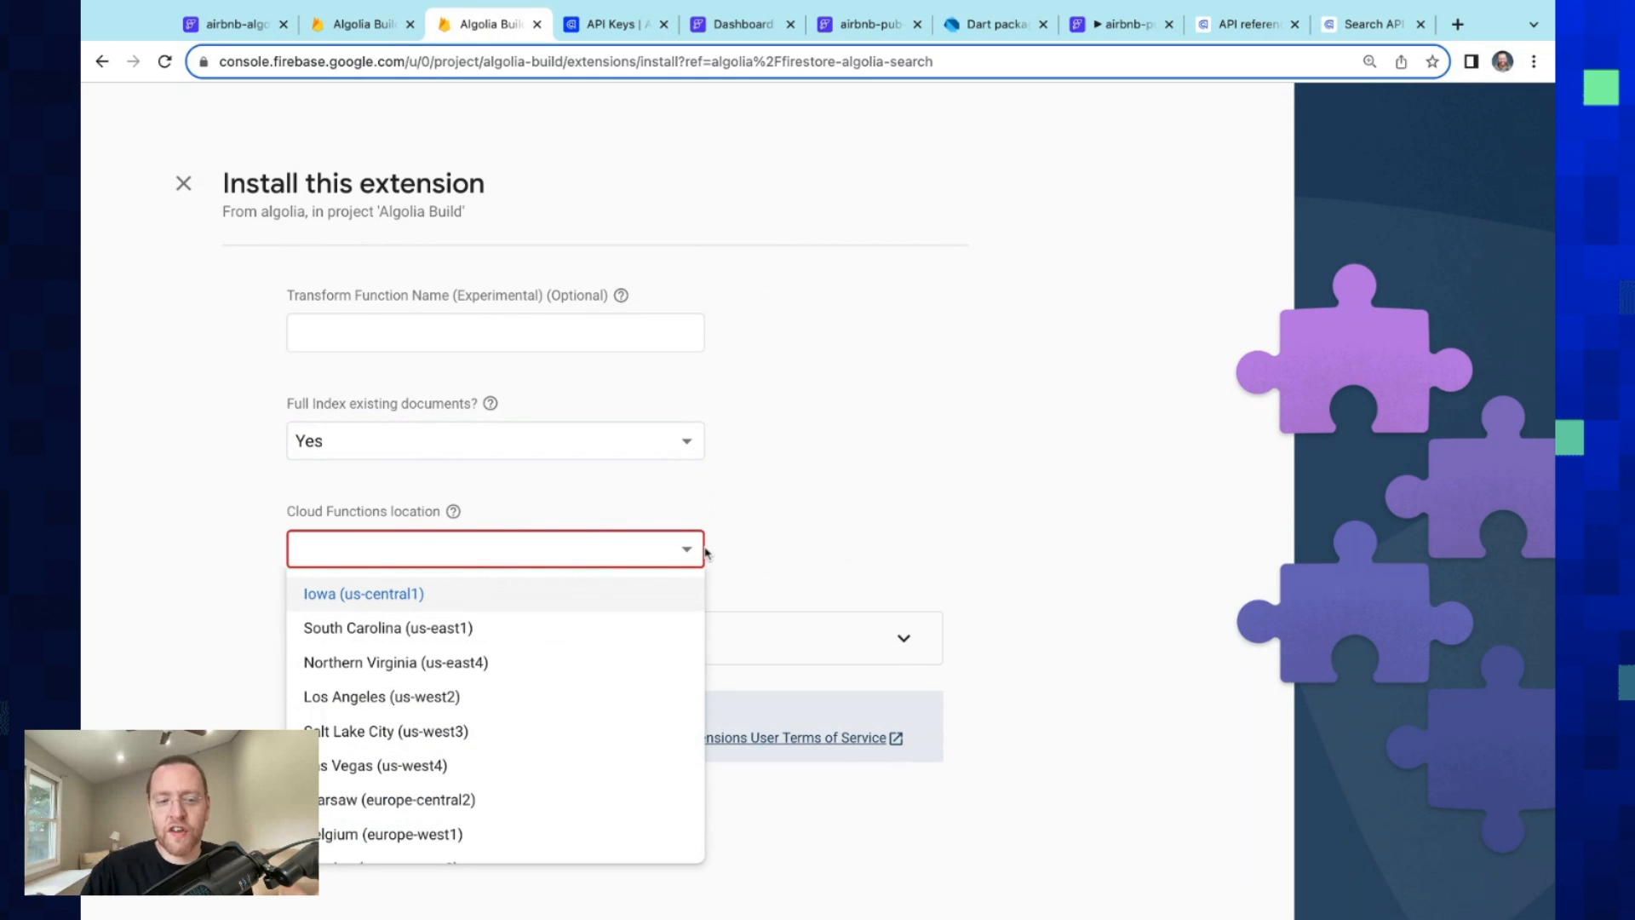
{"action": "left_click", "coordinate": [363, 593]}
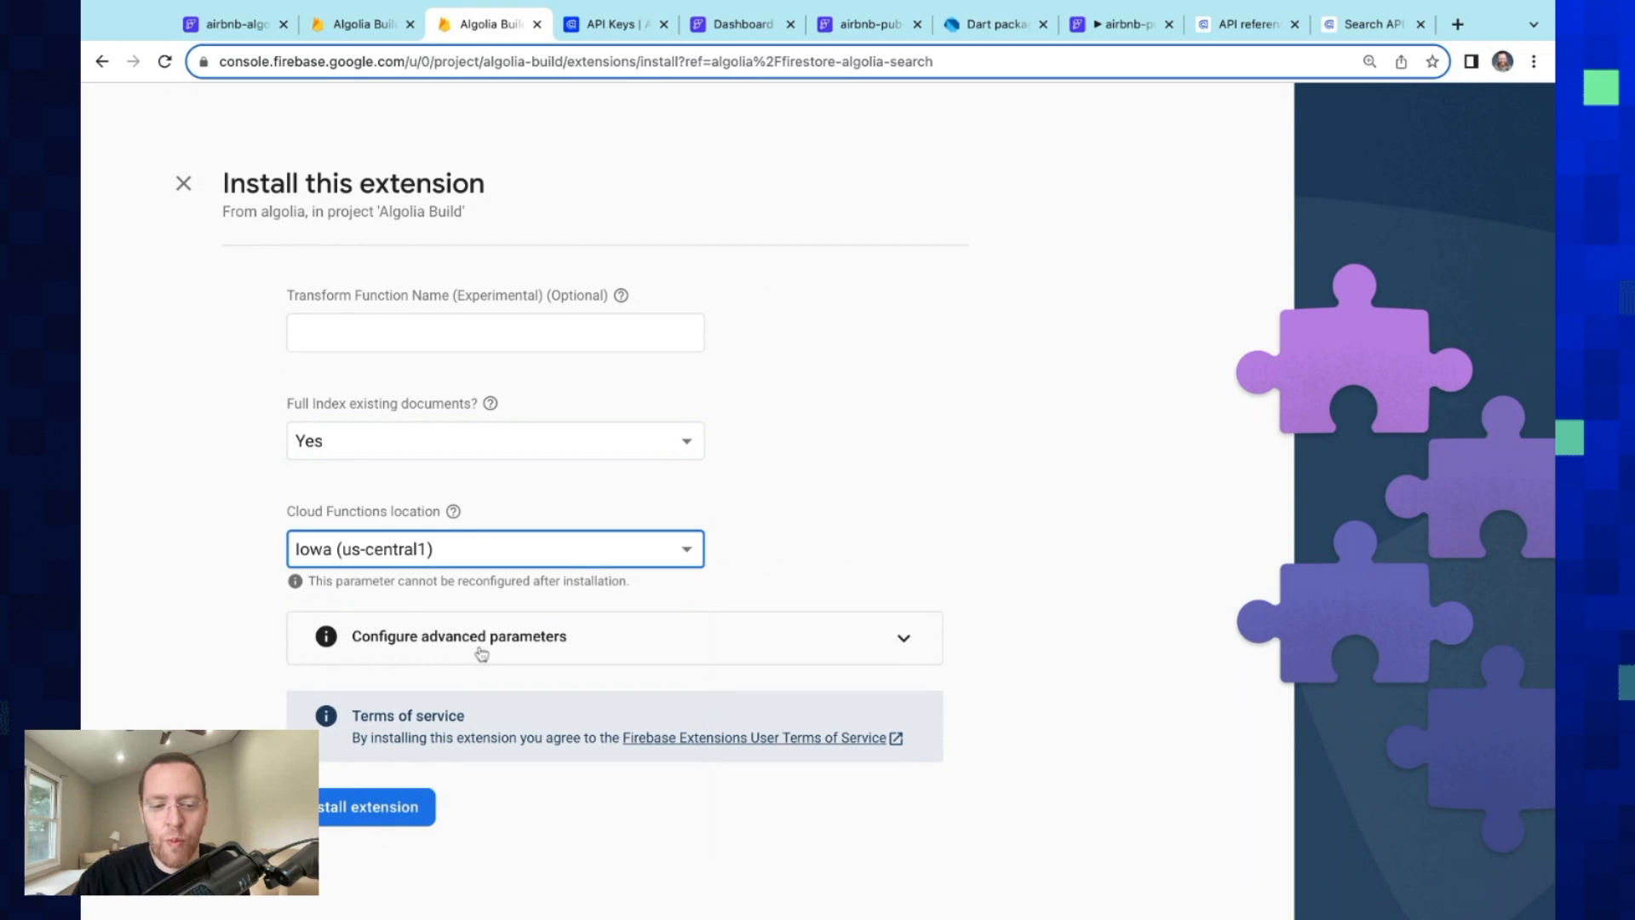
{"action": "mouse_move", "coordinate": [368, 99]}
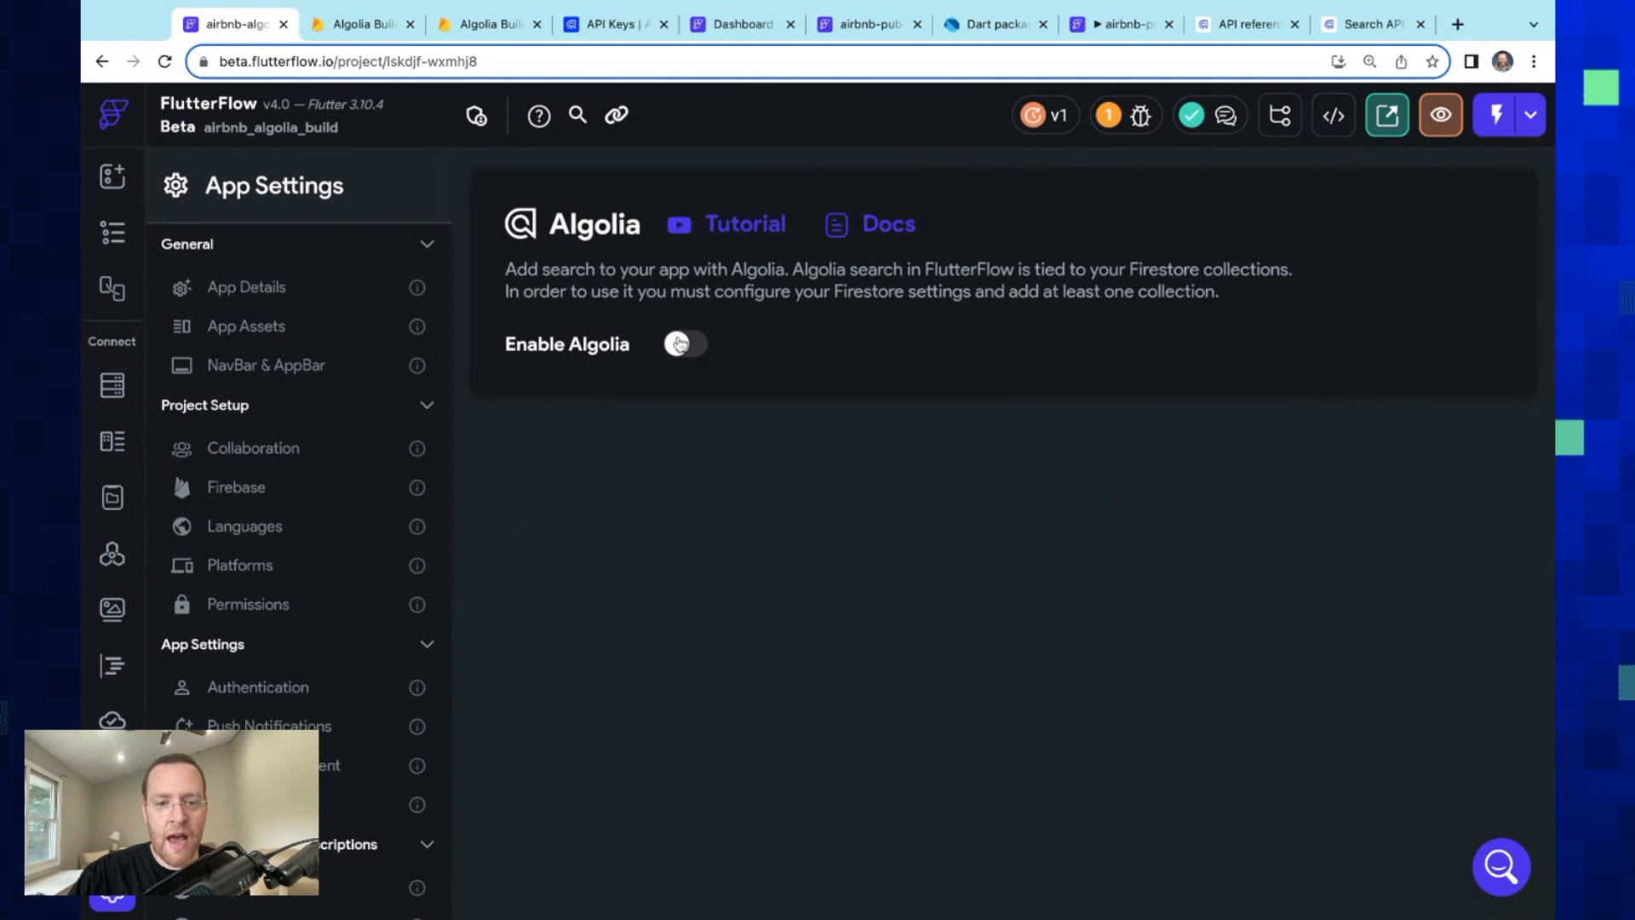
Turn on Enable Algolia in FlutterFlow settings and return to editing the HomePage.
{"action": "left_click", "coordinate": [683, 342]}
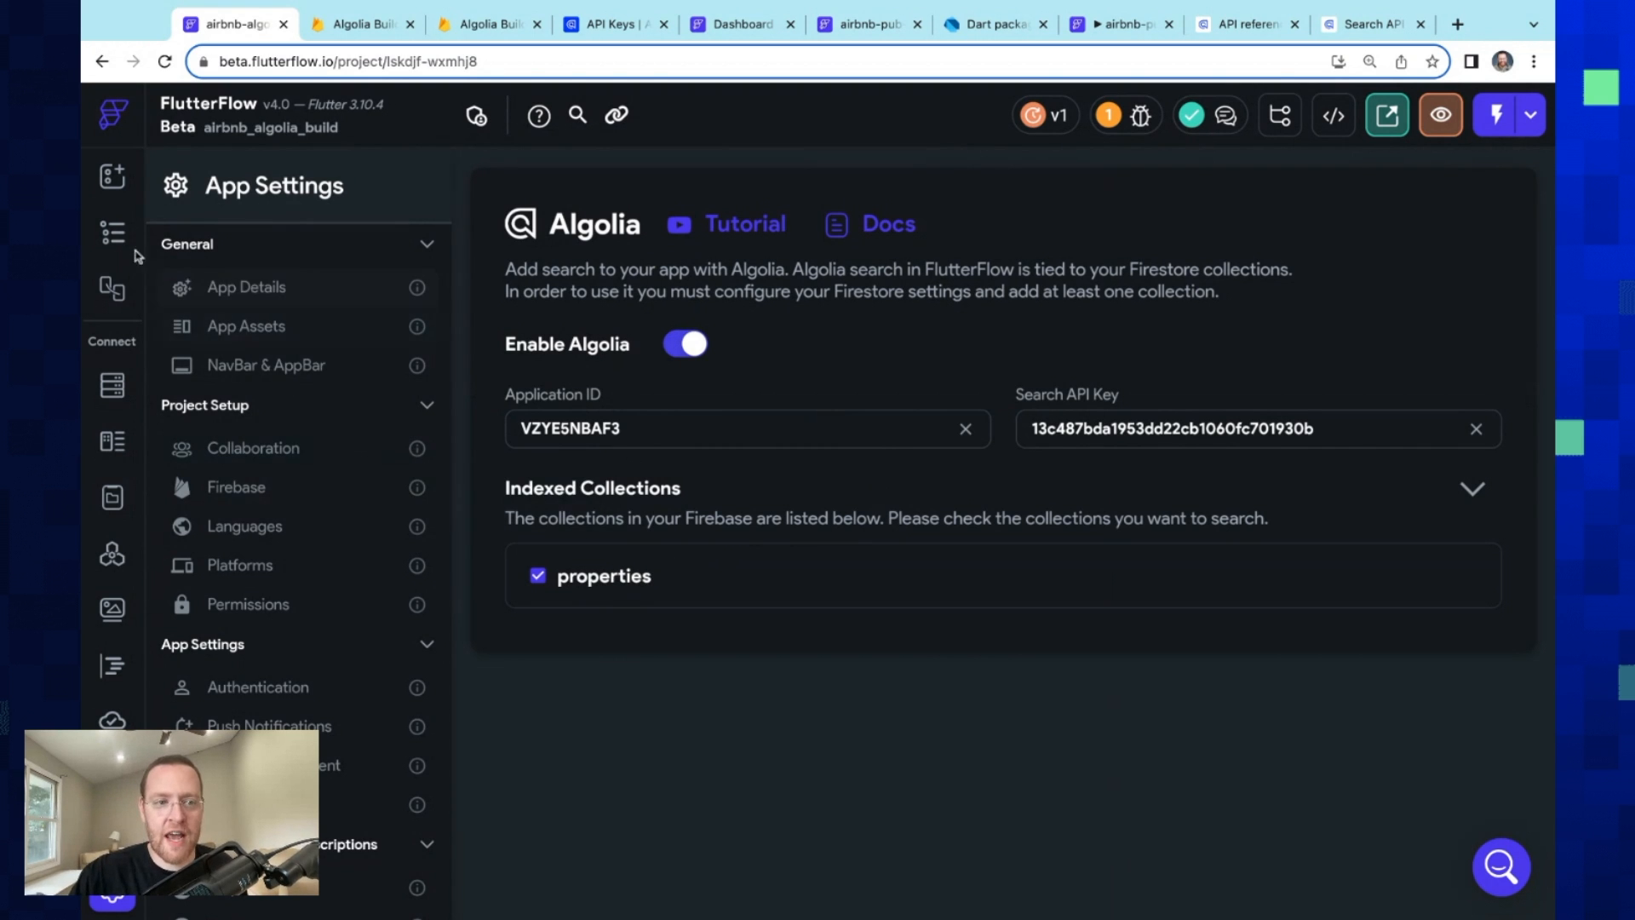
{"action": "left_click", "coordinate": [112, 230]}
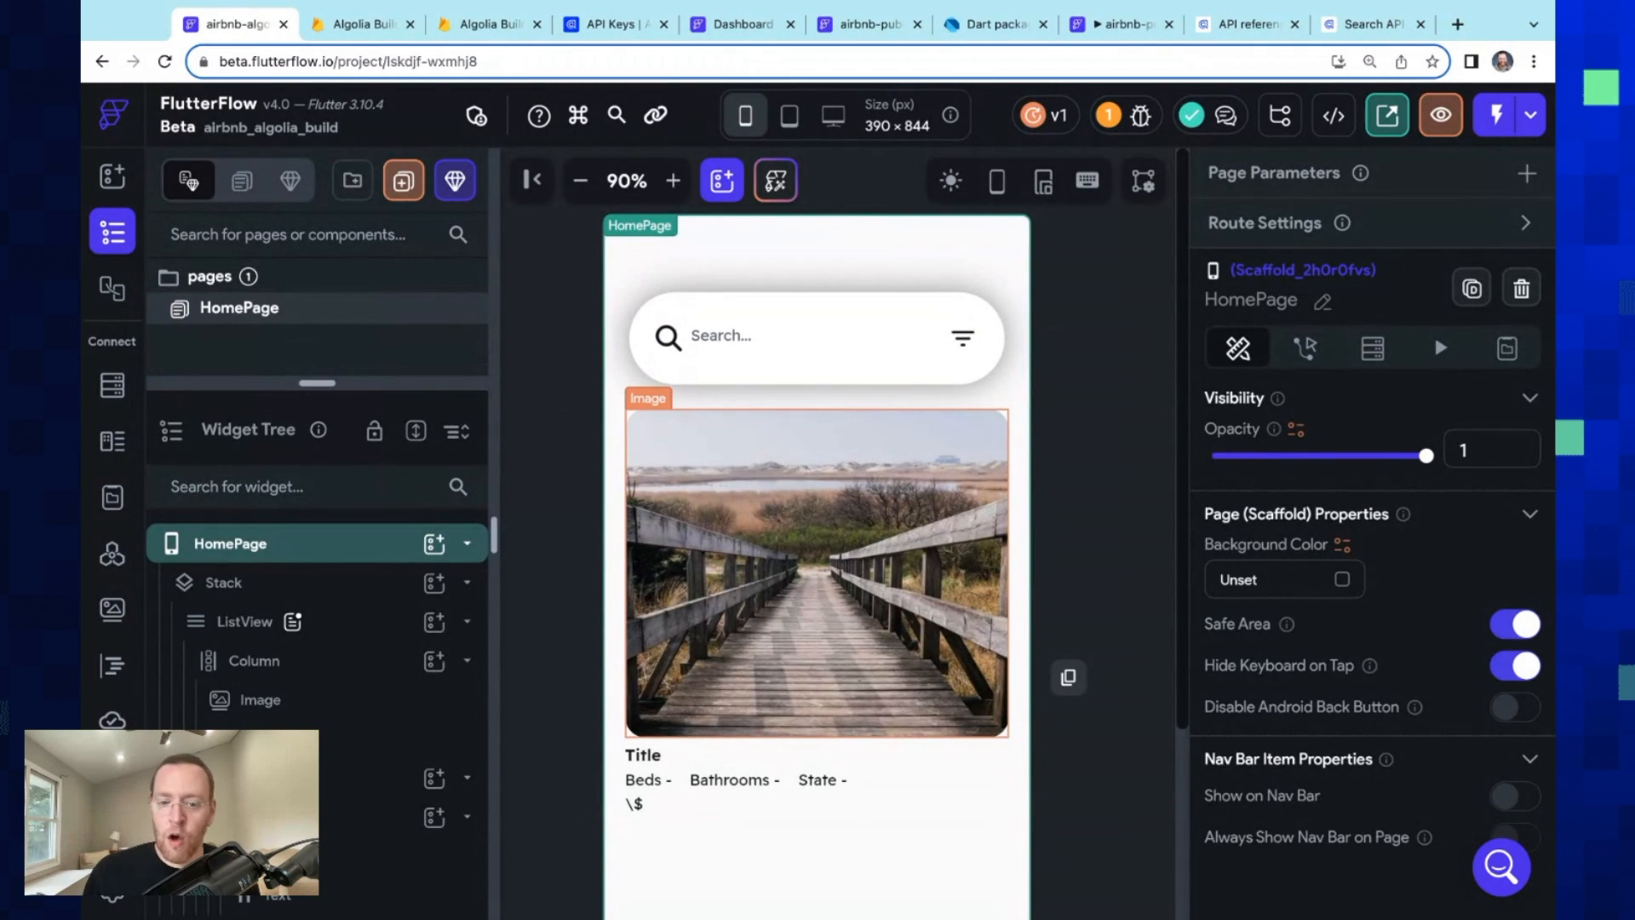
Add an Algolia Search backend query on the properties collection to the property ListView.
{"action": "left_click", "coordinate": [247, 620]}
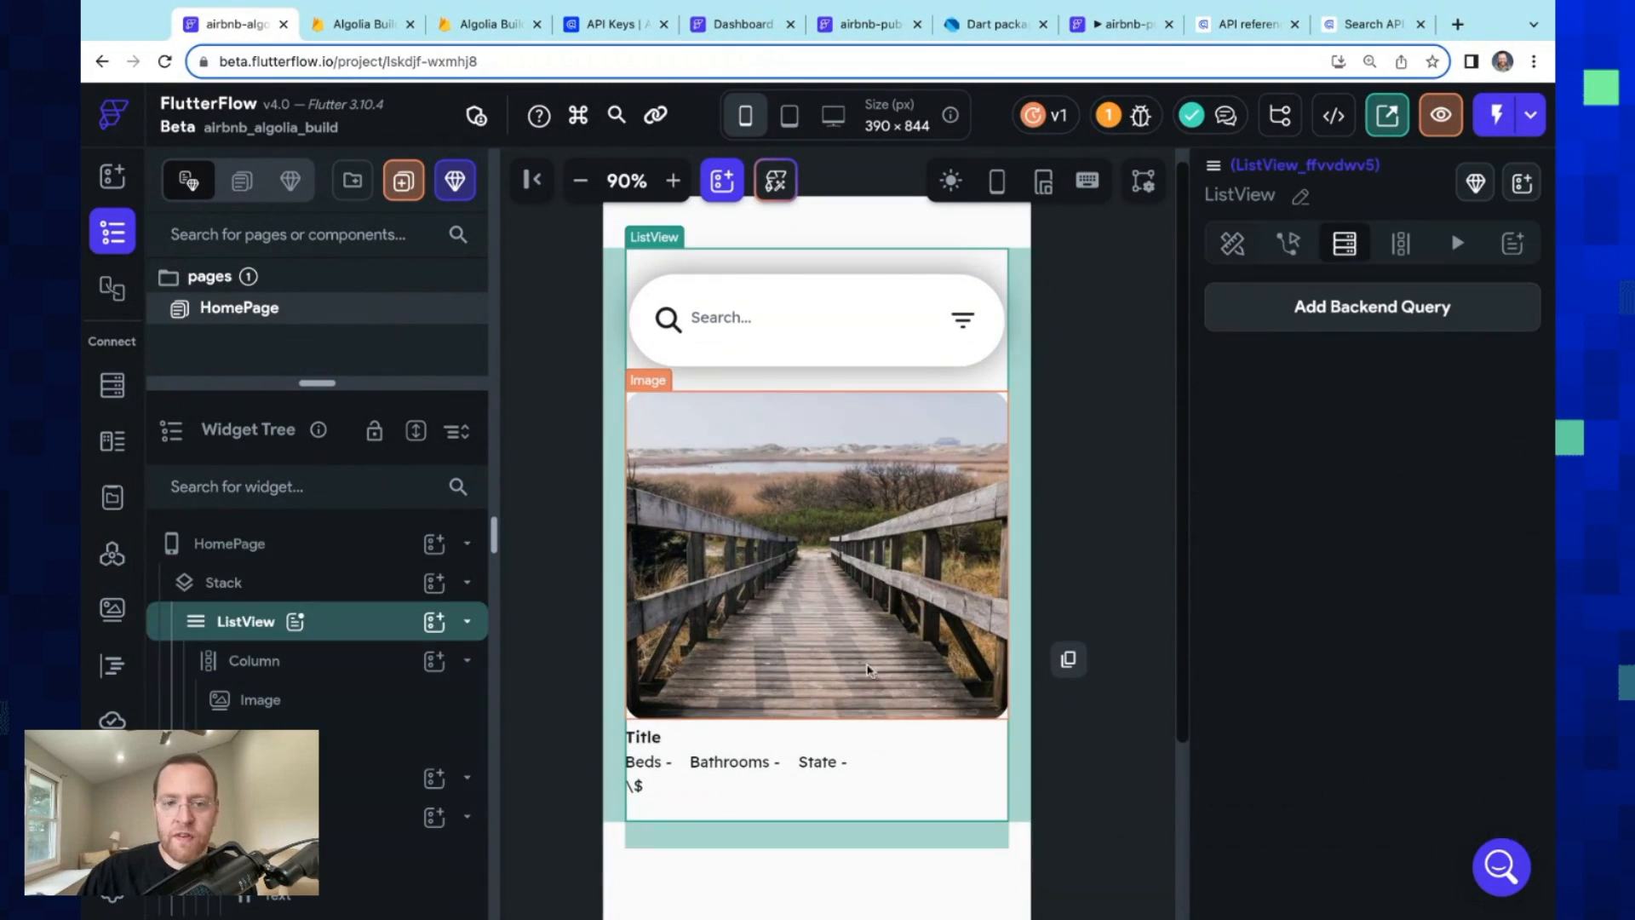
{"action": "mouse_move", "coordinate": [1053, 688]}
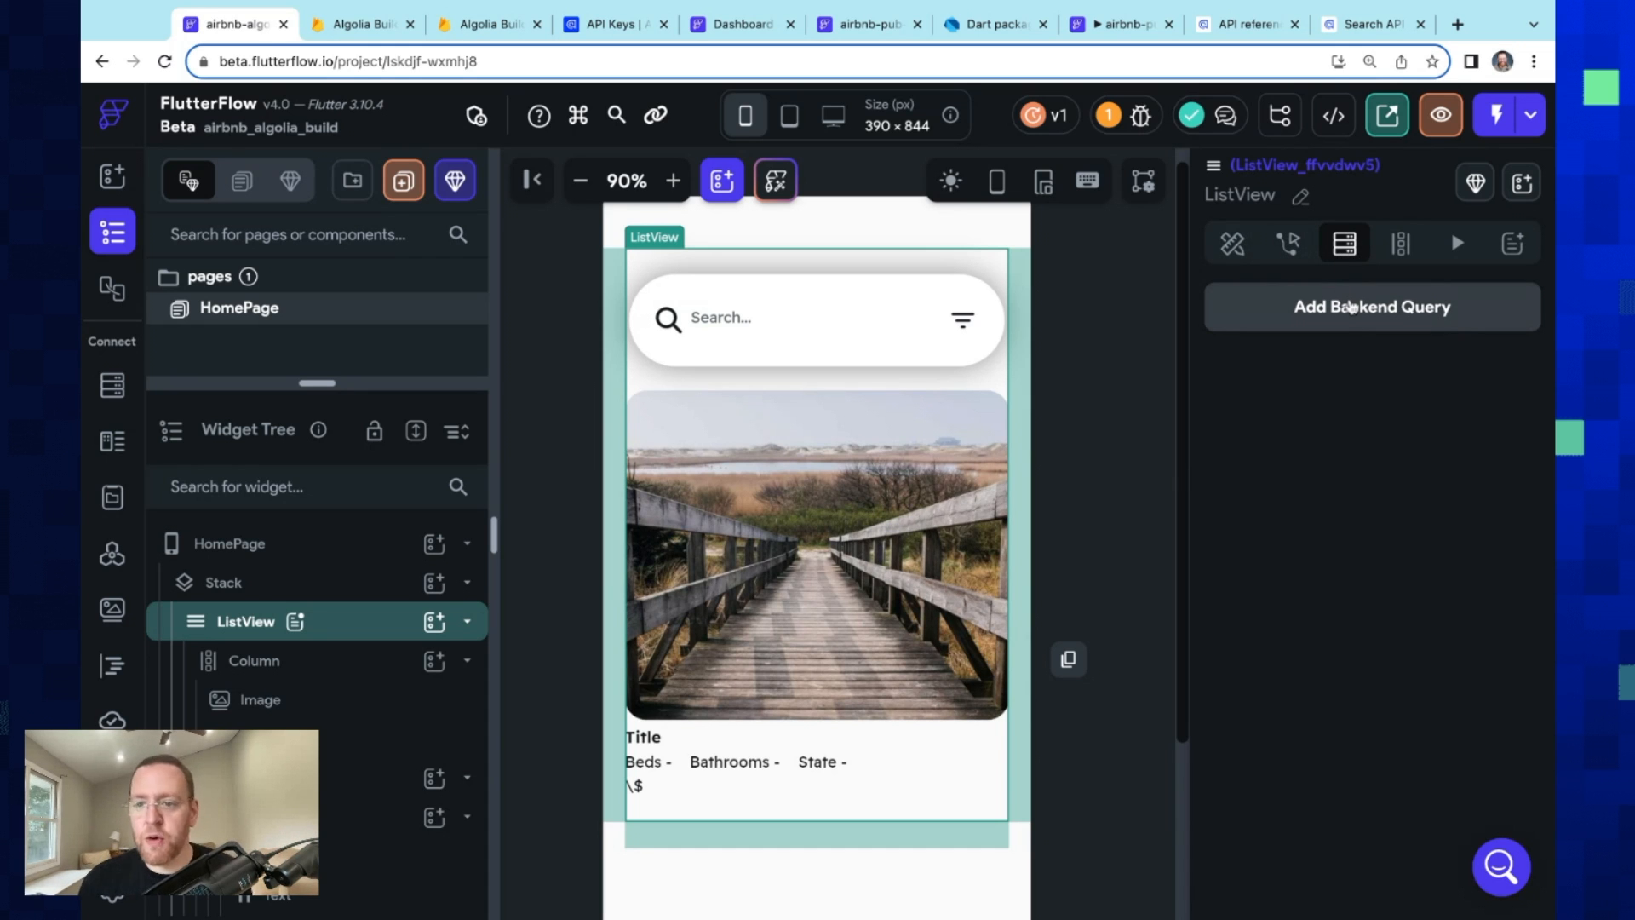
{"action": "left_click", "coordinate": [1369, 305]}
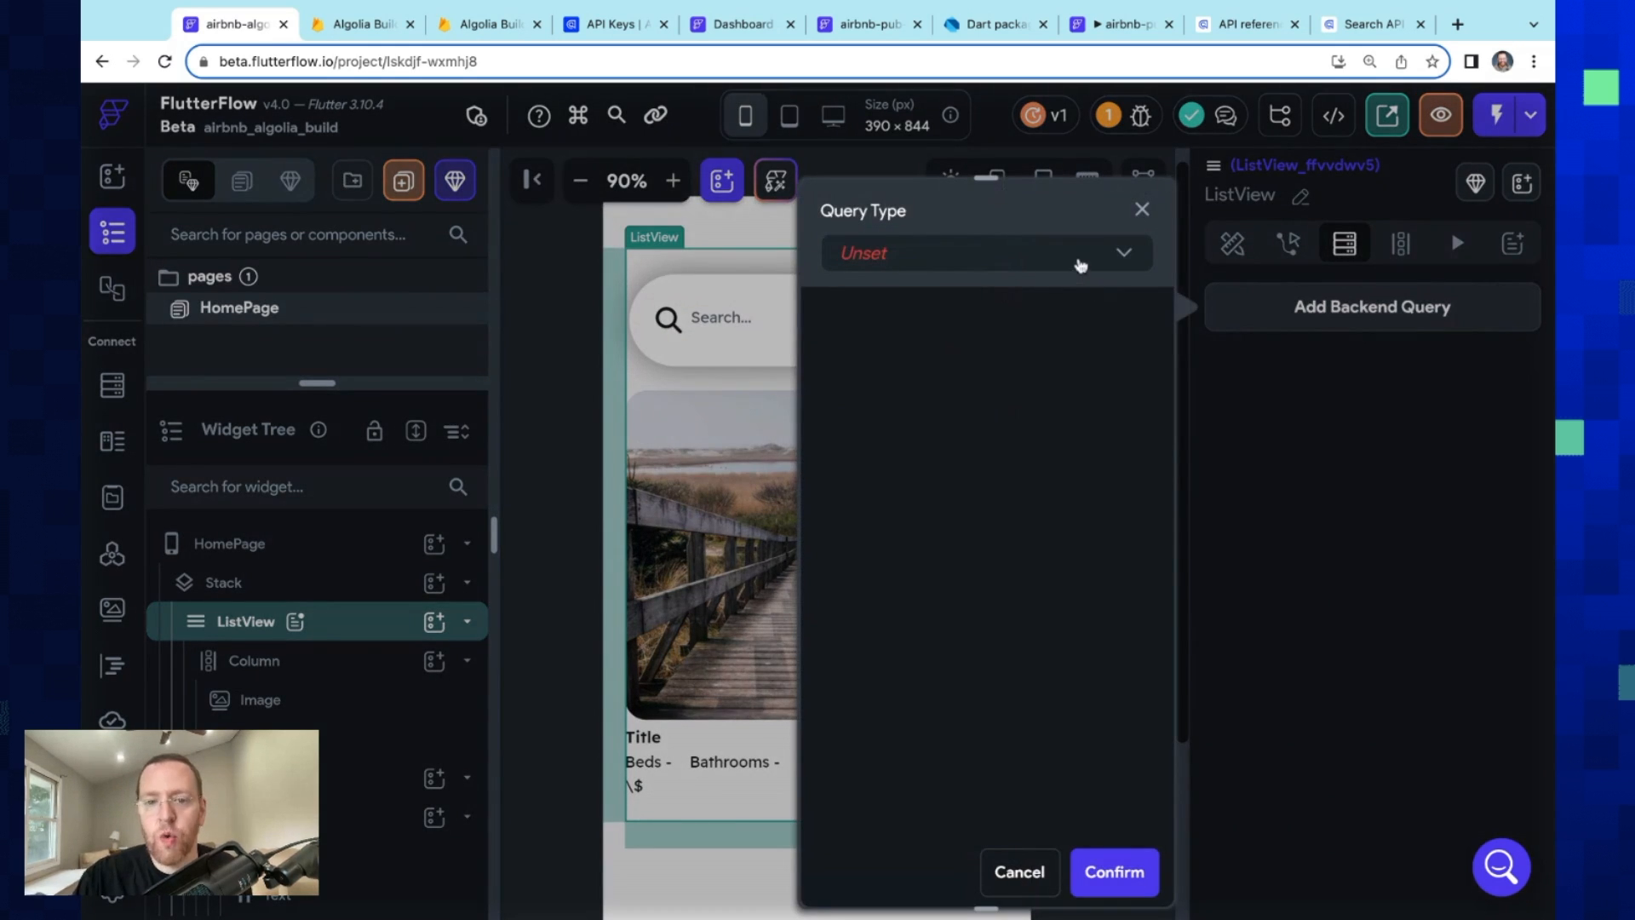
{"action": "left_click", "coordinate": [983, 252]}
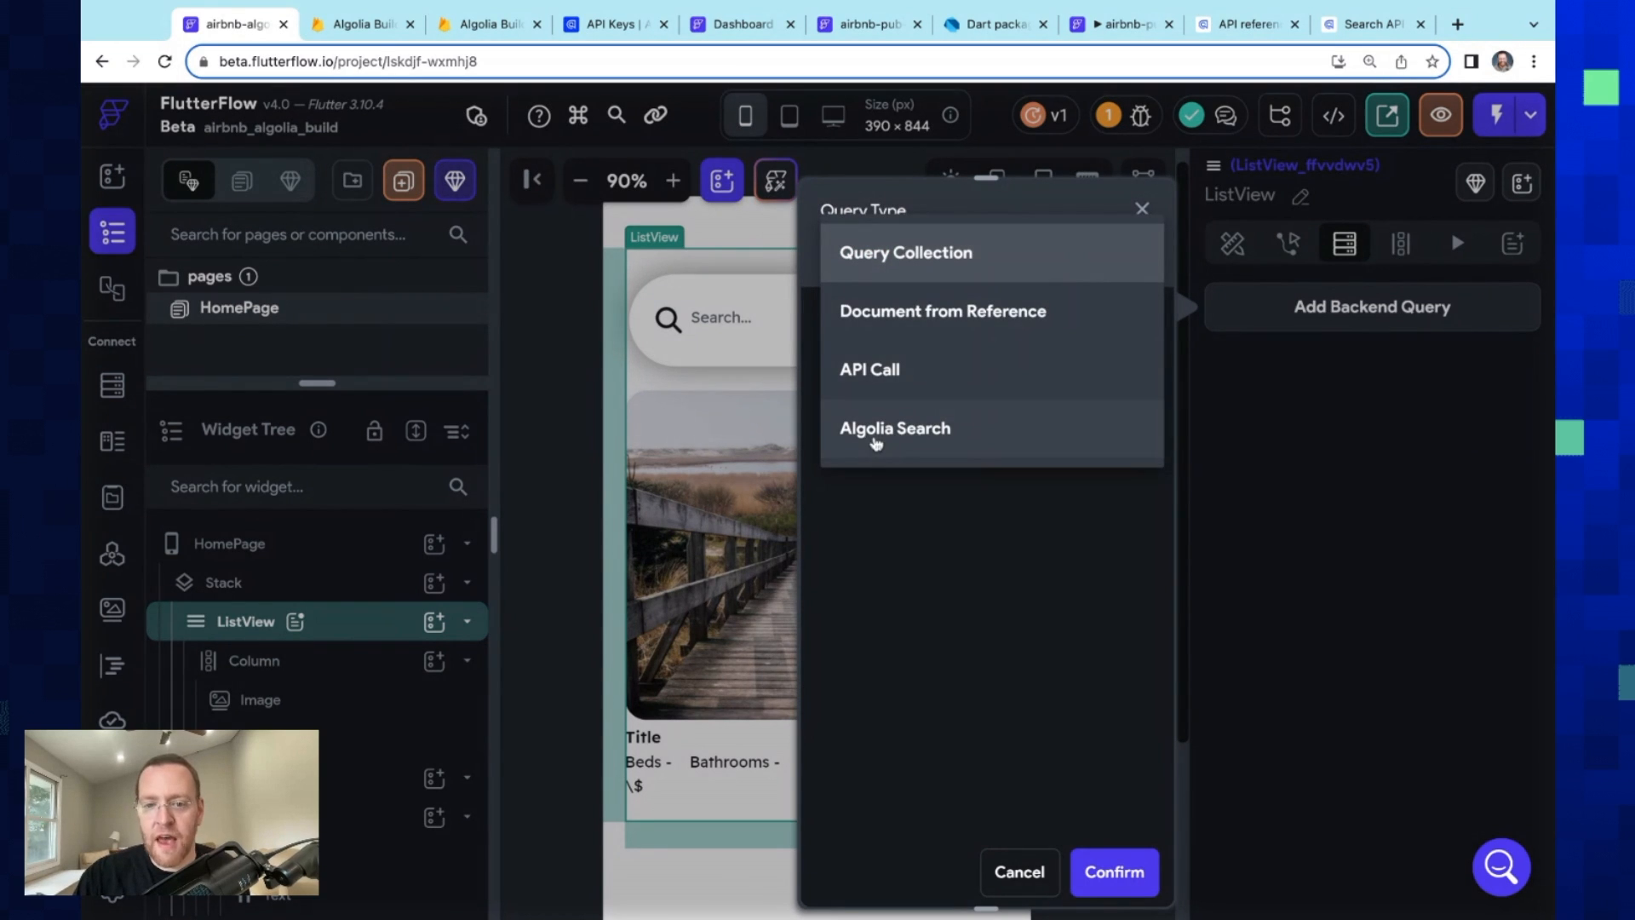
{"action": "left_click", "coordinate": [894, 427]}
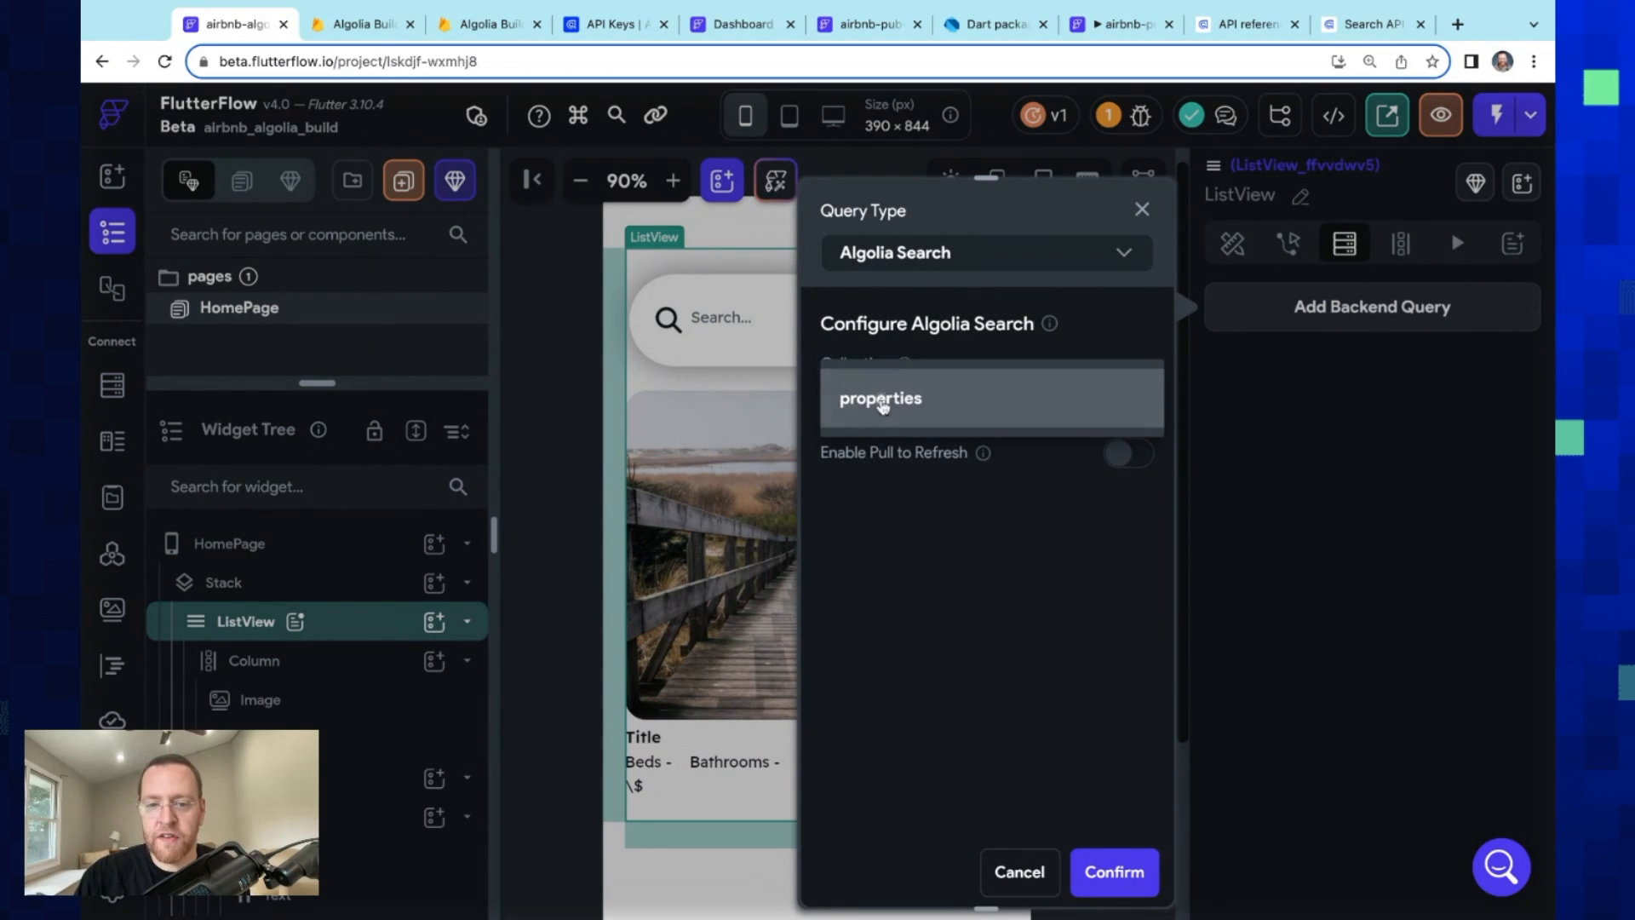
{"action": "left_click", "coordinate": [986, 463]}
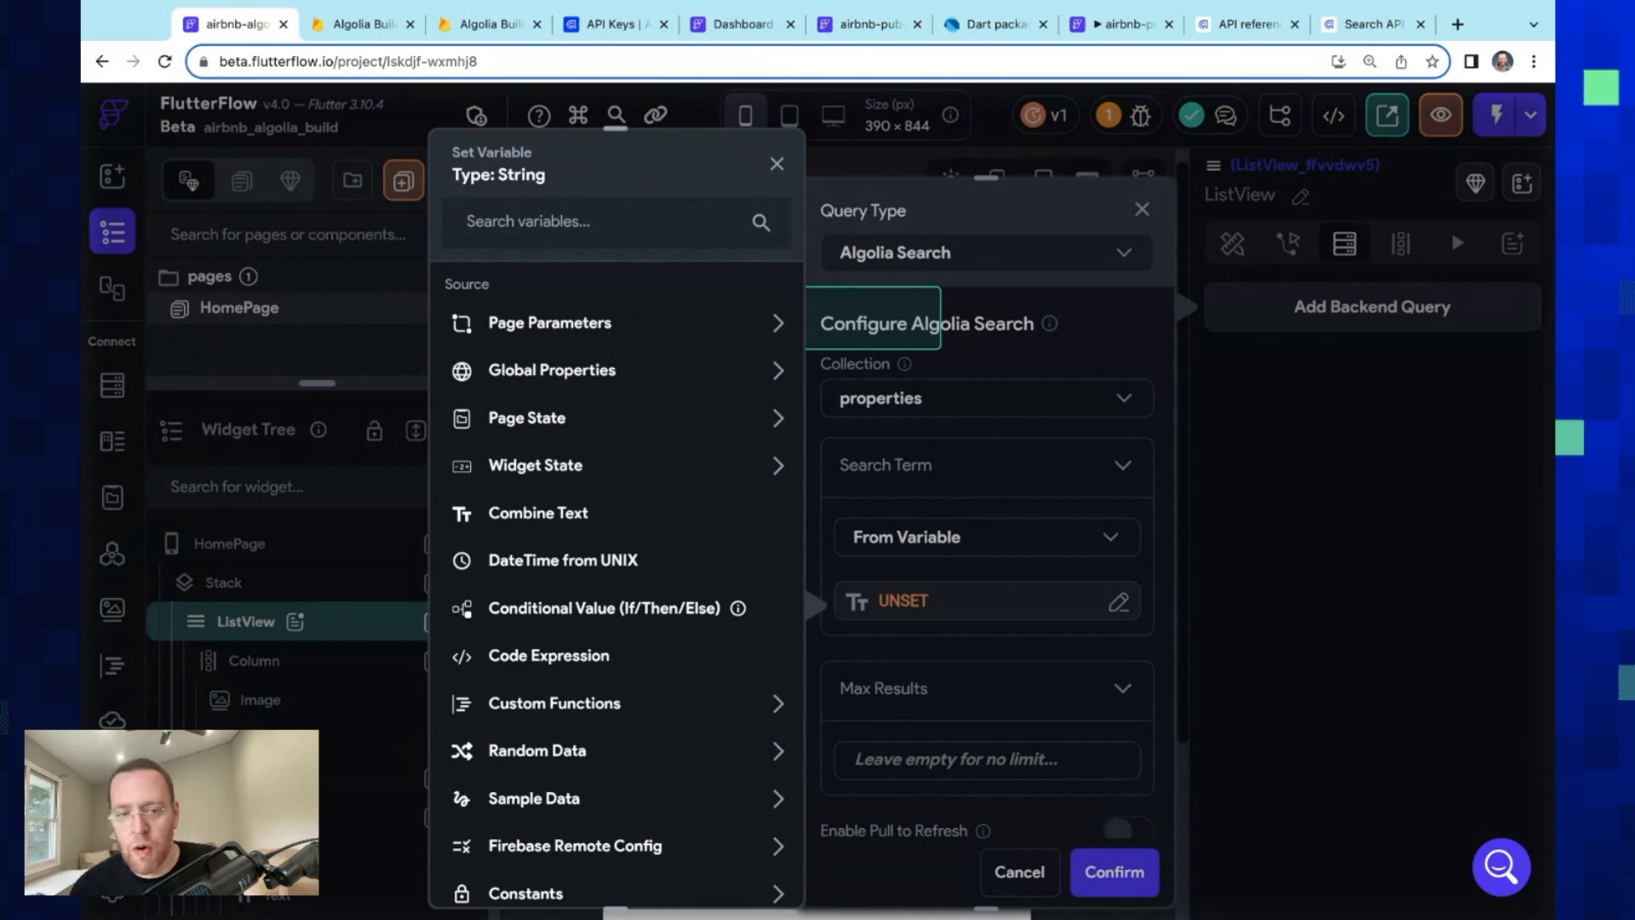
{"action": "mouse_move", "coordinate": [593, 472]}
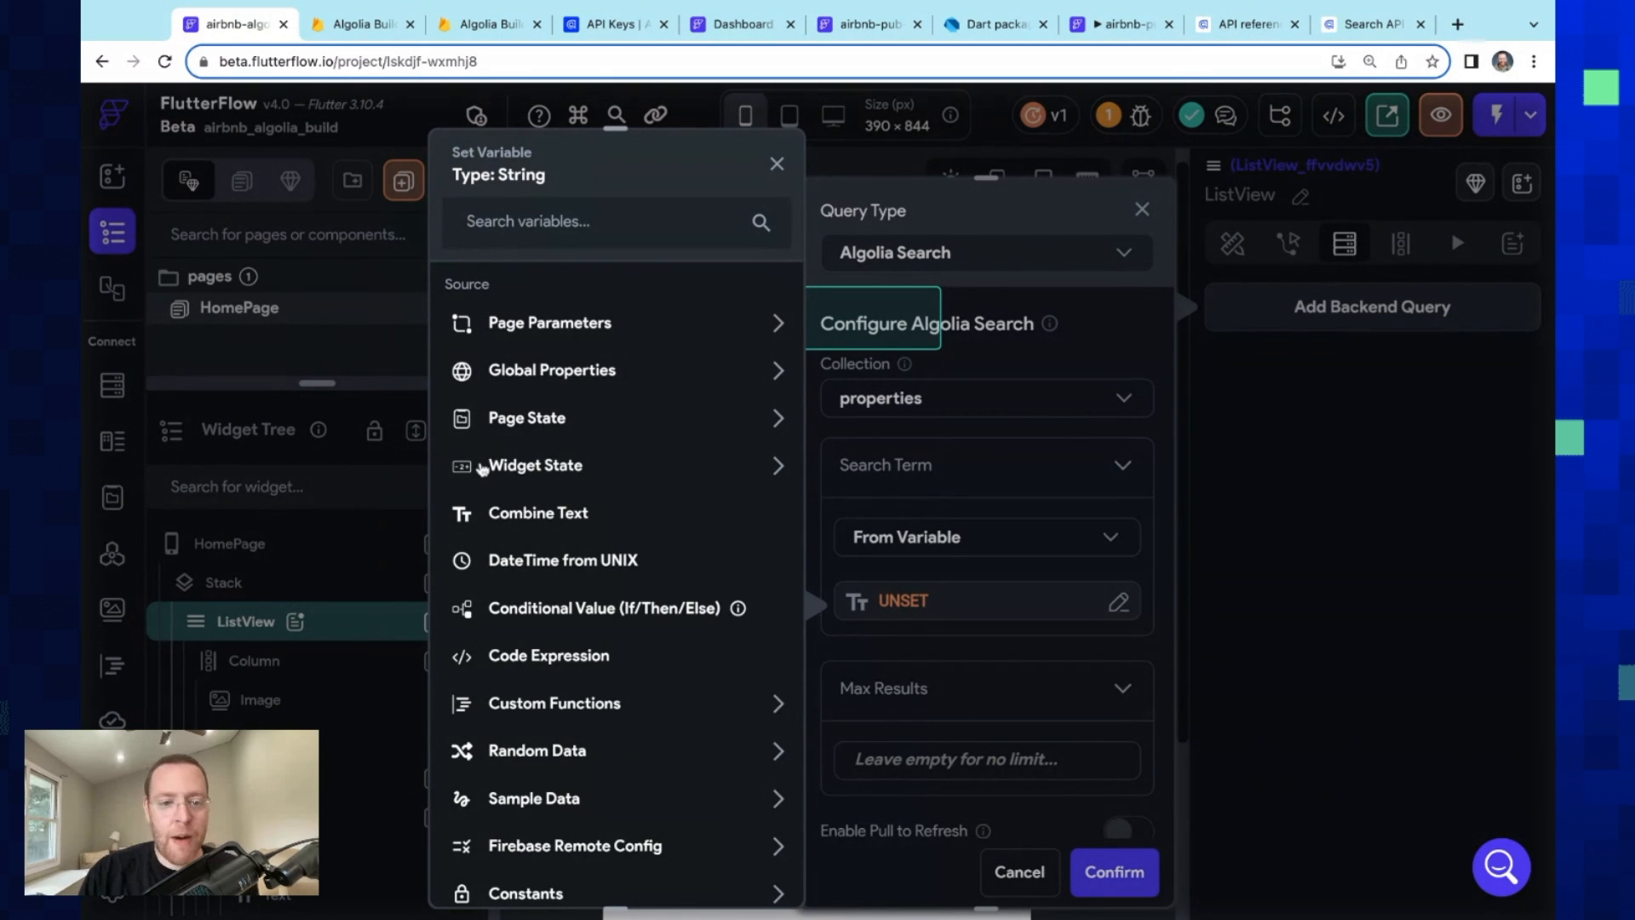
Take the search term from the search field's text with * as default and confirm the query.
{"action": "left_click", "coordinate": [535, 465]}
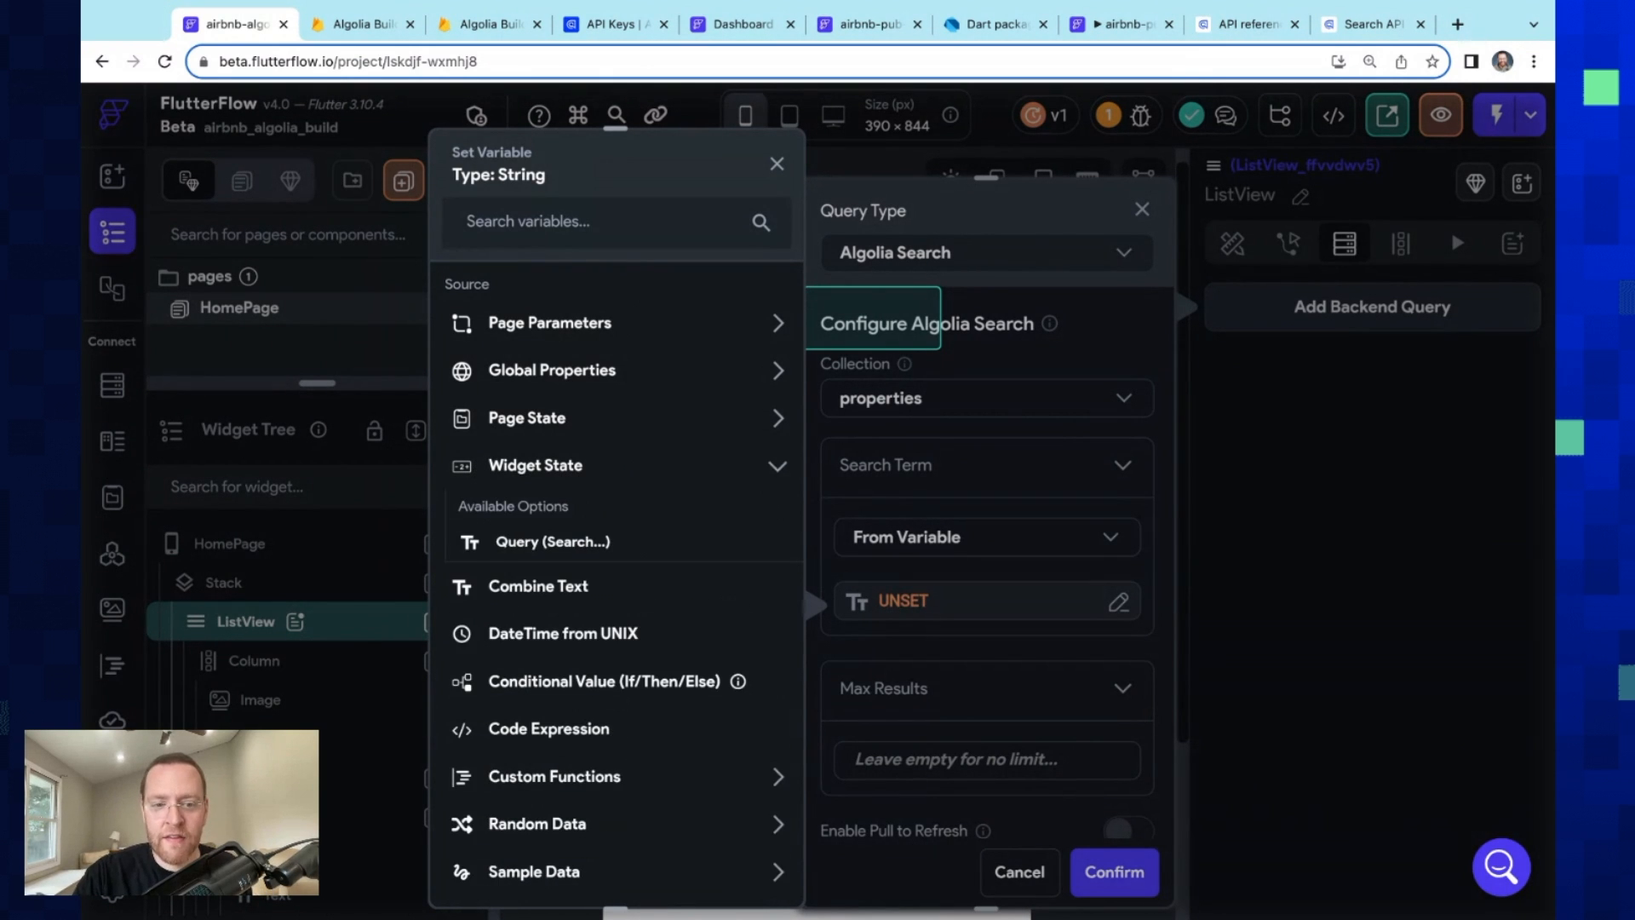
{"action": "left_click", "coordinate": [552, 541]}
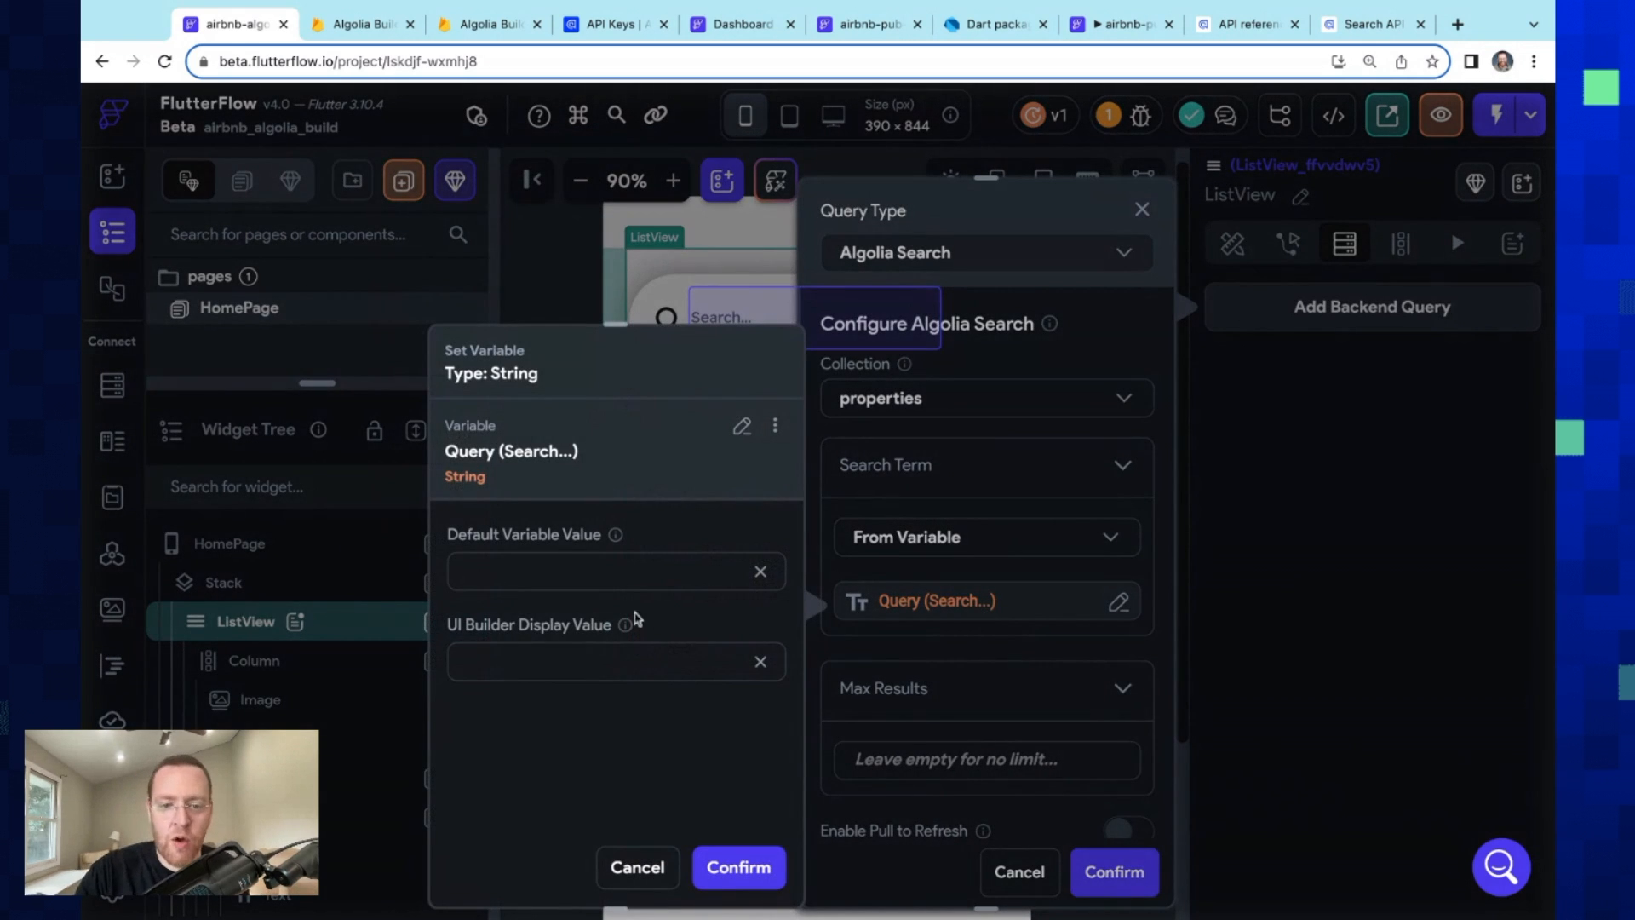
{"action": "left_click", "coordinate": [606, 571]}
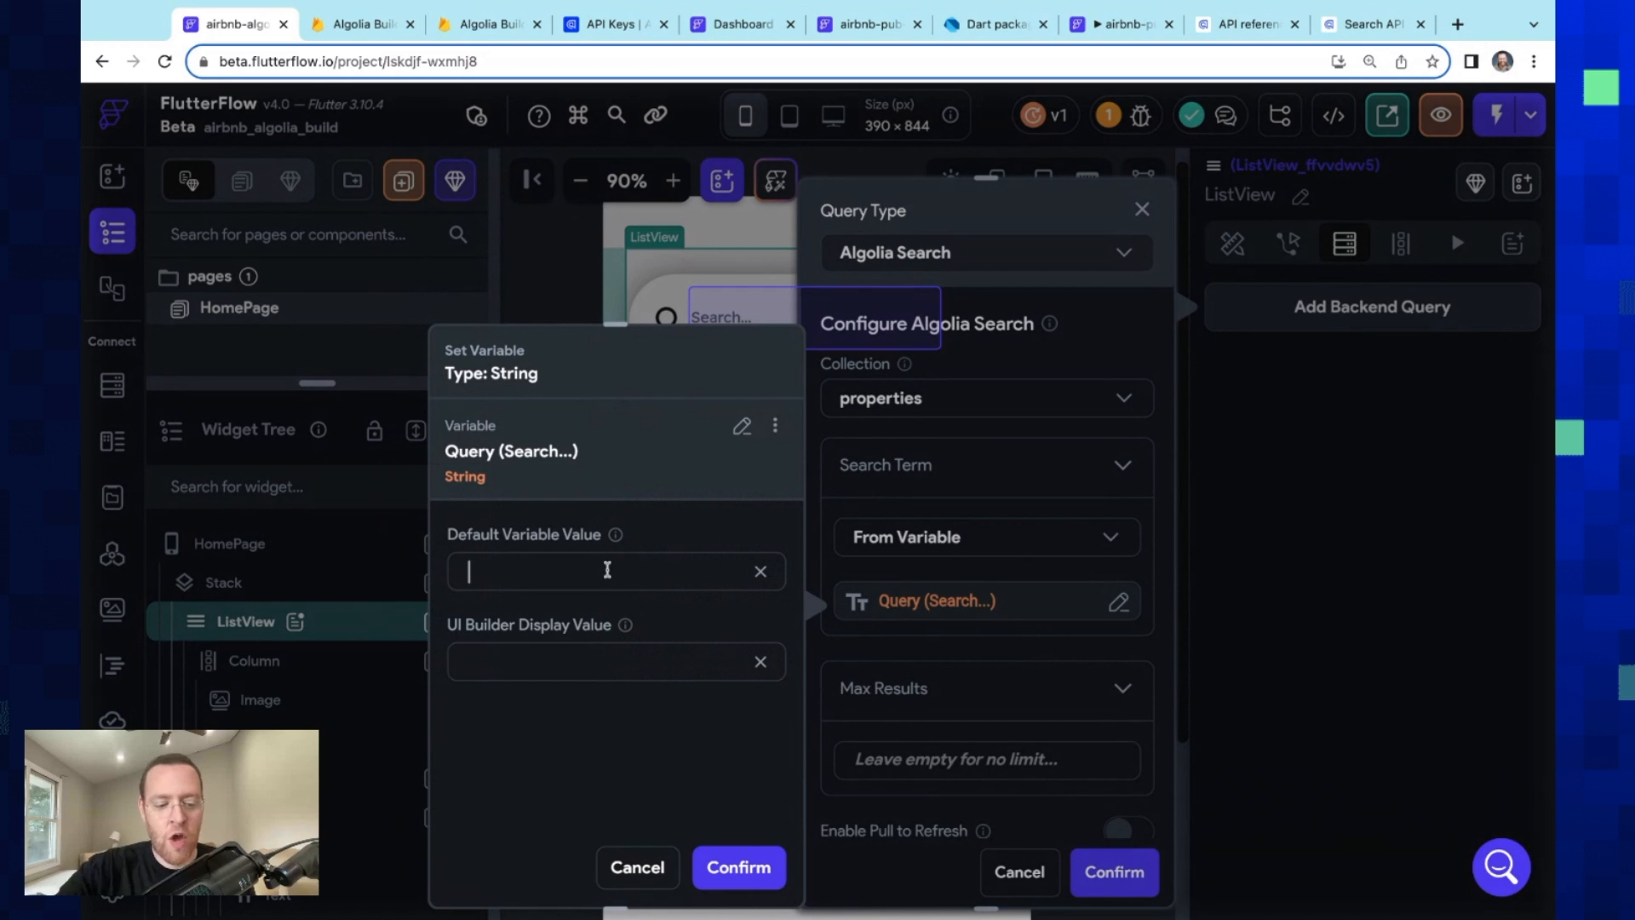
{"action": "type", "text": "*"}
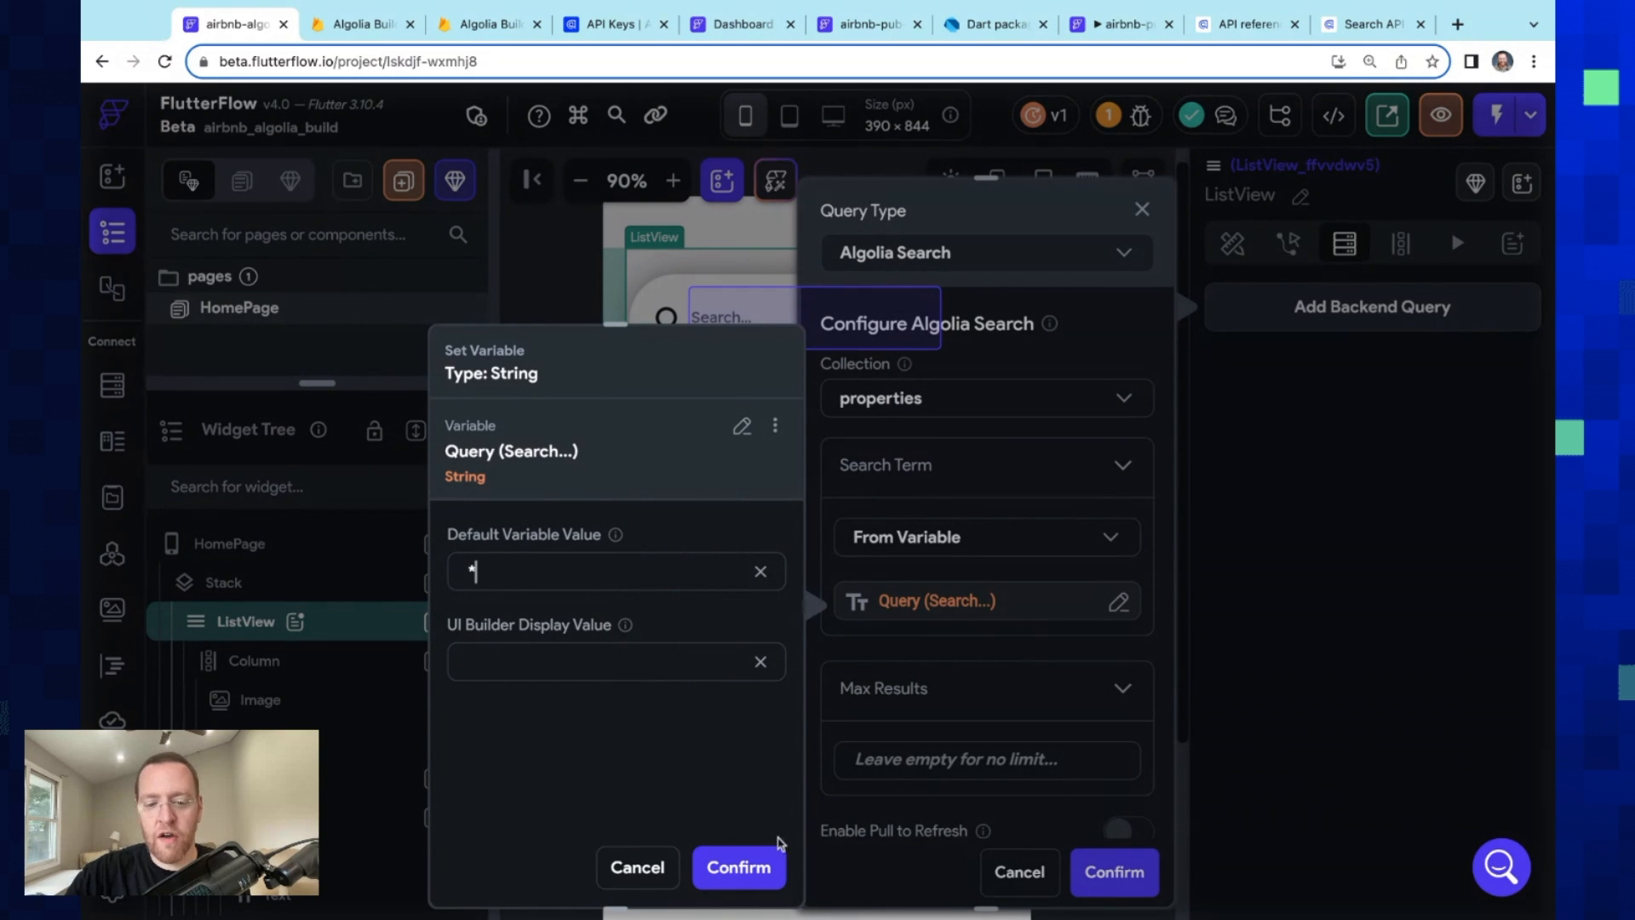
{"action": "left_click", "coordinate": [738, 867]}
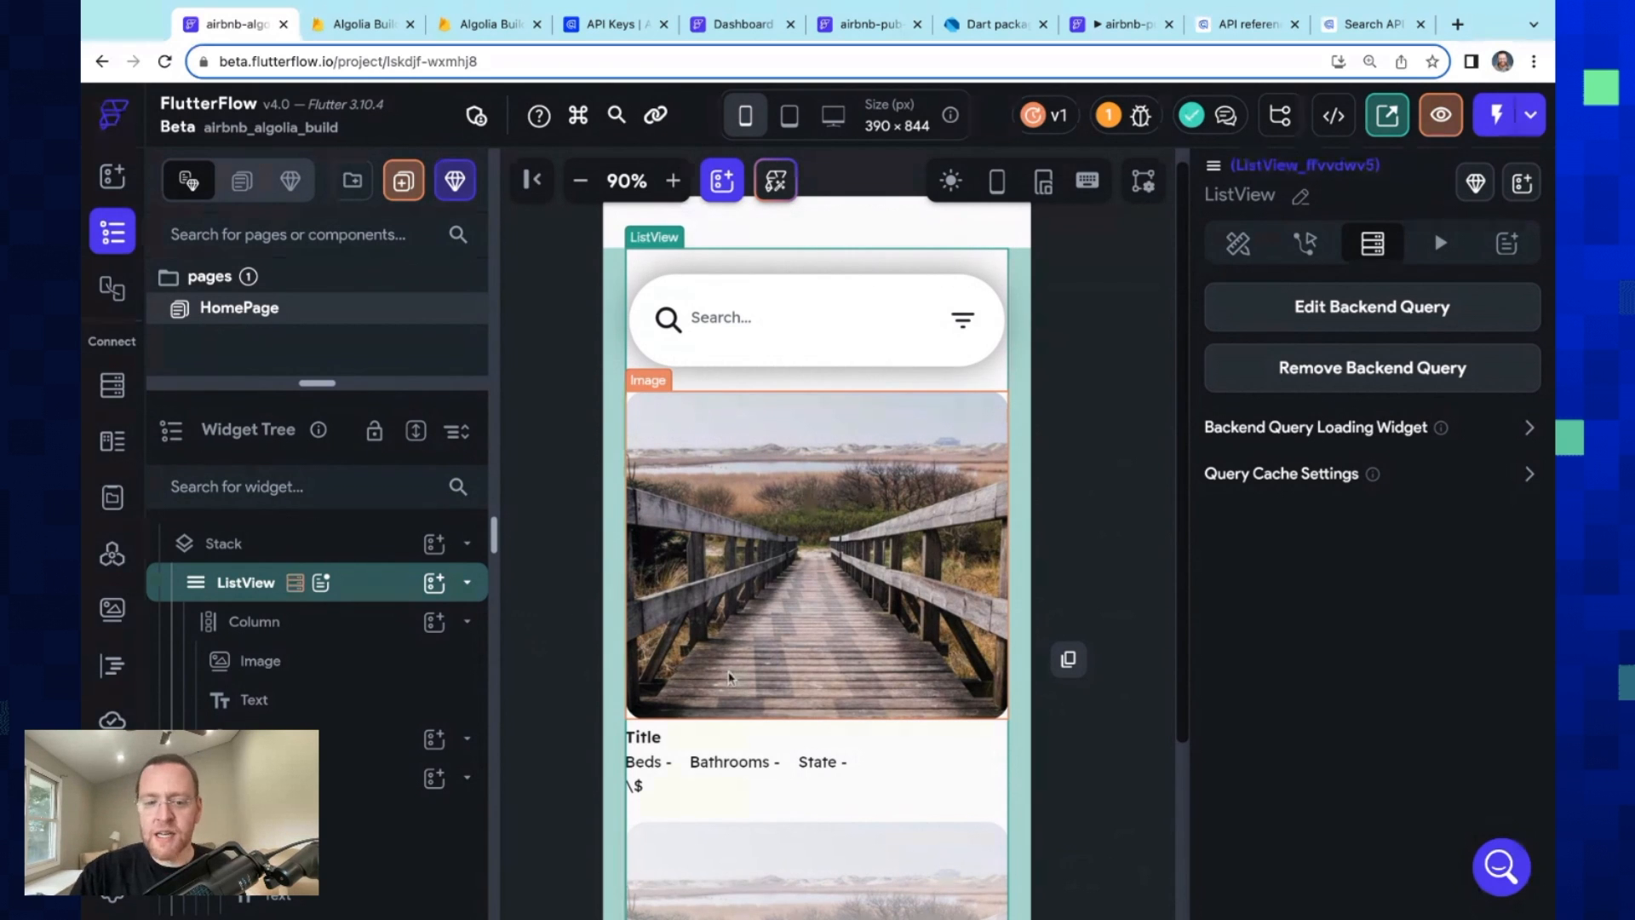
Bind the listing card title text to the properties document's title field.
{"action": "left_click", "coordinate": [644, 738]}
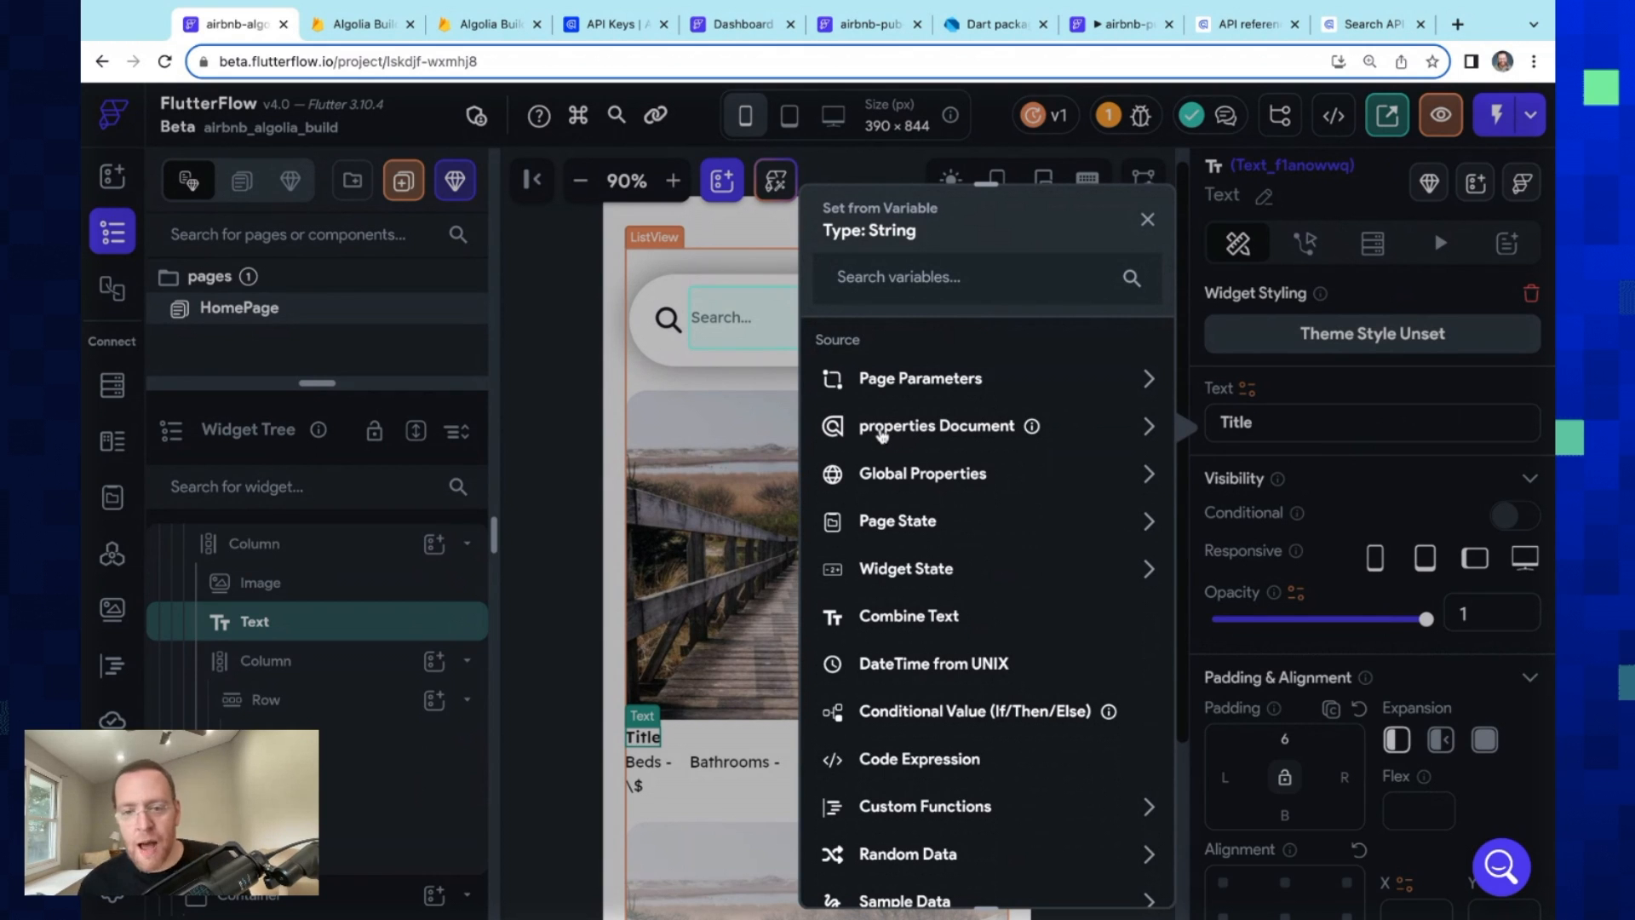
{"action": "mouse_move", "coordinate": [875, 431]}
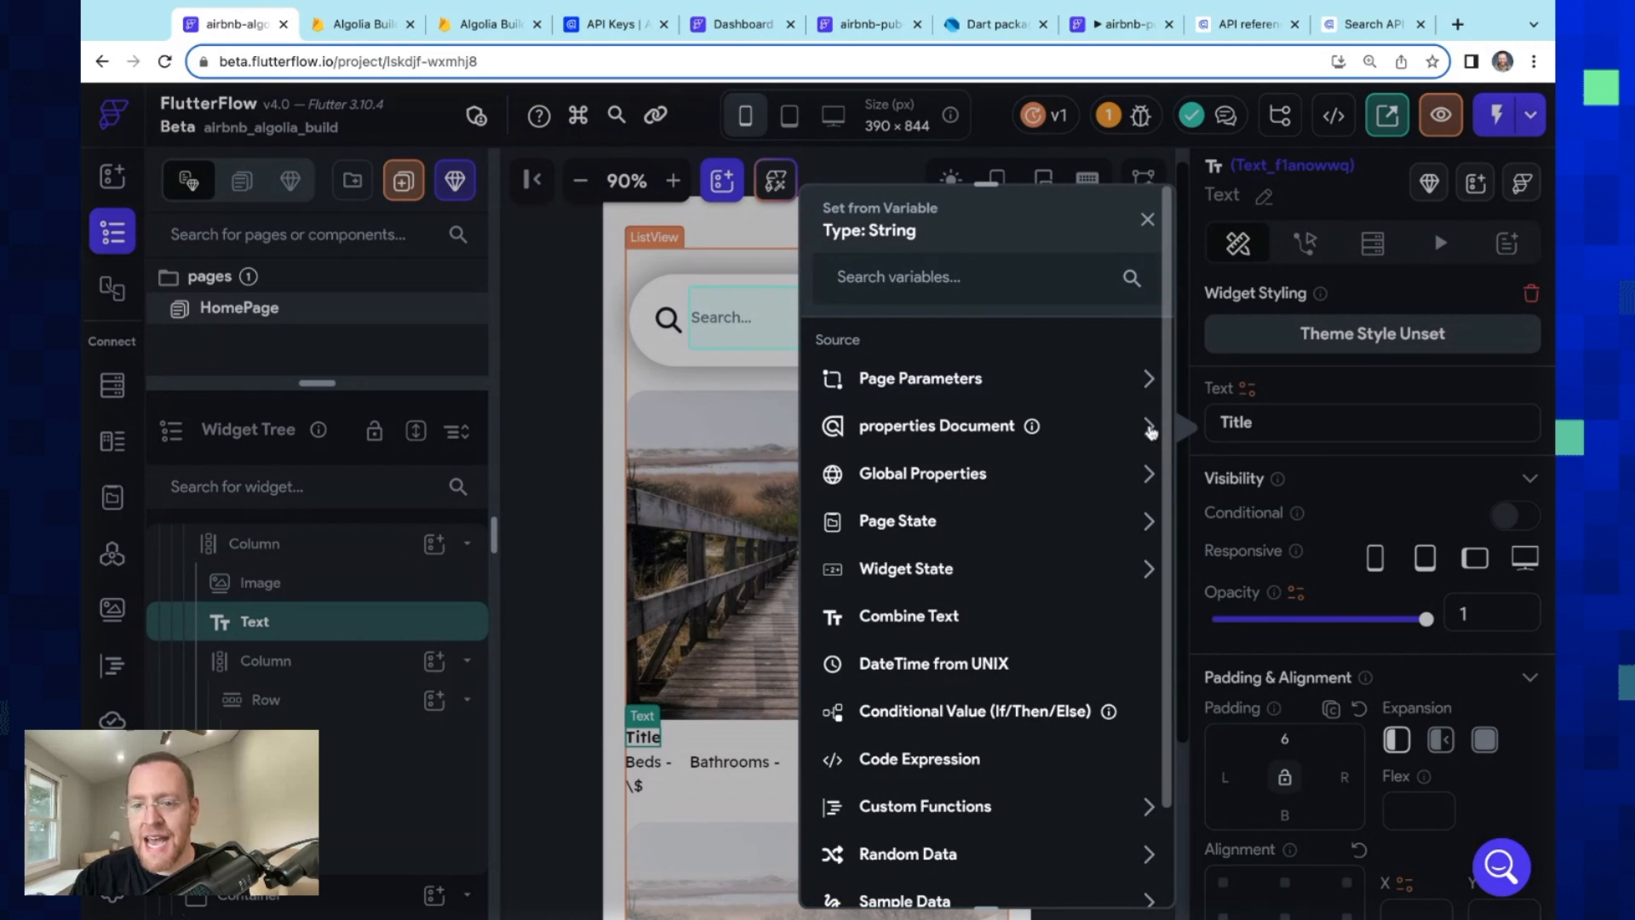
{"action": "left_click", "coordinate": [935, 426]}
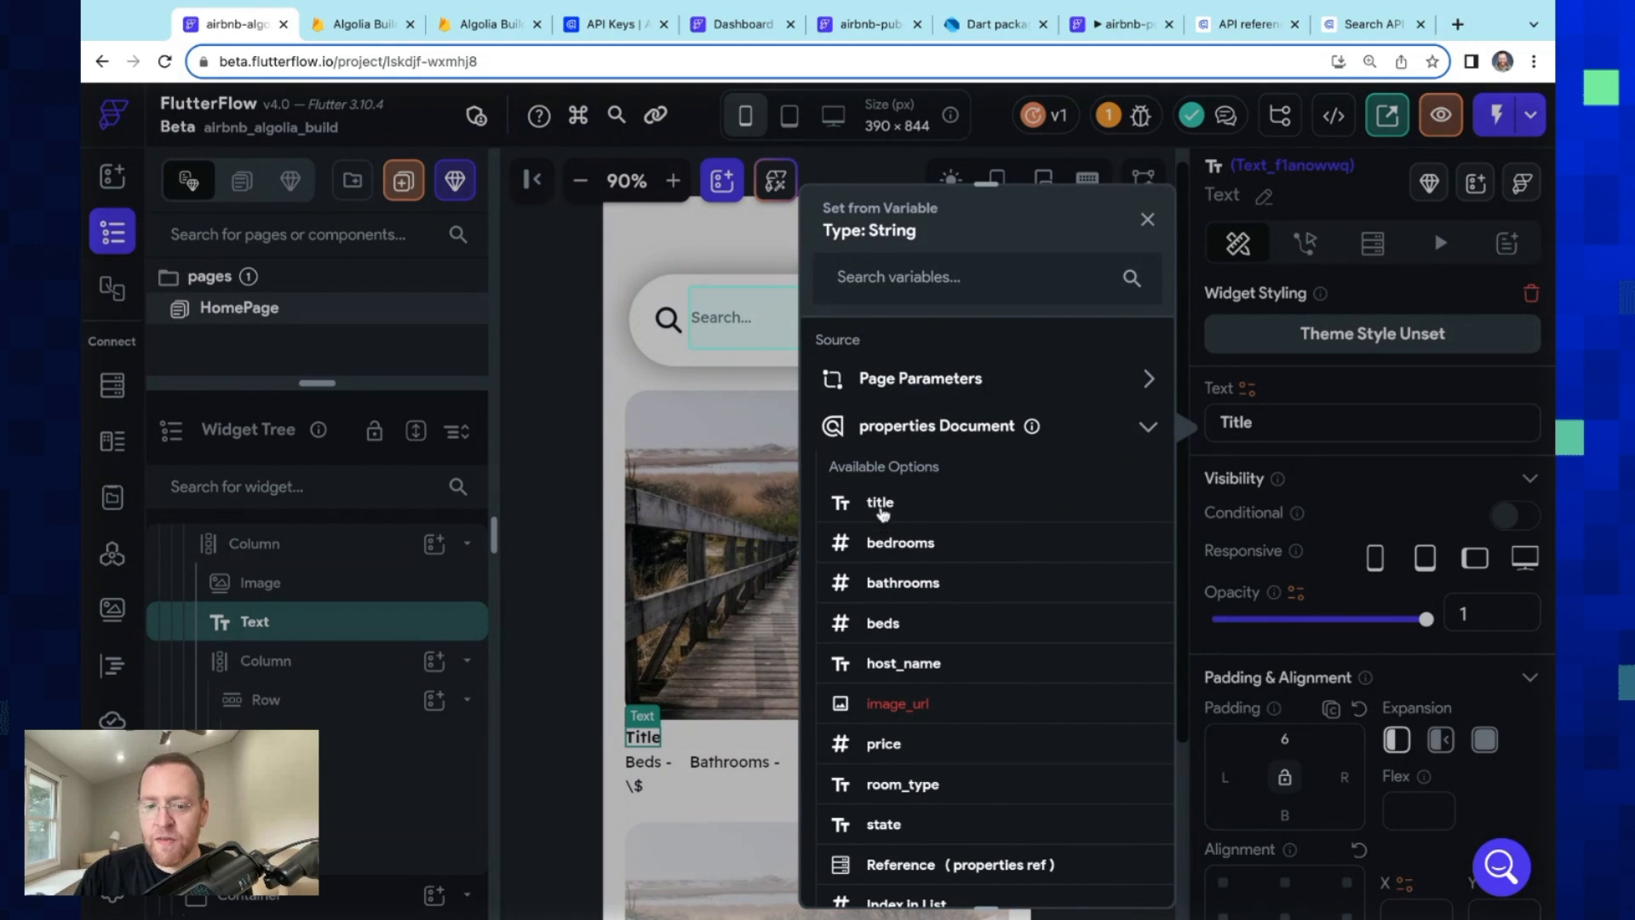
{"action": "left_click", "coordinate": [879, 503]}
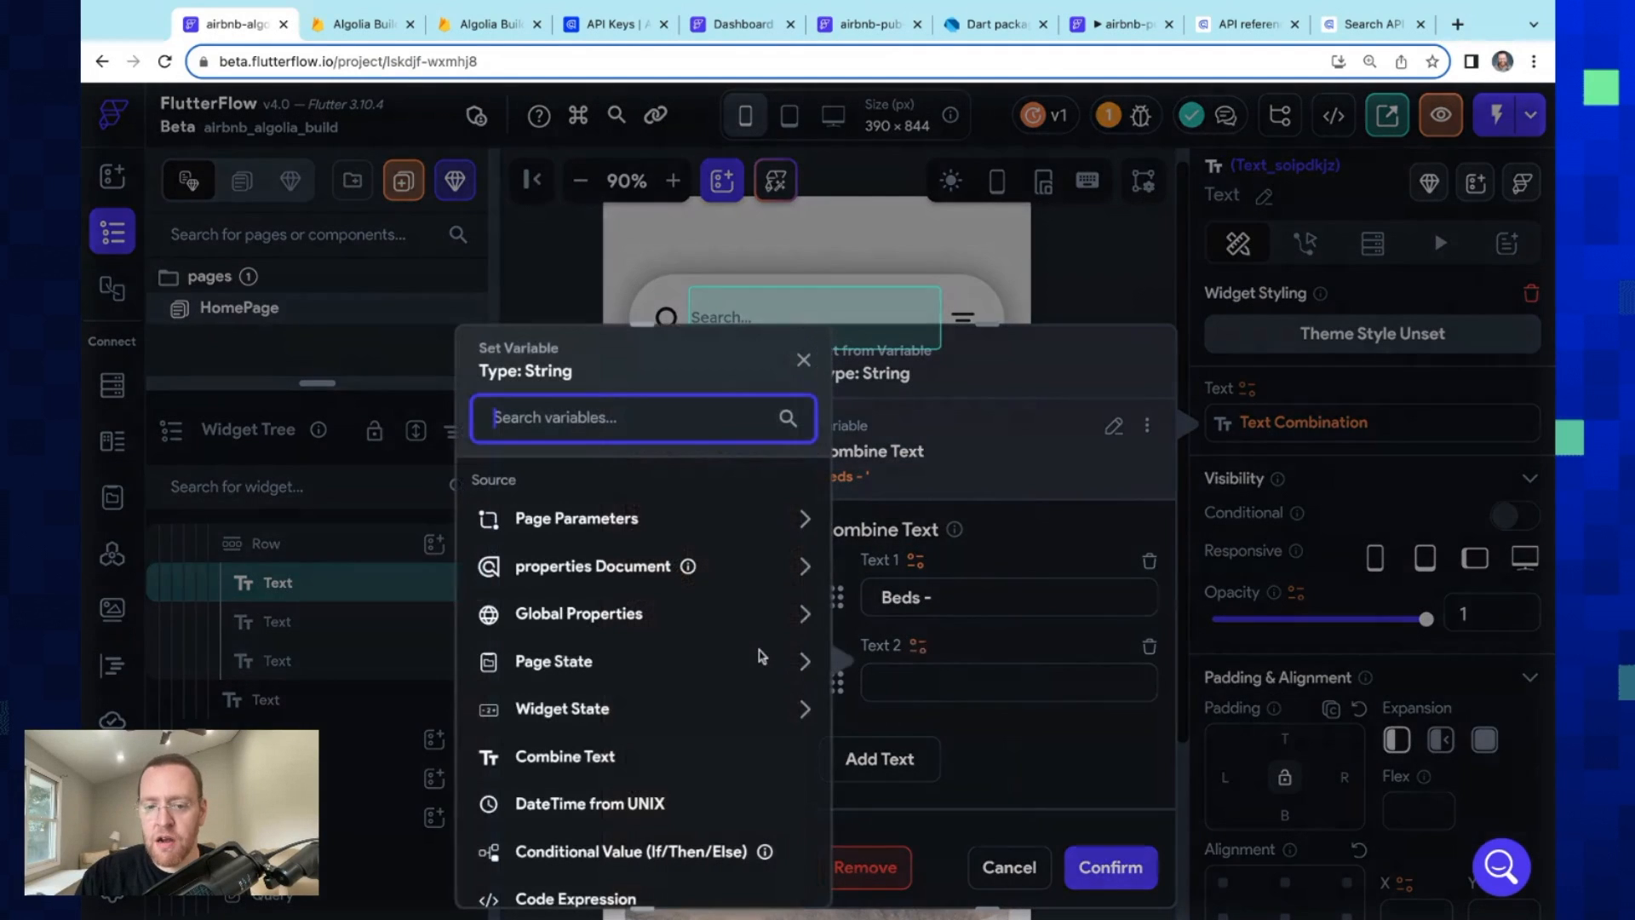
Set the Beds - label's second combined text part to the bedrooms value.
{"action": "left_click", "coordinate": [591, 565]}
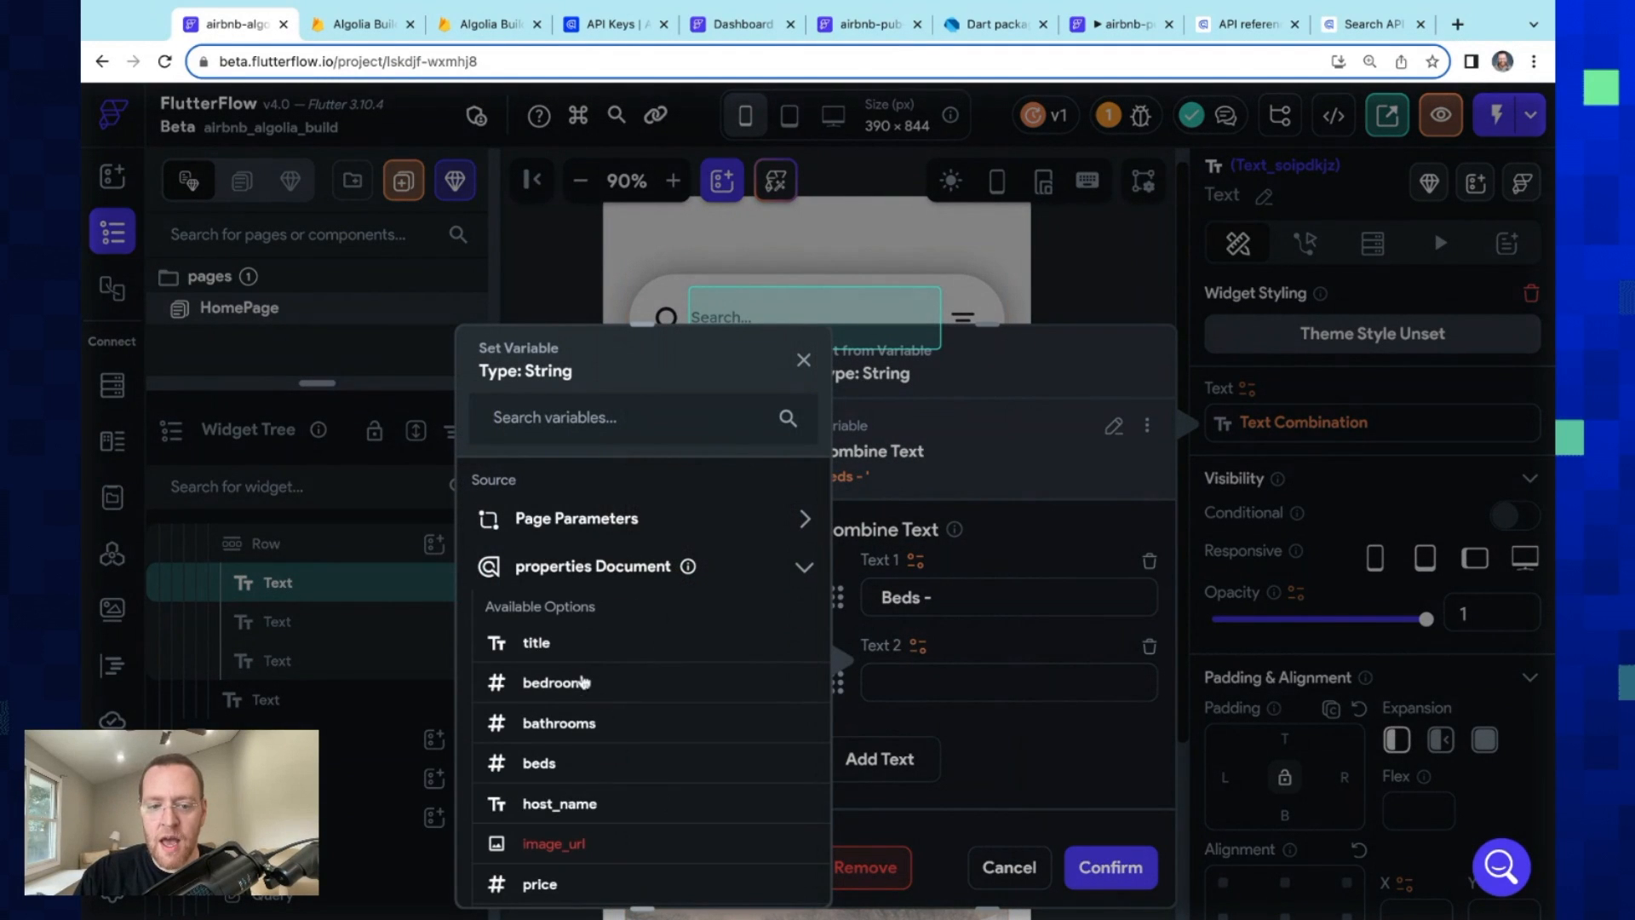
{"action": "left_click", "coordinate": [555, 681]}
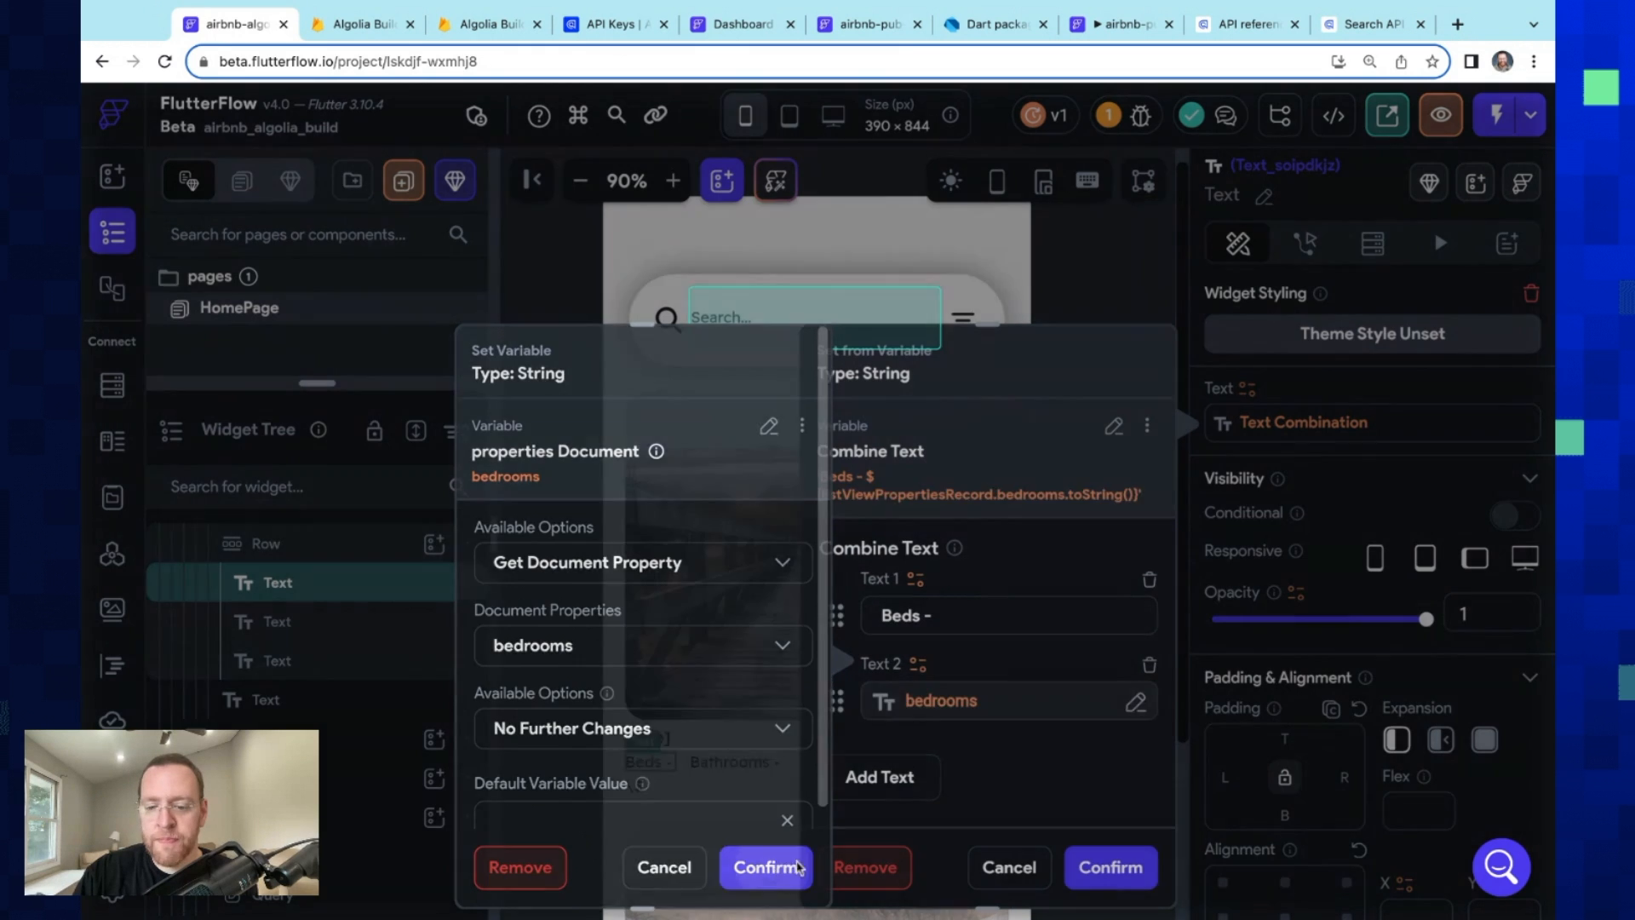
{"action": "left_click", "coordinate": [765, 867]}
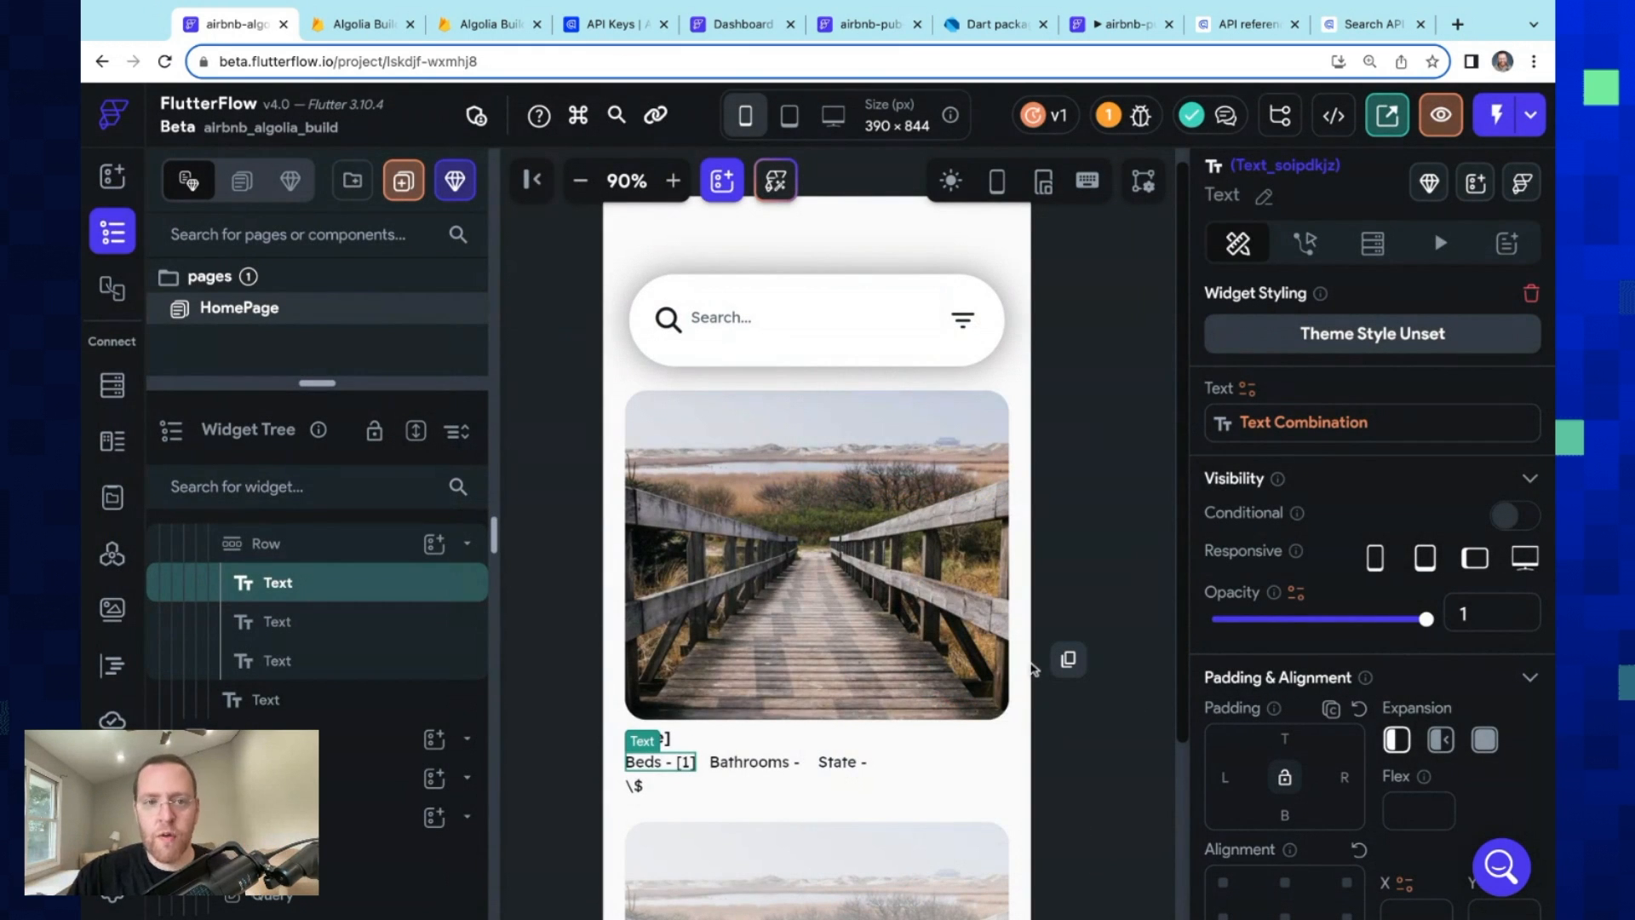
{"action": "mouse_move", "coordinate": [657, 143]}
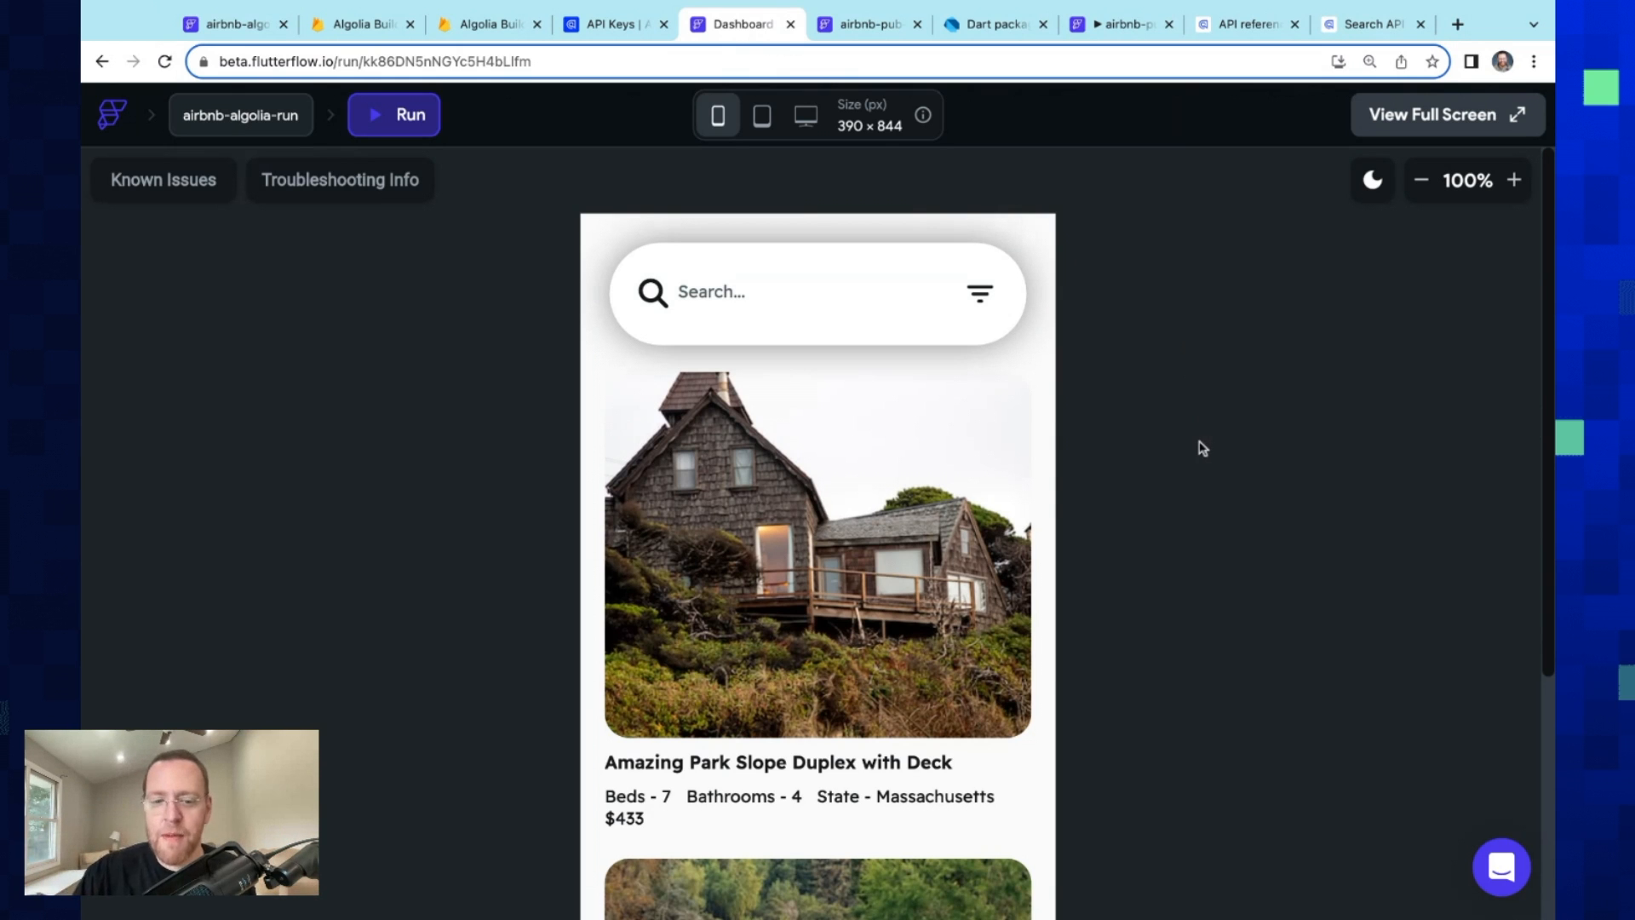
Search the live property listings for 'Brooklyn' in run mode.
{"action": "type", "text": "B"}
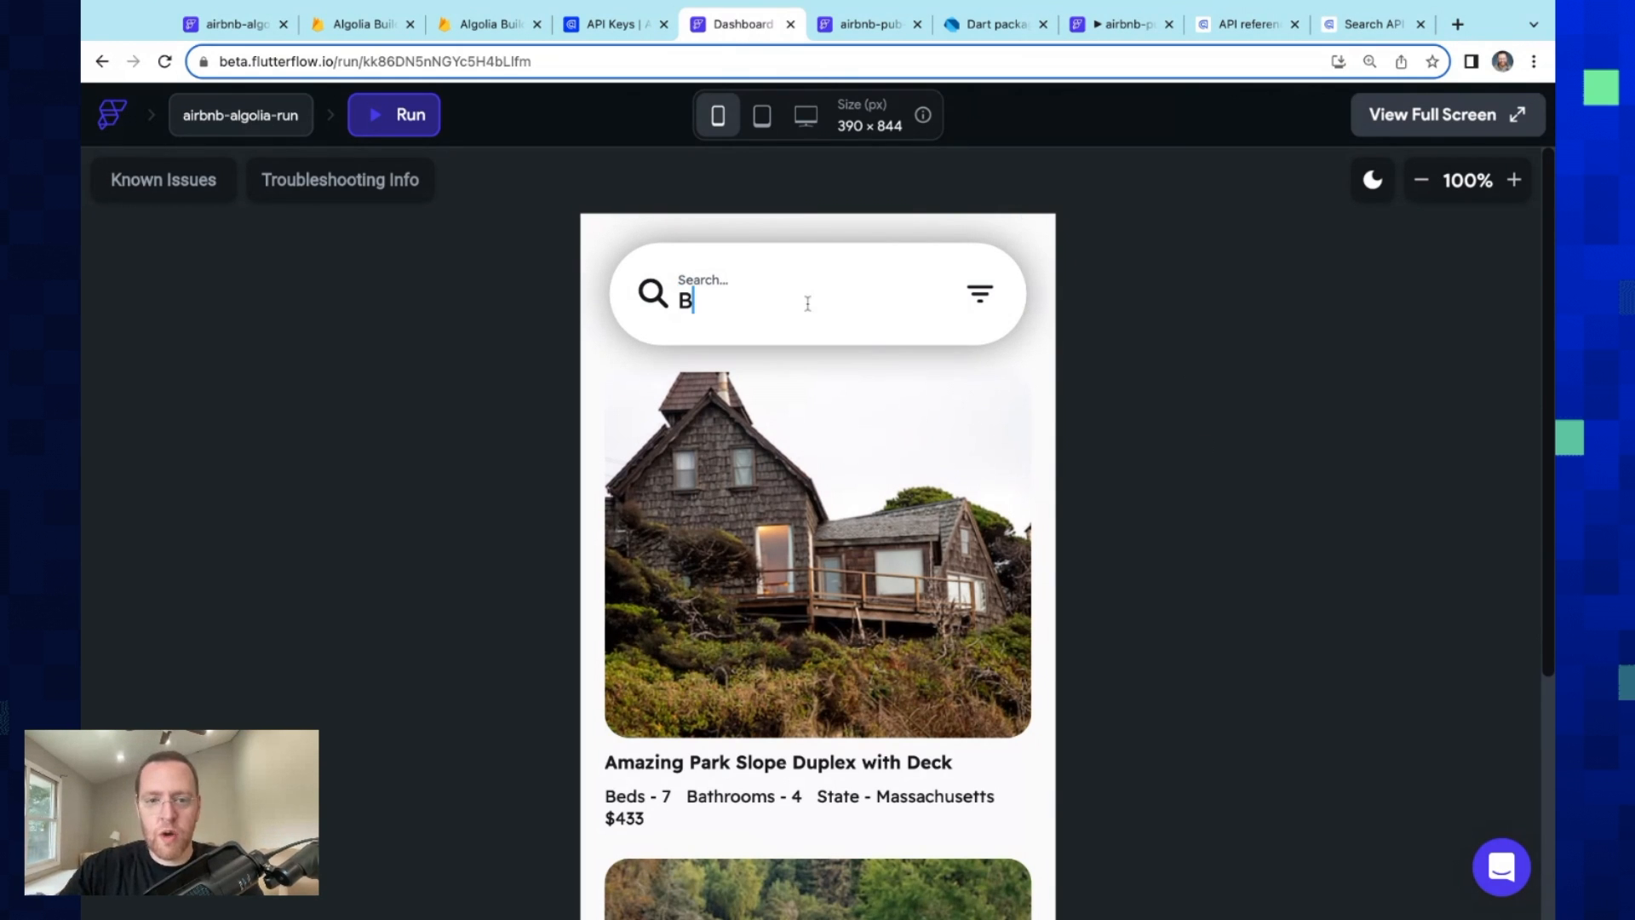
{"action": "type", "text": "rooklyn"}
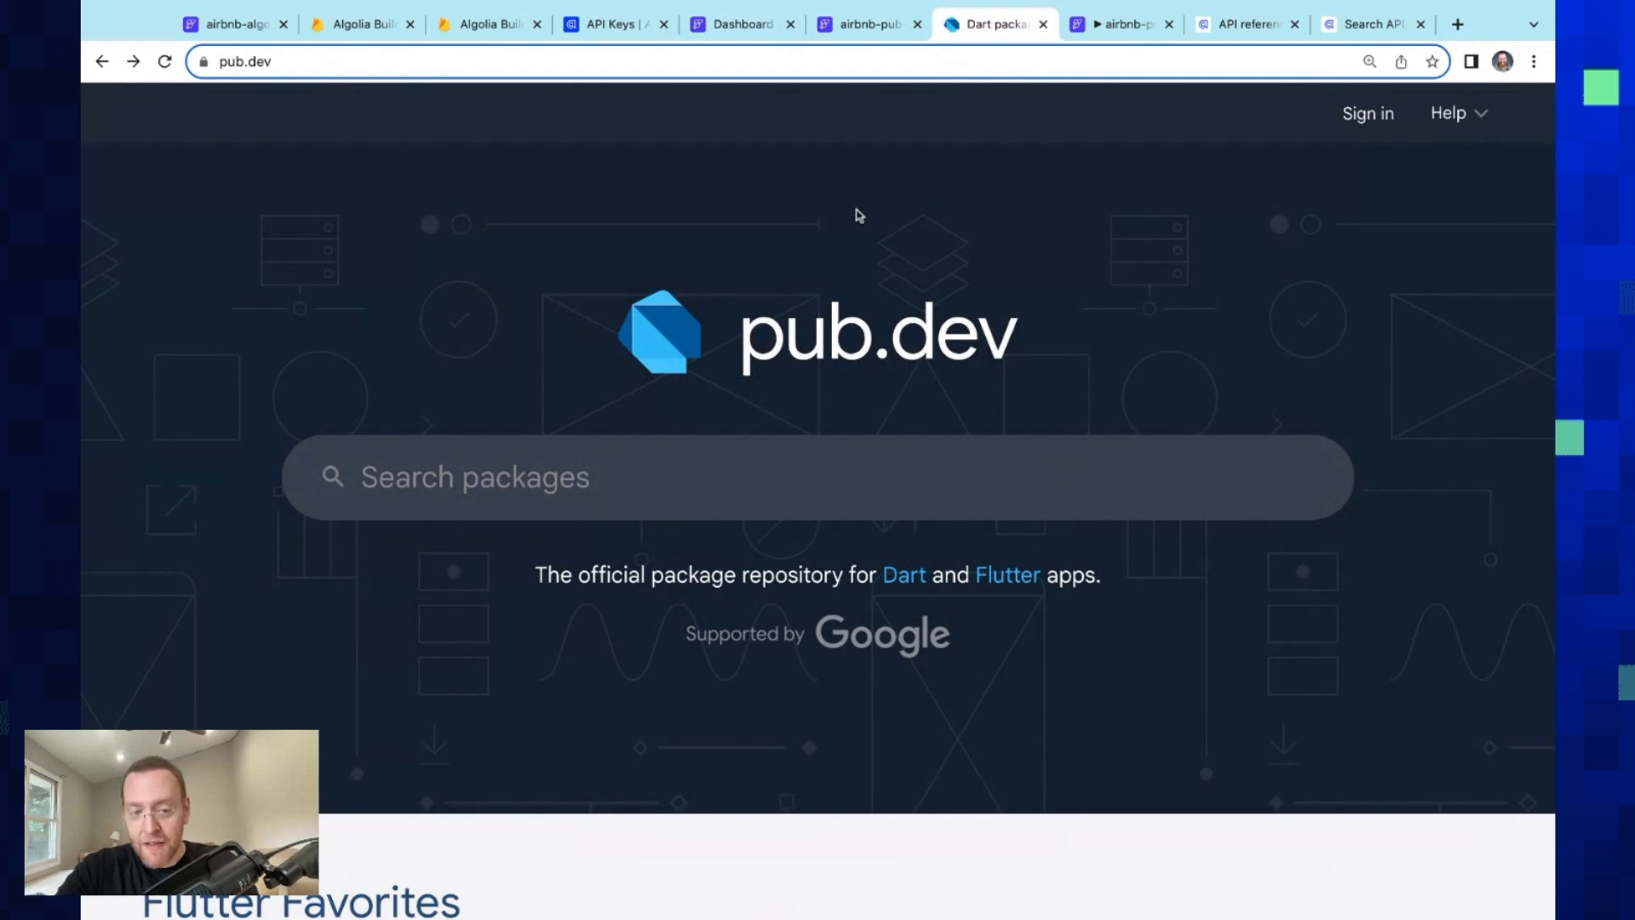
Search pub.dev for 'algolia' and open the algoliasearch package page.
{"action": "type", "text": "alog"}
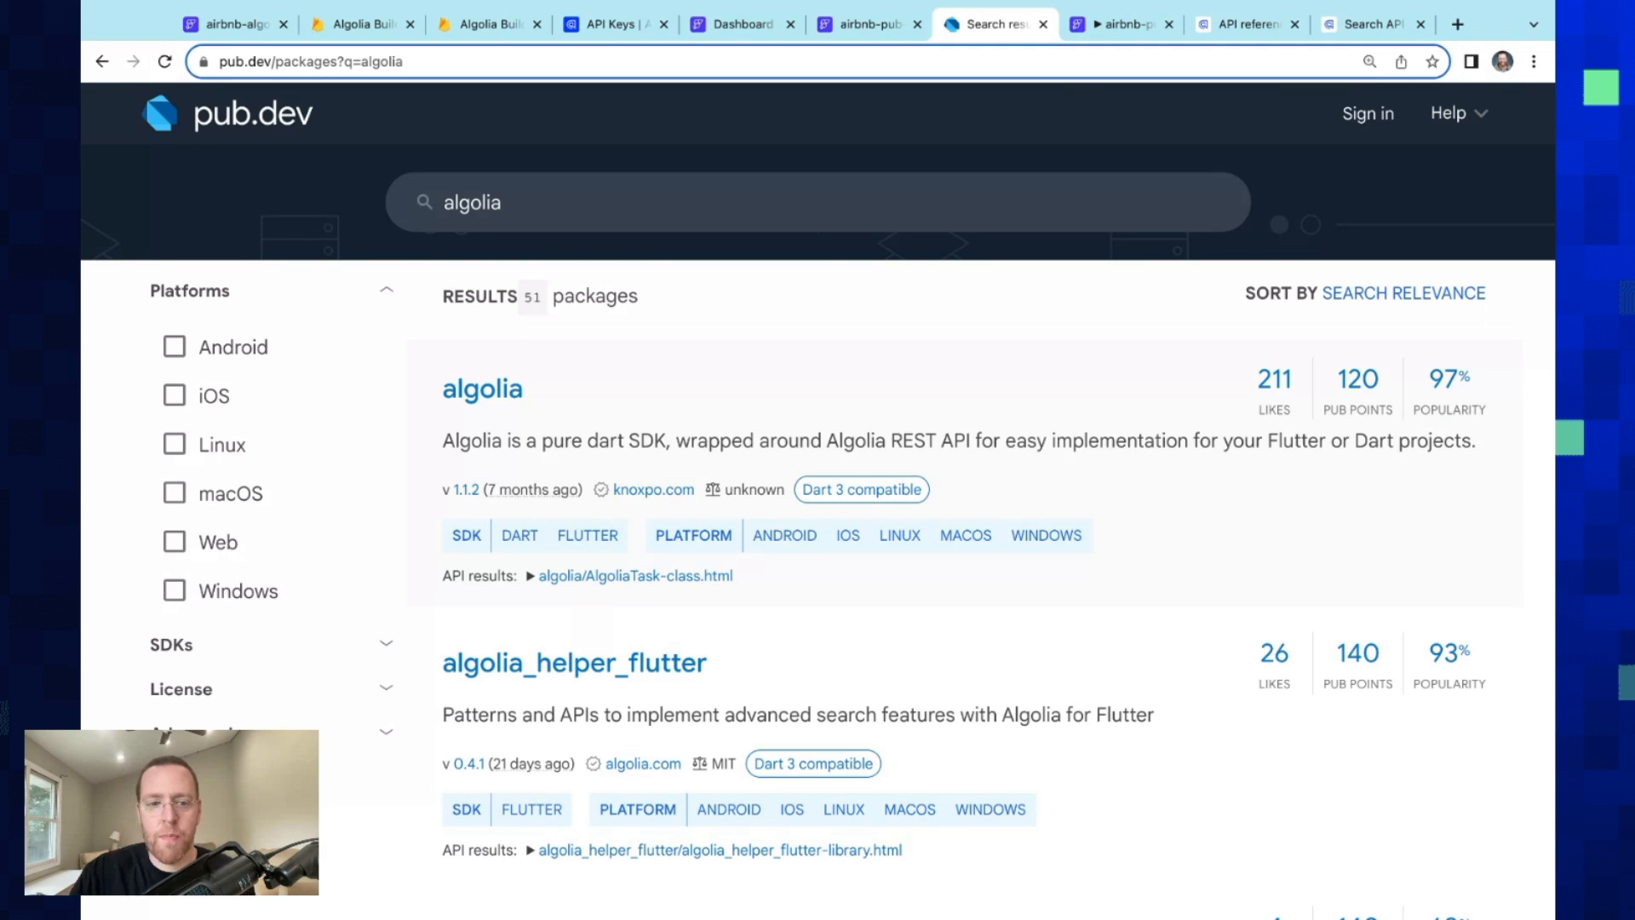
{"action": "scroll", "scroll_direction": "down", "scroll_amount": 3}
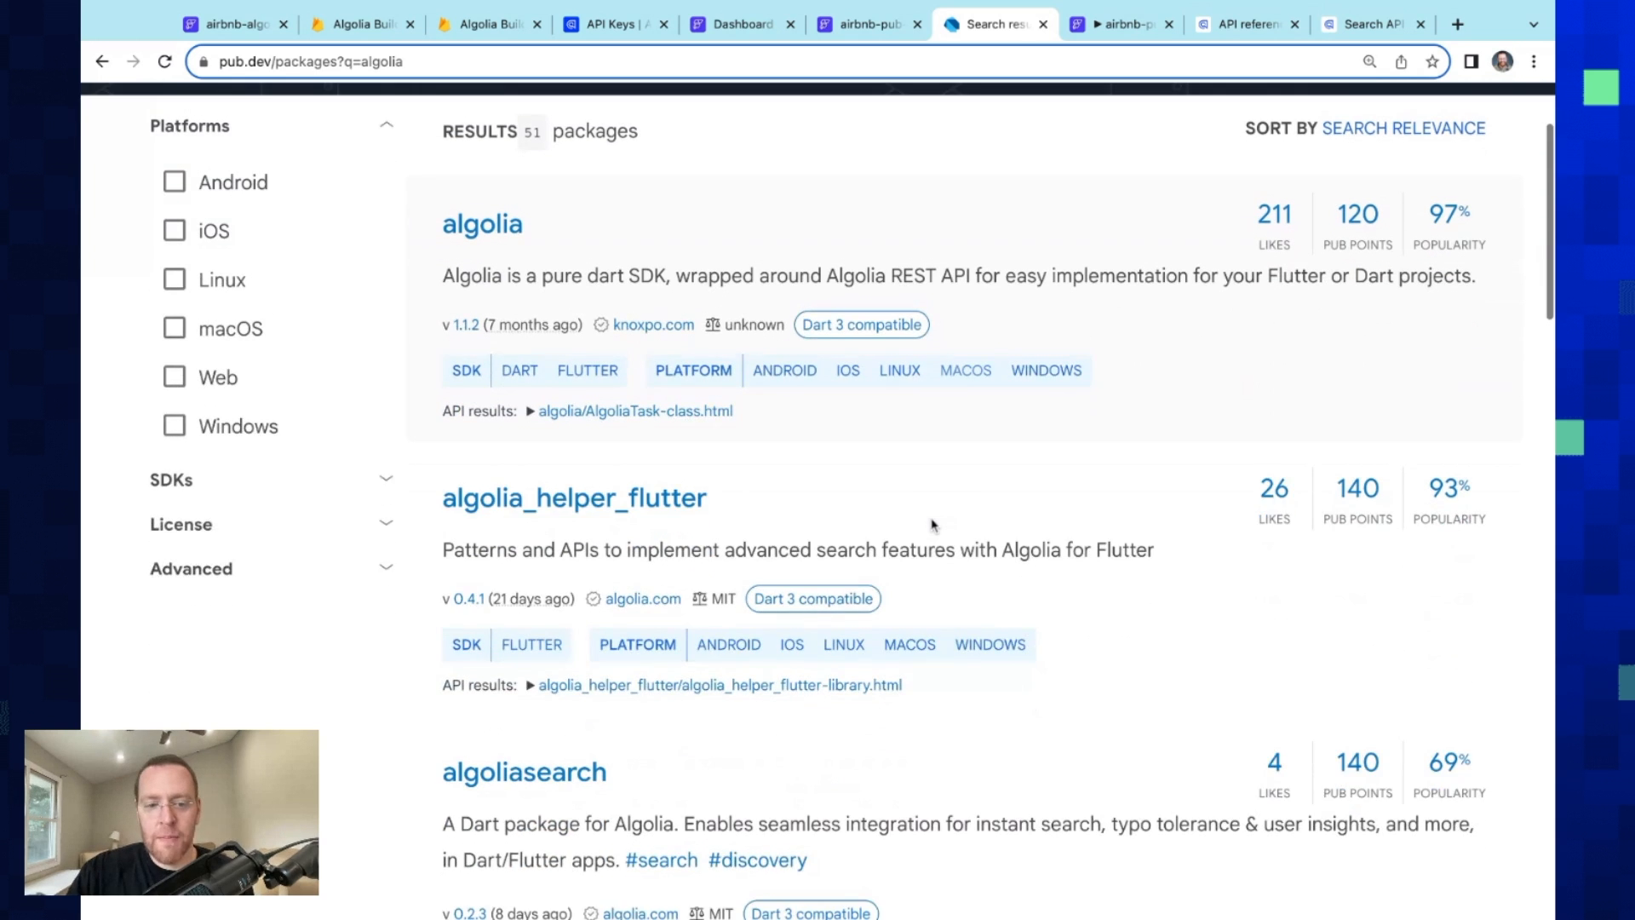
{"action": "left_click", "coordinate": [523, 772]}
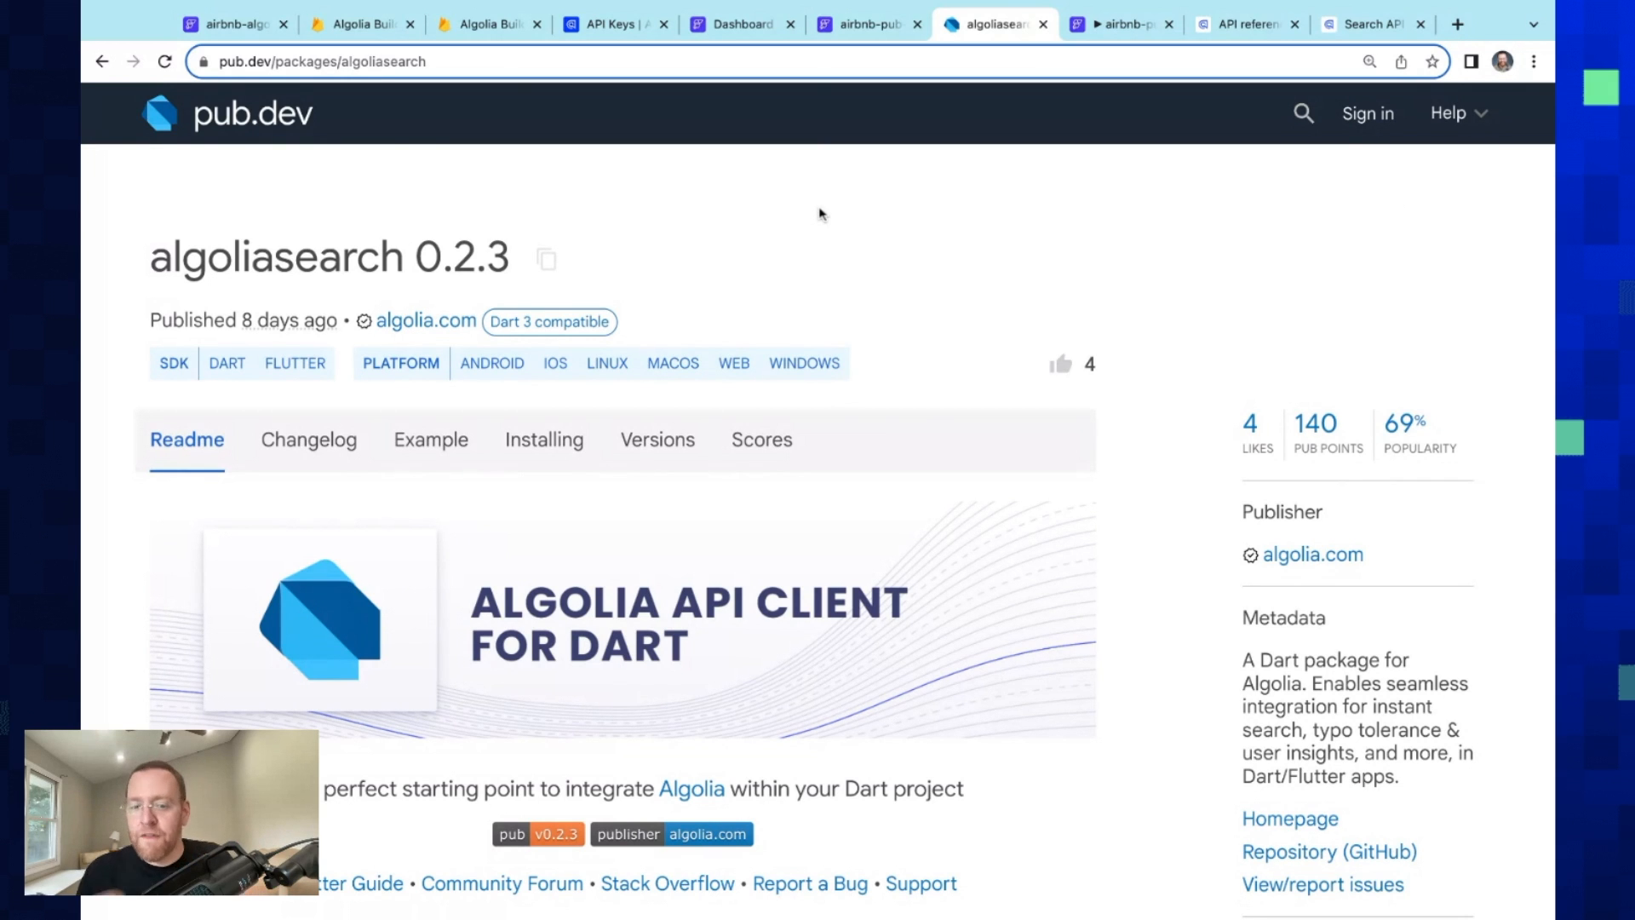
{"action": "mouse_move", "coordinate": [852, 87]}
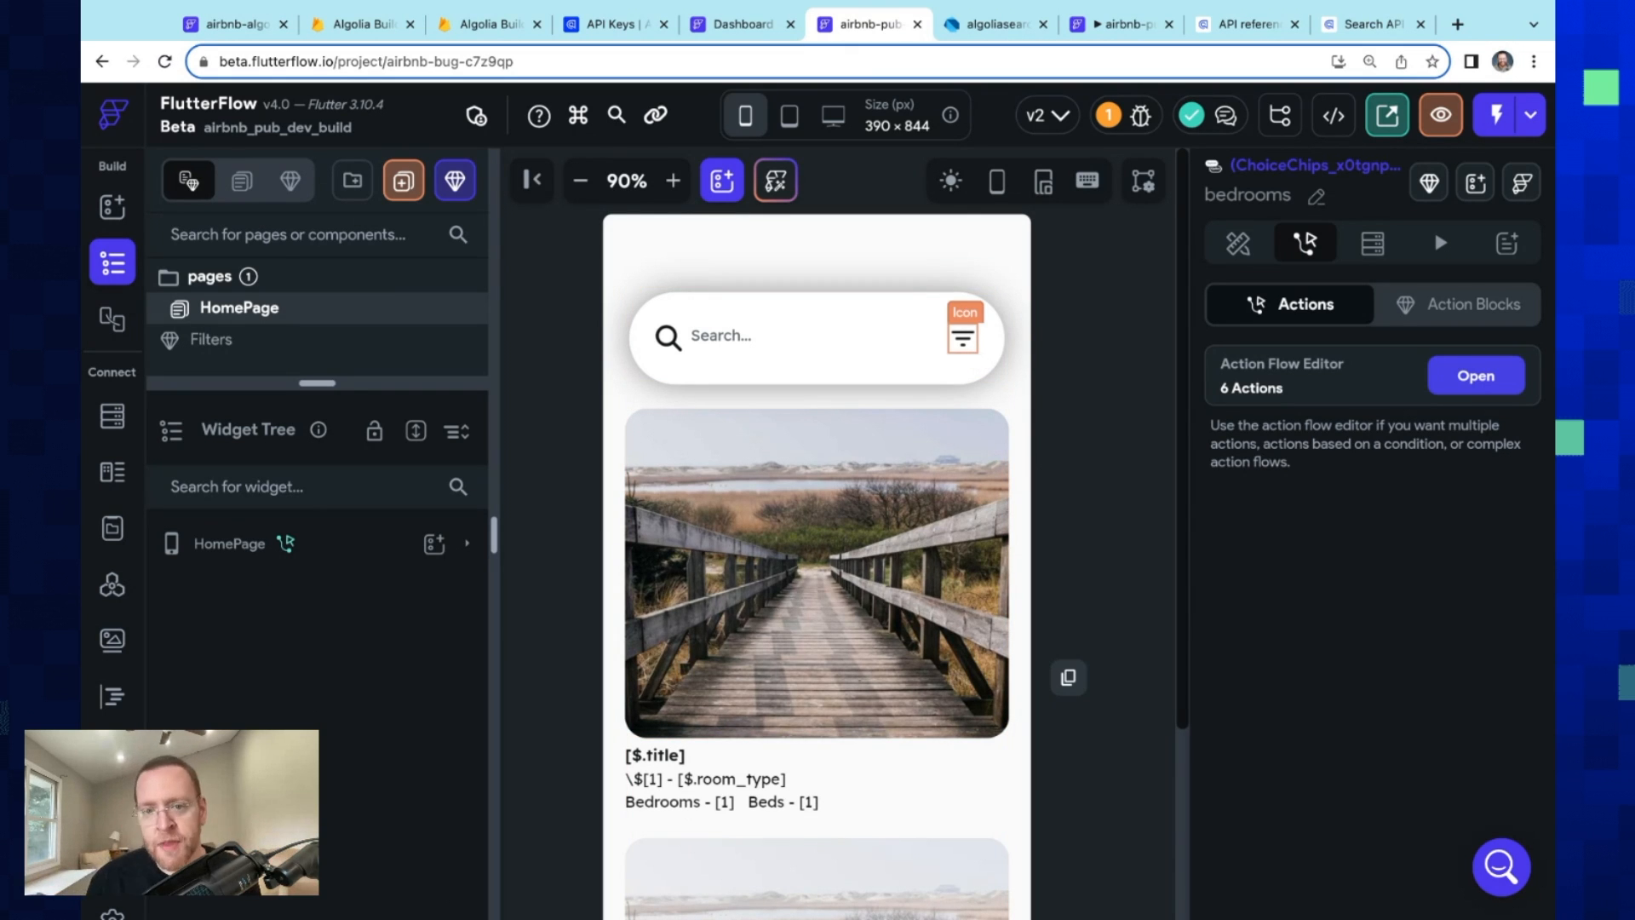
Check the filter icon's On Tap bottom sheet and open the Filters component.
{"action": "left_click", "coordinate": [961, 336]}
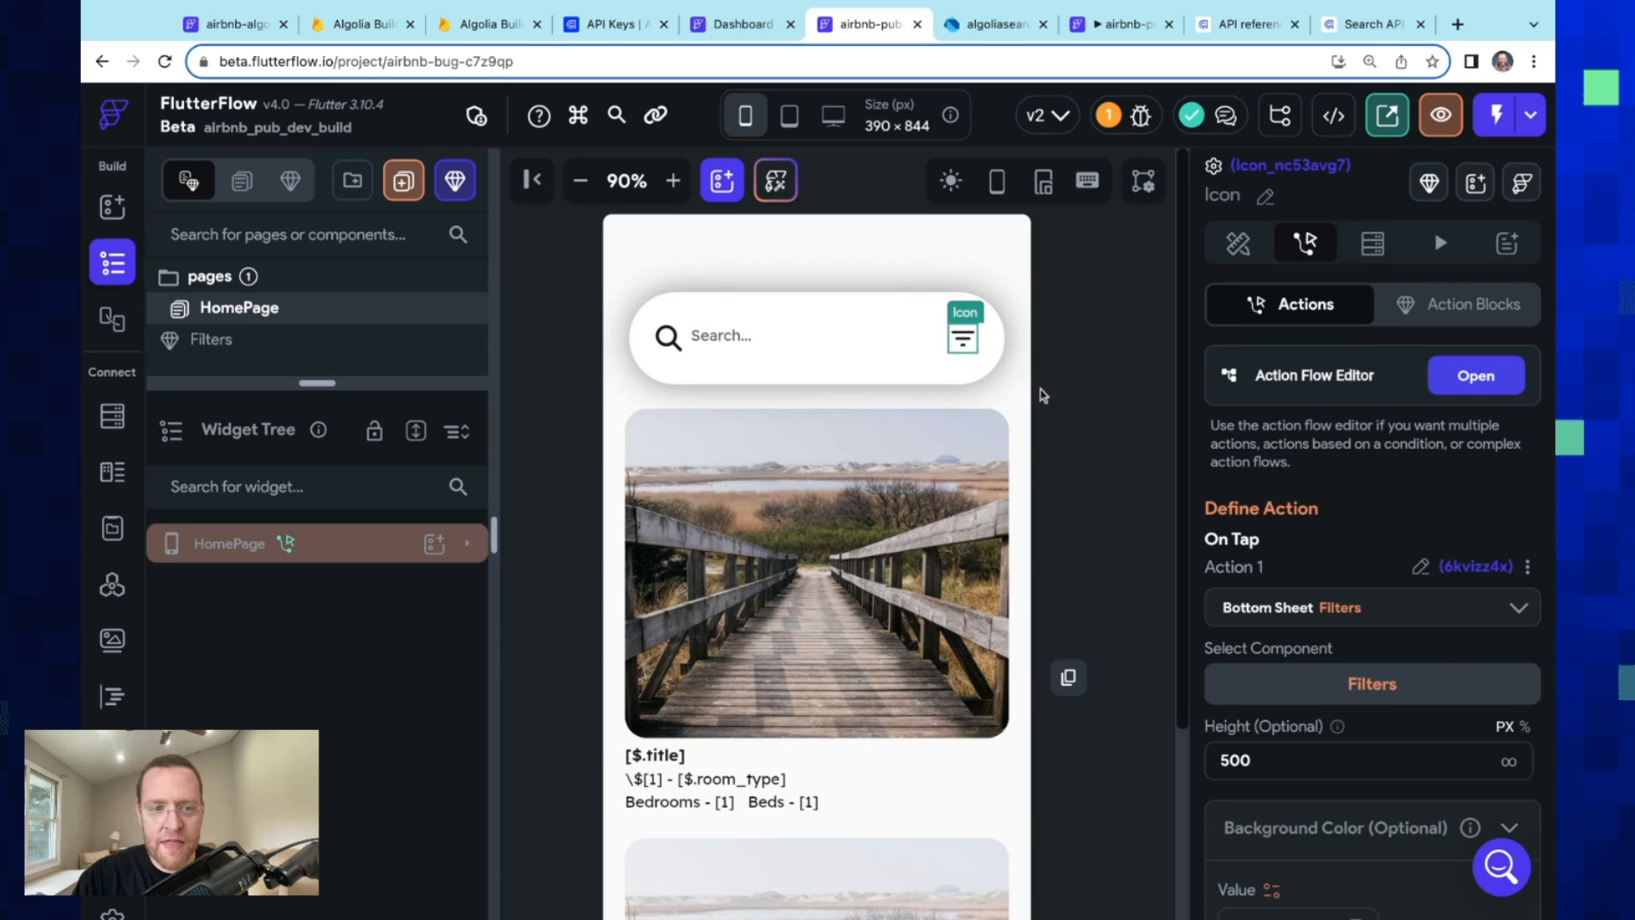
{"action": "left_click", "coordinate": [212, 339]}
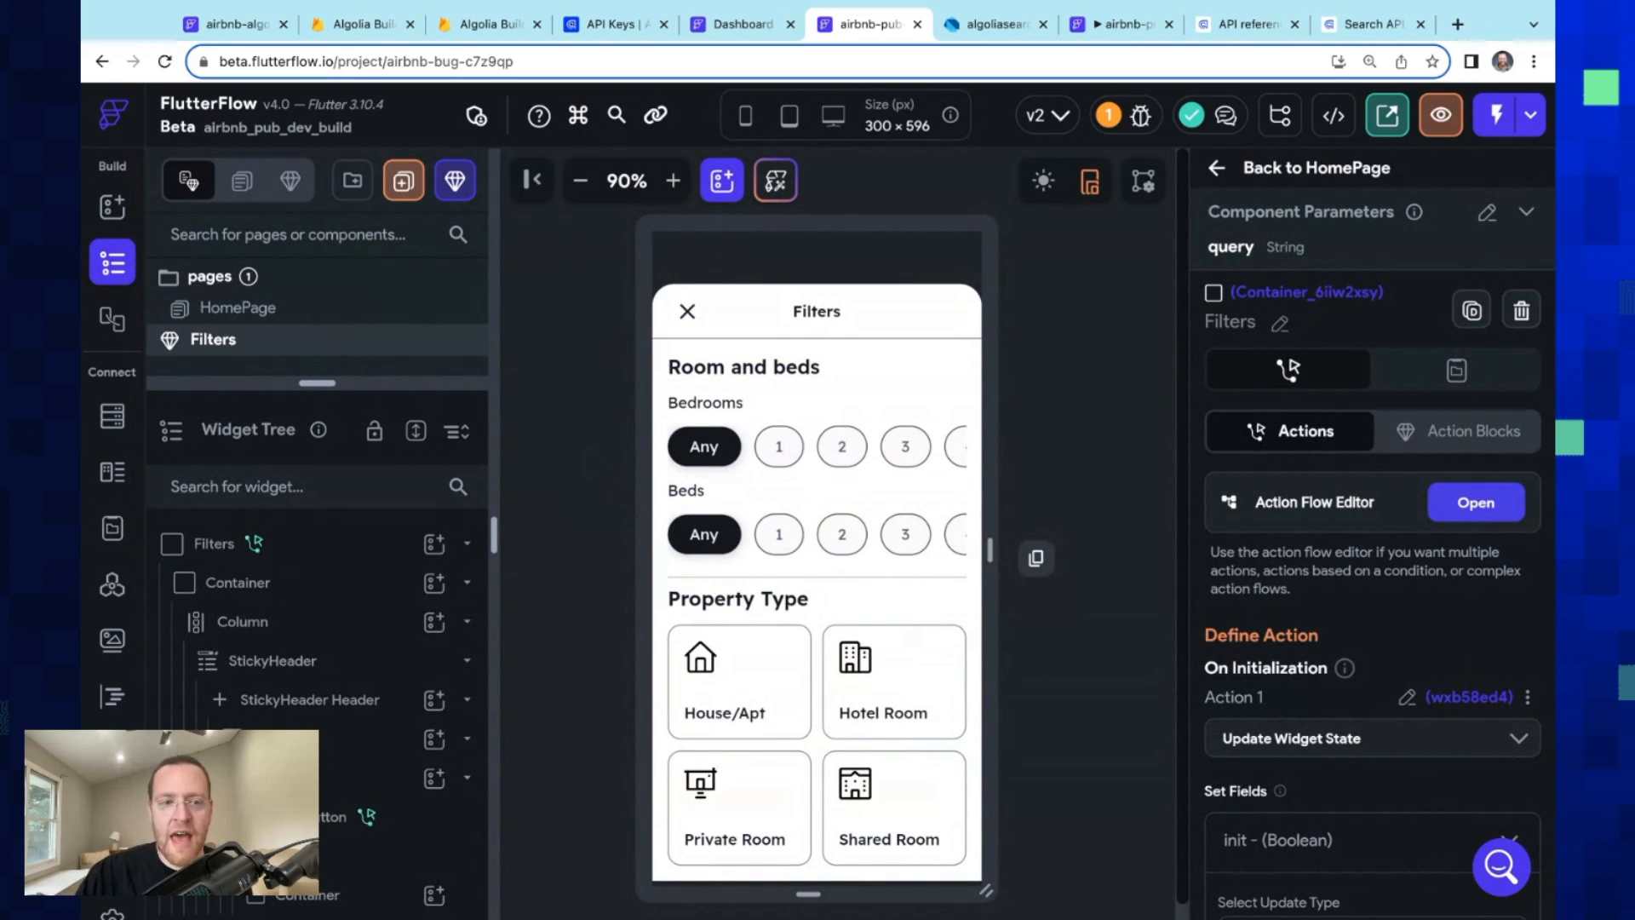
Return to HomePage to review the ListView's dynamic children from actionRes.
{"action": "left_click", "coordinate": [238, 306]}
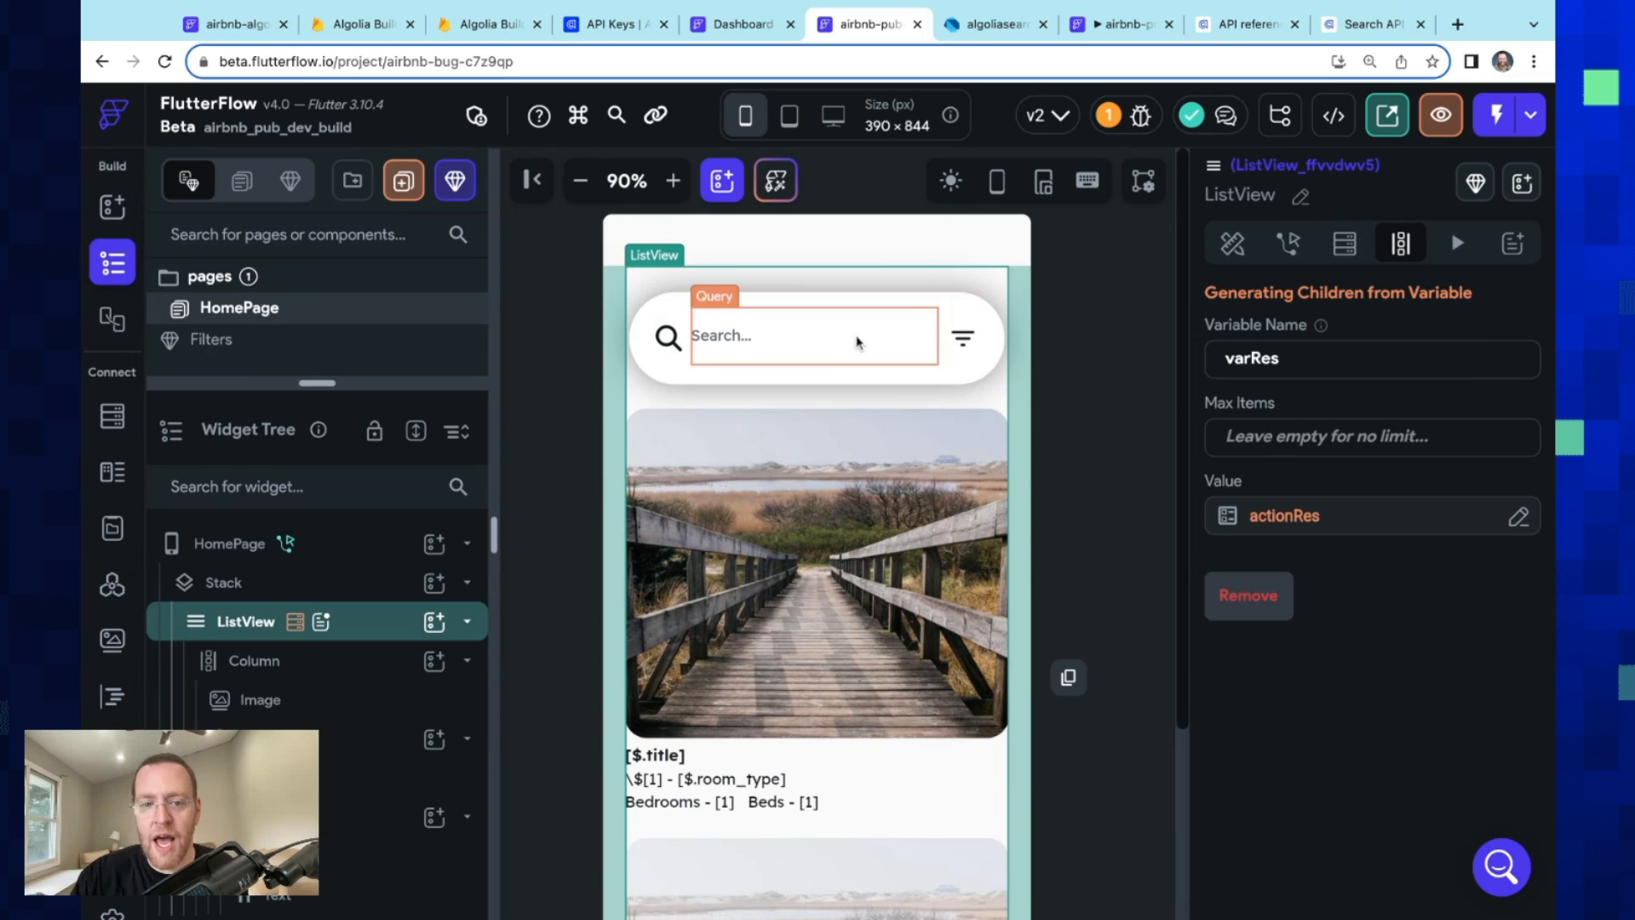
Review the Query TextField's On Submit action flow, then close the editor.
{"action": "left_click", "coordinate": [814, 336]}
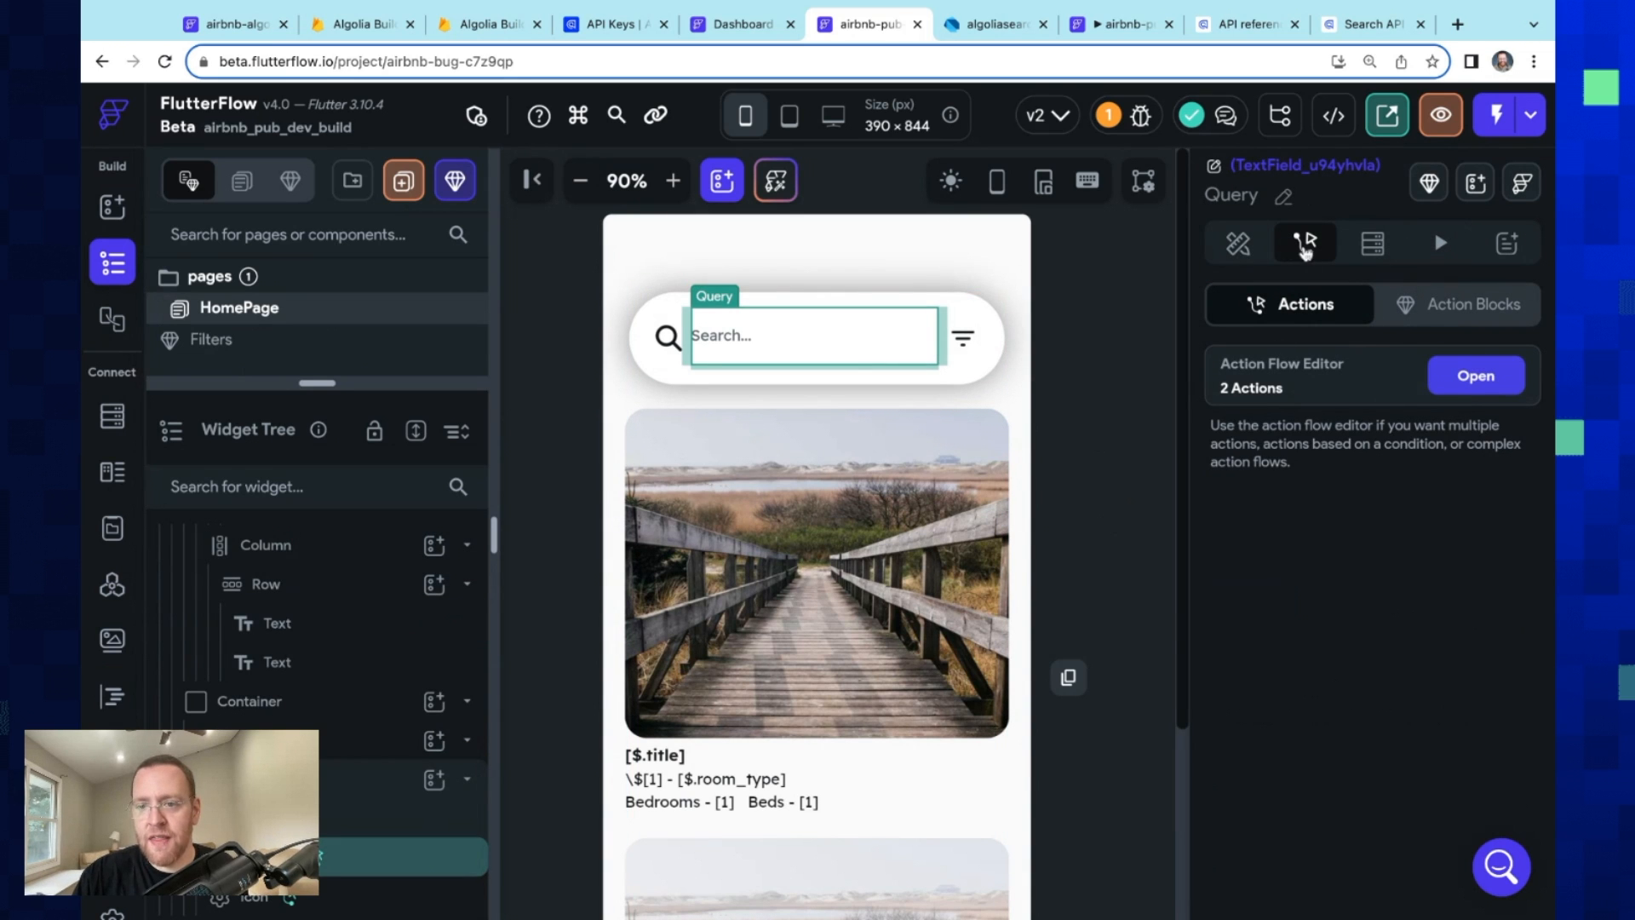
{"action": "left_click", "coordinate": [1475, 375]}
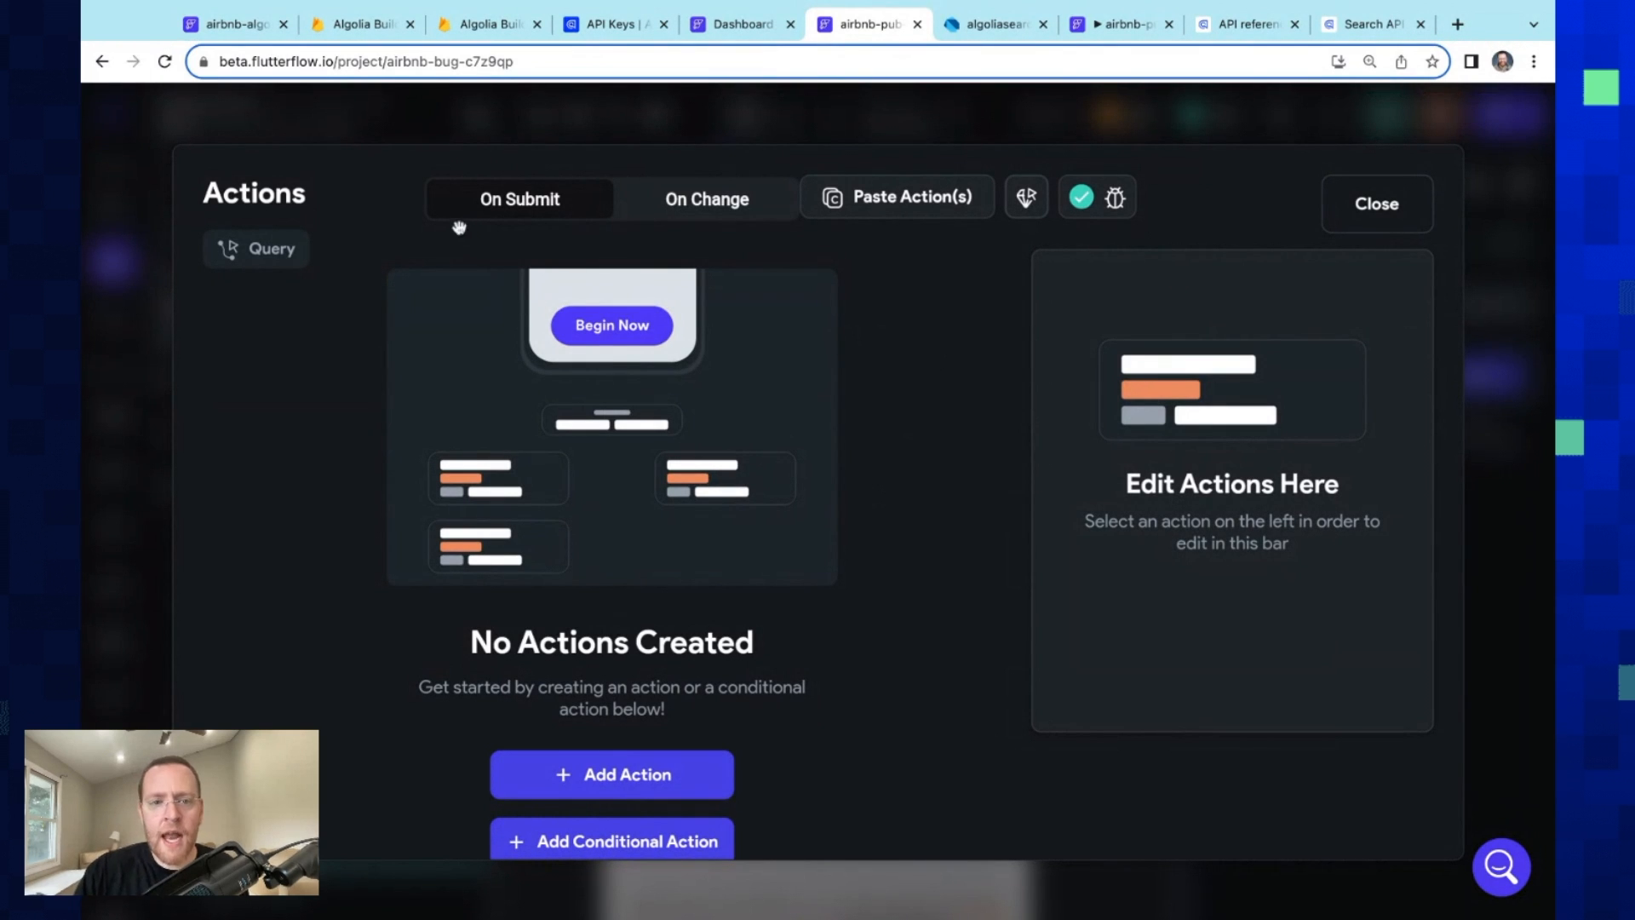
{"action": "left_click", "coordinate": [705, 199]}
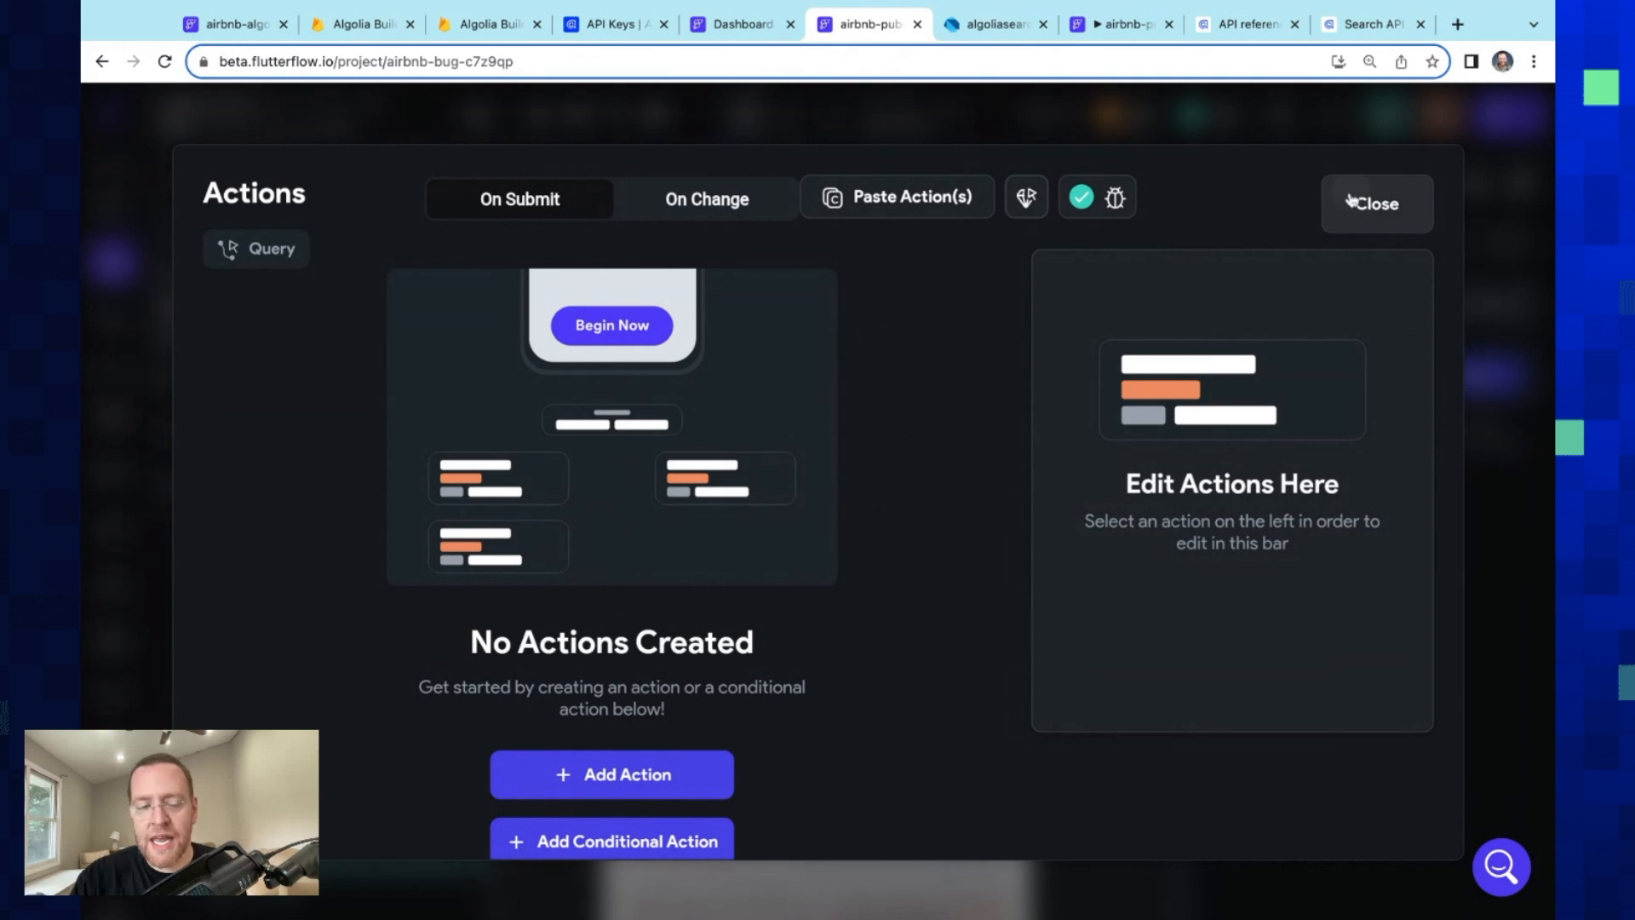
{"action": "left_click", "coordinate": [1376, 203]}
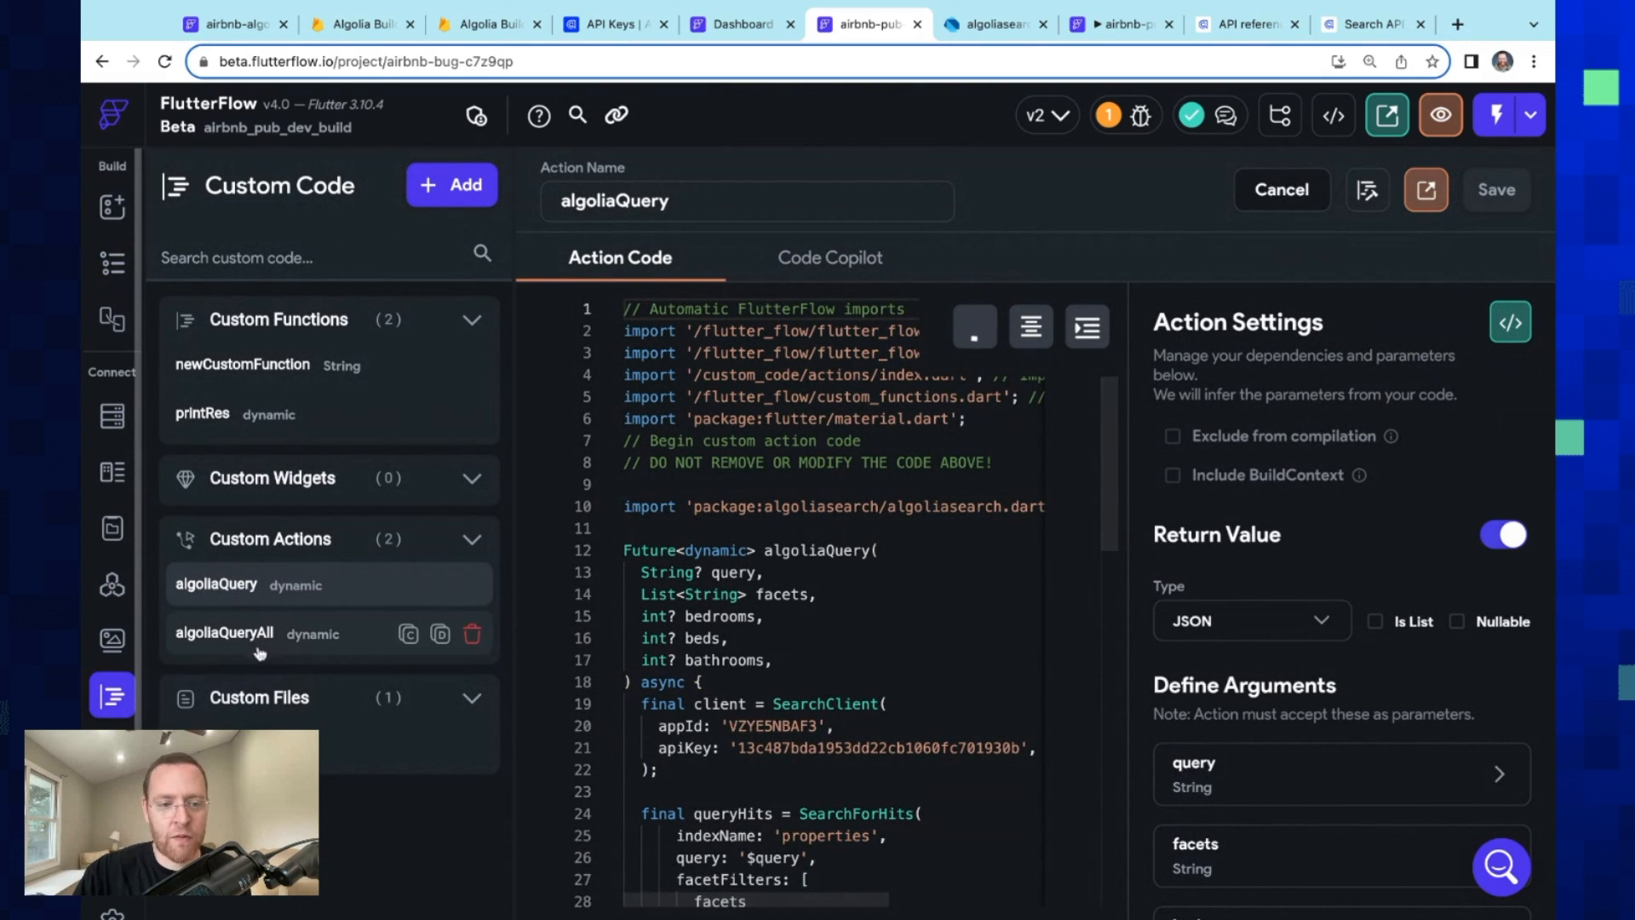
Open the algoliaQueryAll custom action and select its algoliasearch dependency.
{"action": "left_click", "coordinate": [223, 633]}
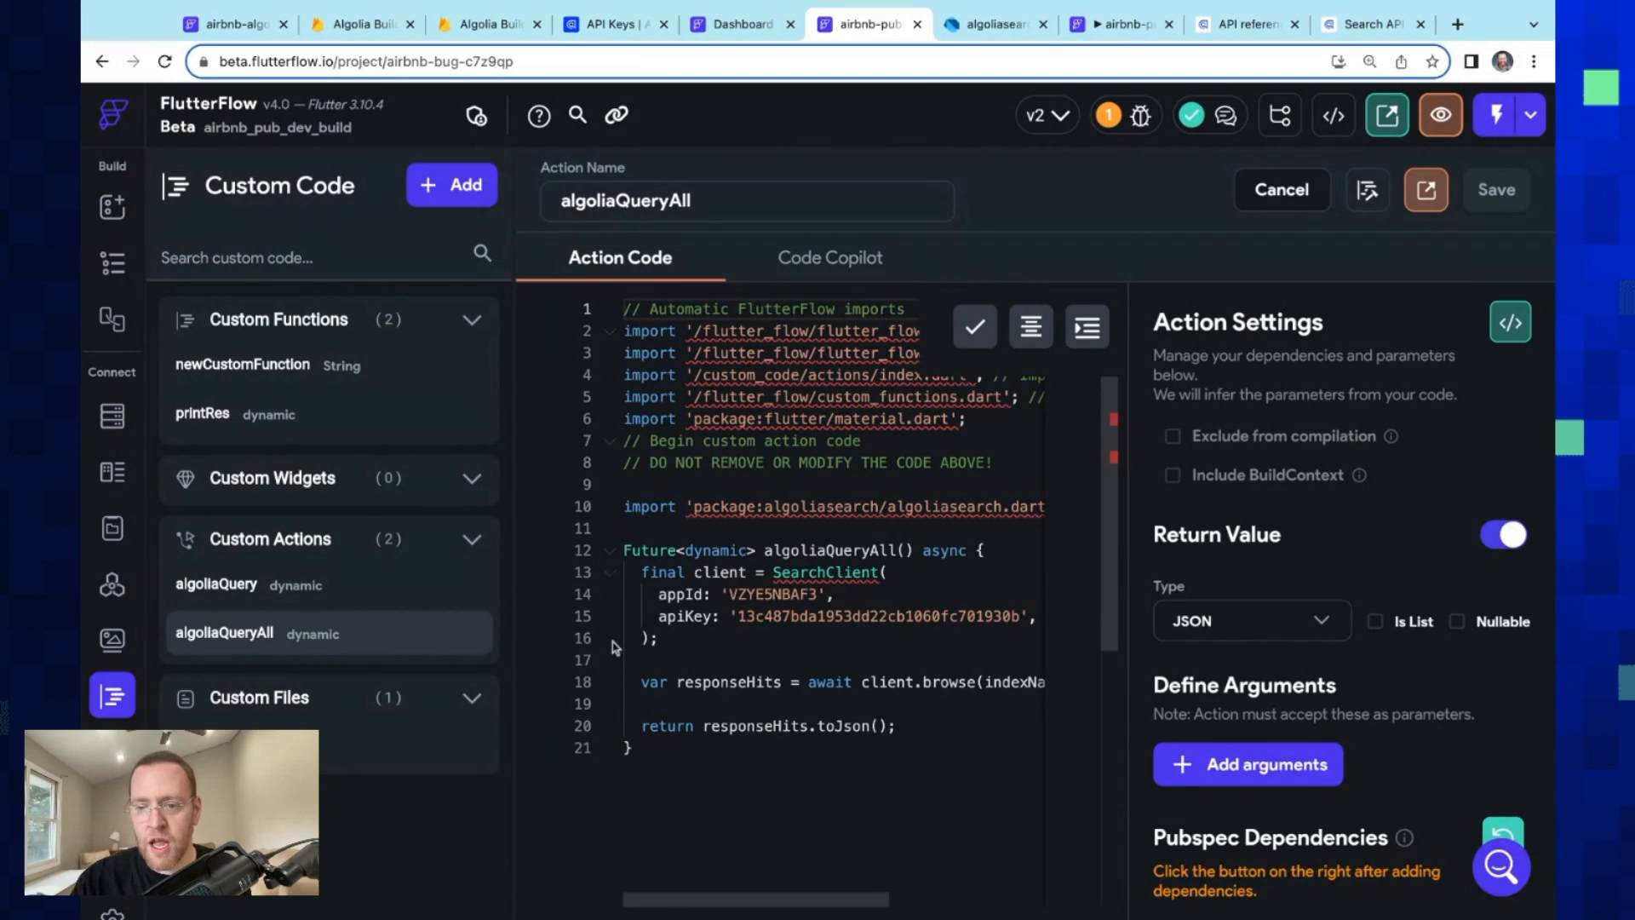
{"action": "scroll", "scroll_direction": "down", "scroll_amount": 3}
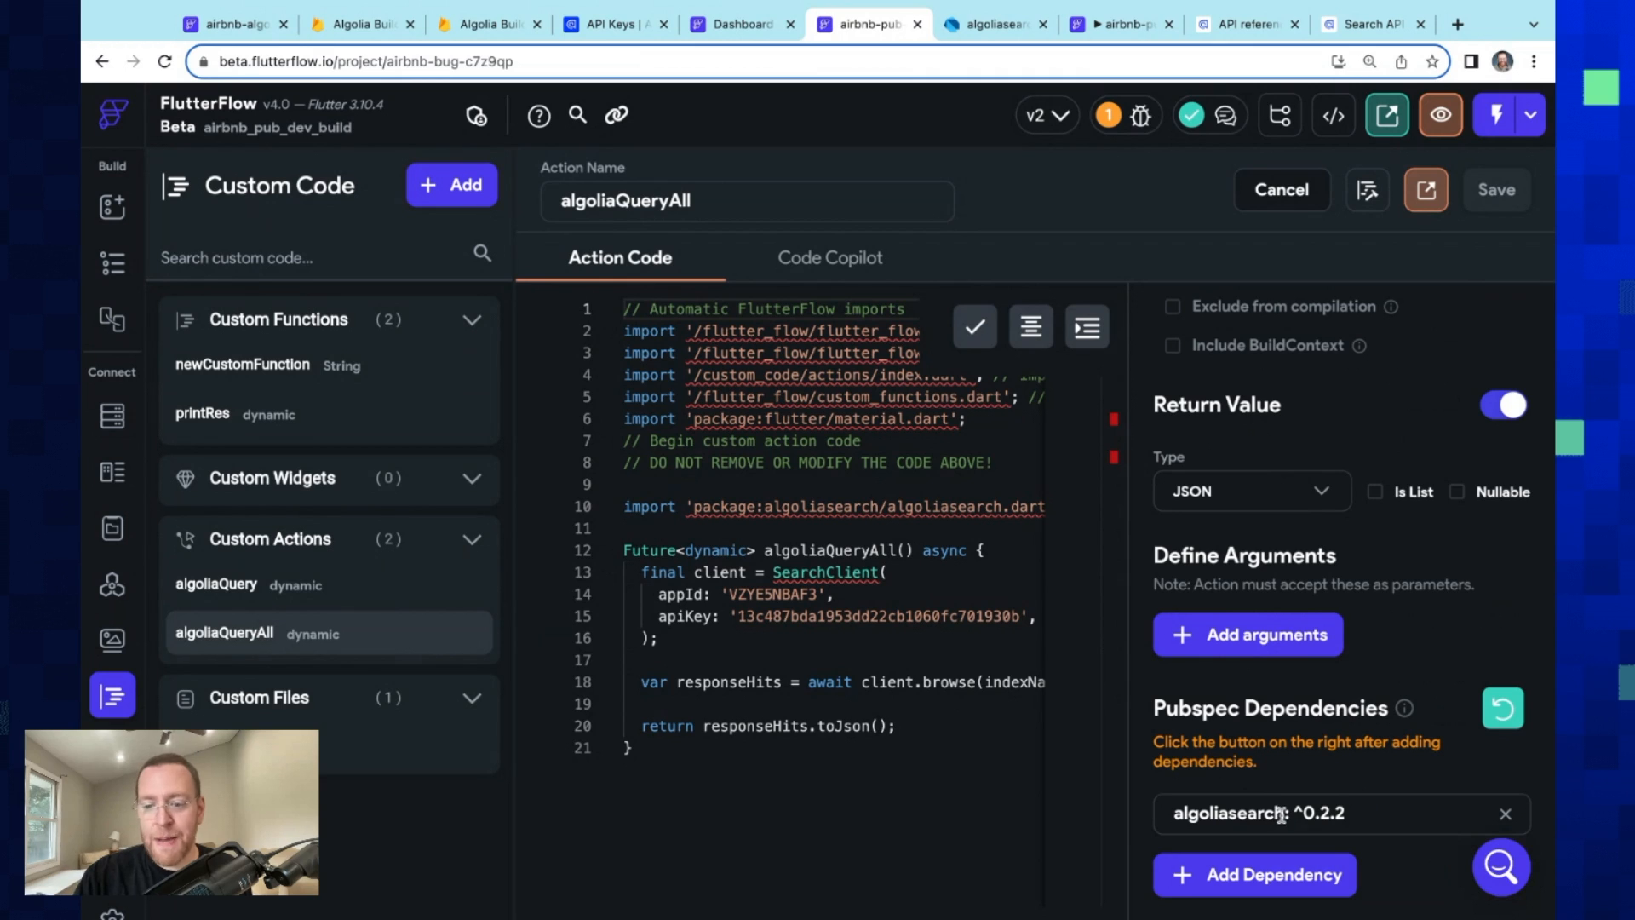
{"action": "double_click", "coordinate": [1219, 814]}
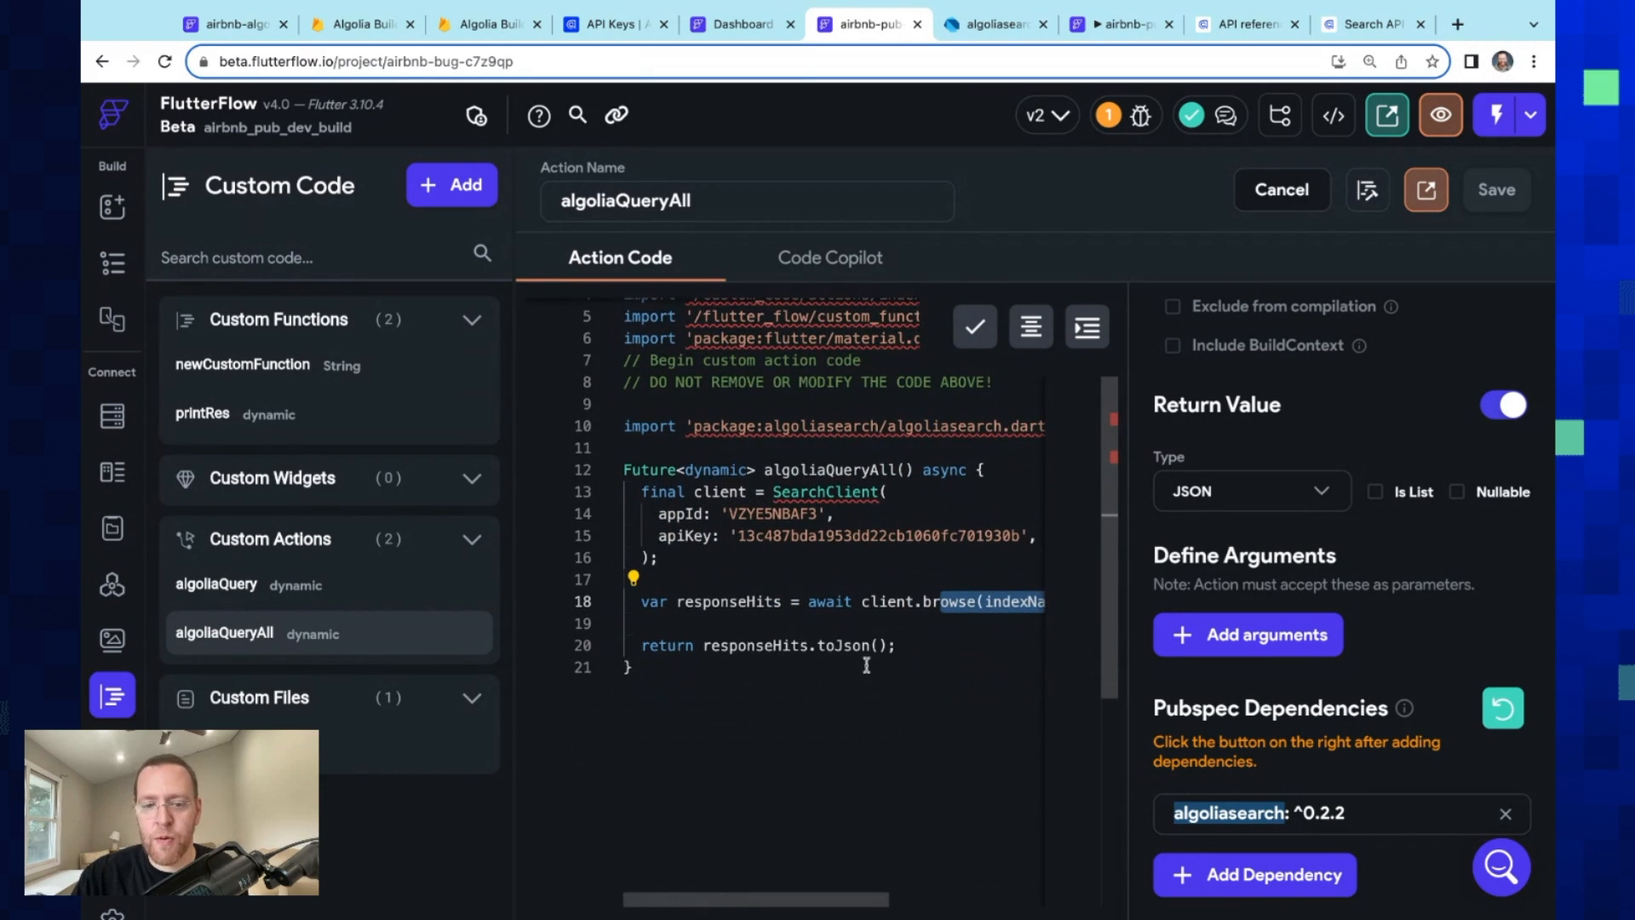
{"action": "mouse_move", "coordinate": [322, 419]}
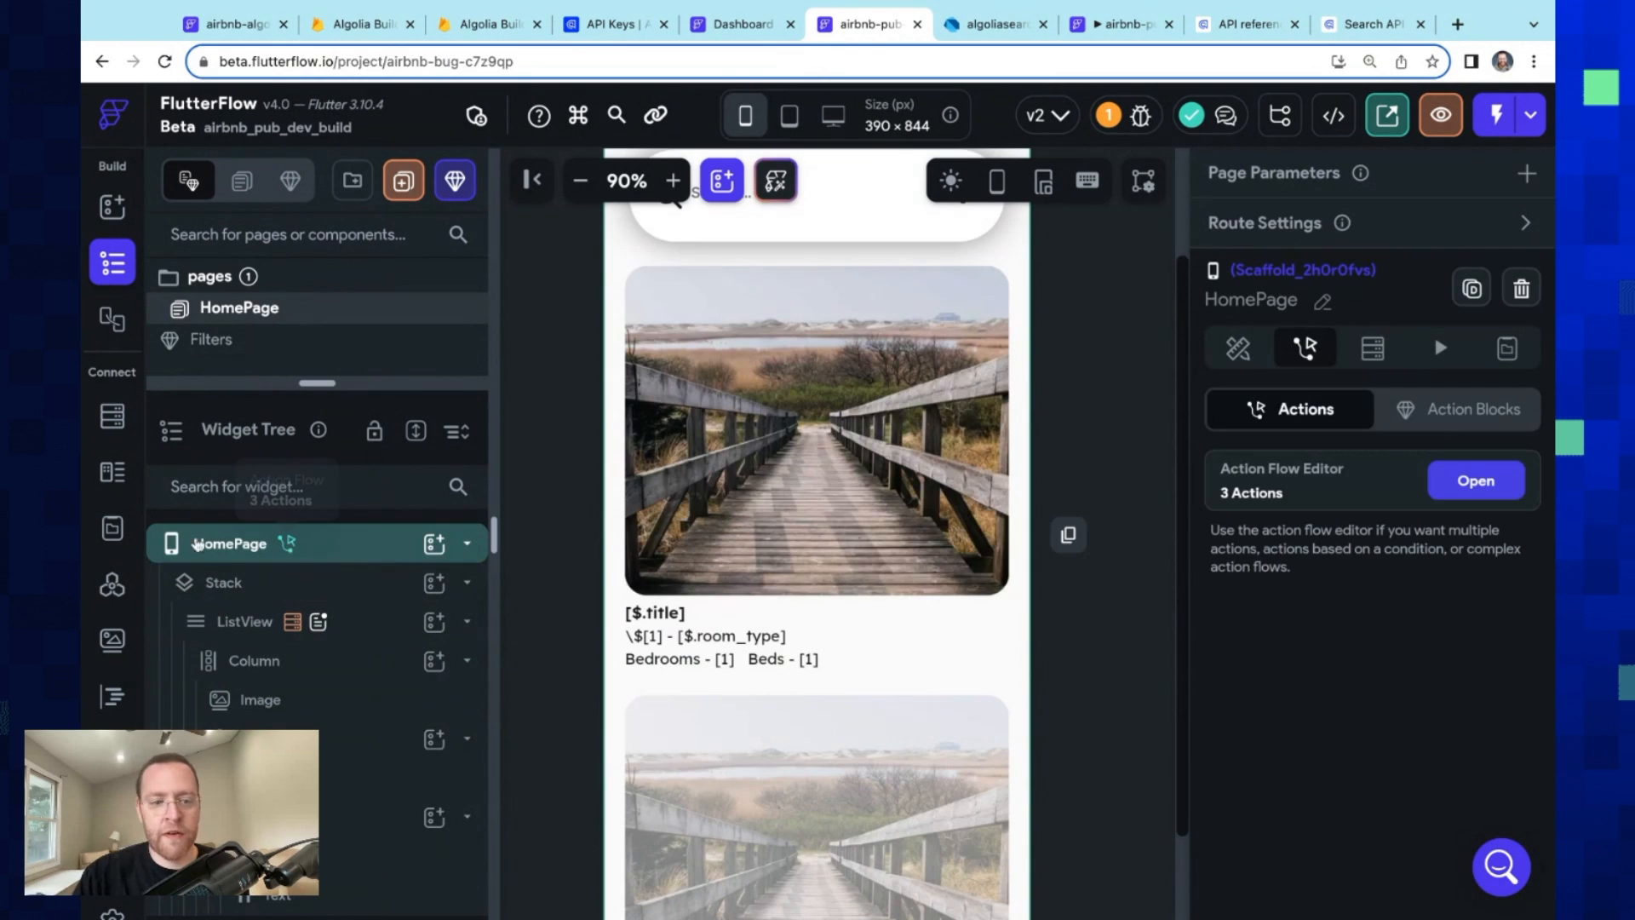
{"action": "left_click", "coordinate": [1475, 481]}
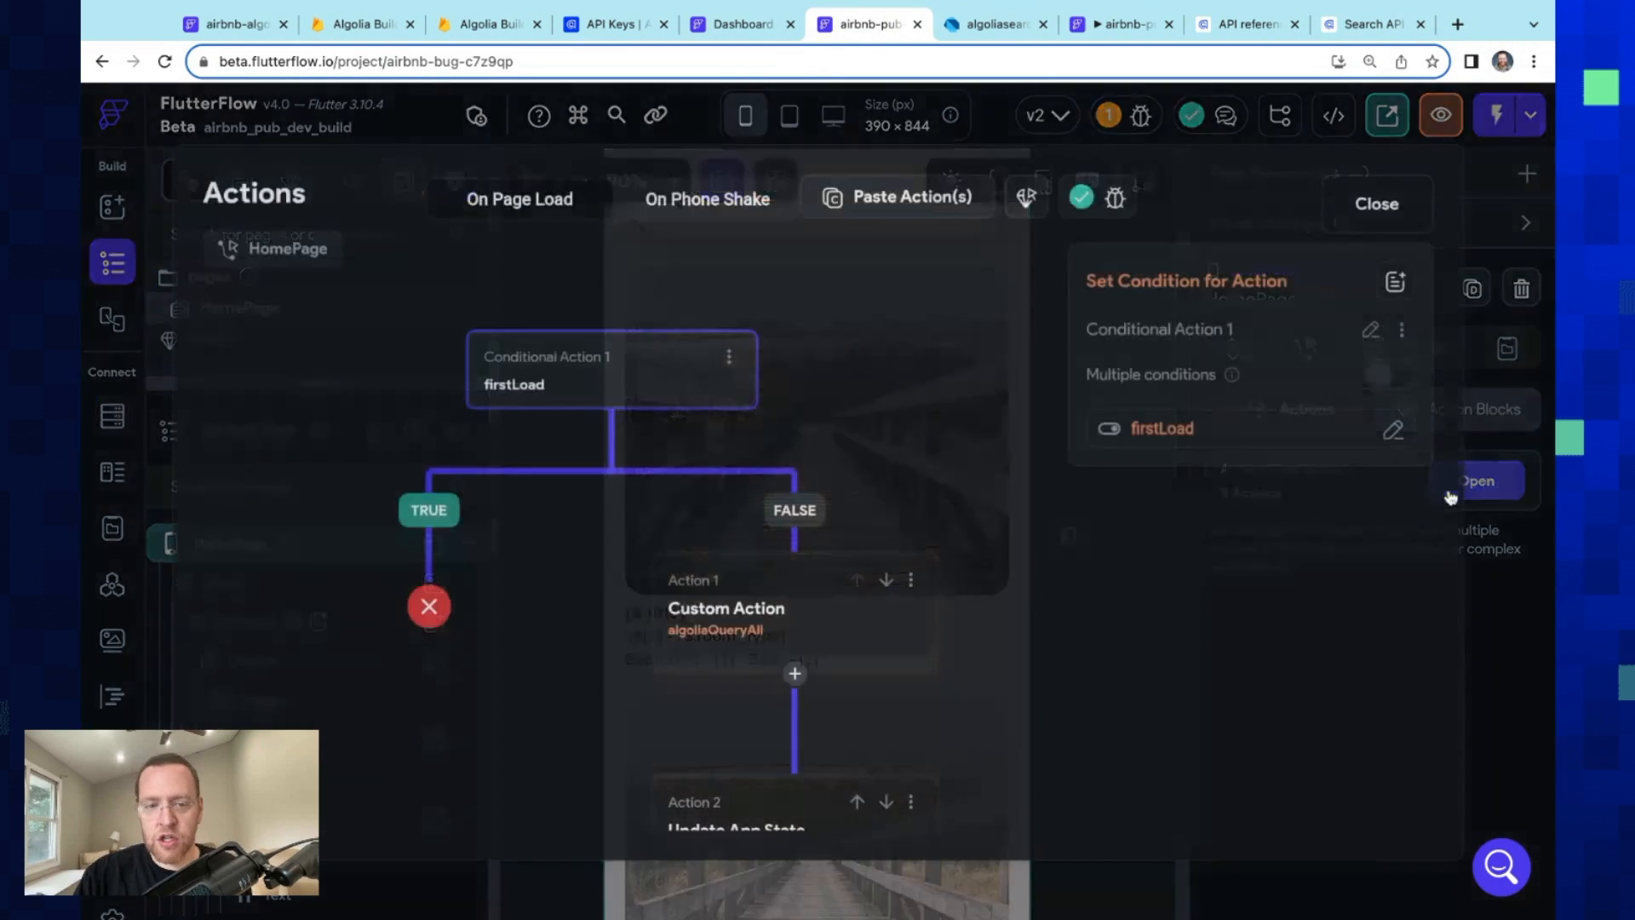
{"action": "left_click", "coordinate": [685, 419]}
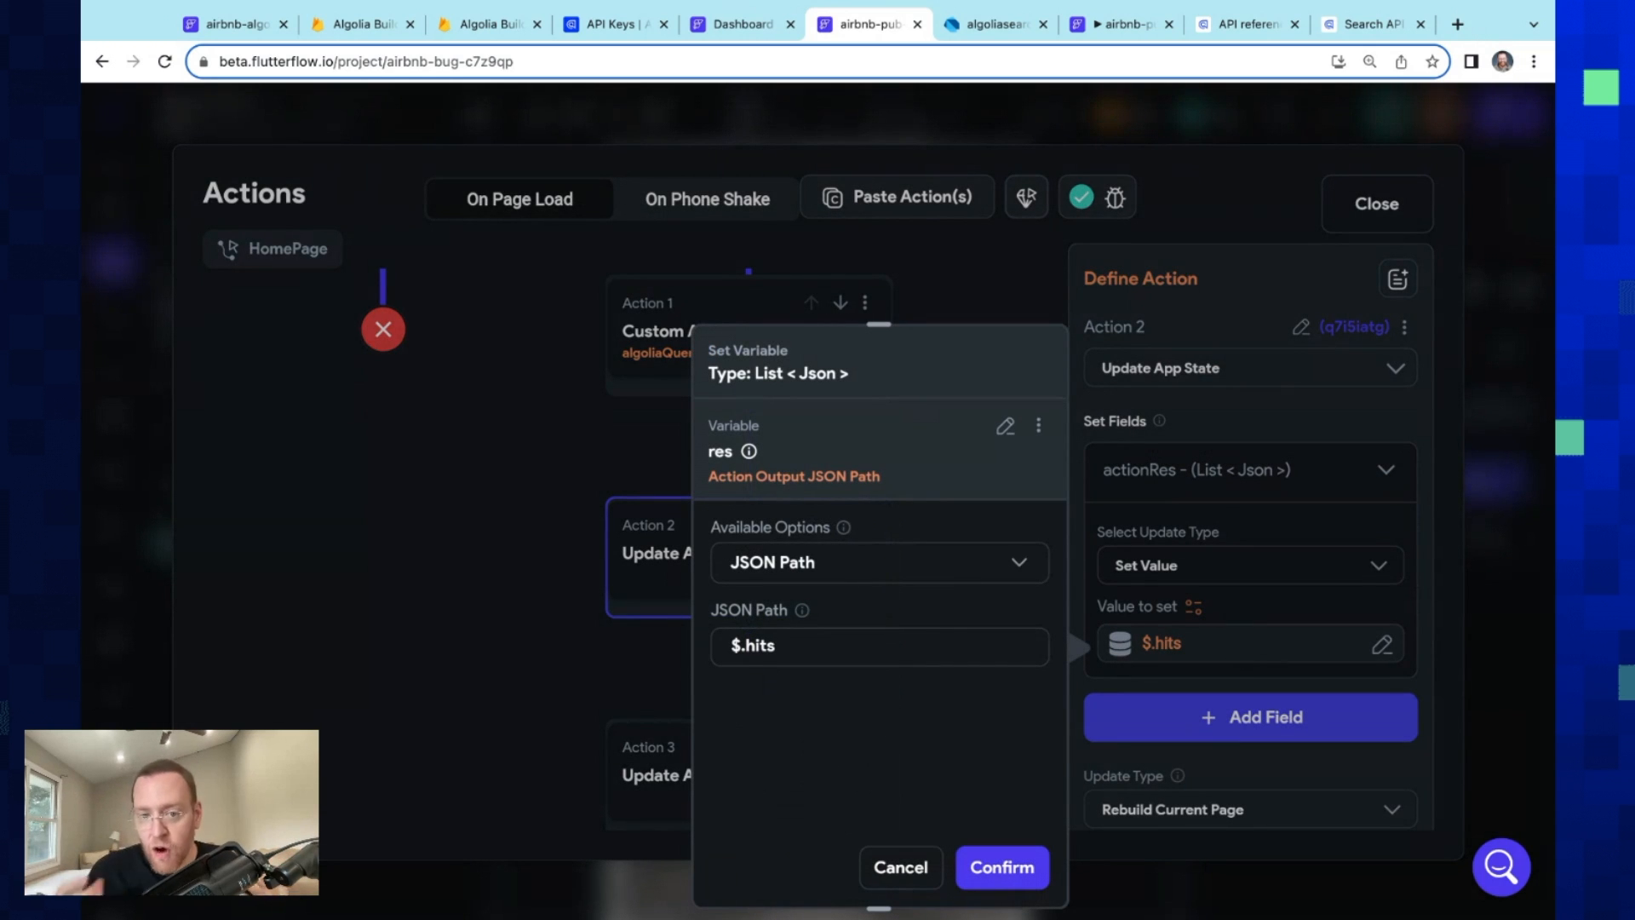
{"action": "mouse_move", "coordinate": [1048, 654]}
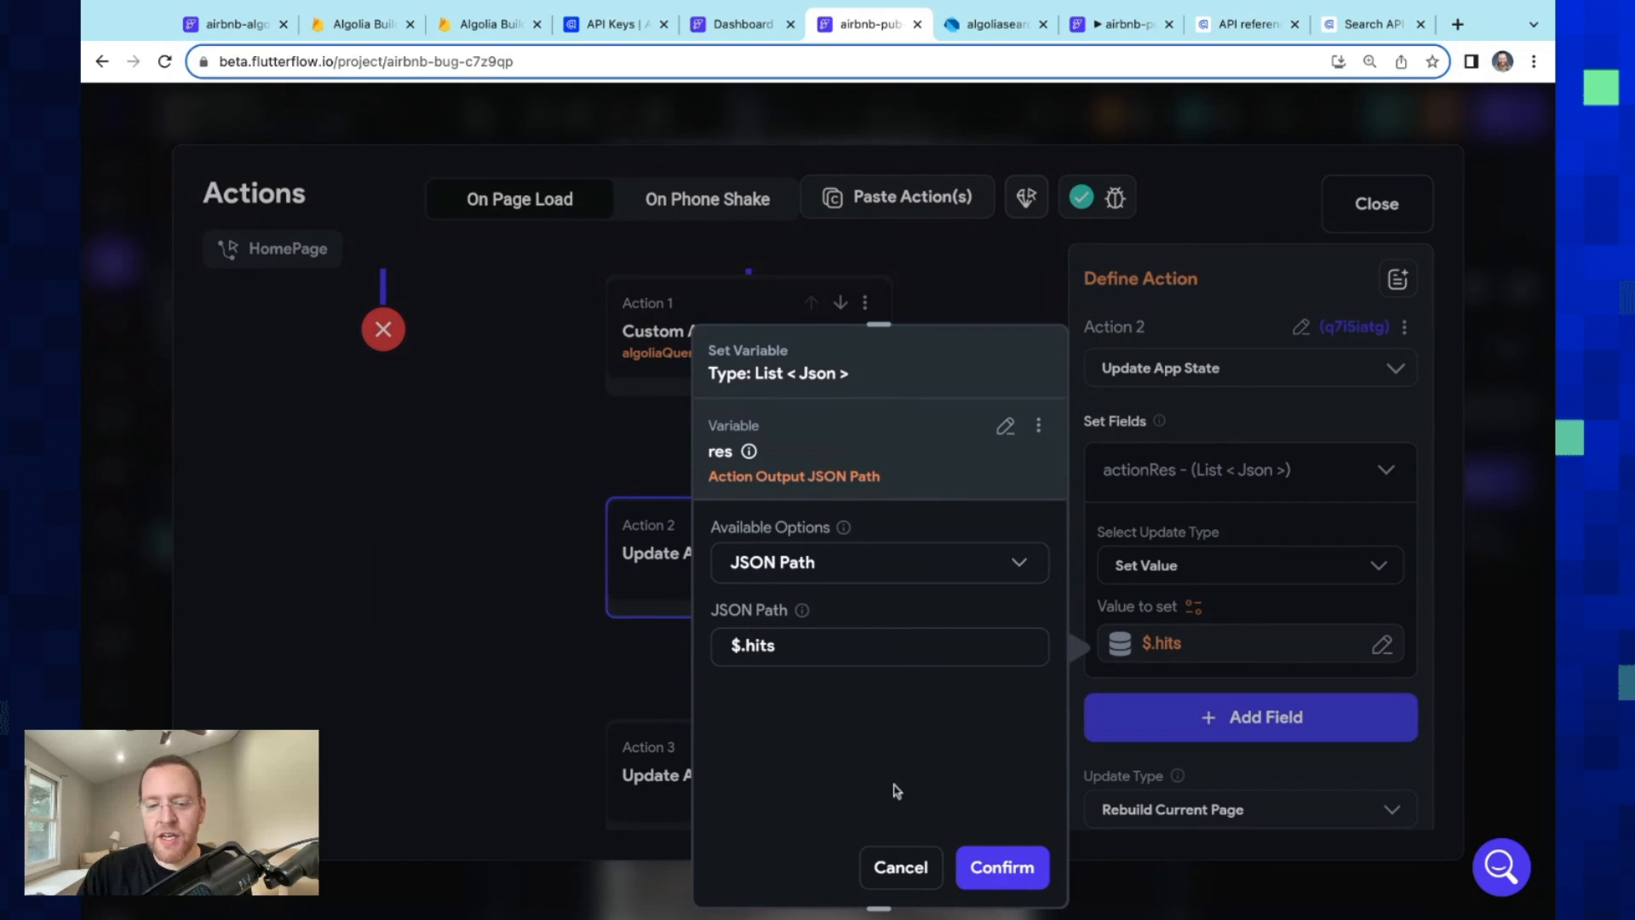
{"action": "left_click", "coordinate": [1000, 867]}
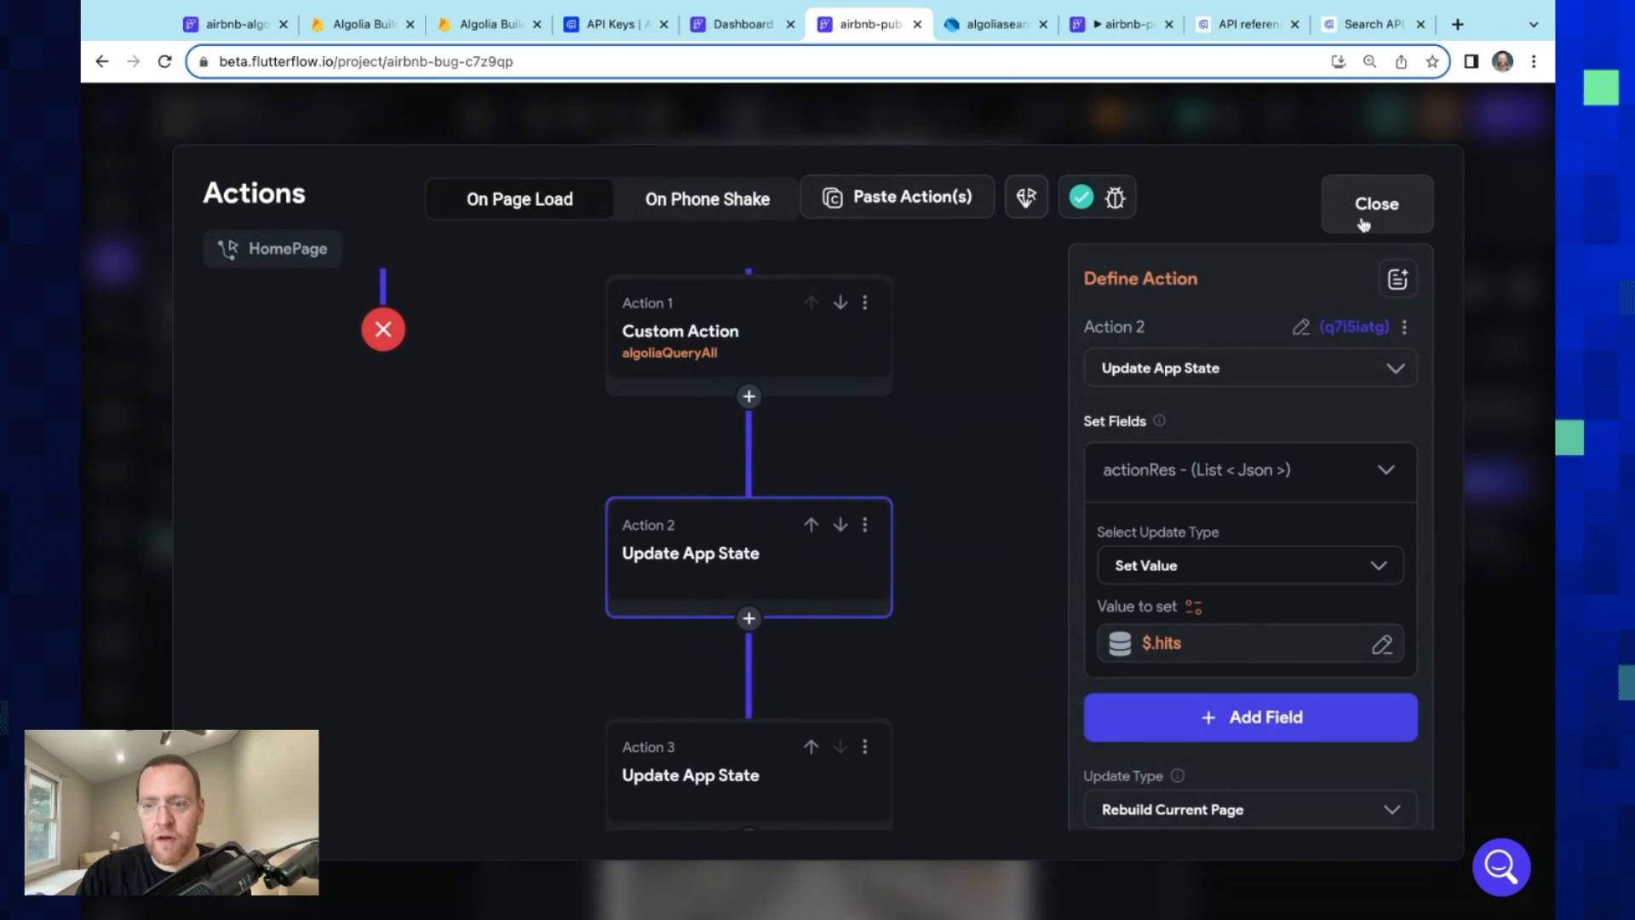
{"action": "left_click", "coordinate": [1376, 202]}
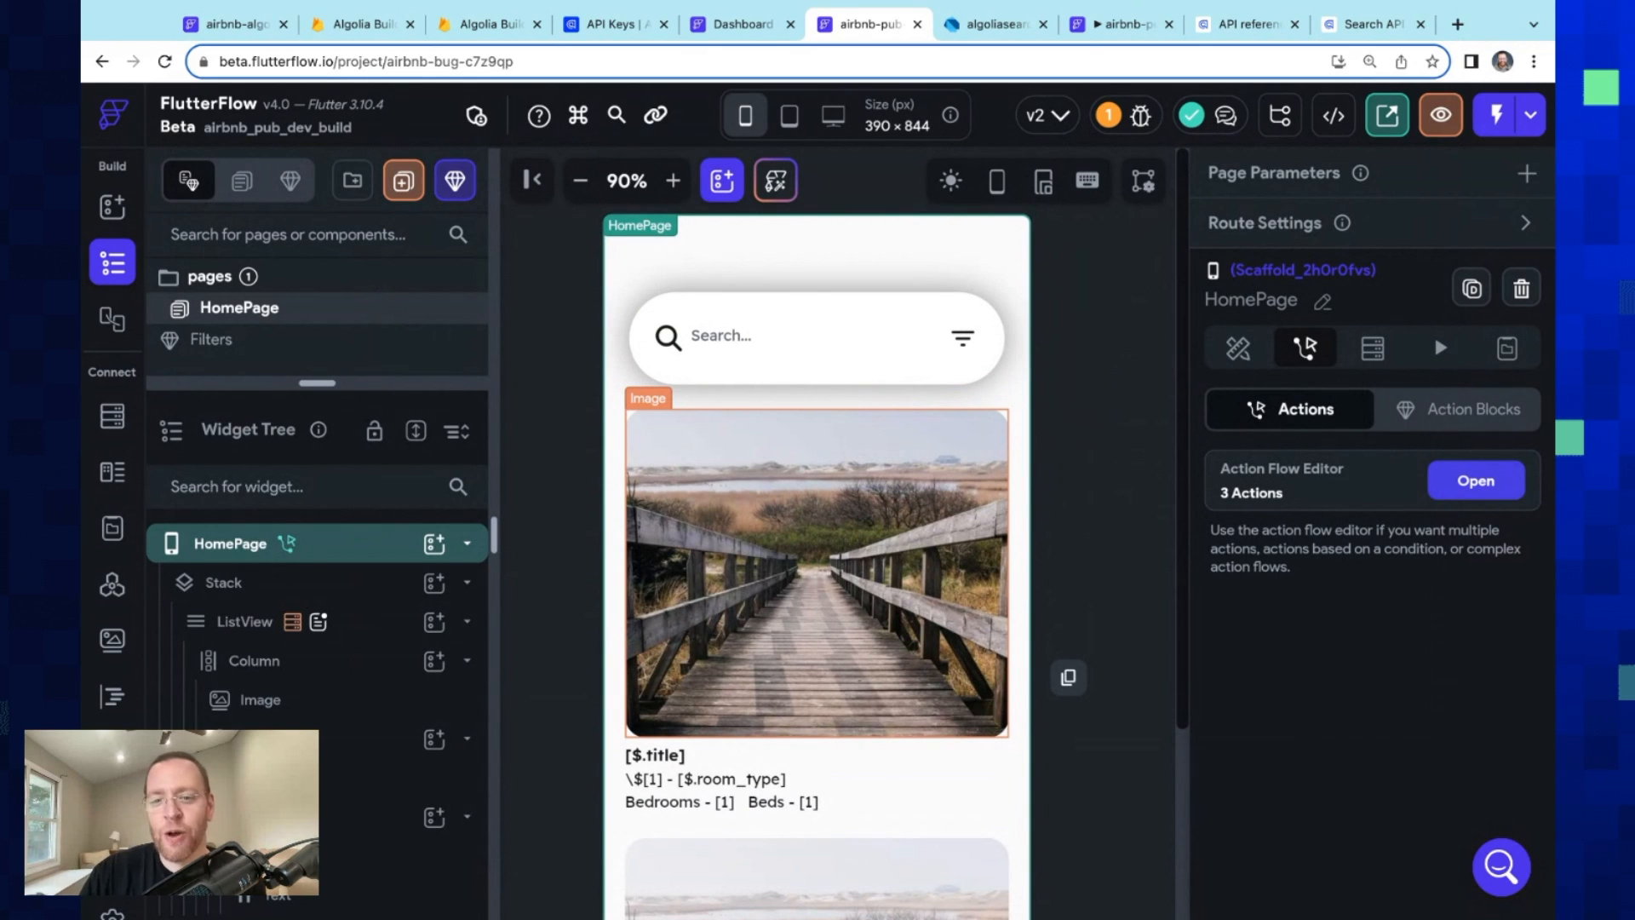
Review the filter icon's tap action and the Filters component, then go to Custom Code.
{"action": "left_click", "coordinate": [961, 339]}
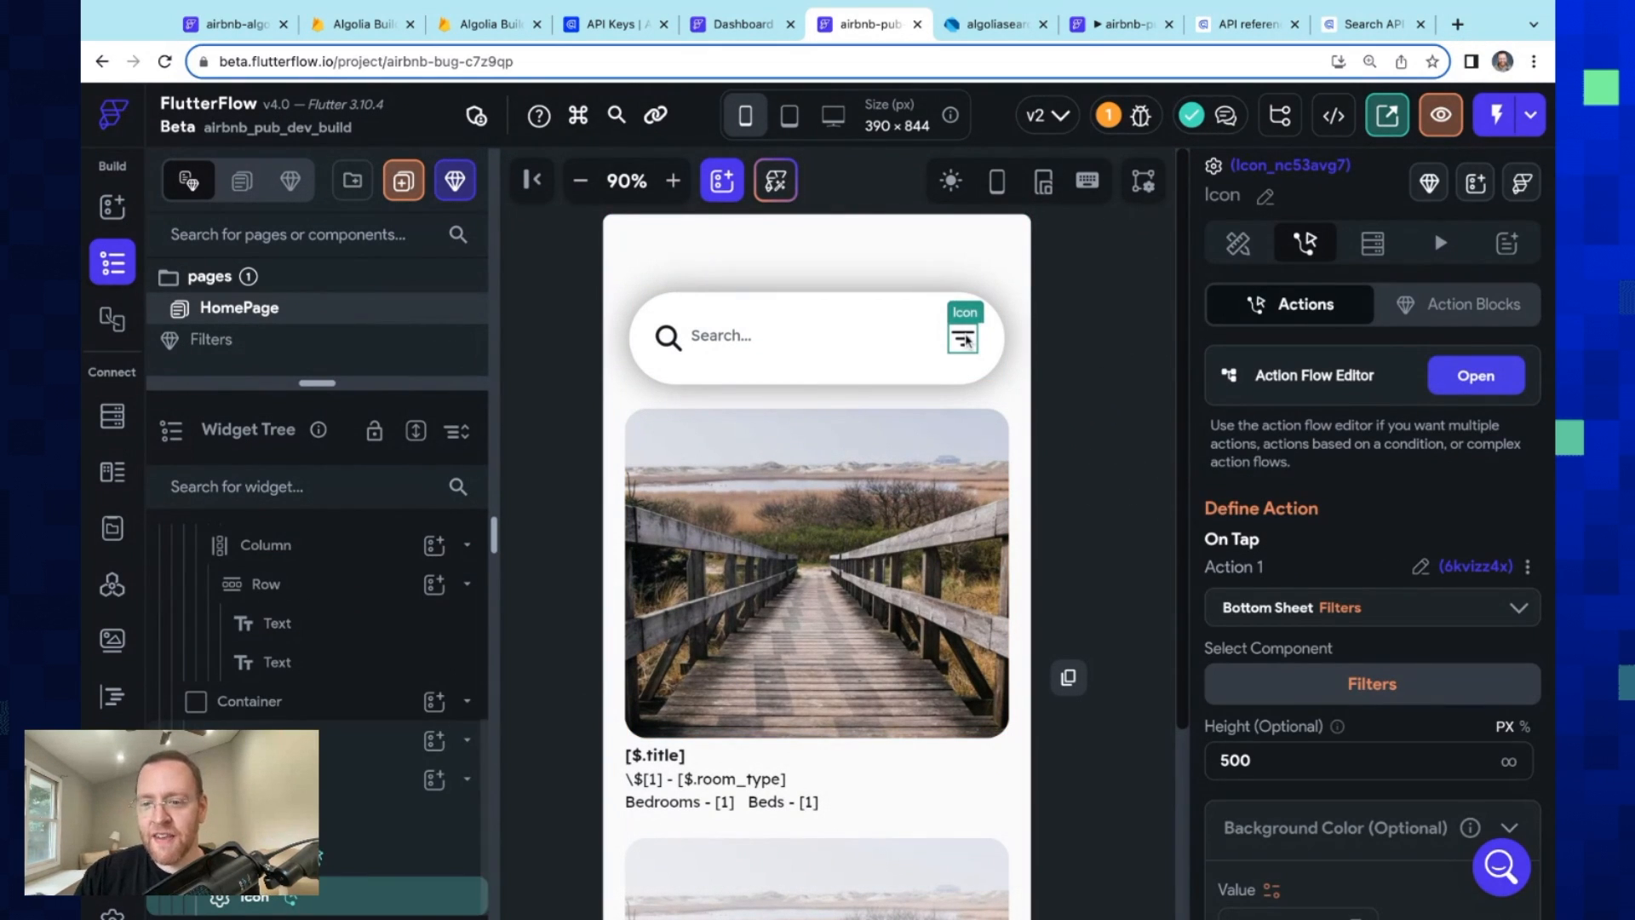
{"action": "left_click", "coordinate": [1475, 374]}
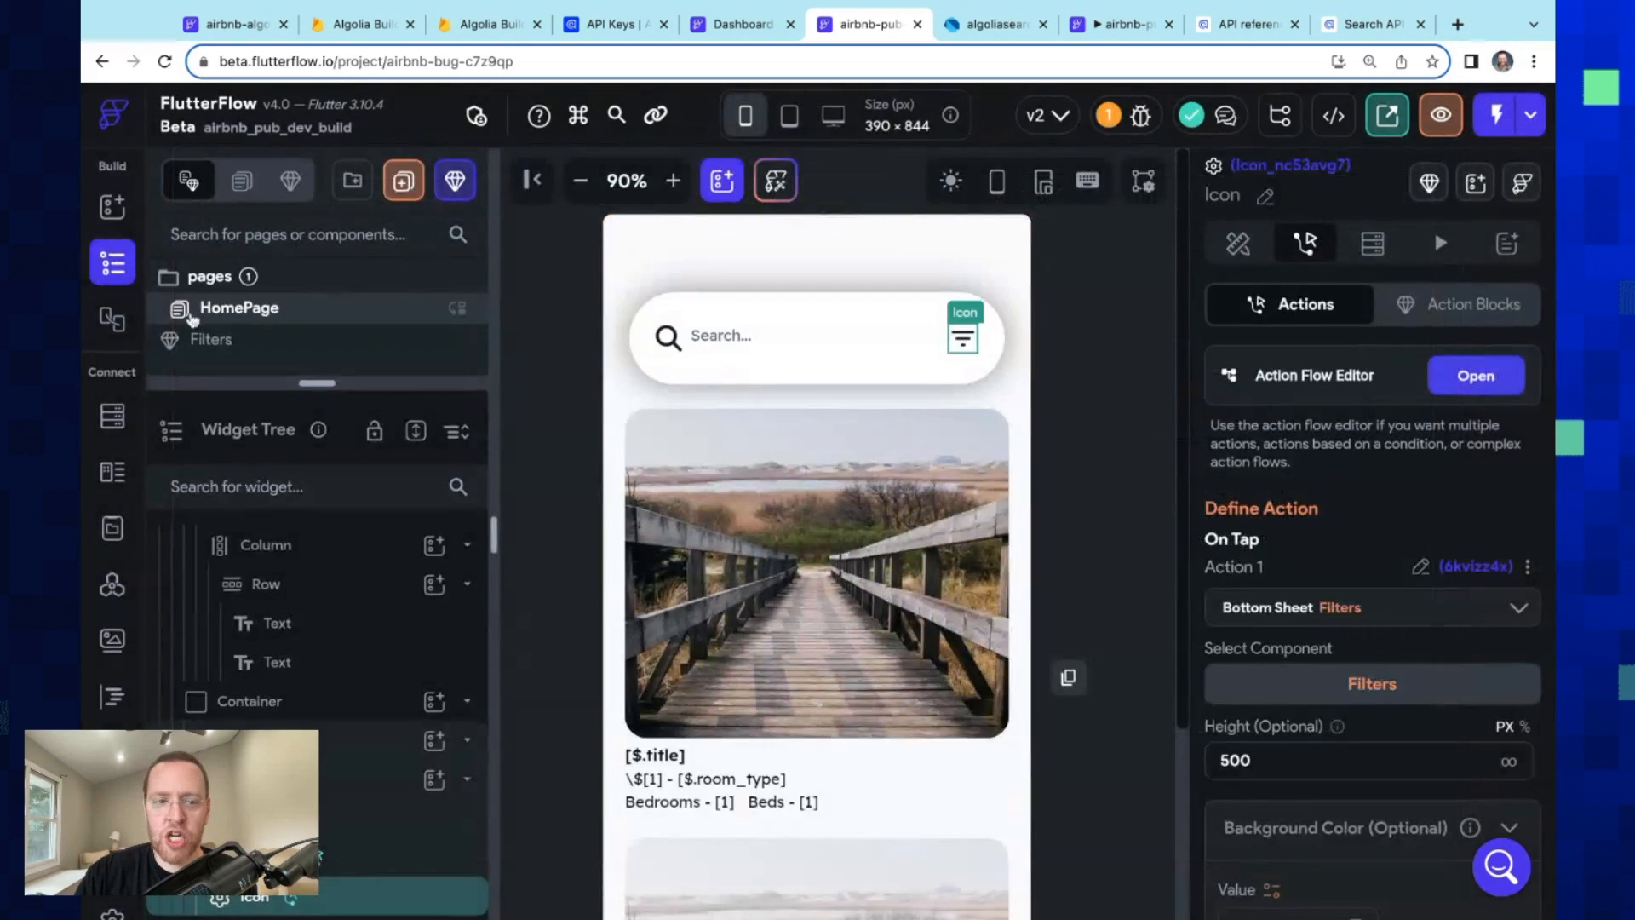
{"action": "left_click", "coordinate": [212, 339]}
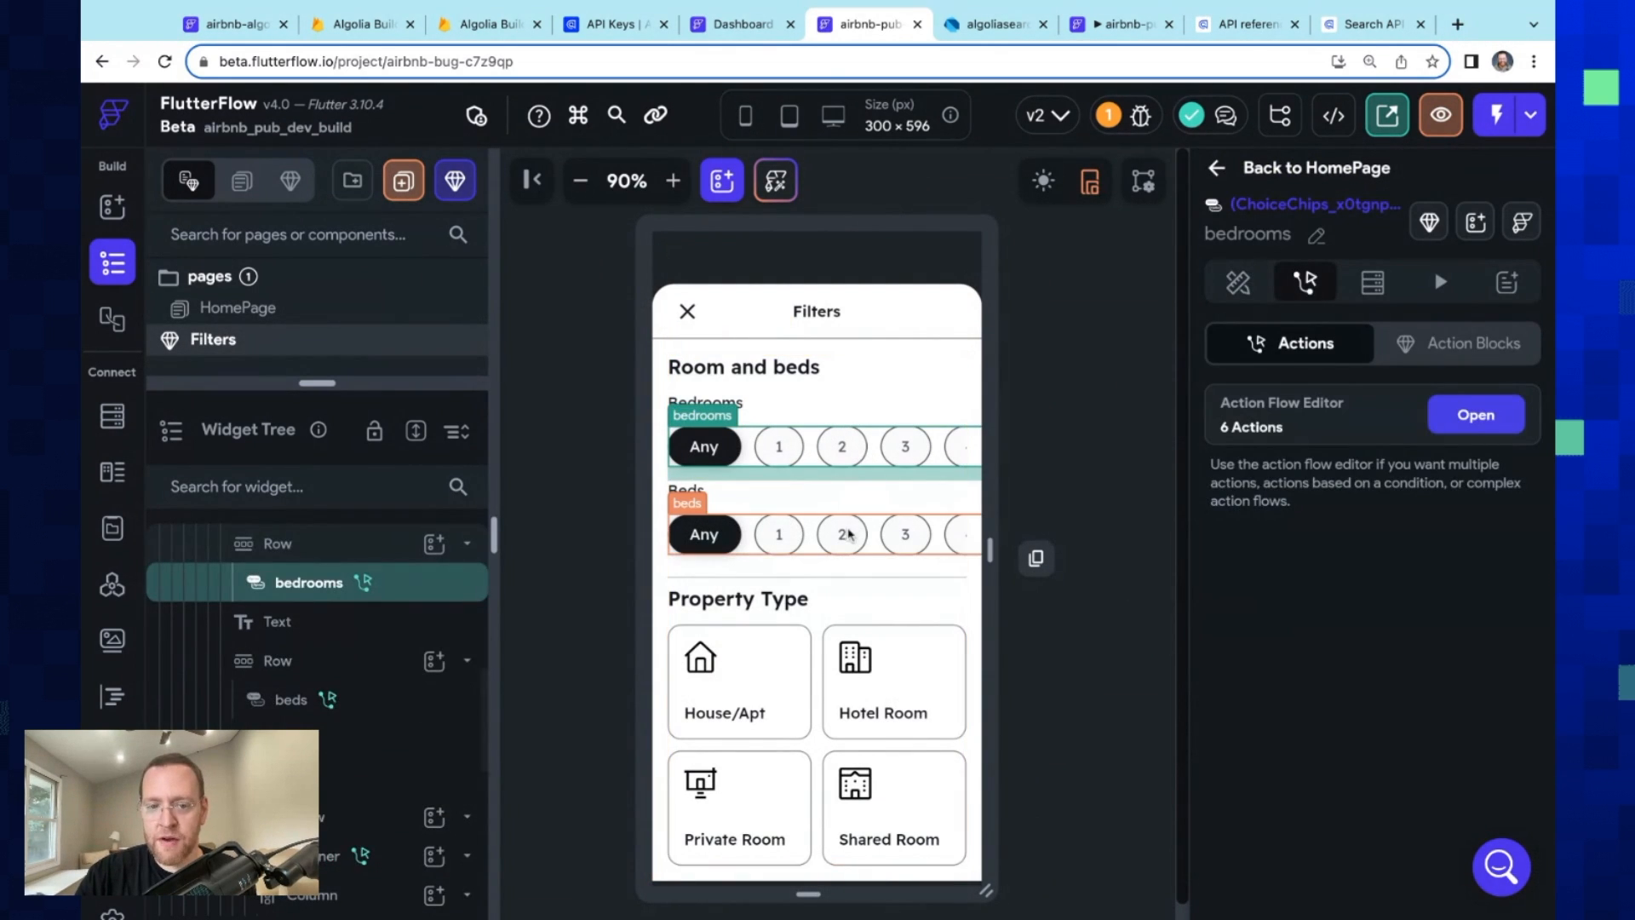
{"action": "left_click", "coordinate": [290, 582]}
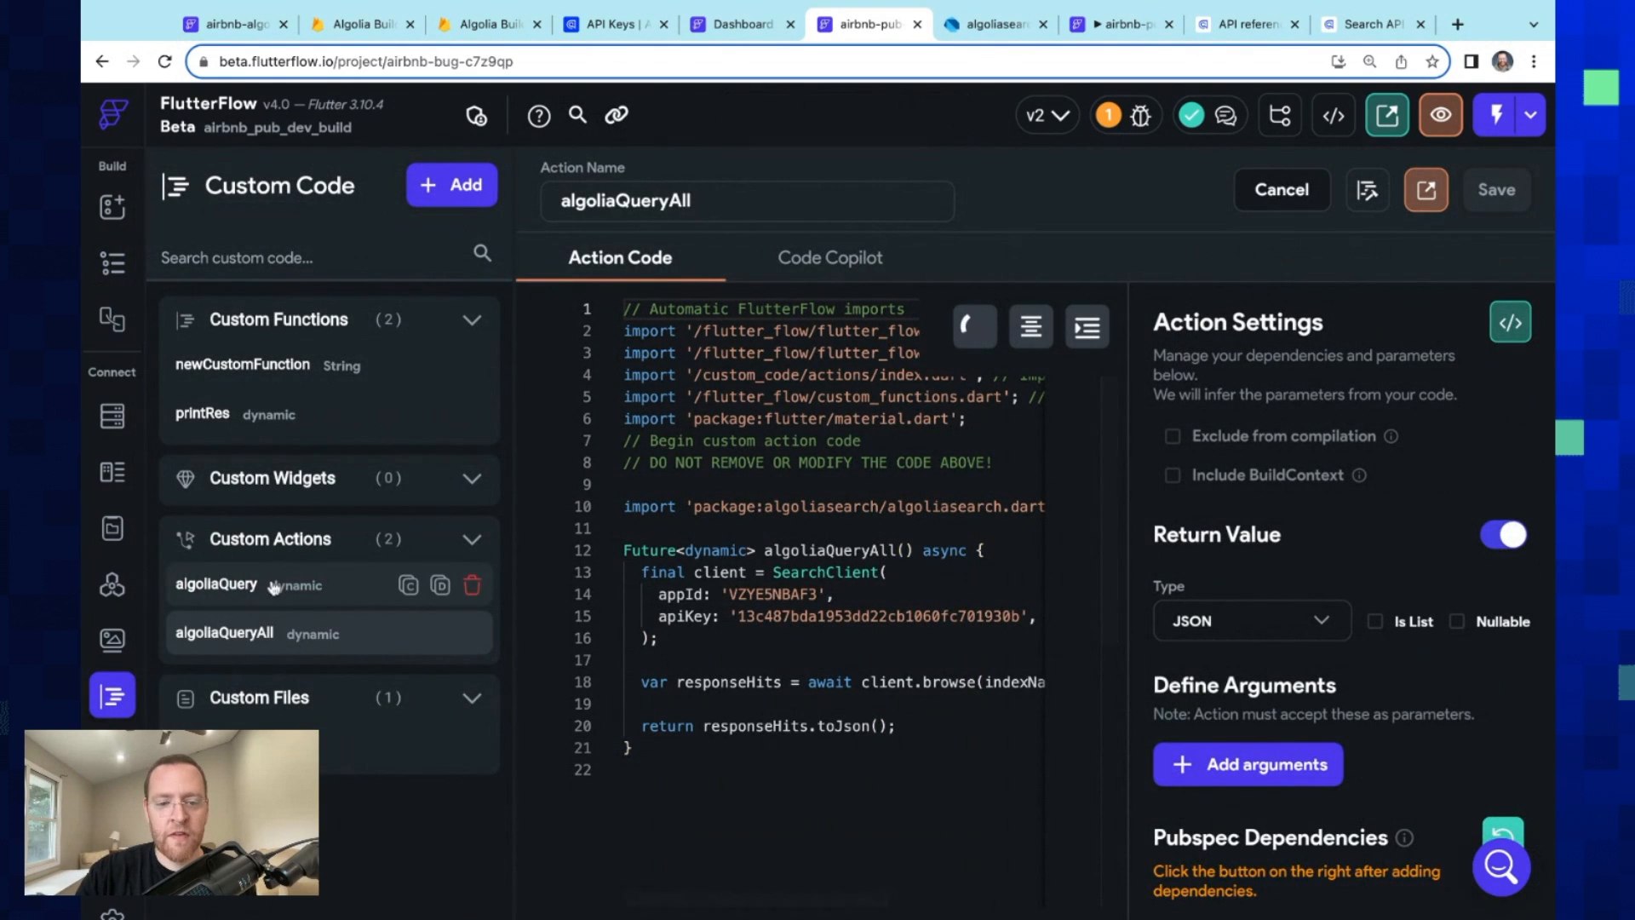
Review algoliaQuery's facet filters and bedrooms, beds, bathrooms numeric filters.
{"action": "left_click", "coordinate": [216, 584]}
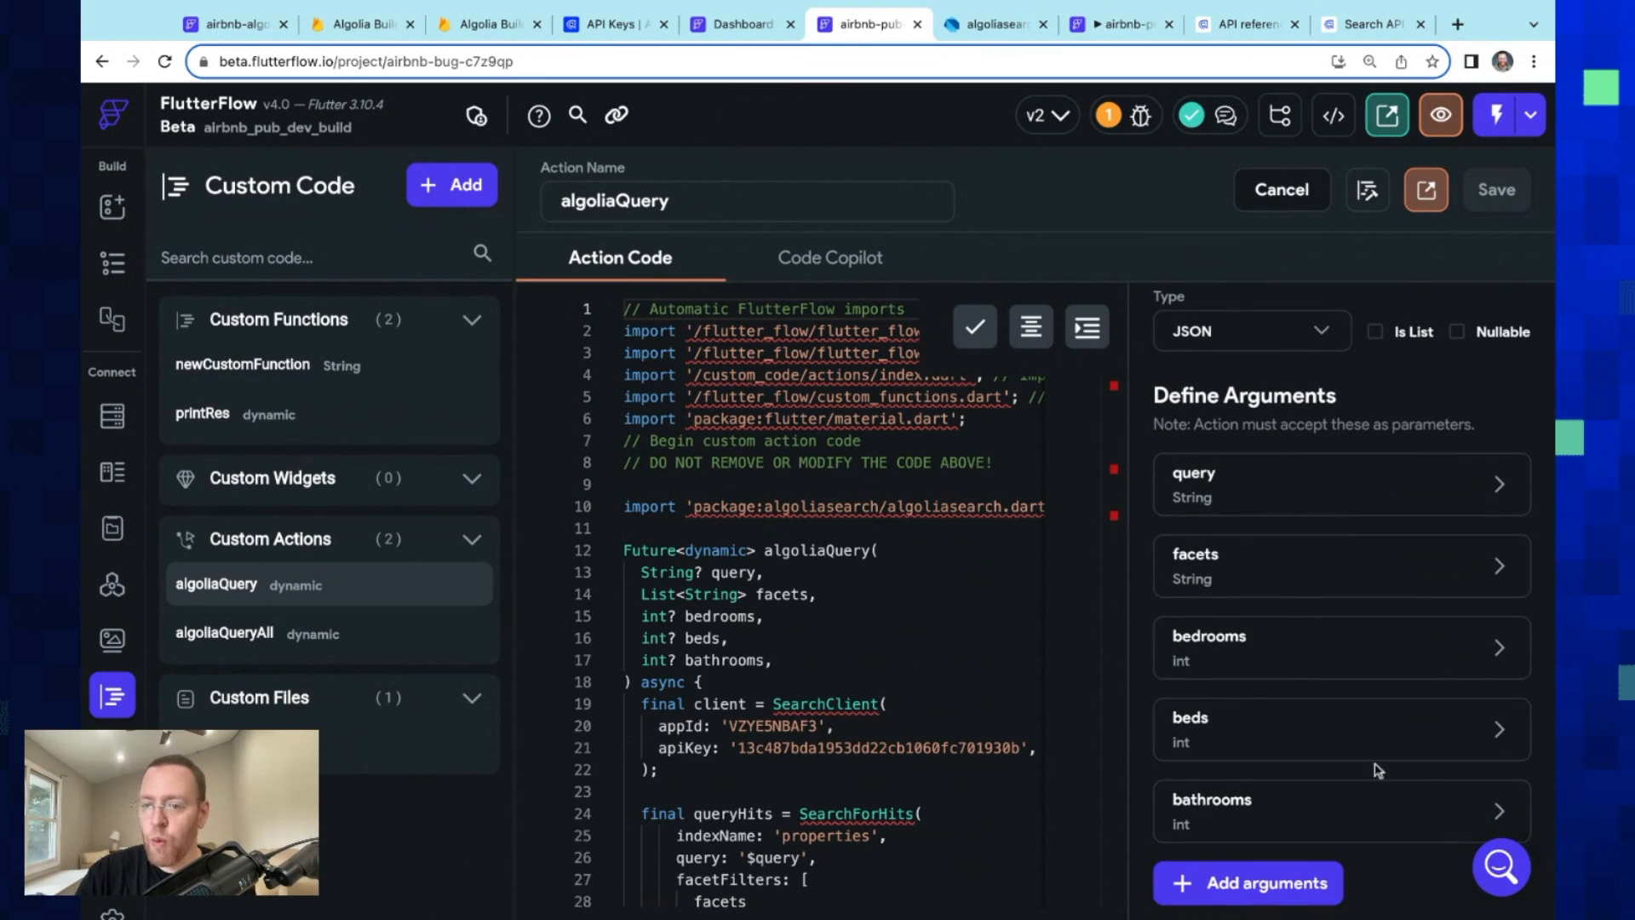
{"action": "scroll", "scroll_direction": "down", "scroll_amount": 3}
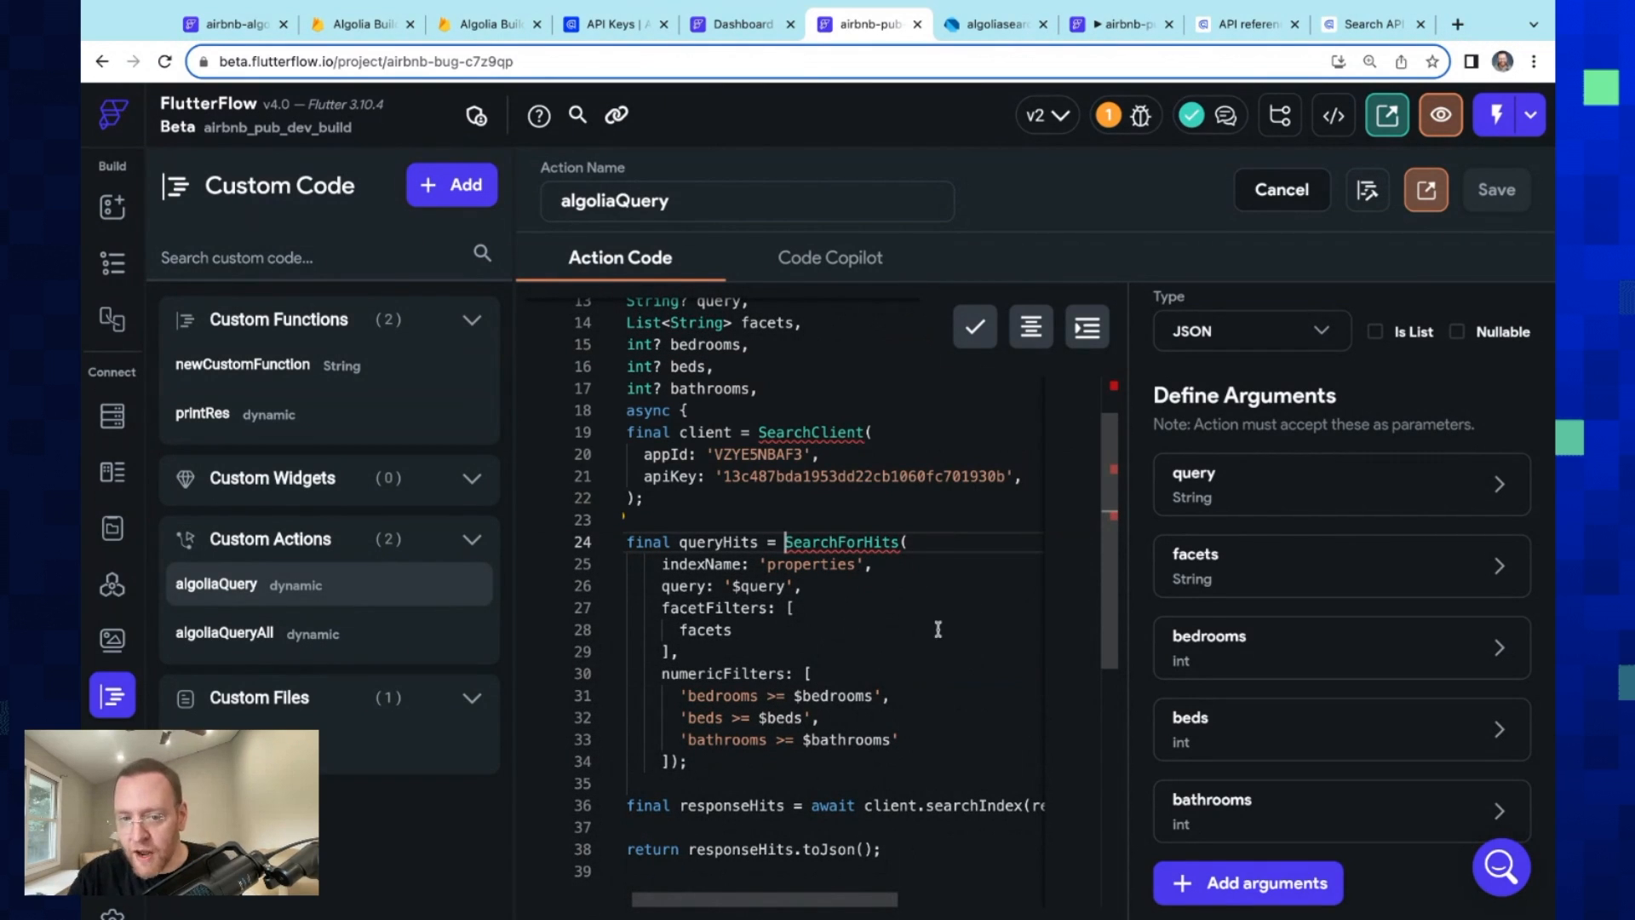
{"action": "mouse_move", "coordinate": [884, 731]}
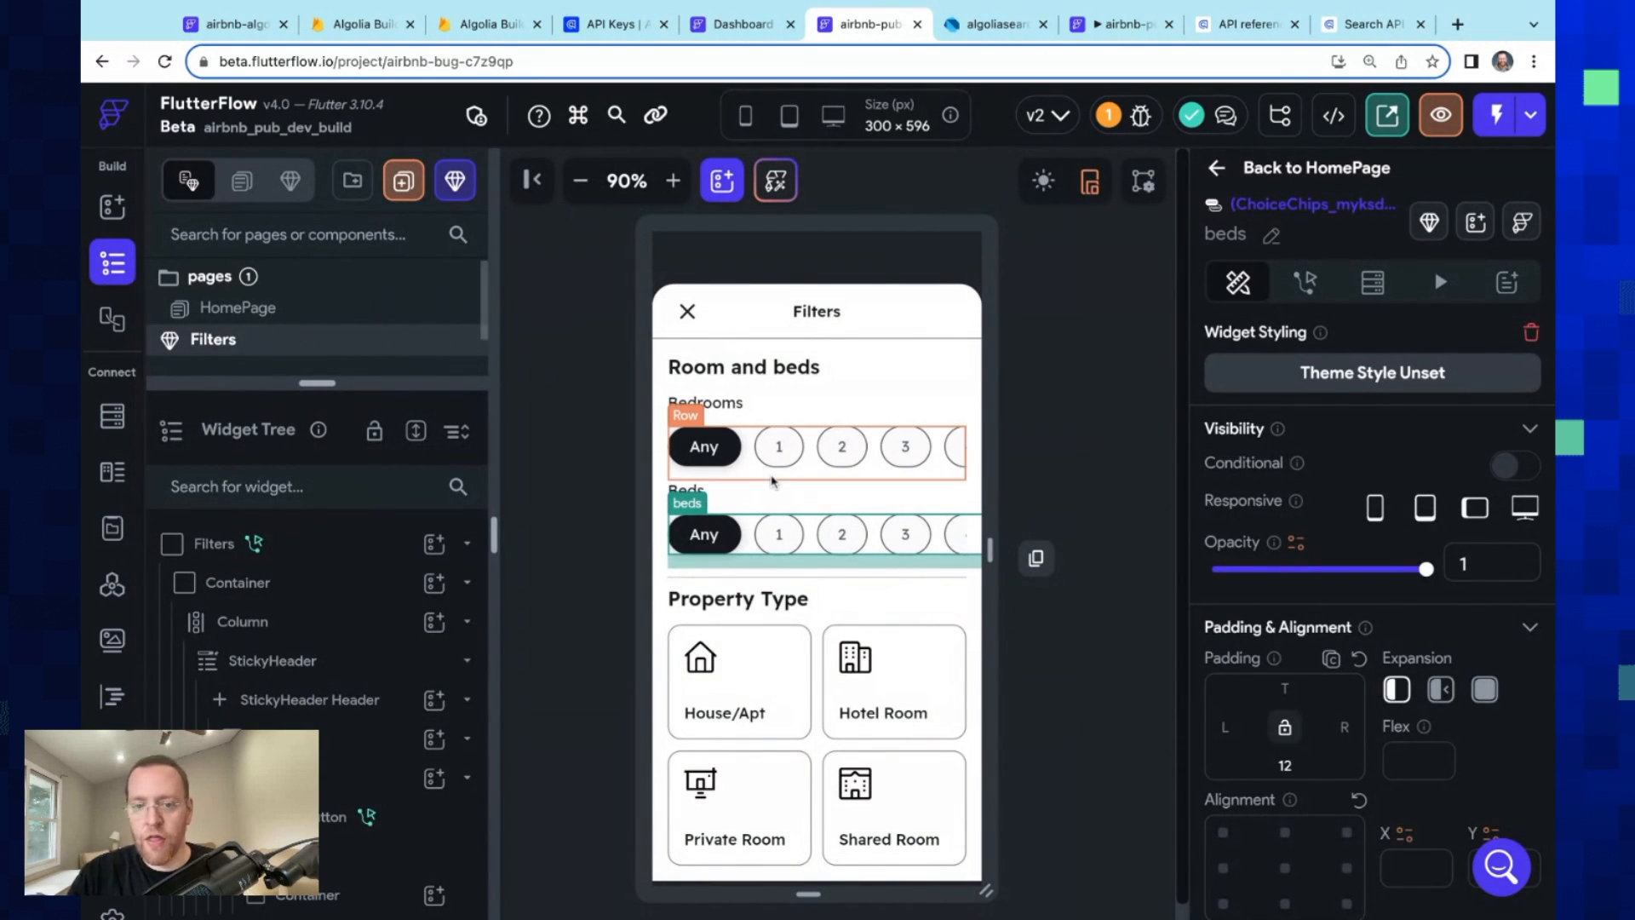
Inspect the bedrooms ChoiceChips' sixth action app state update, then close the editor.
{"action": "left_click", "coordinate": [816, 444]}
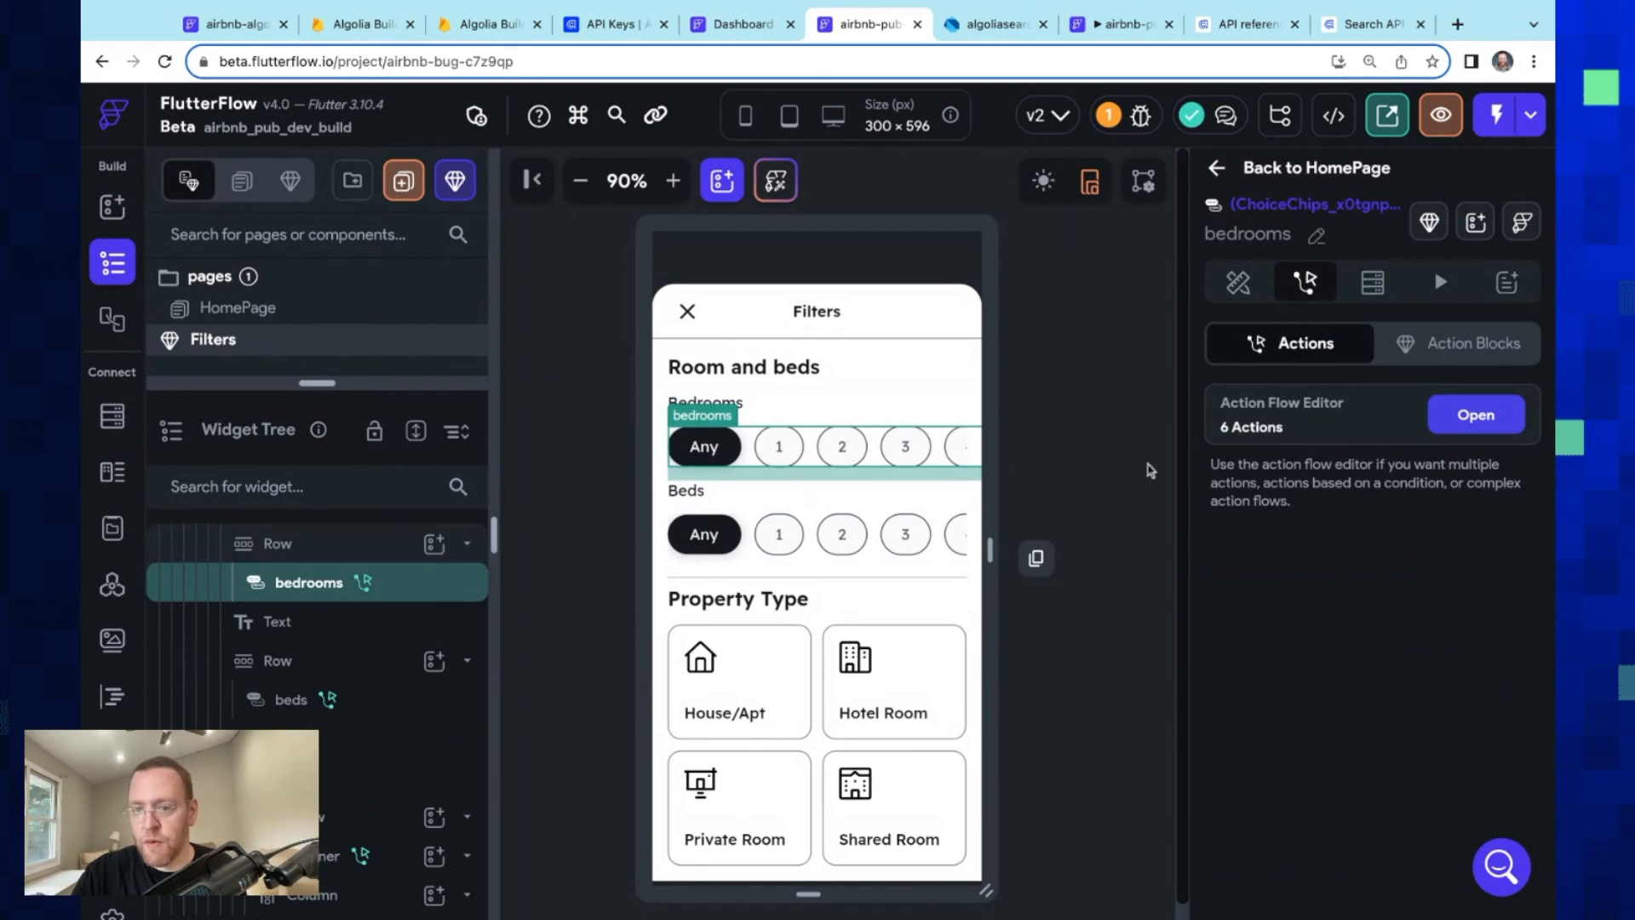
{"action": "left_click", "coordinate": [1475, 413]}
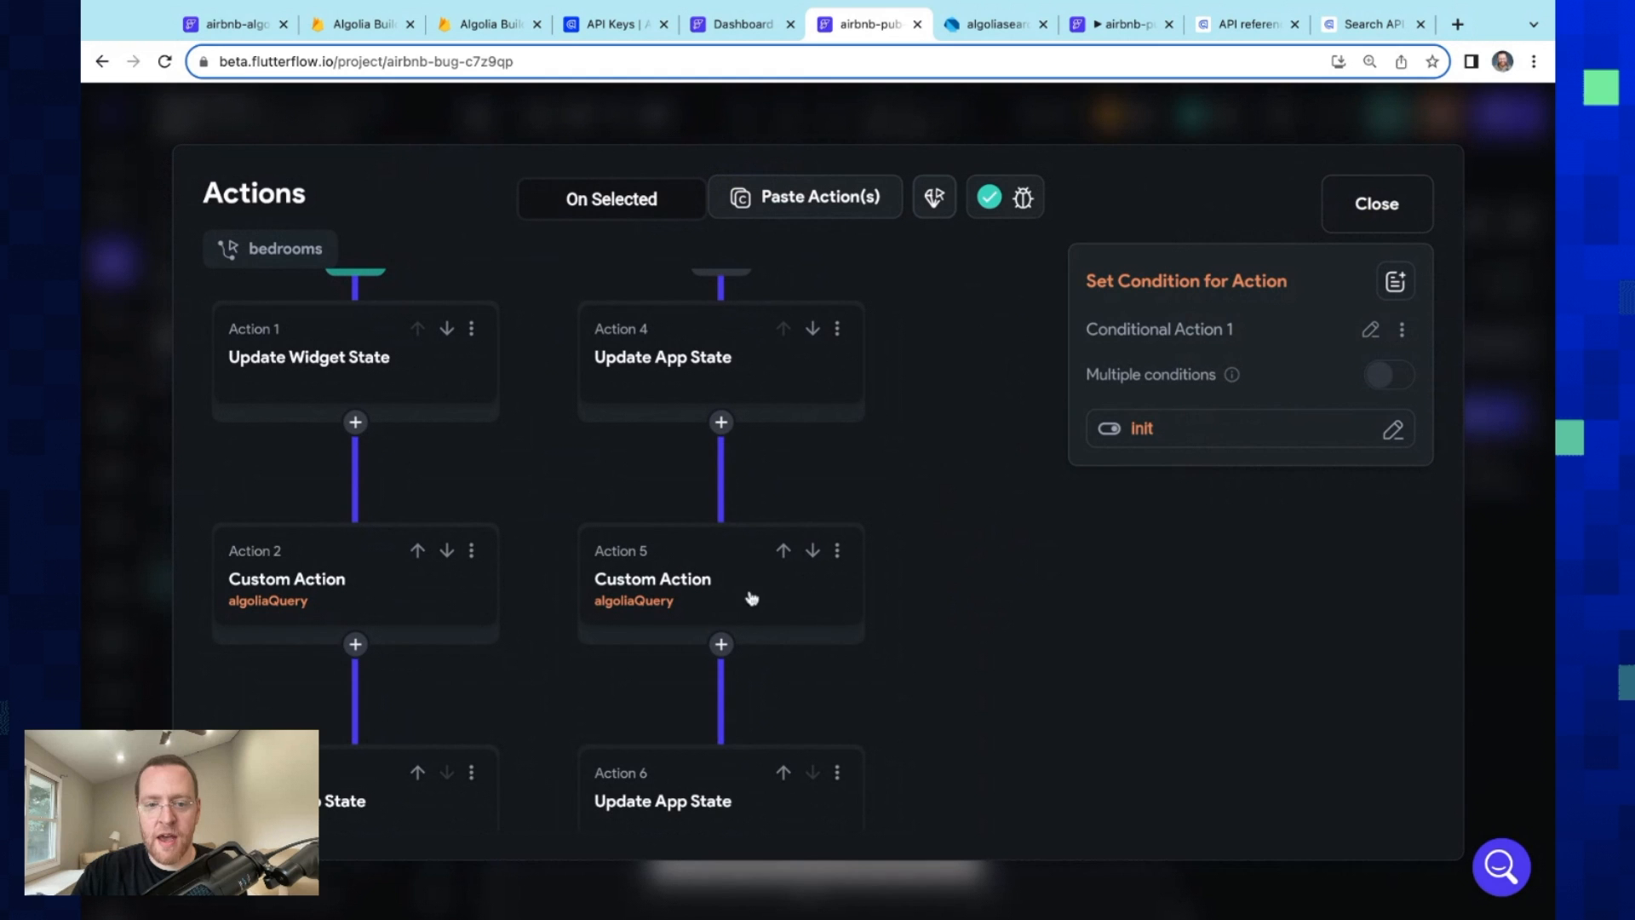
{"action": "left_click", "coordinate": [718, 579]}
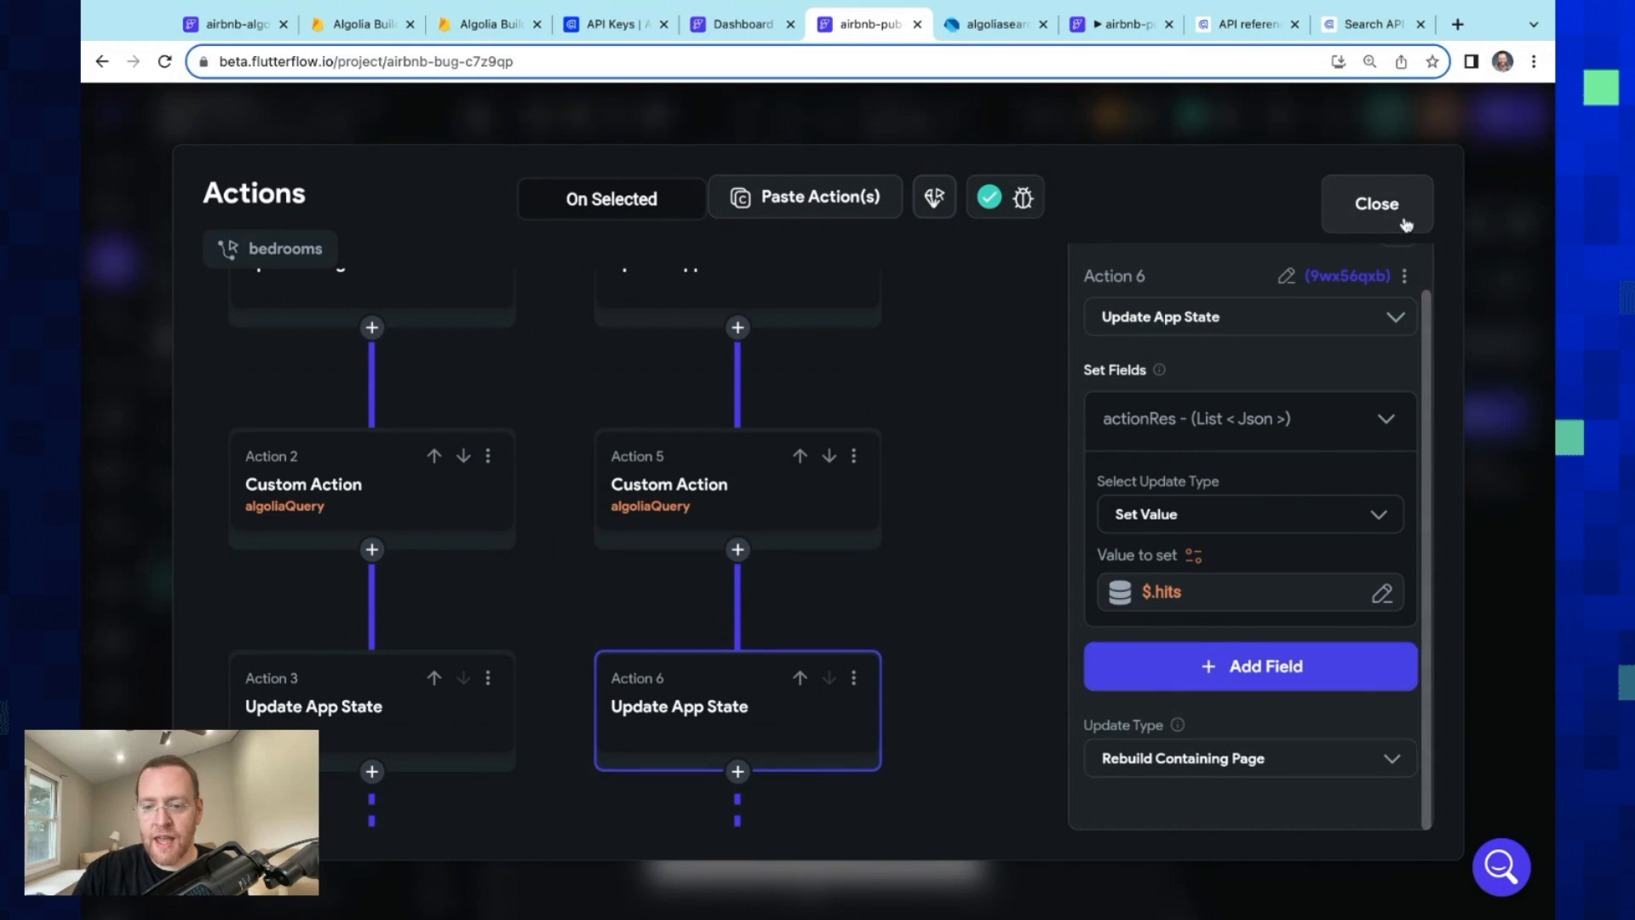
{"action": "left_click", "coordinate": [1376, 203]}
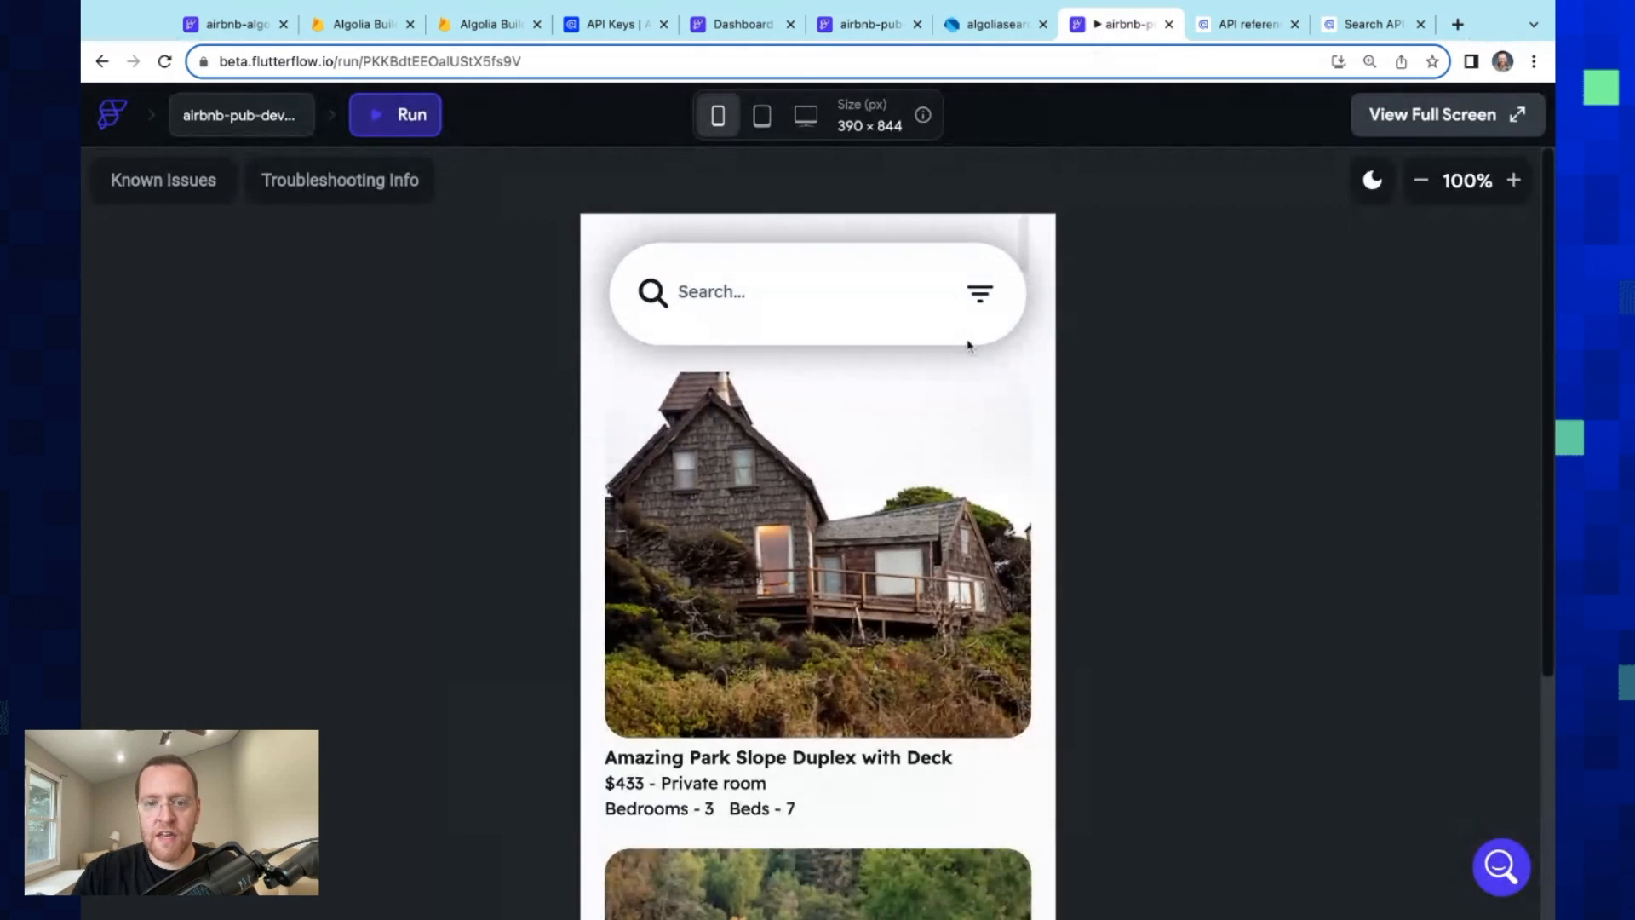
Open the Filters sheet in the running app and choose Private Room property type.
{"action": "left_click", "coordinate": [977, 291]}
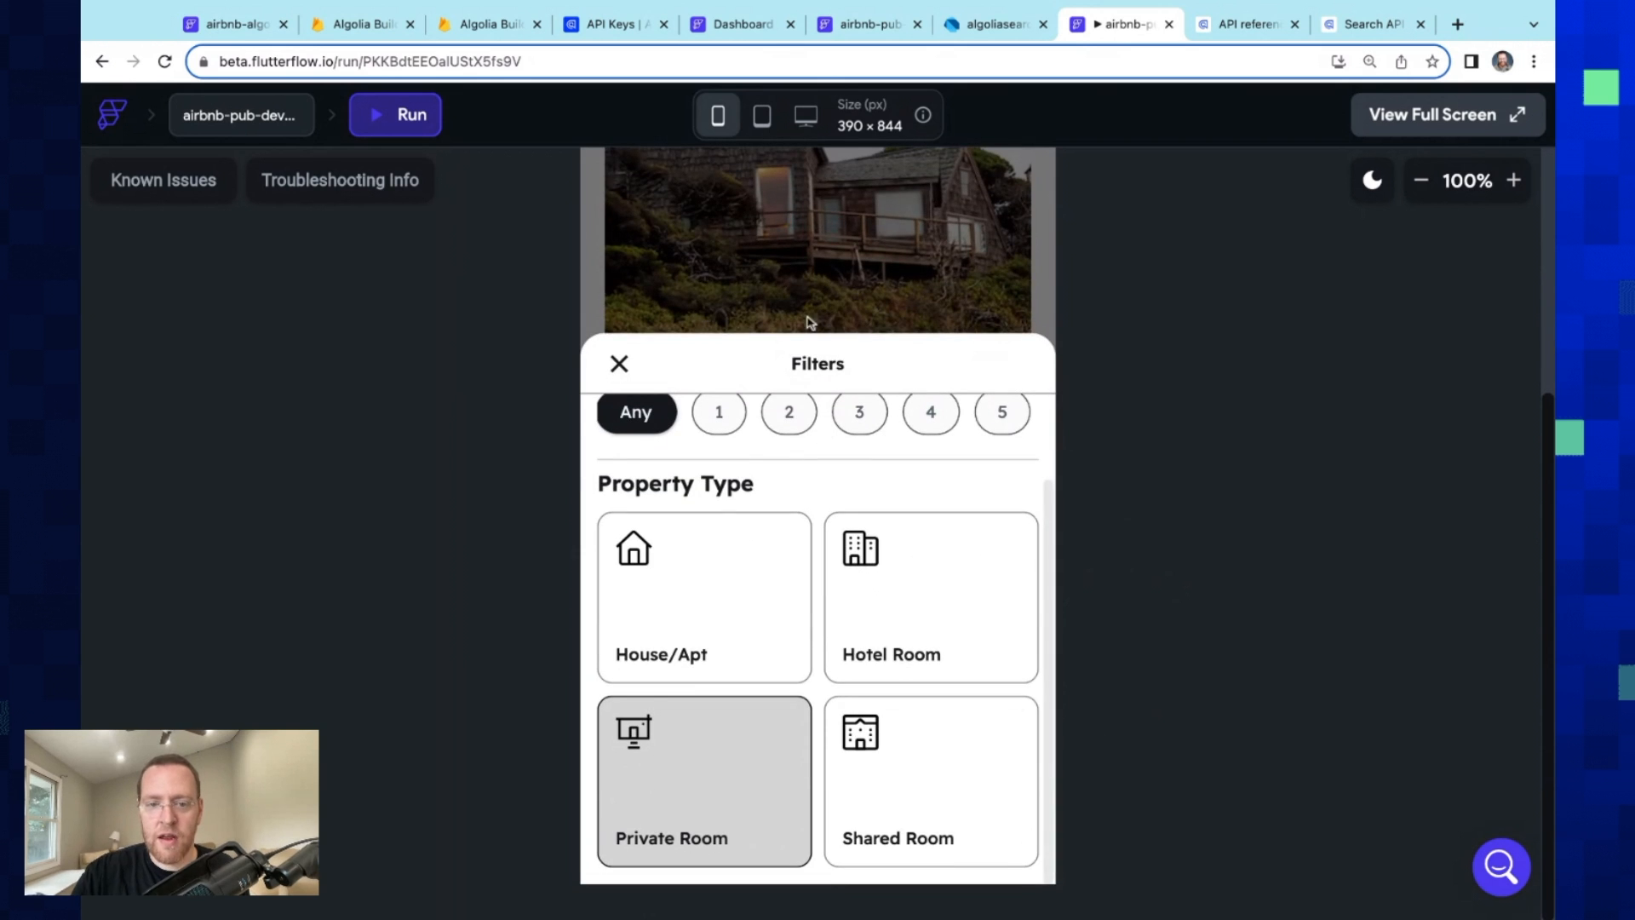
{"action": "left_click", "coordinate": [618, 363]}
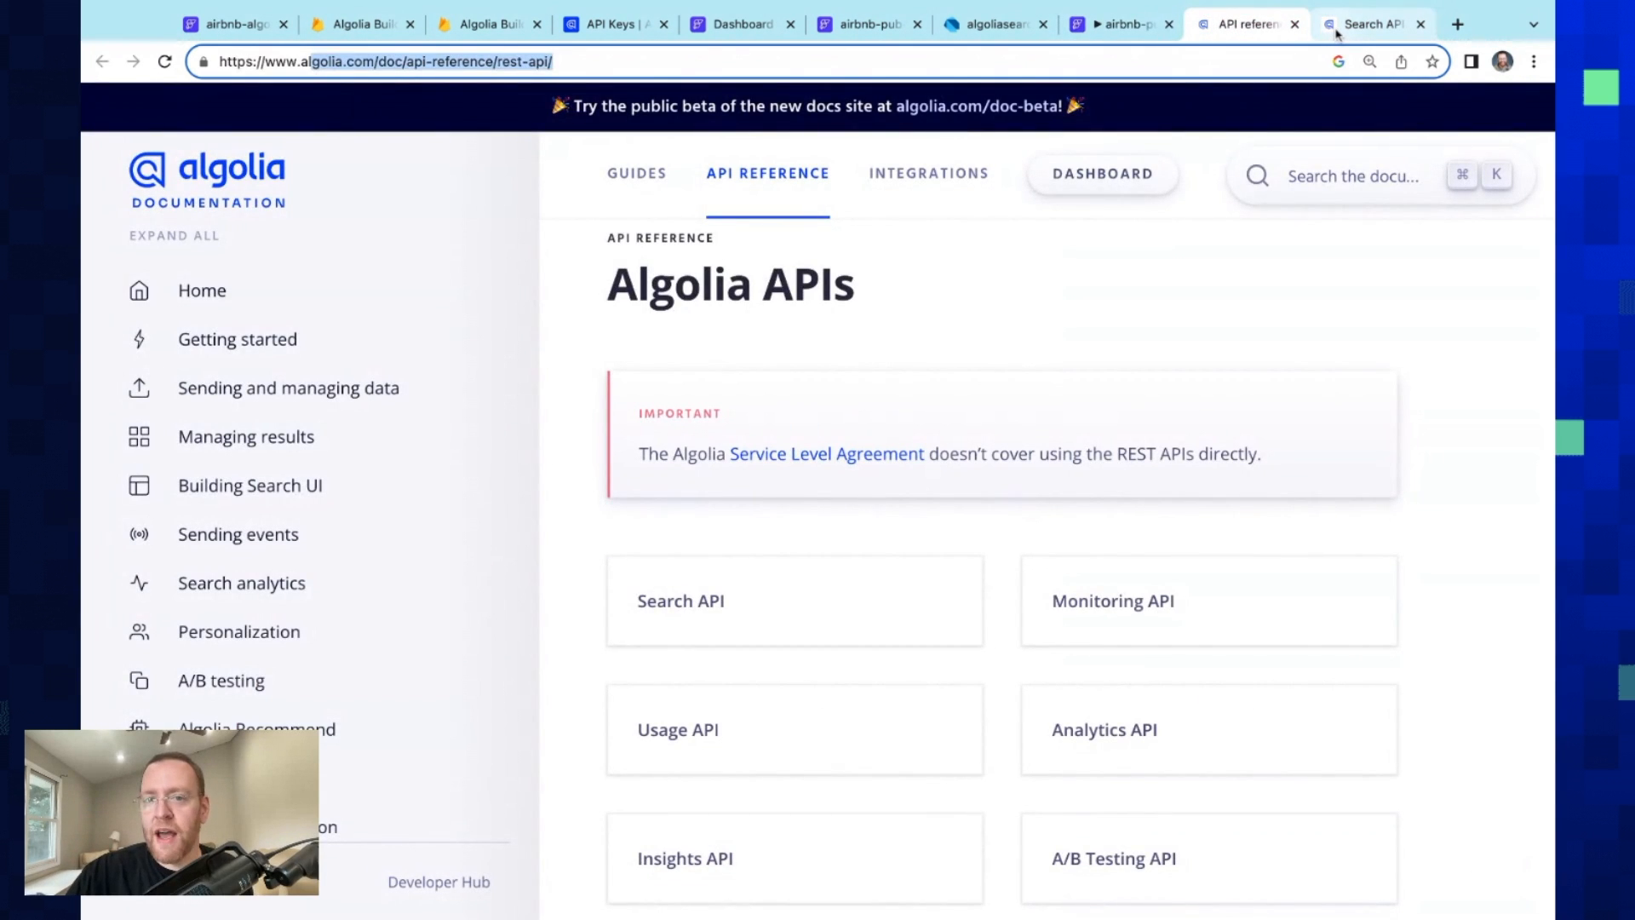
Review Algolia's Search API endpoints reference, then go to the project's empty API Calls page.
{"action": "left_click", "coordinate": [681, 601]}
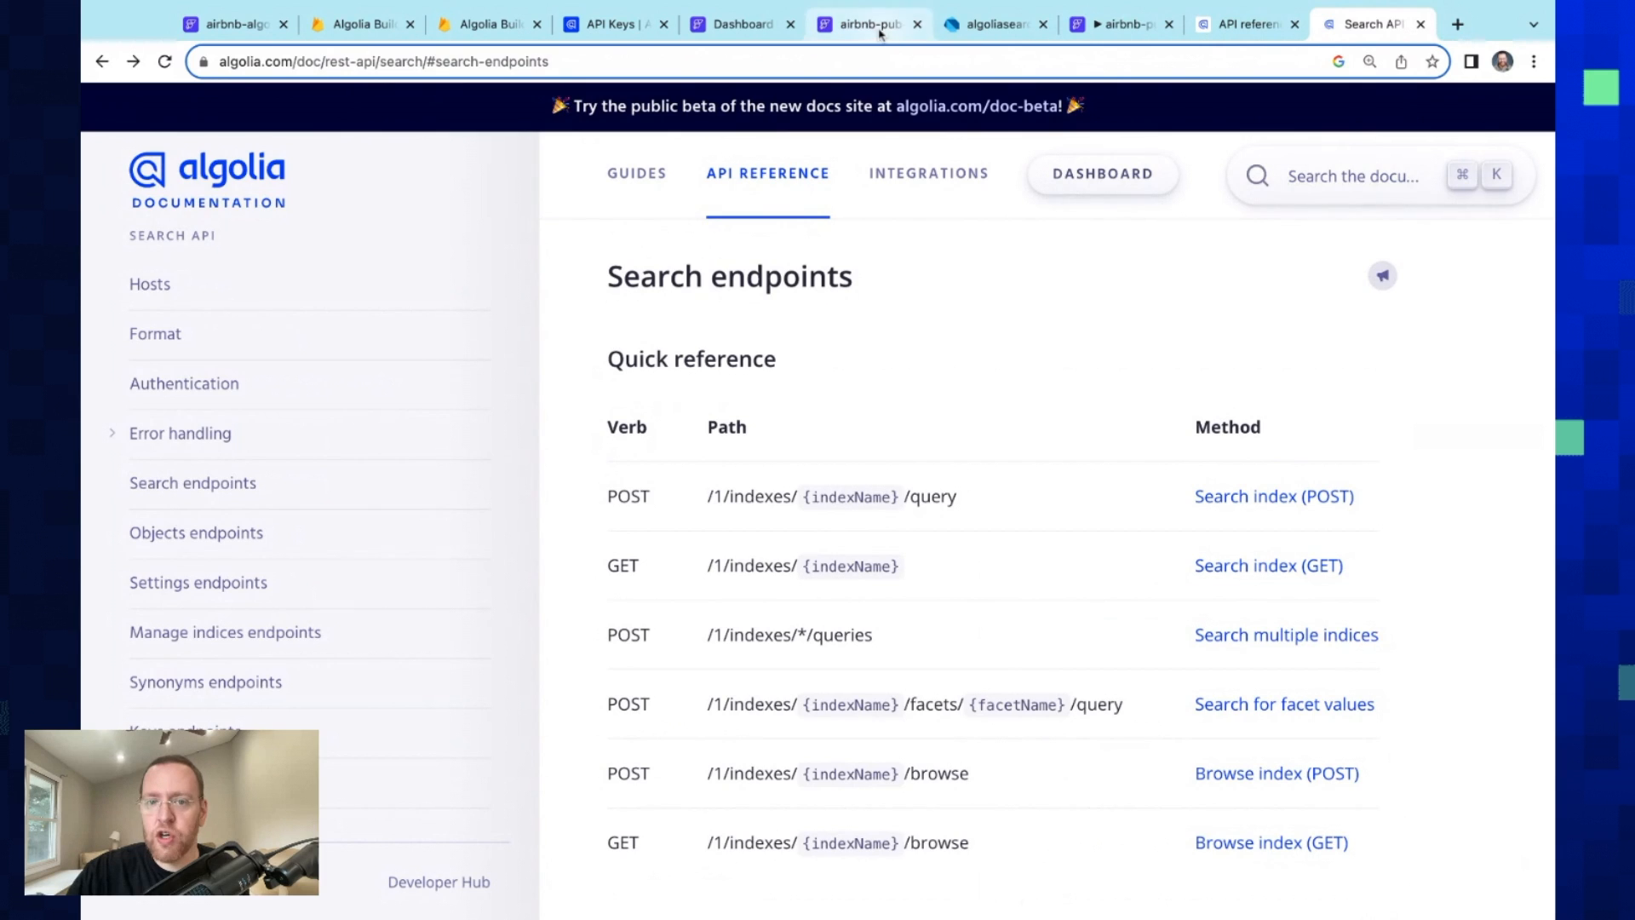
{"action": "left_click", "coordinate": [865, 23]}
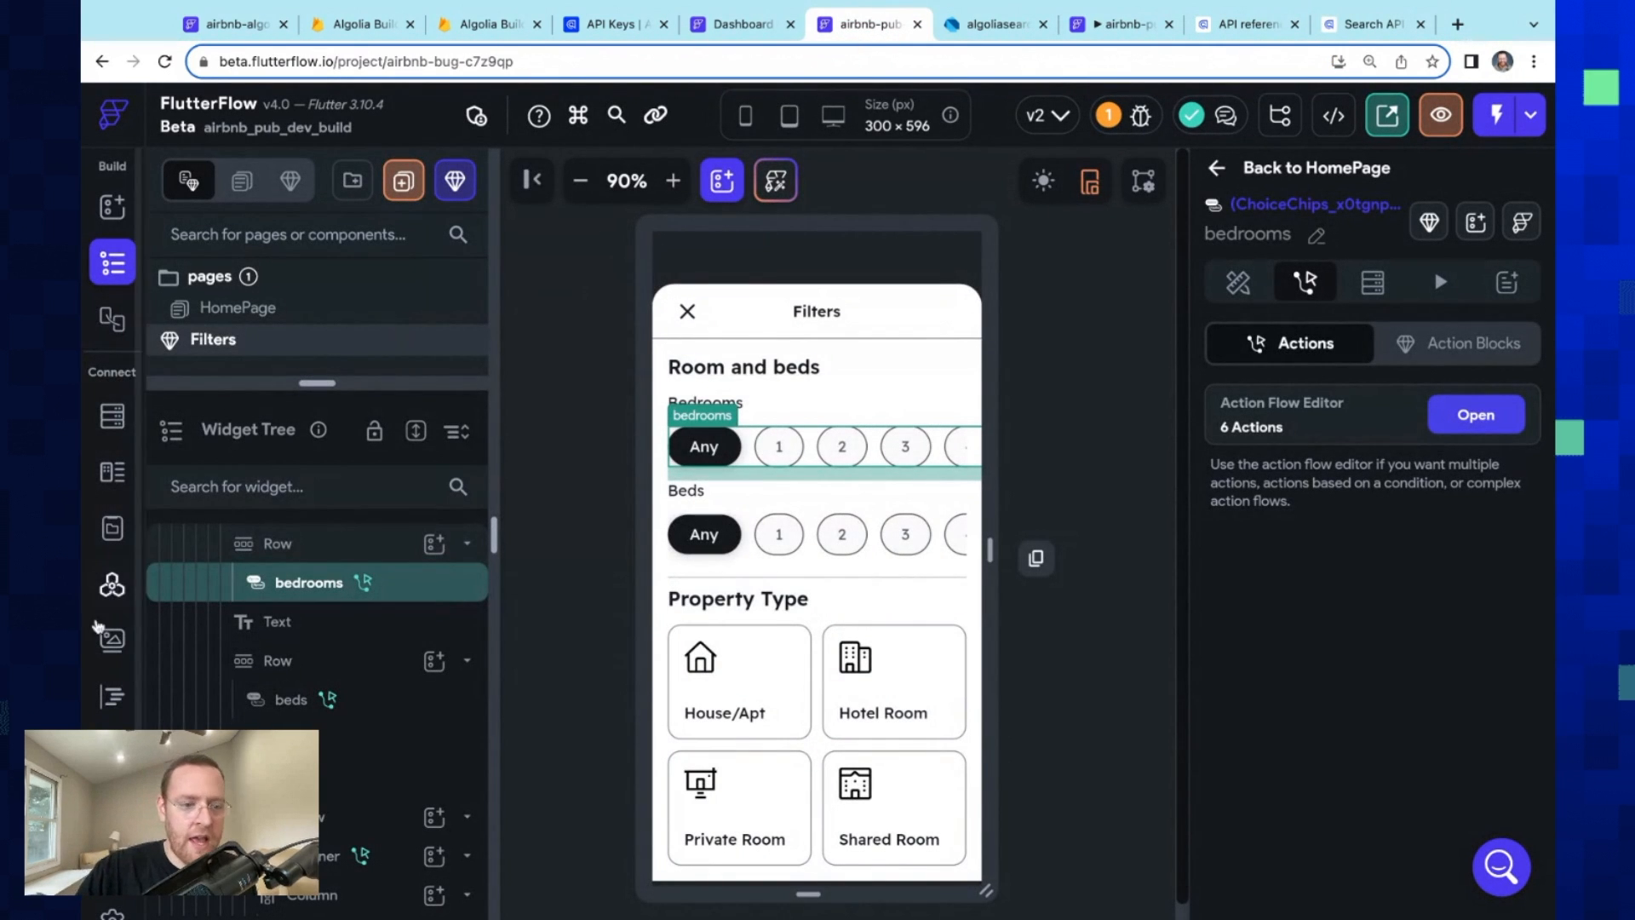
{"action": "left_click", "coordinate": [113, 582]}
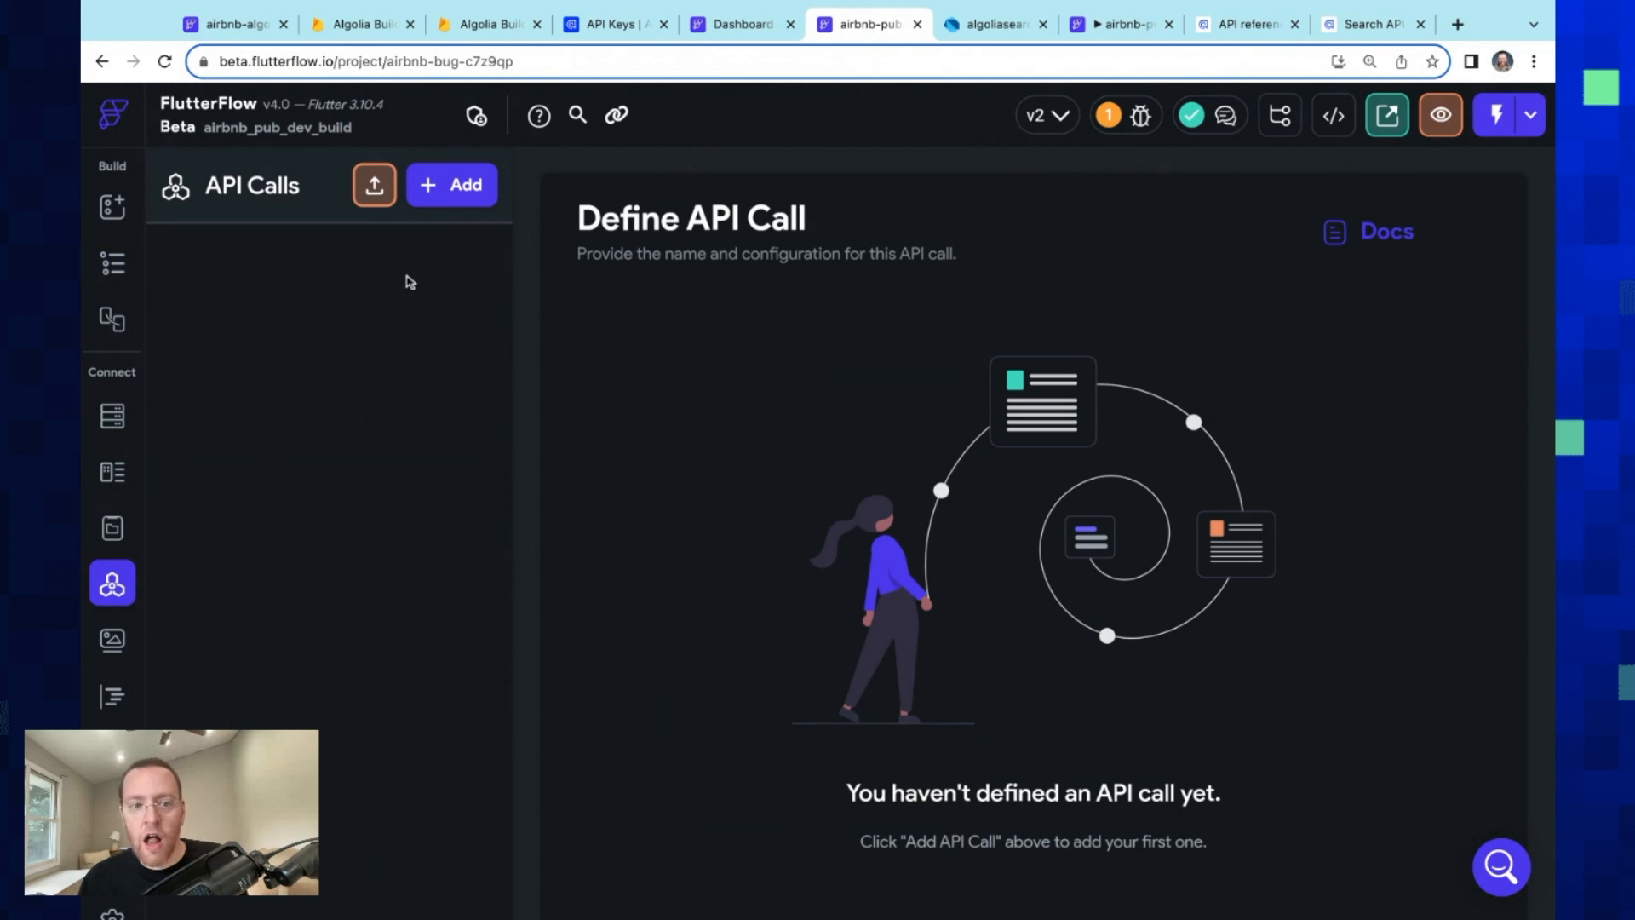
Import the Algolia Swagger definition file, creating an Algolia HTTP API group with six endpoint calls.
{"action": "left_click", "coordinate": [373, 184]}
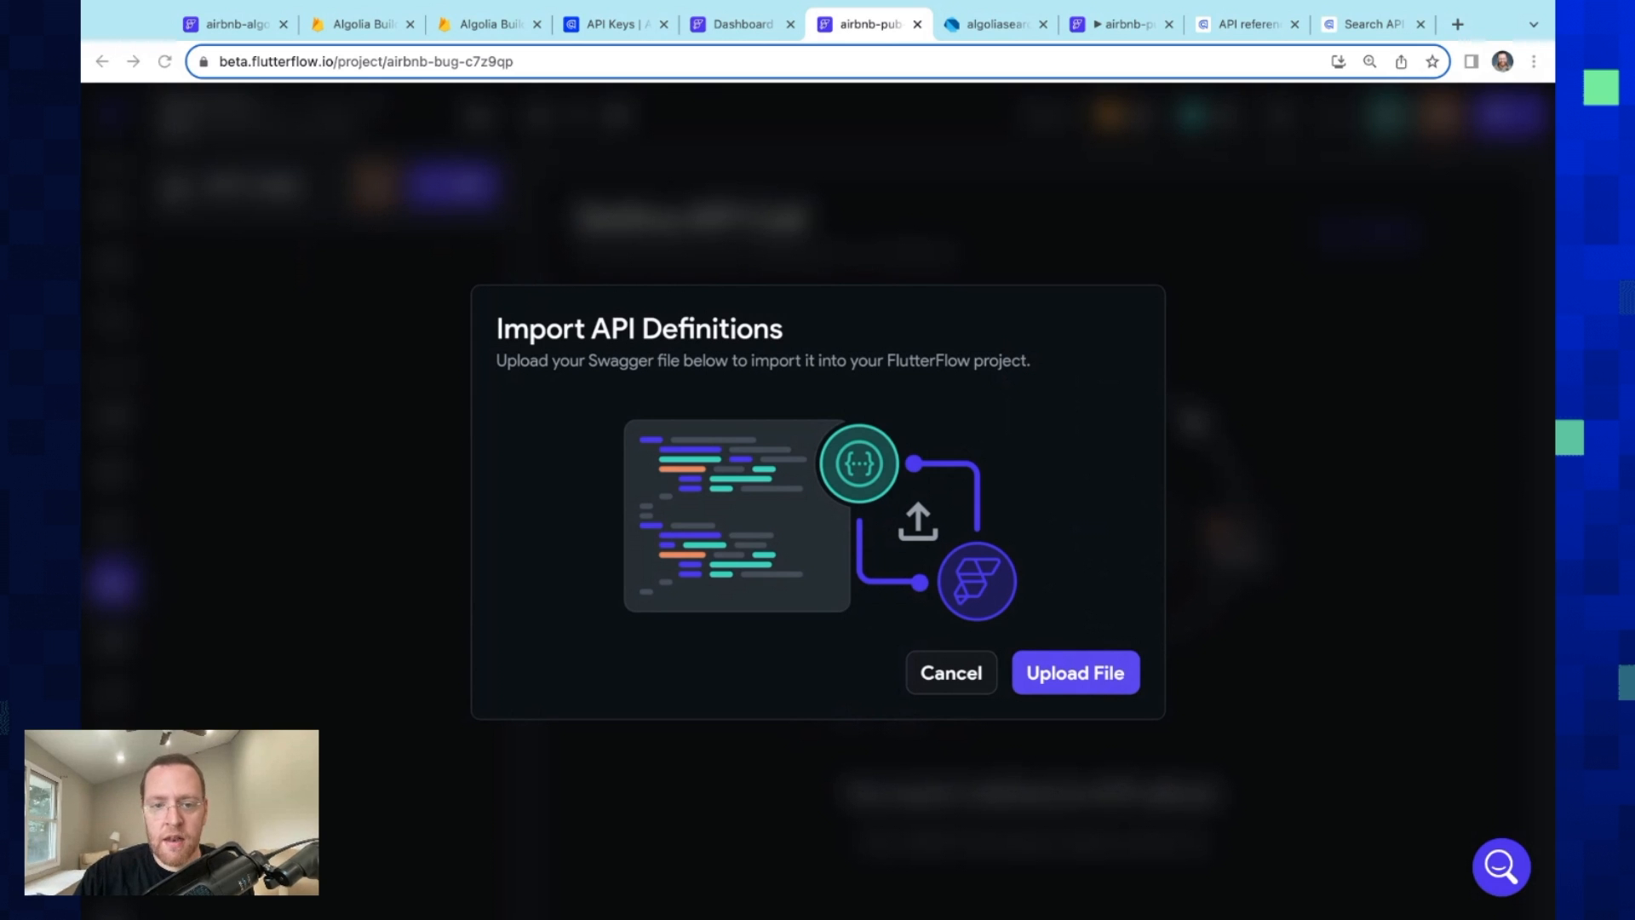
{"action": "left_click", "coordinate": [950, 673]}
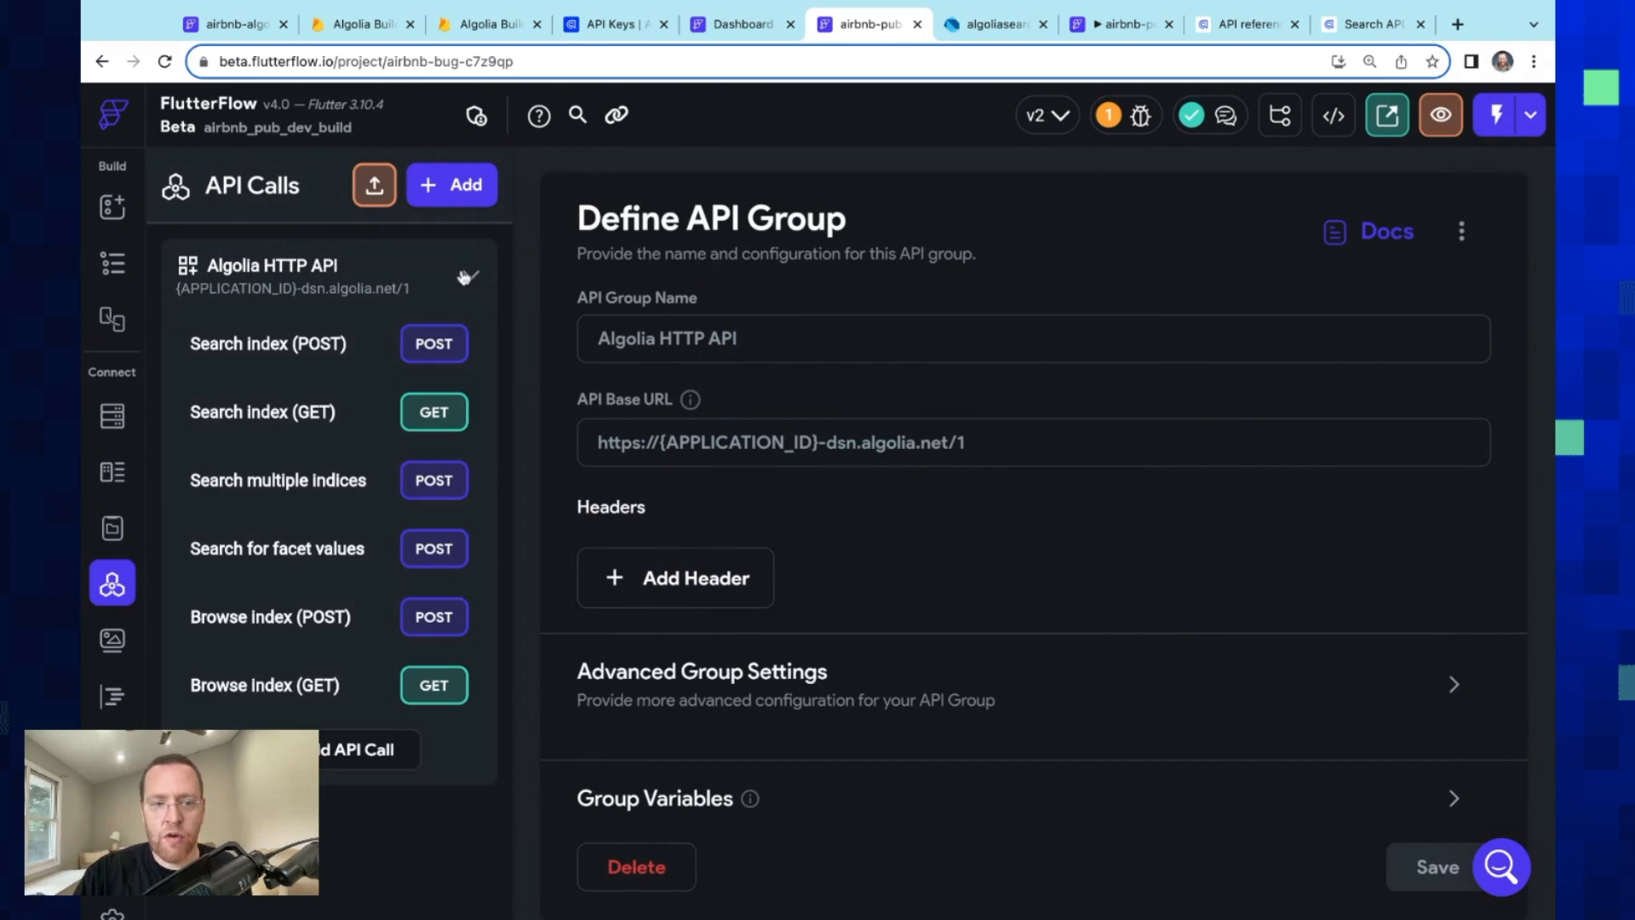